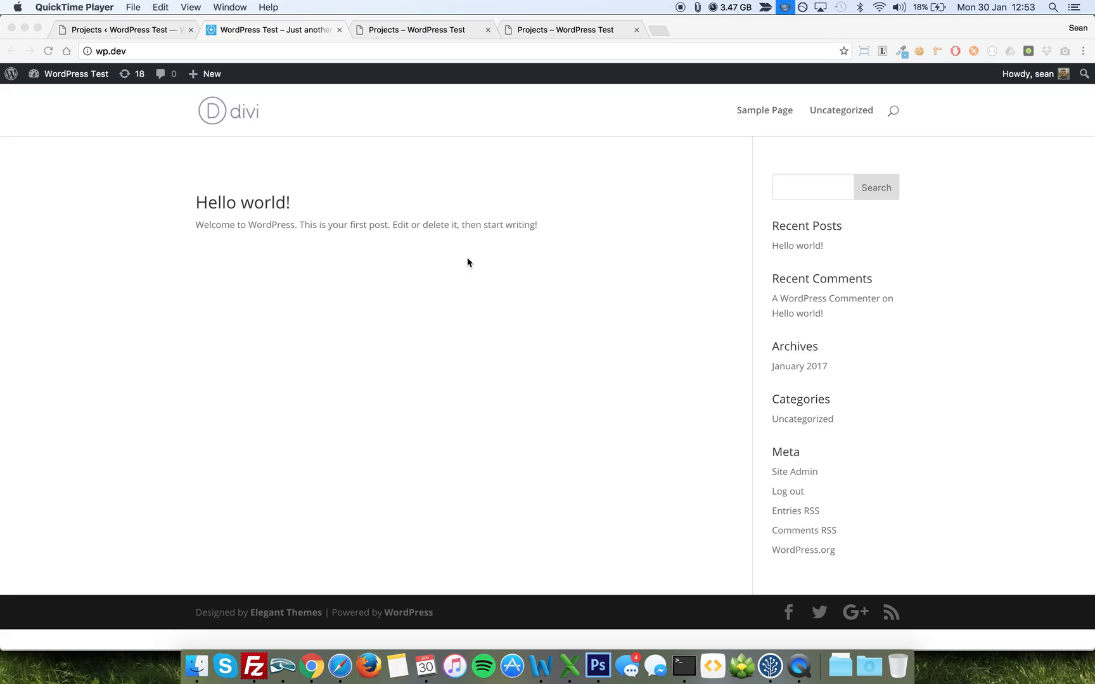
mouse_move(351, 296)
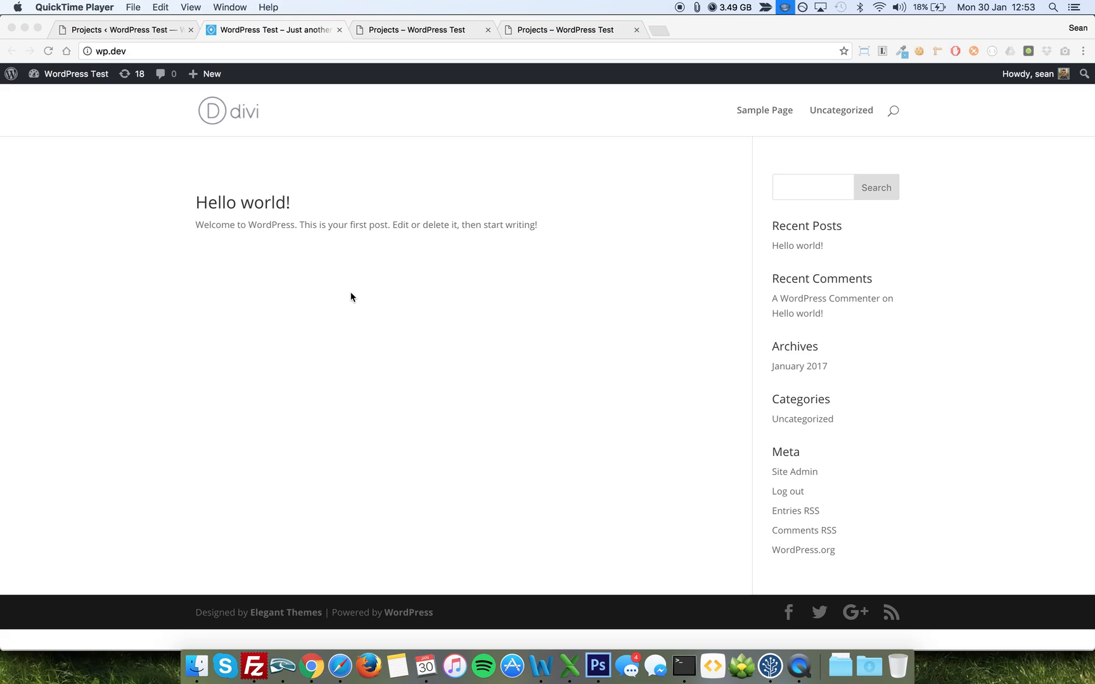
mouse_move(145, 34)
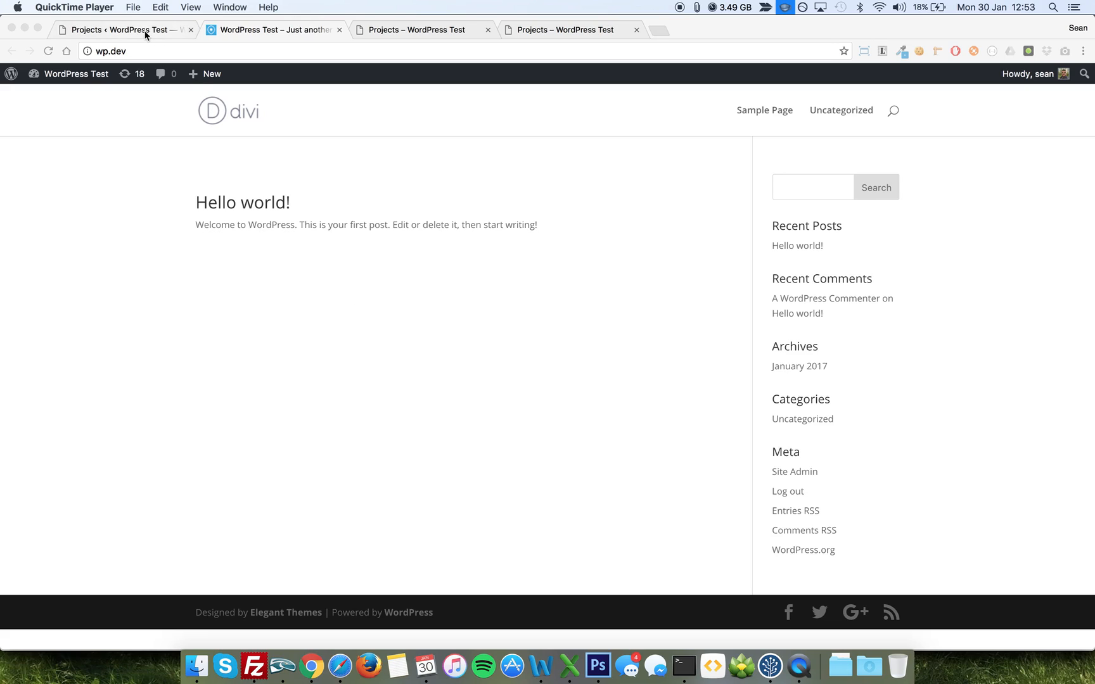
Step: Open Project 1 from the Projects list and check its kitten featured image
click(126, 29)
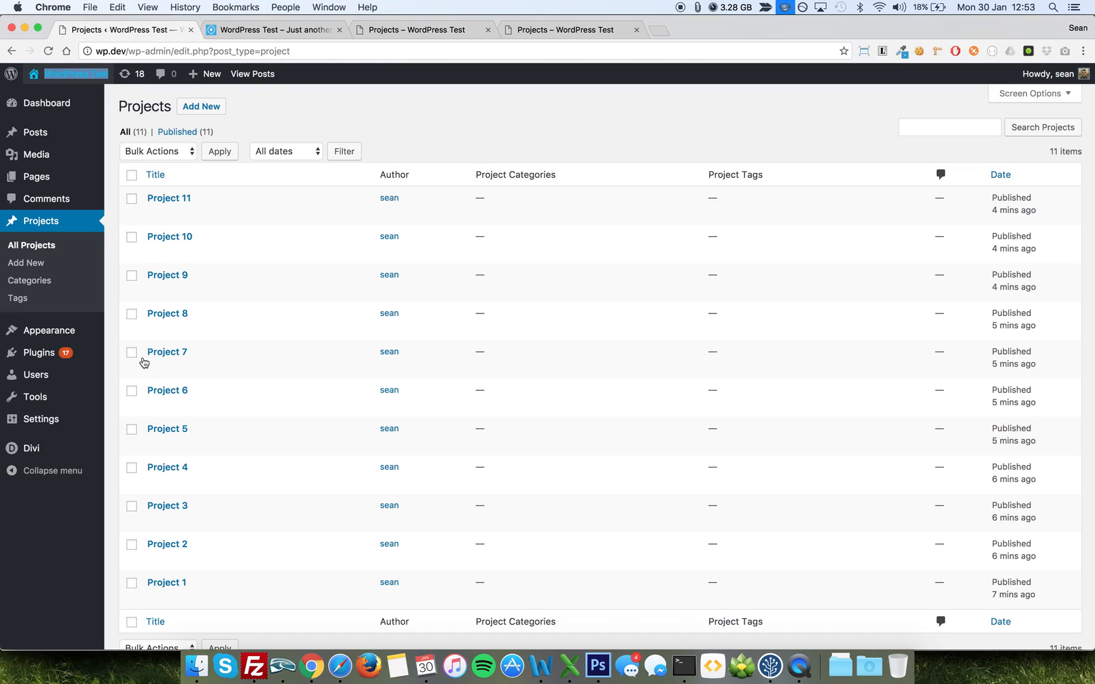
mouse_move(166, 583)
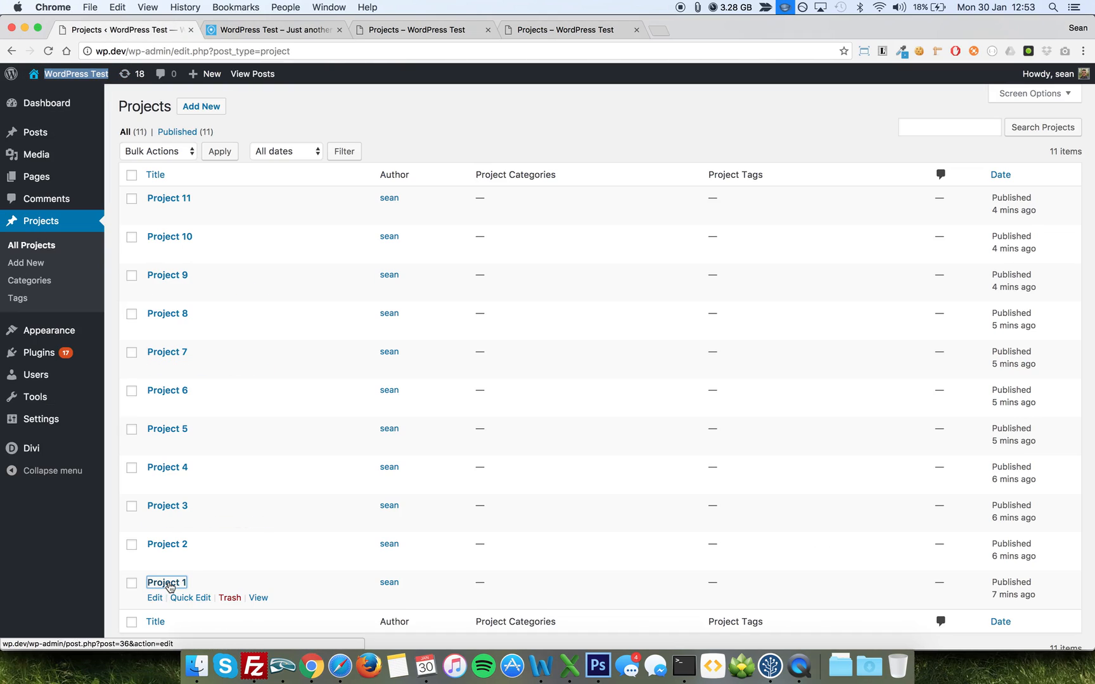
click(166, 582)
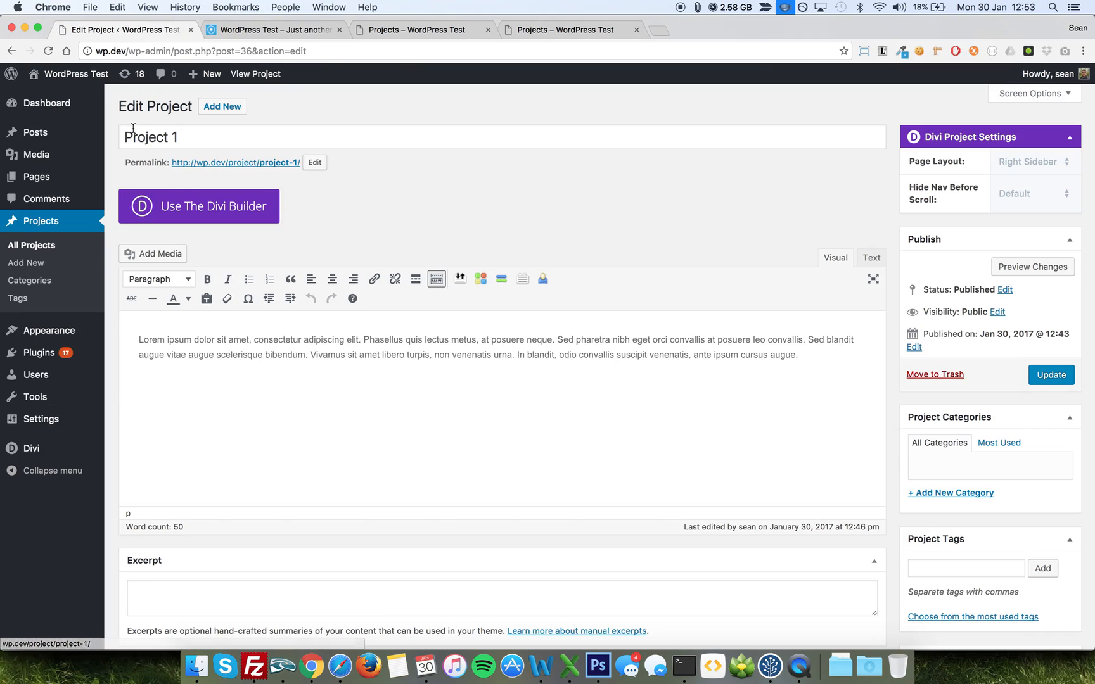
mouse_move(370, 332)
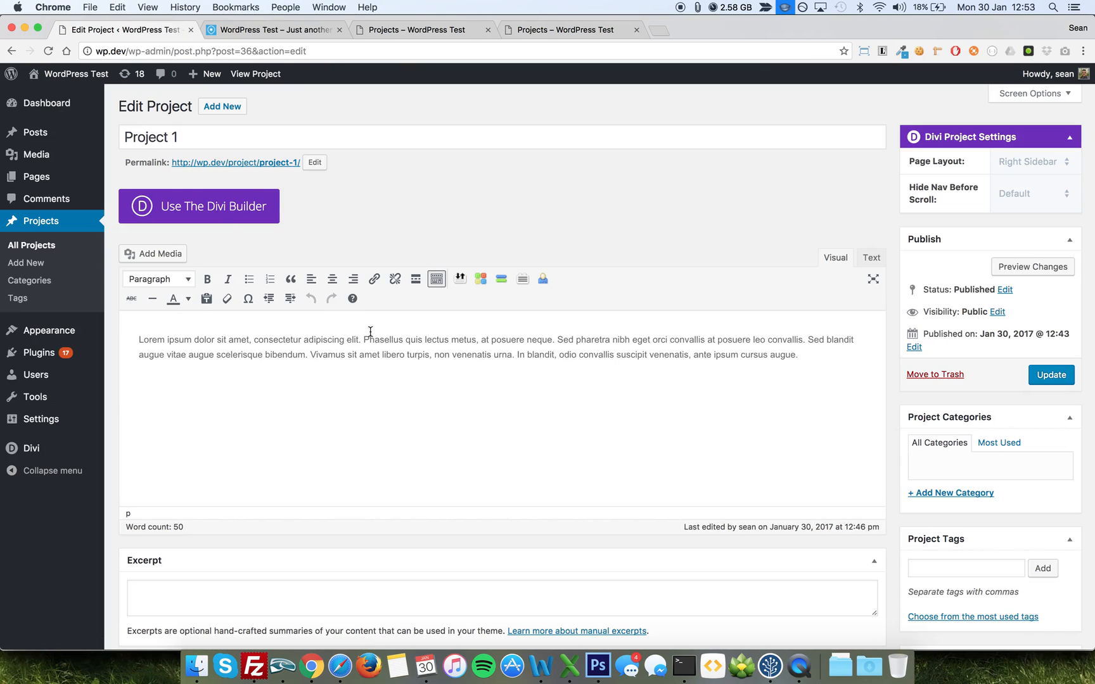
scroll(down, 3)
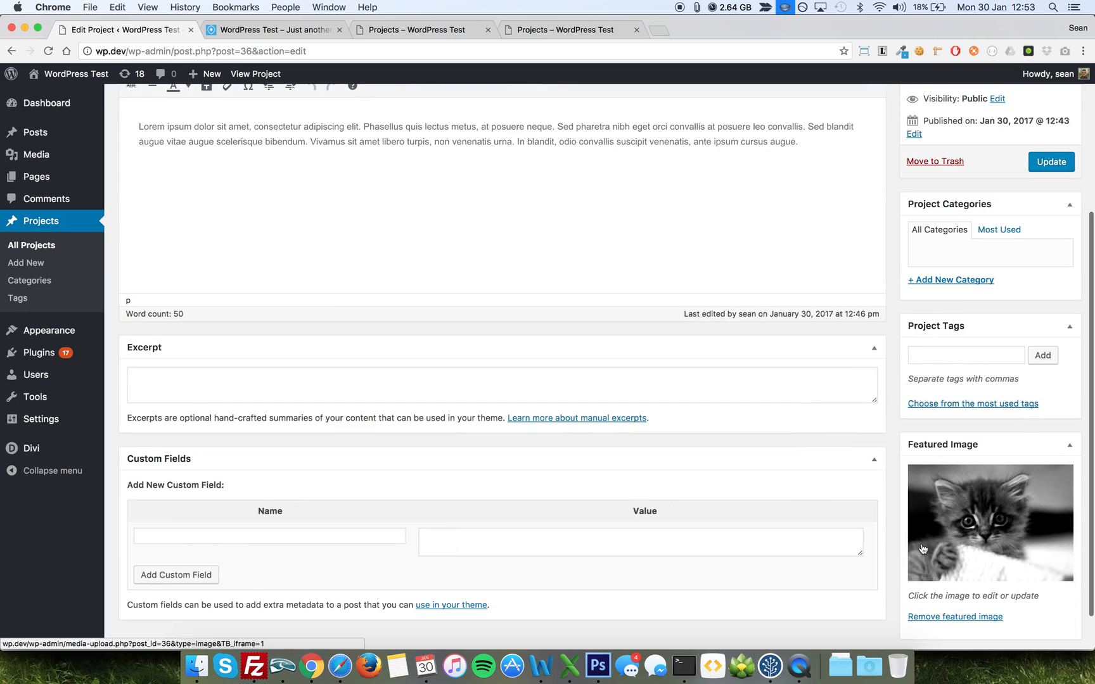
mouse_move(468, 338)
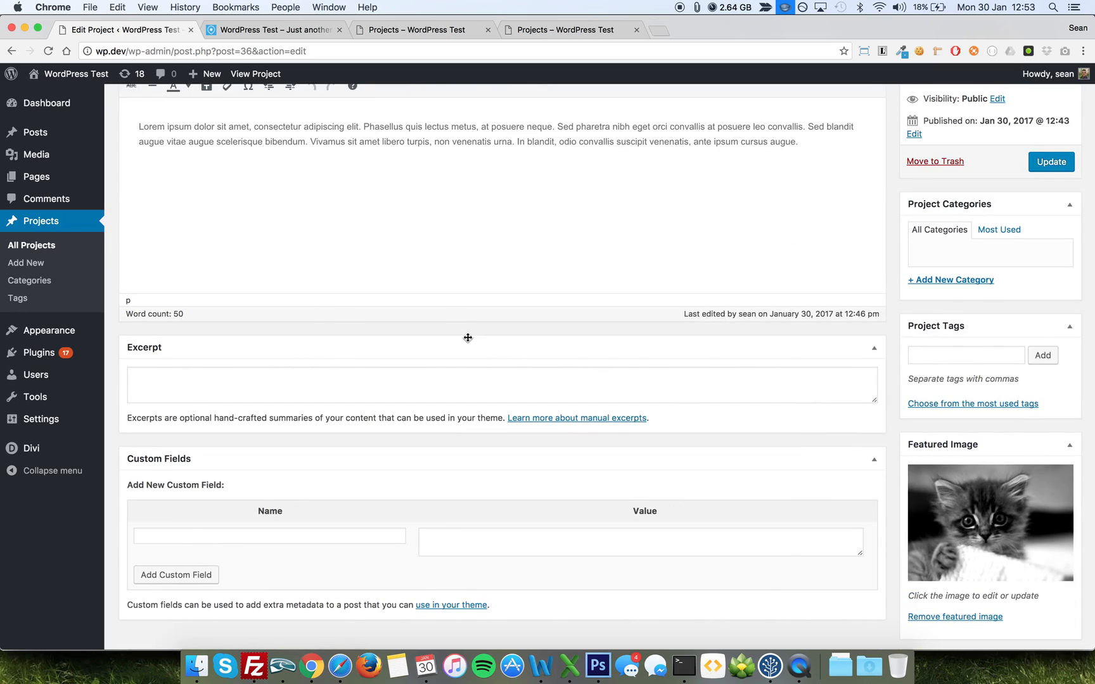
scroll(up, 3)
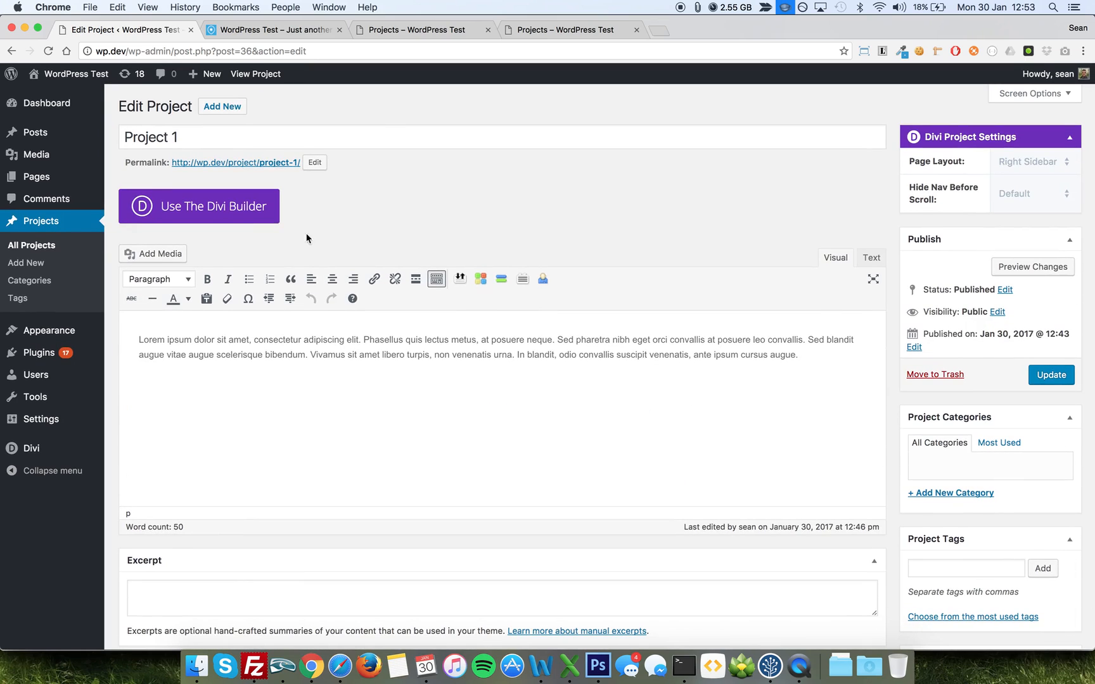
mouse_move(296, 162)
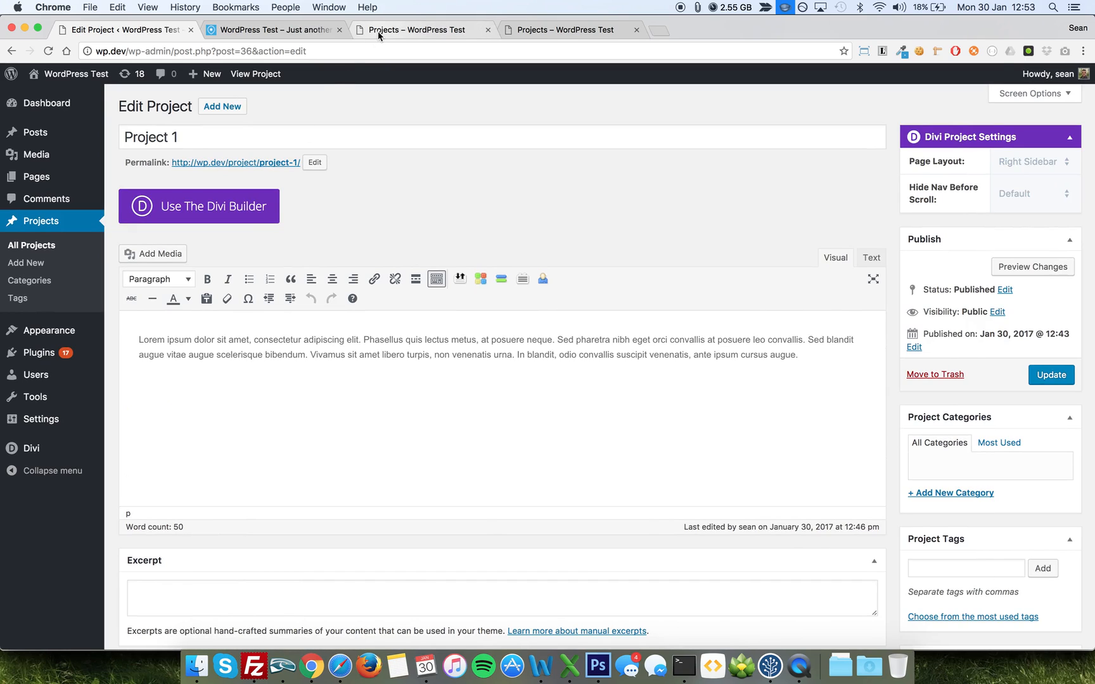
Step: Show the default Projects archive tab and scroll down to Project 7
click(419, 29)
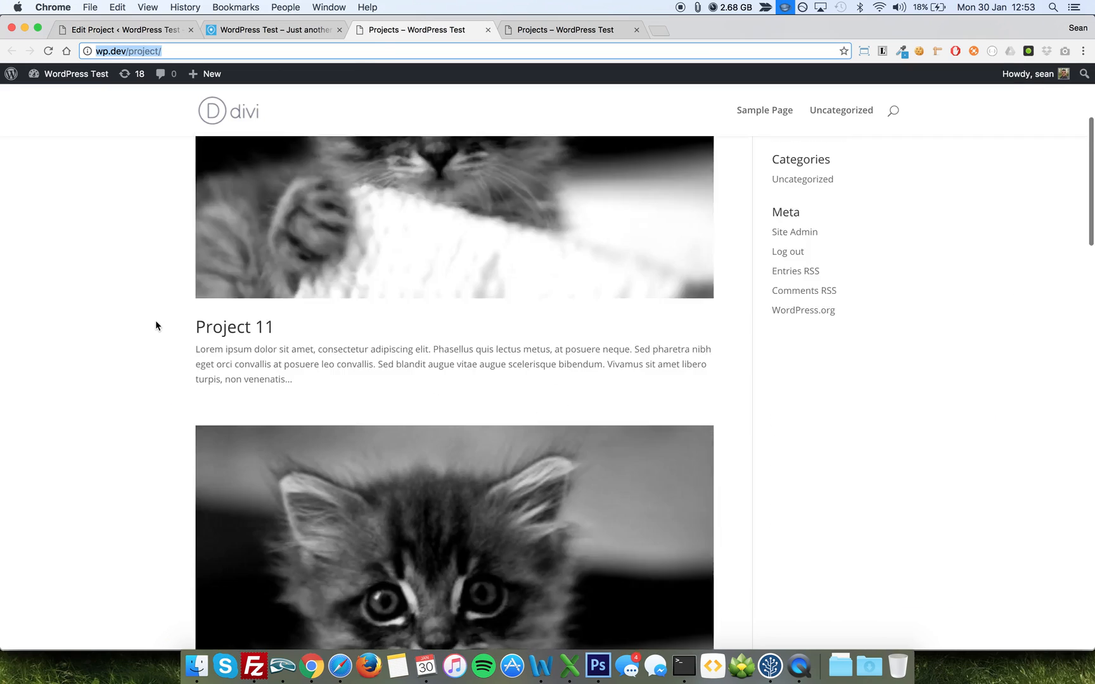
scroll(down, 3)
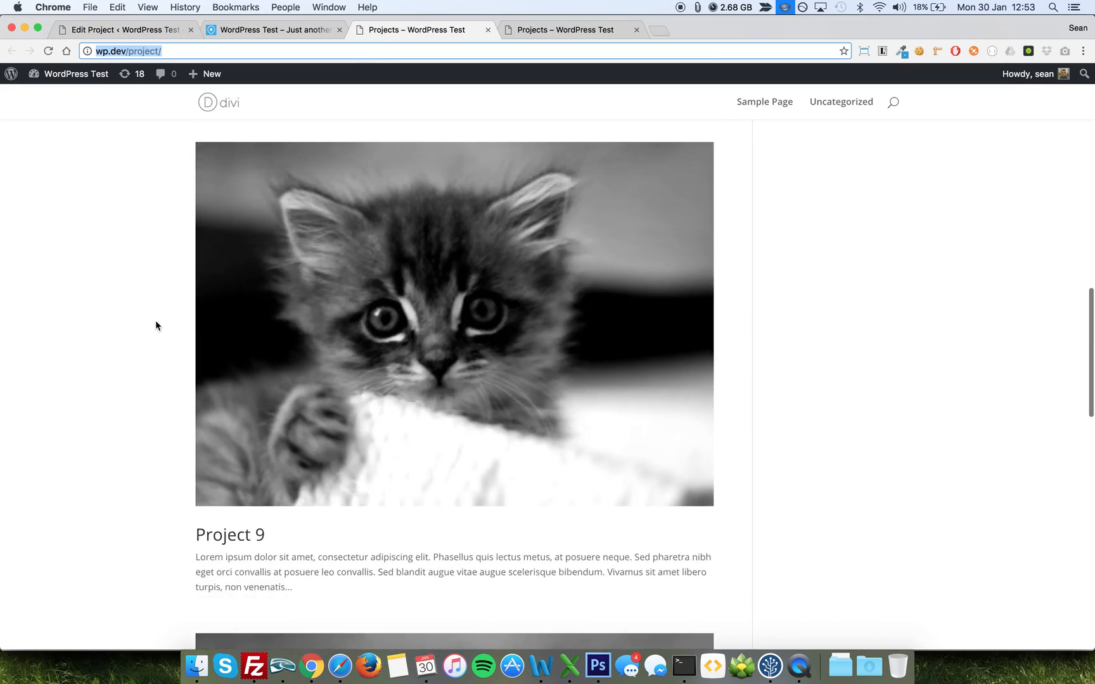
scroll(down, 3)
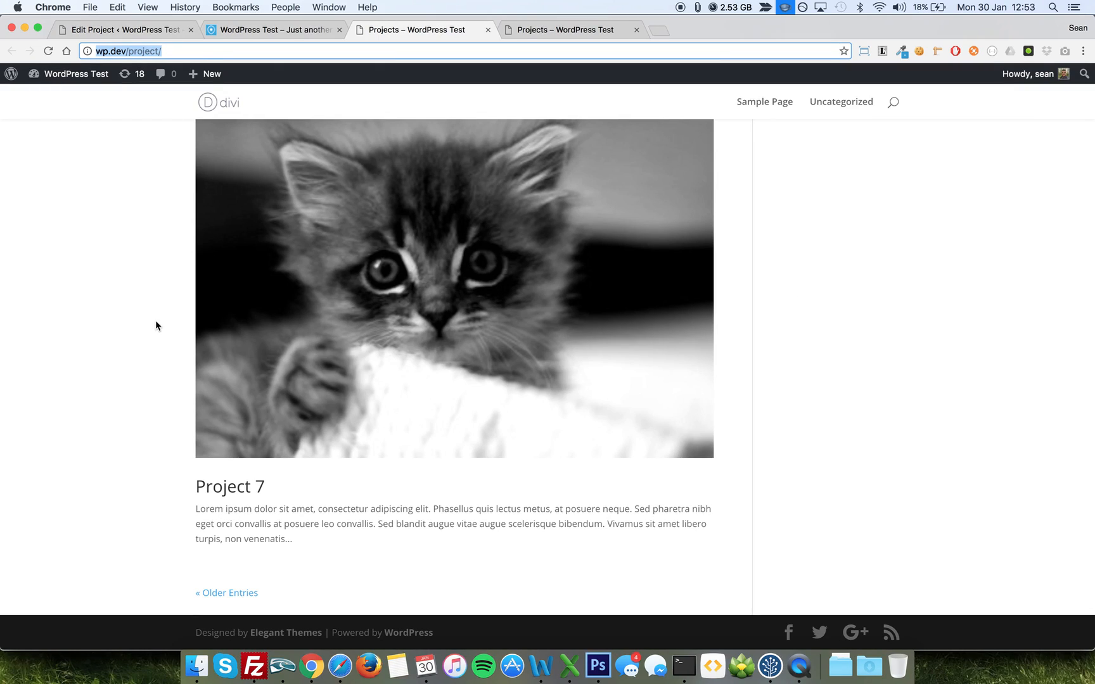
mouse_move(254, 126)
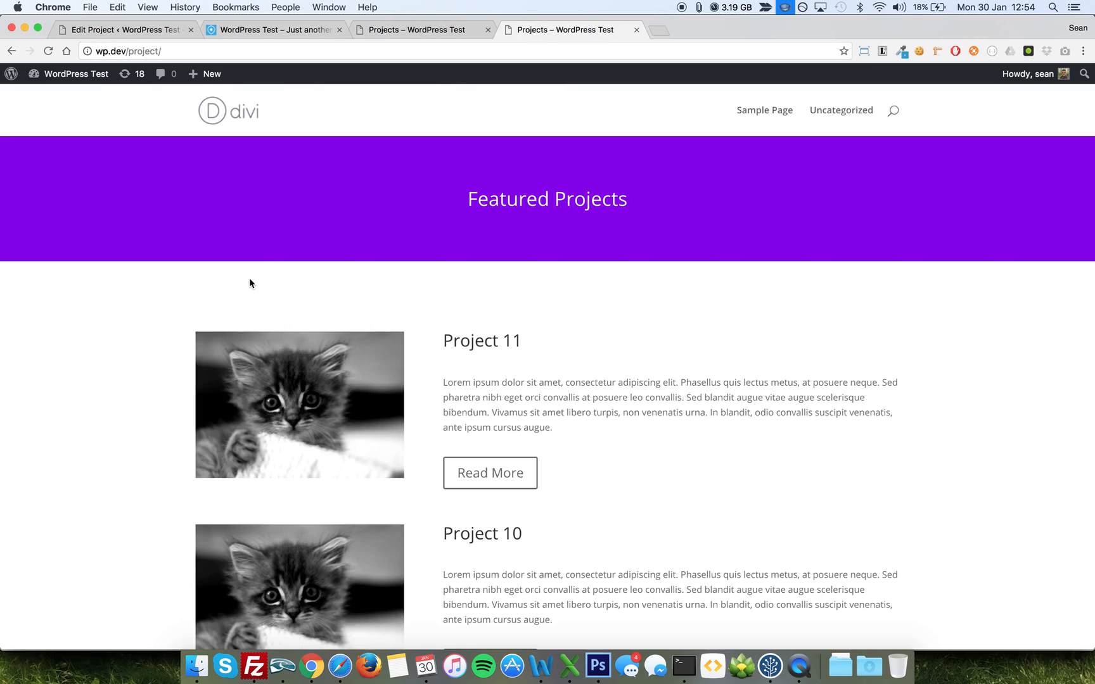
Step: Scroll through the Featured Projects page listing Projects 11 through 7
scroll(down, 3)
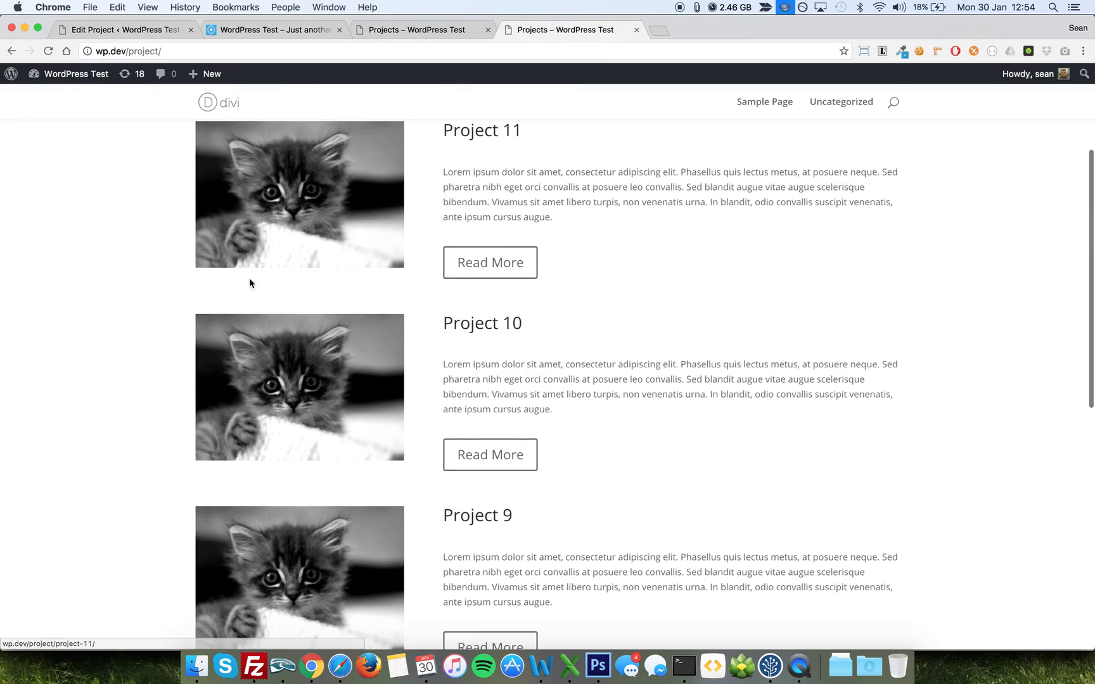
scroll(down, 3)
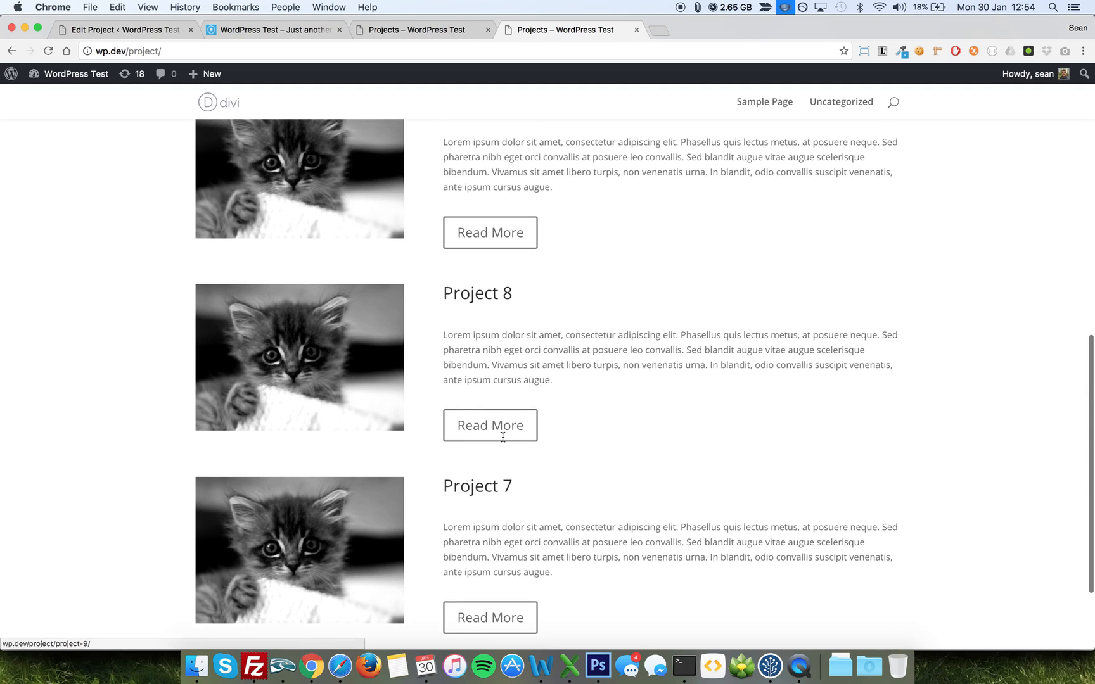
mouse_move(524, 374)
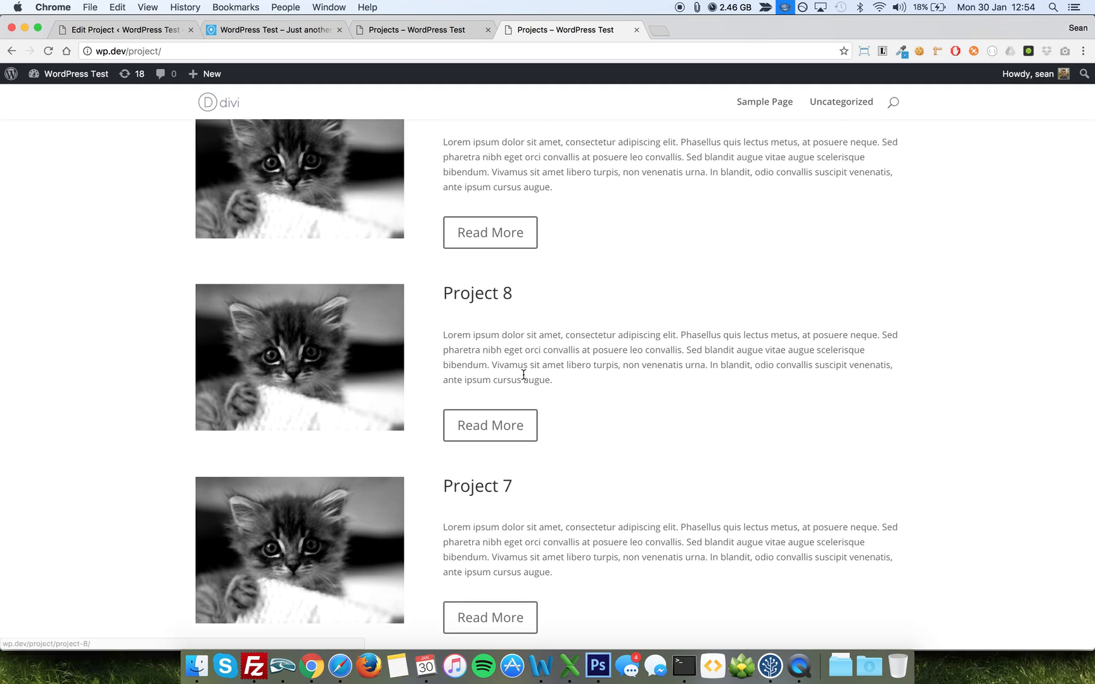
scroll(up, 3)
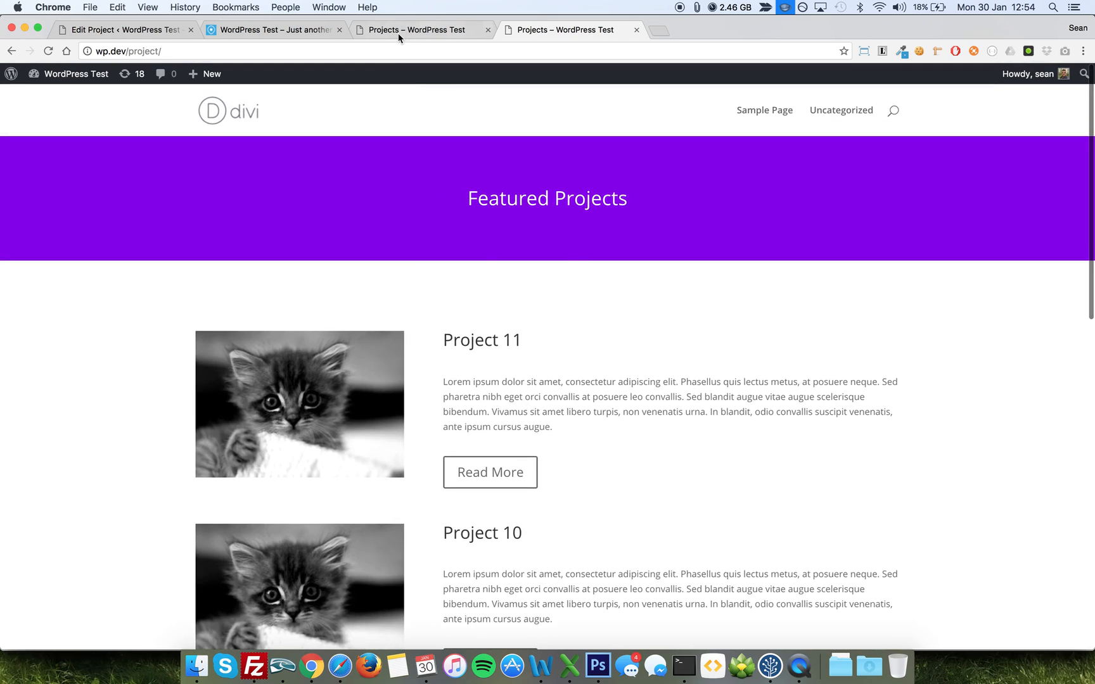
scroll(down, 3)
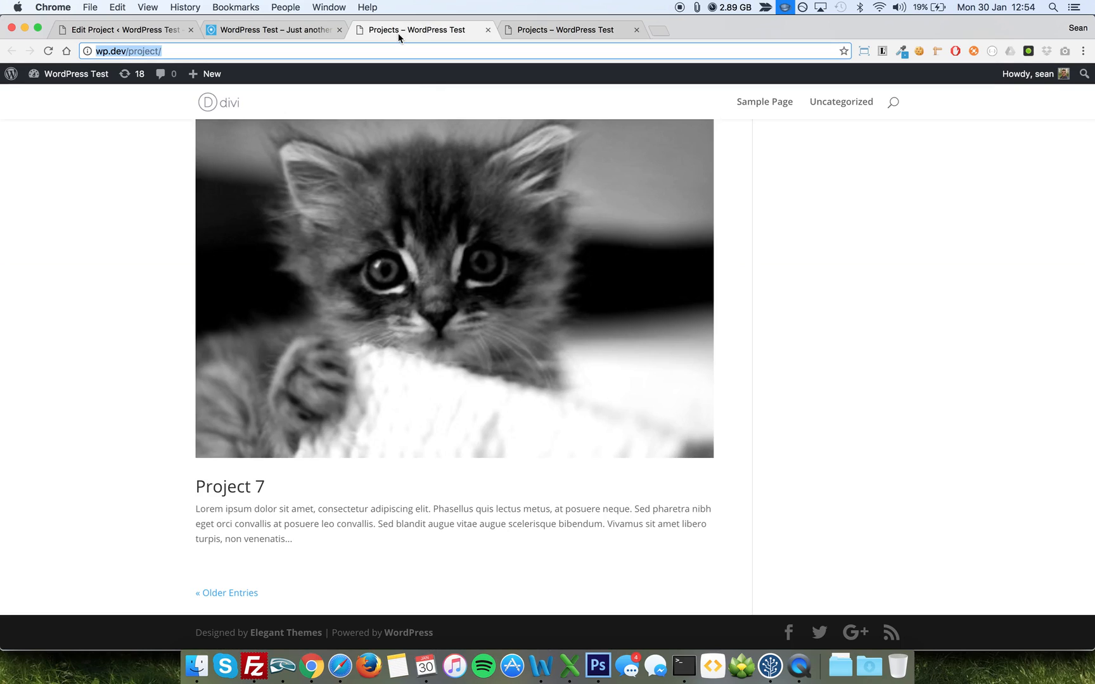
Step: Switch back to the Edit Project tab for Project 1
click(118, 29)
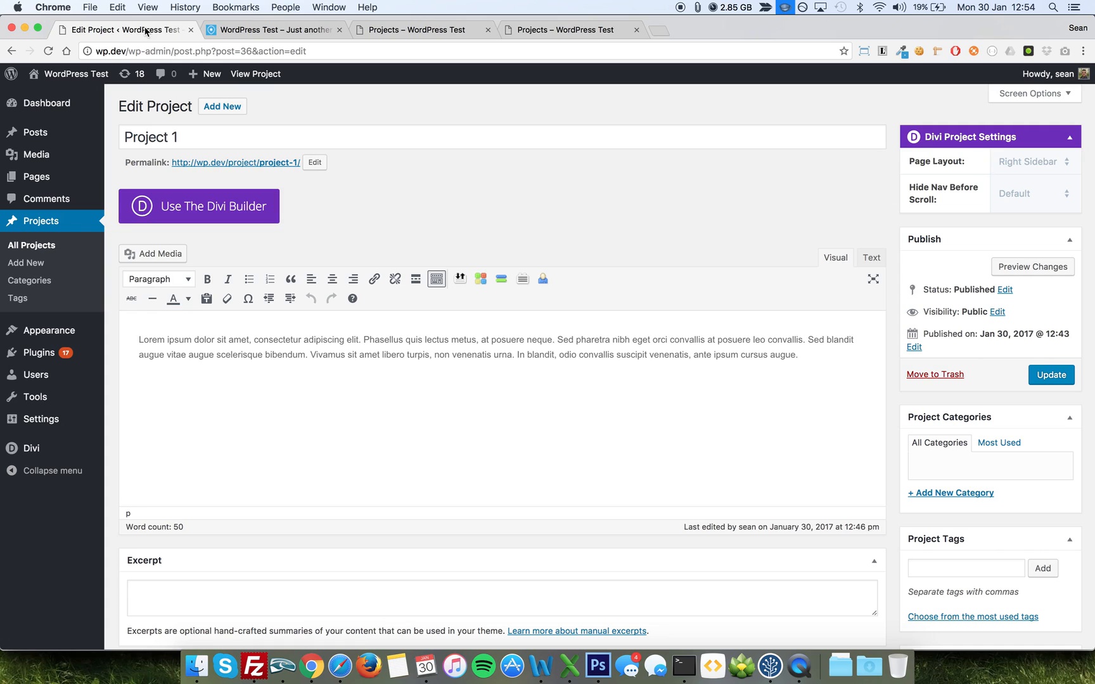
mouse_move(26, 263)
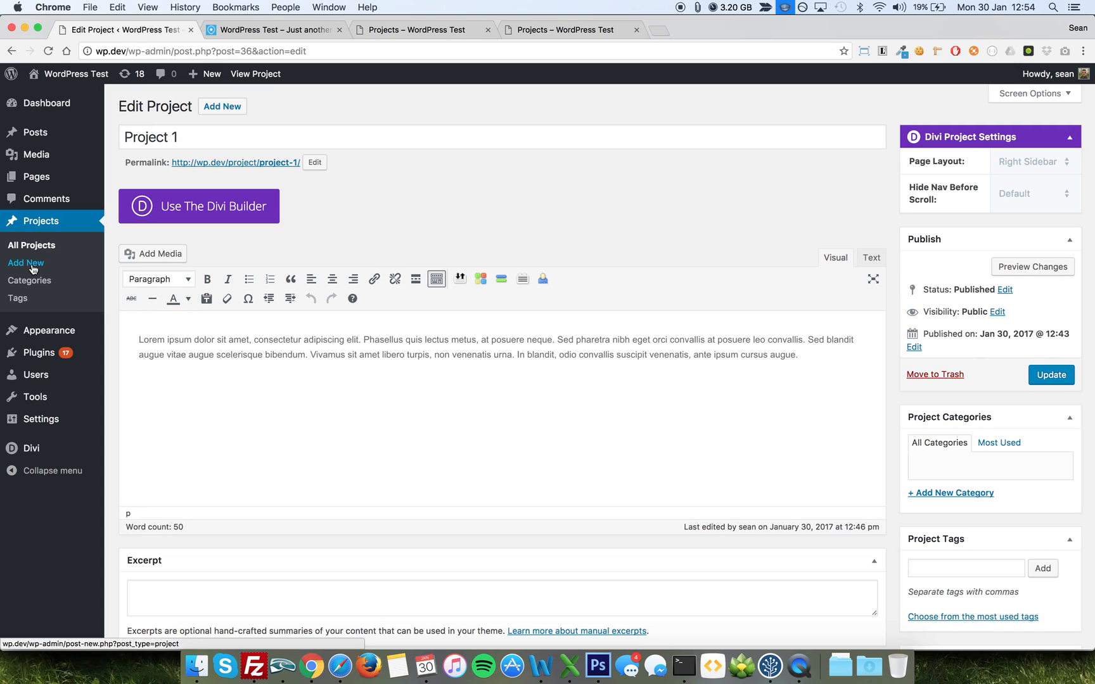
mouse_move(96, 451)
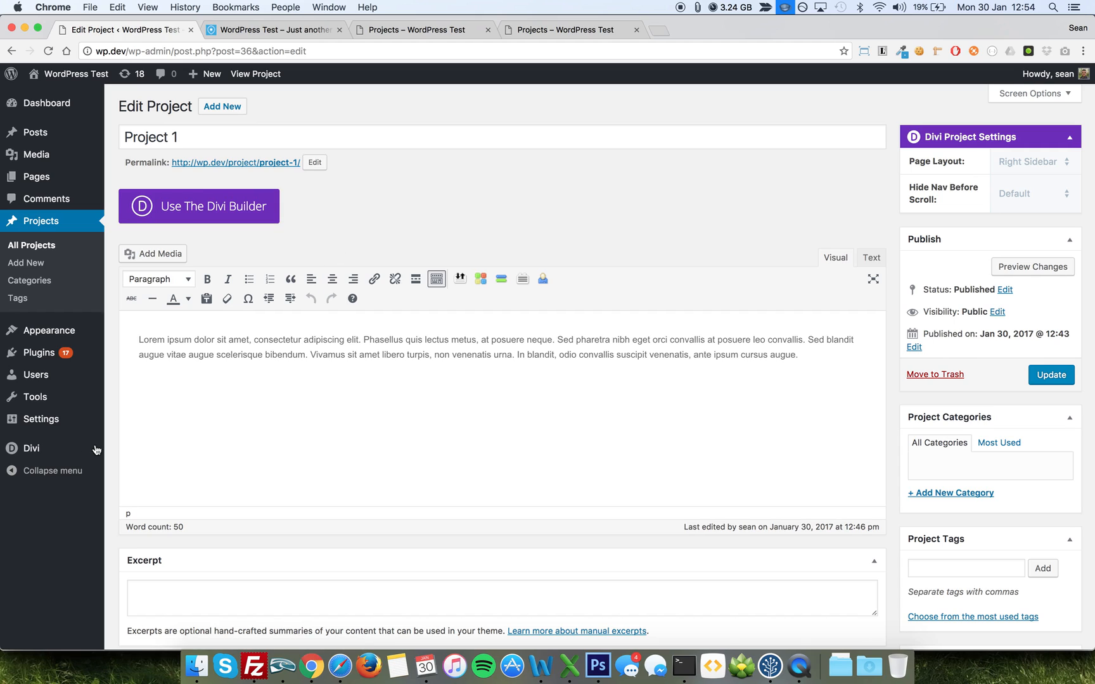
mouse_move(371, 35)
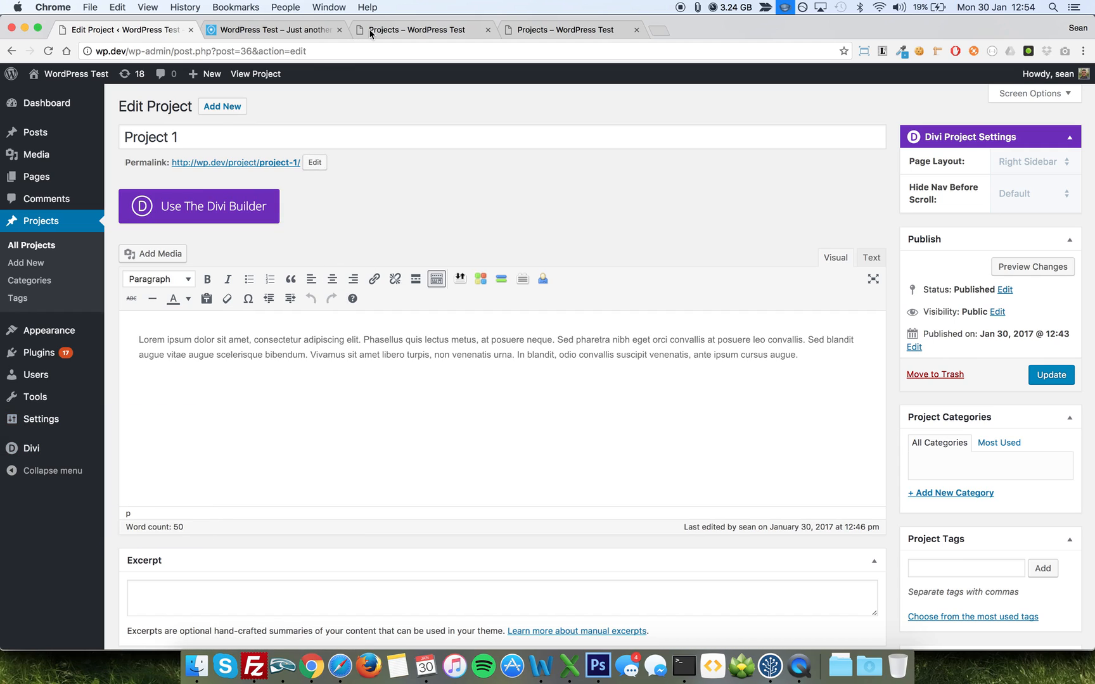
Step: Bring up the Featured Projects page showing Project 11 and Project 10 rows
click(564, 30)
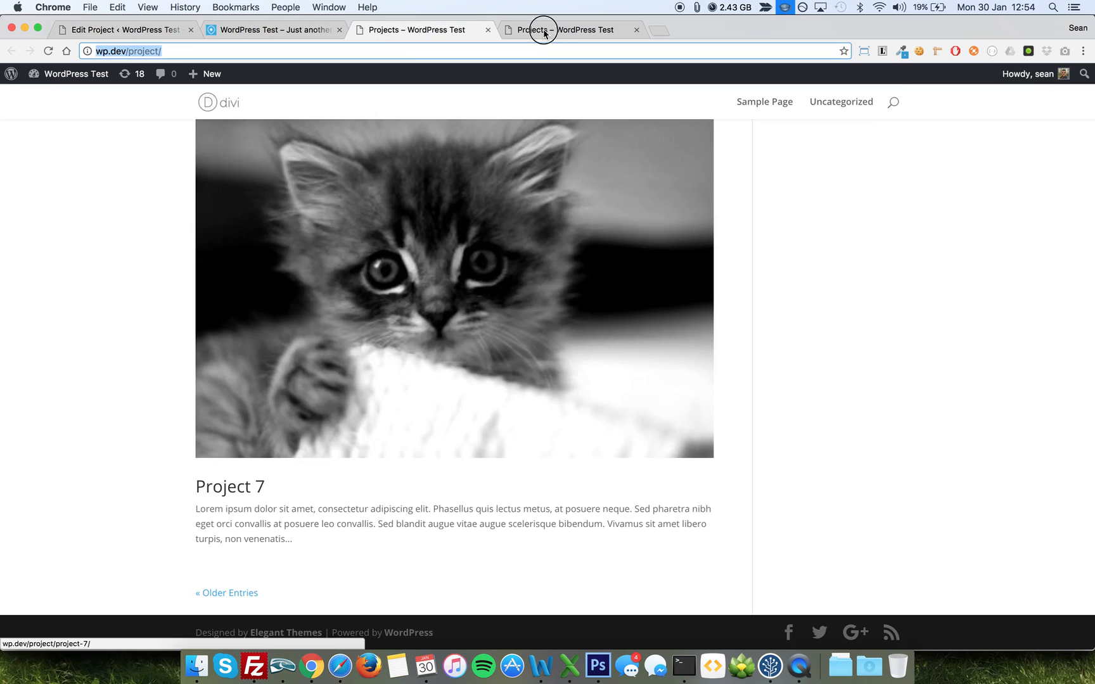
click(566, 29)
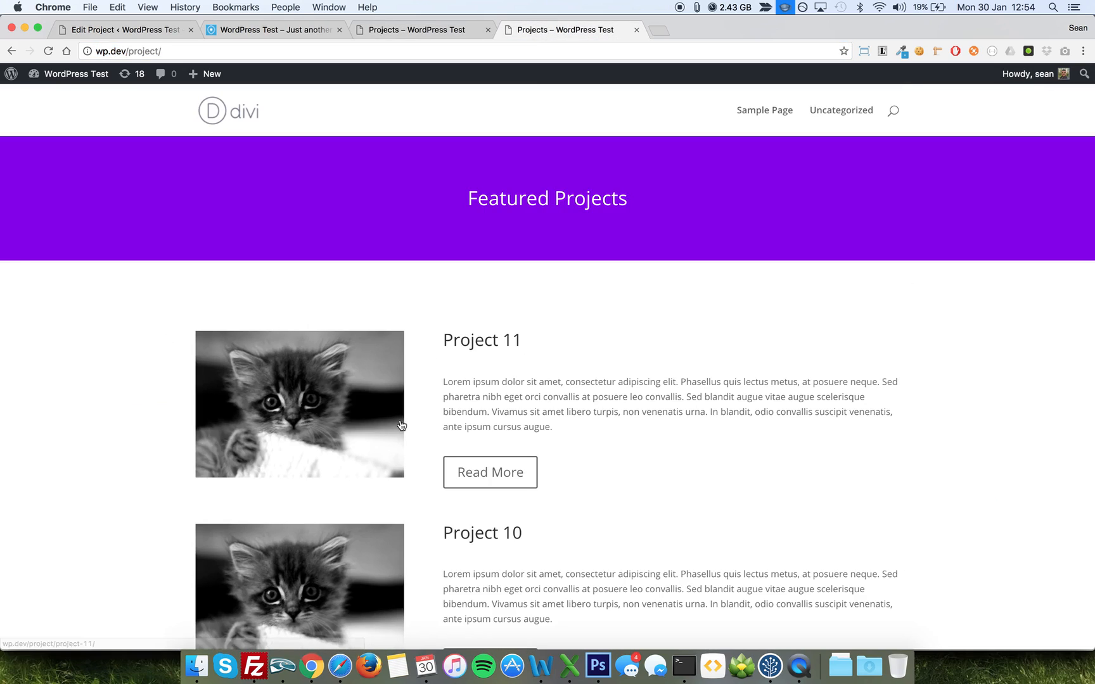
mouse_move(443, 396)
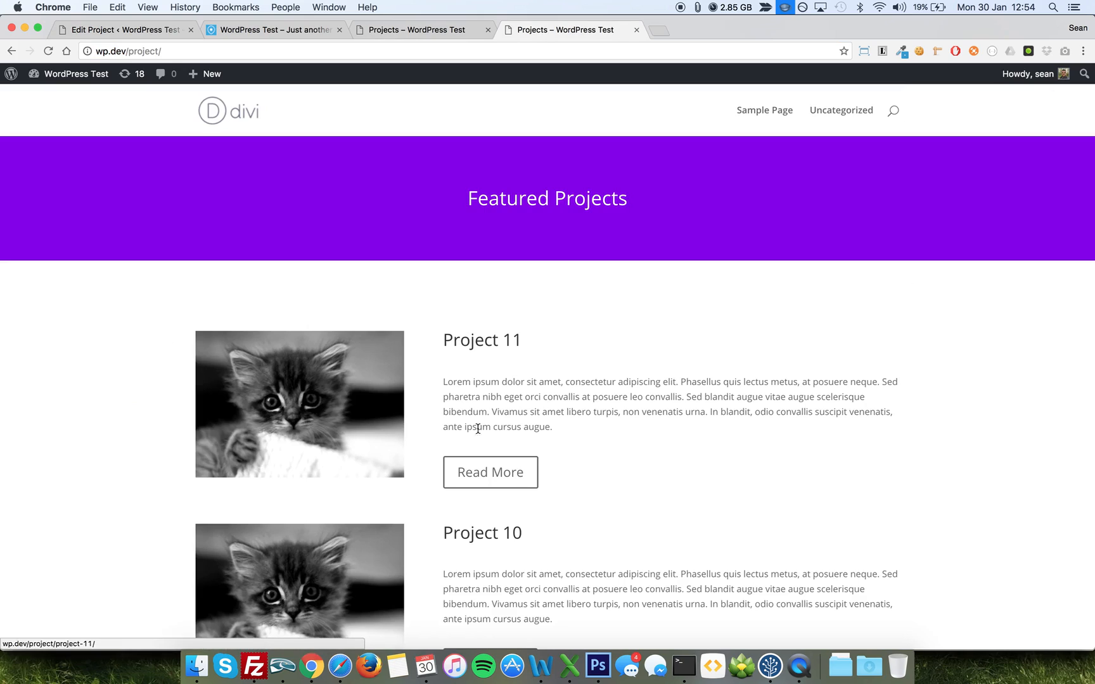
mouse_move(283, 452)
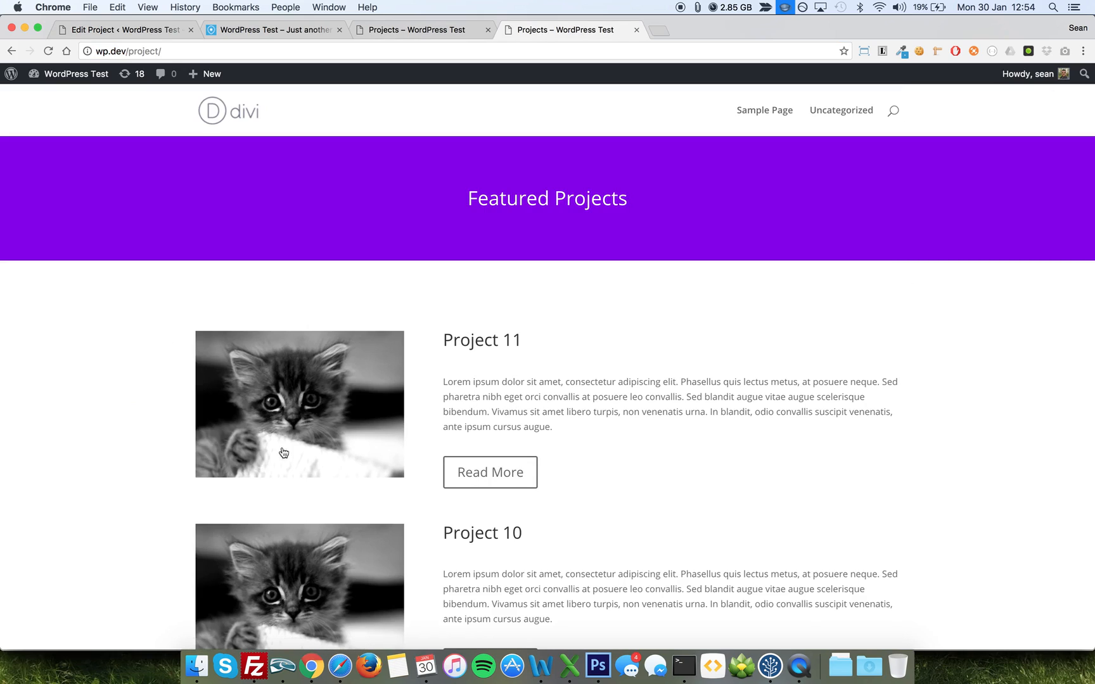
mouse_move(197, 477)
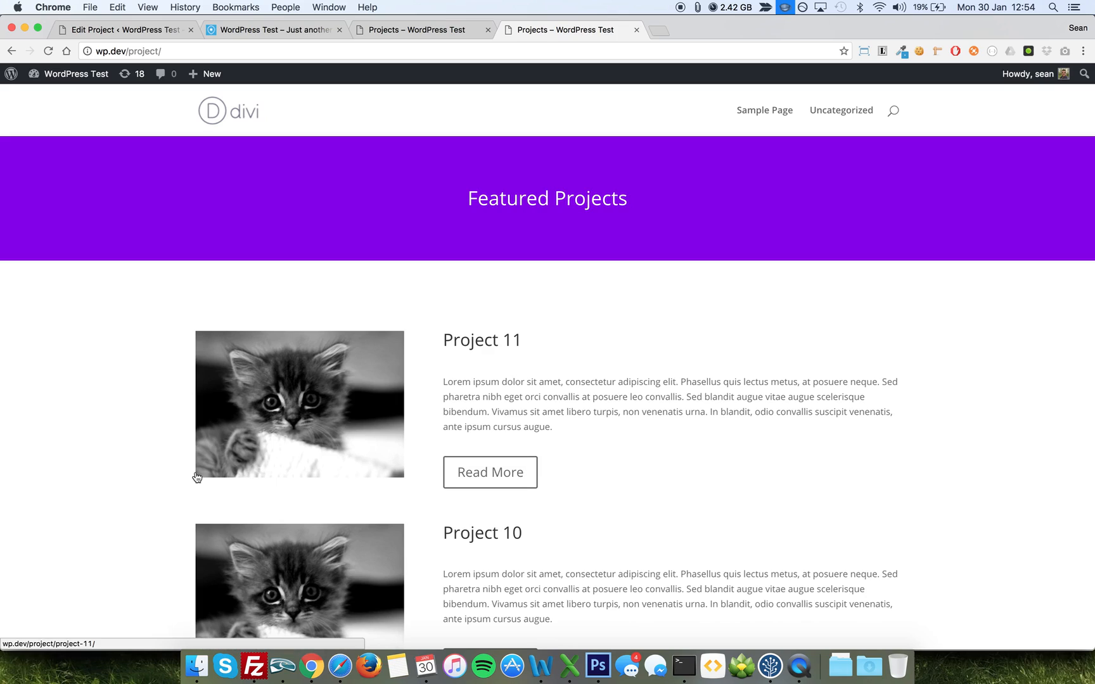
mouse_move(372, 369)
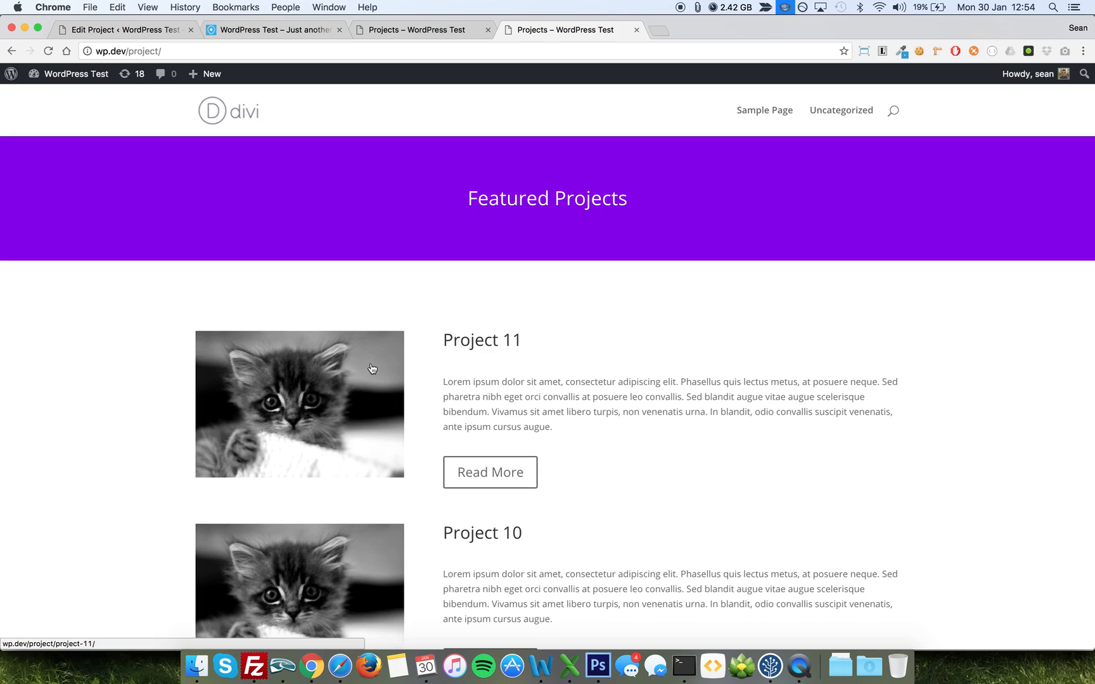
mouse_move(577, 336)
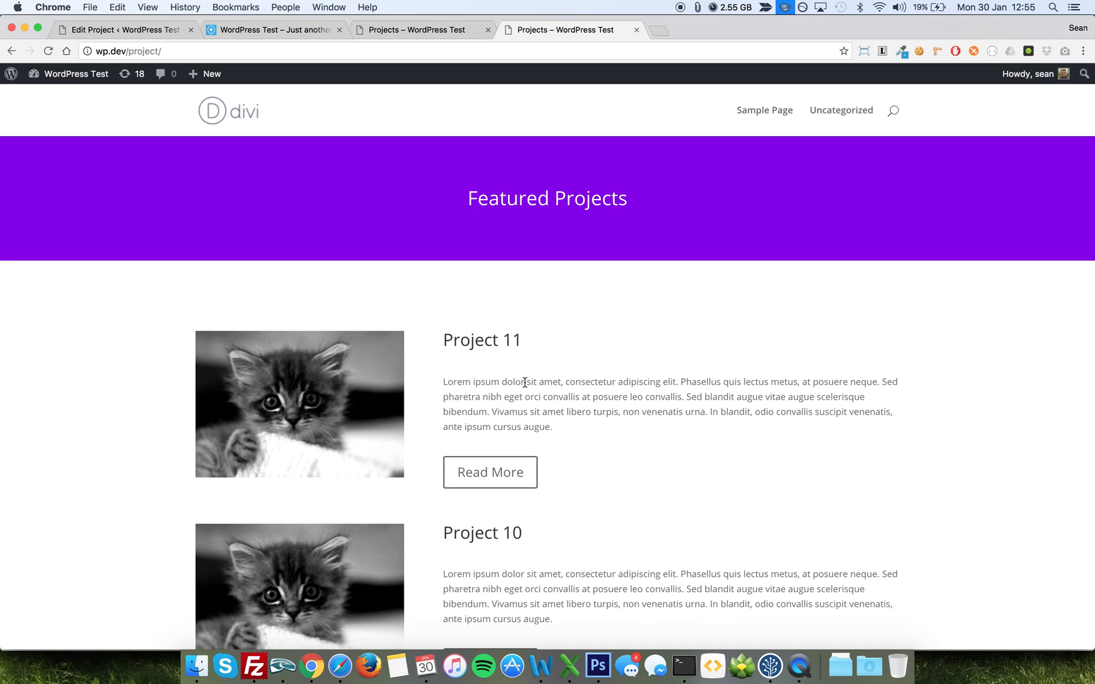
mouse_move(525, 462)
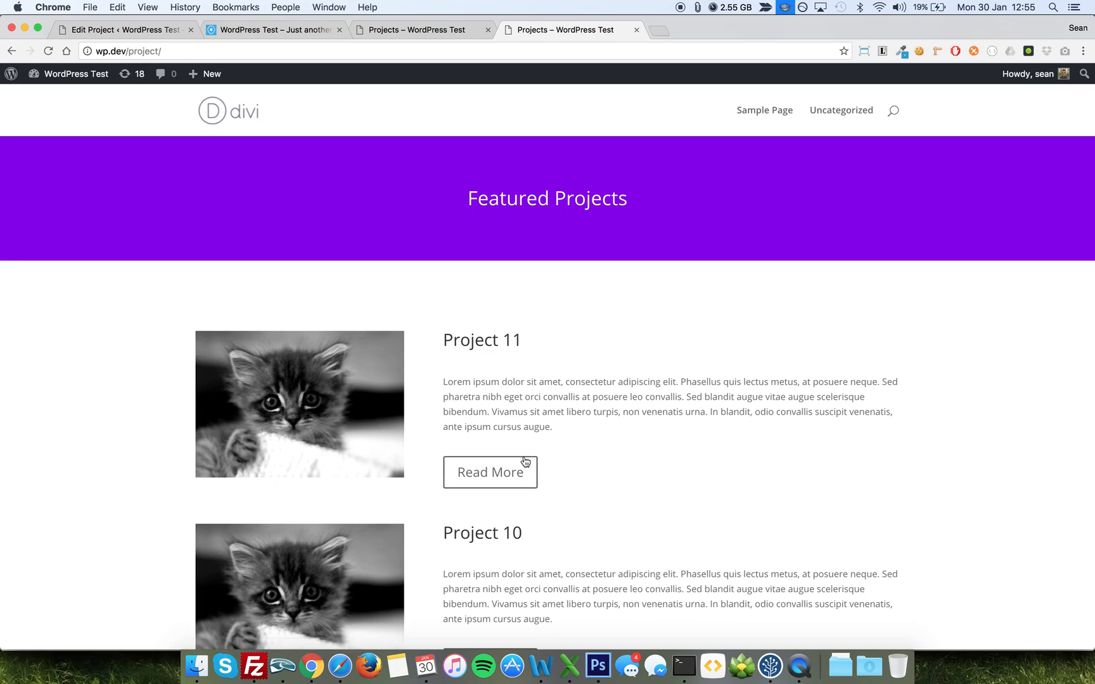
mouse_move(449, 404)
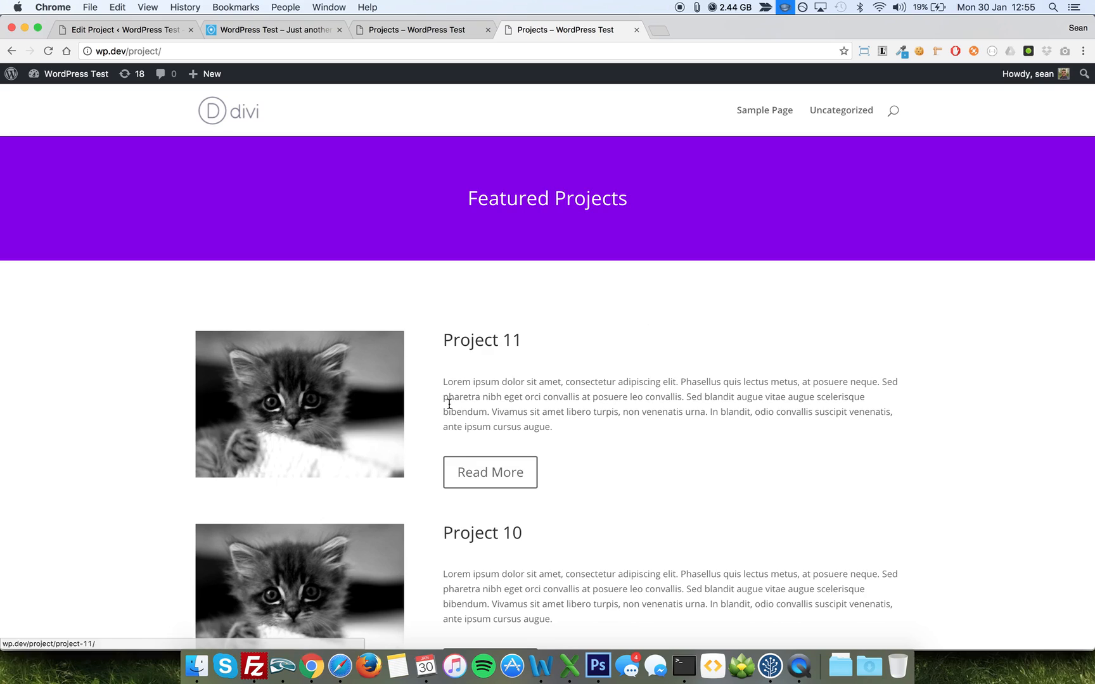
mouse_move(343, 184)
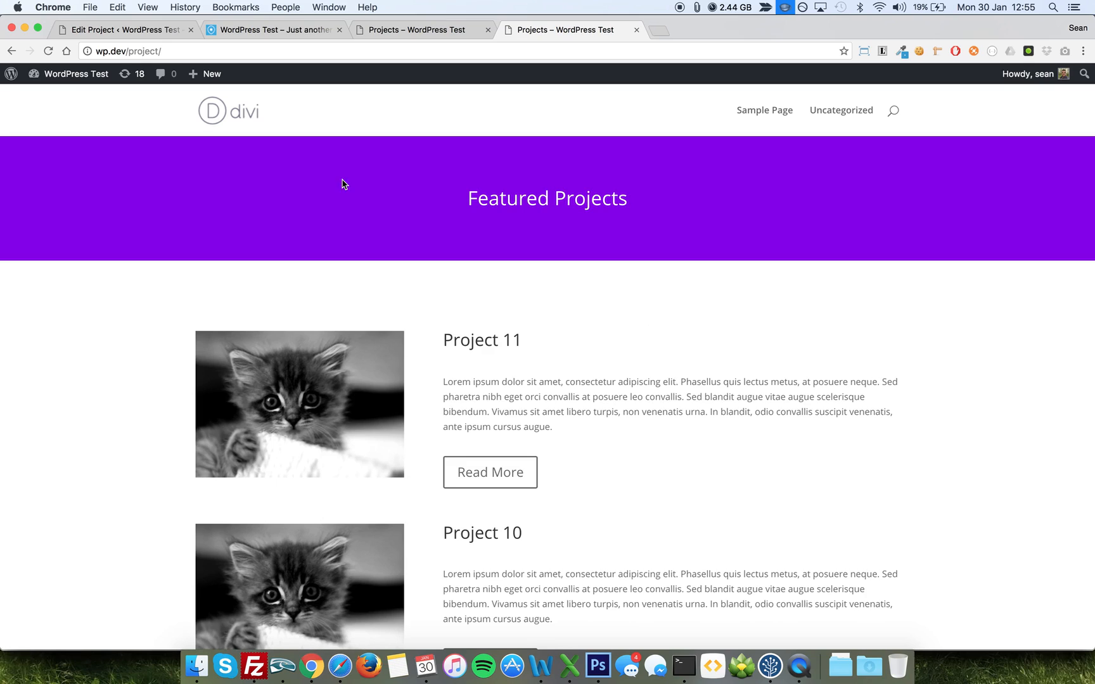
Step: Open Divi Library from the dashboard, listing Project Archive and Project Loop Item
click(126, 29)
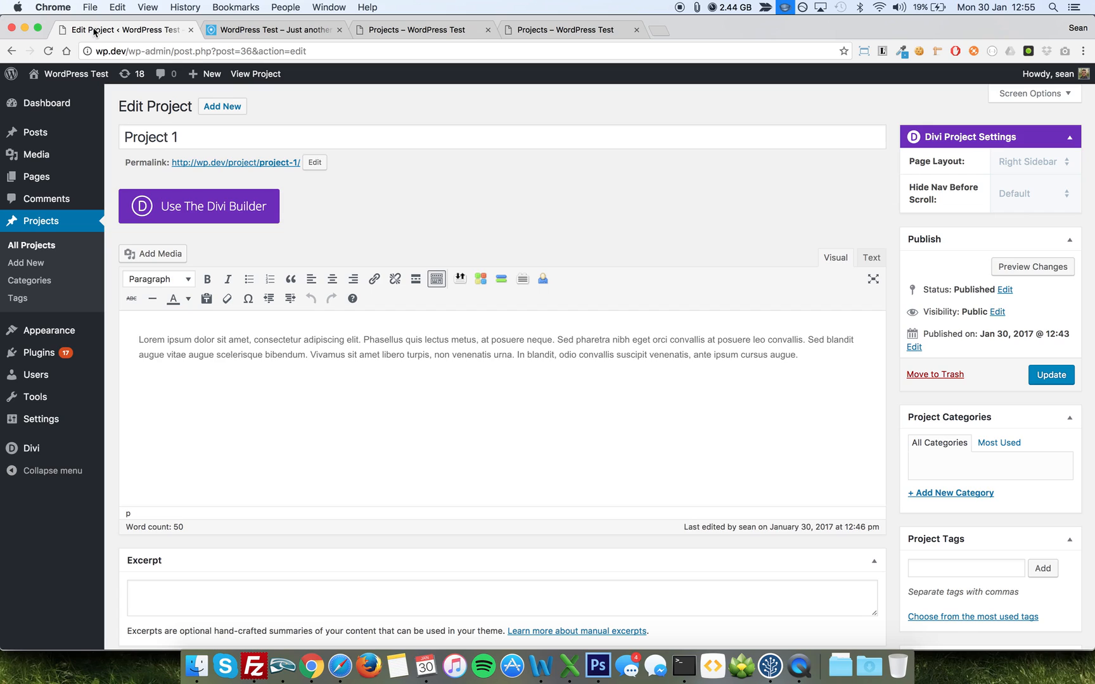
click(29, 447)
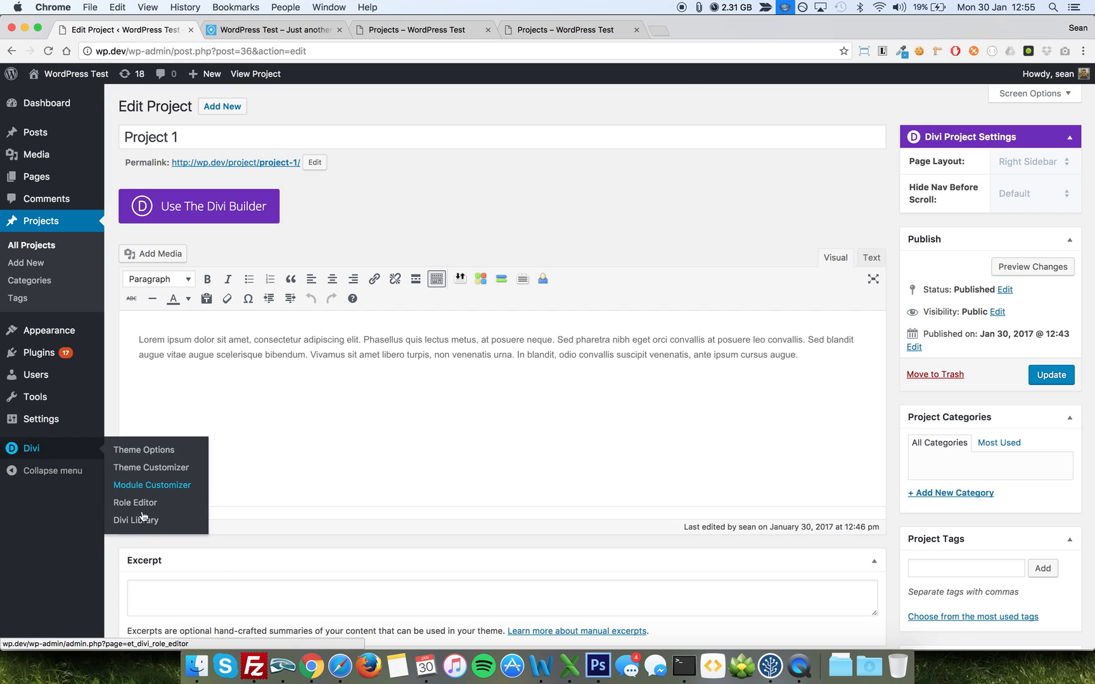
click(135, 520)
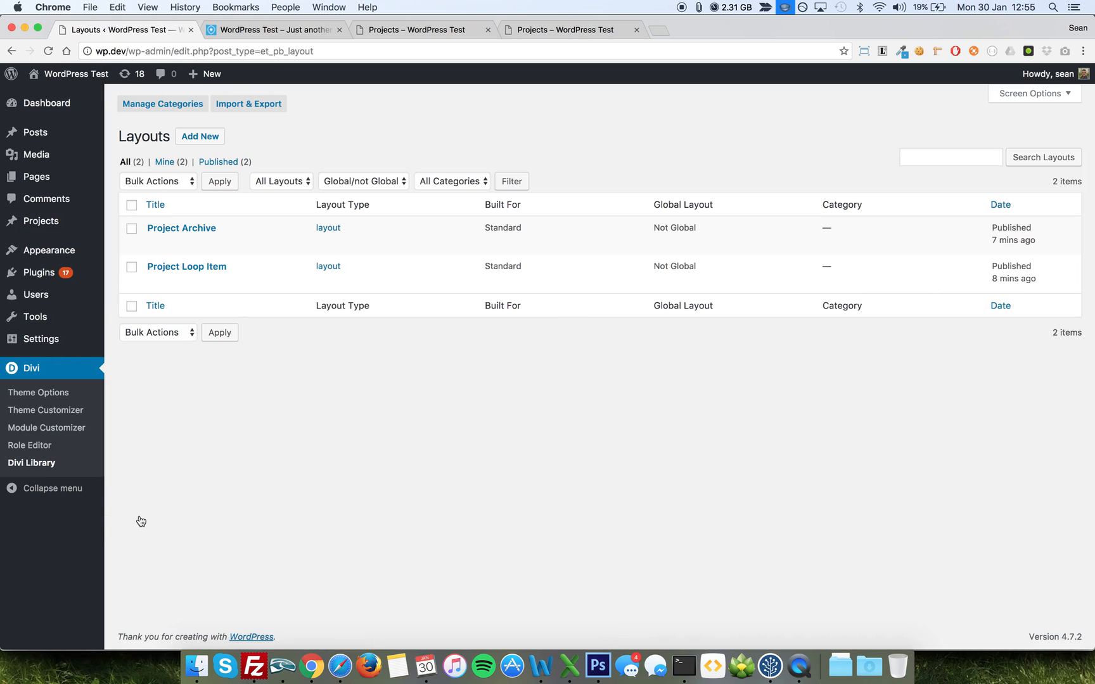
mouse_move(187, 267)
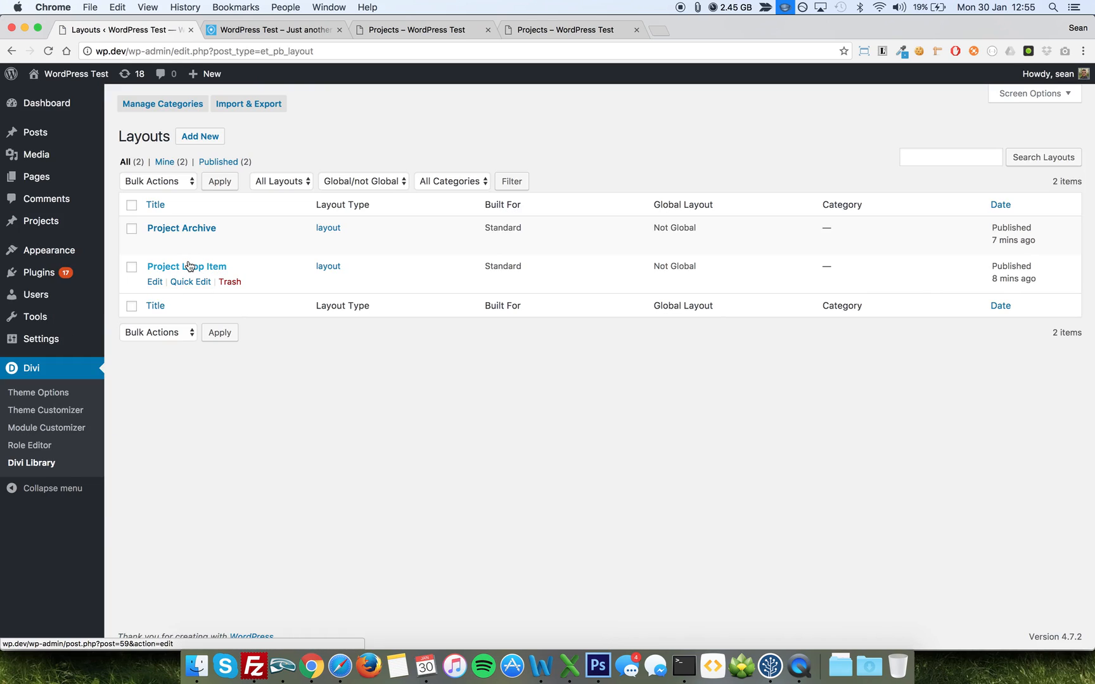
mouse_move(196, 234)
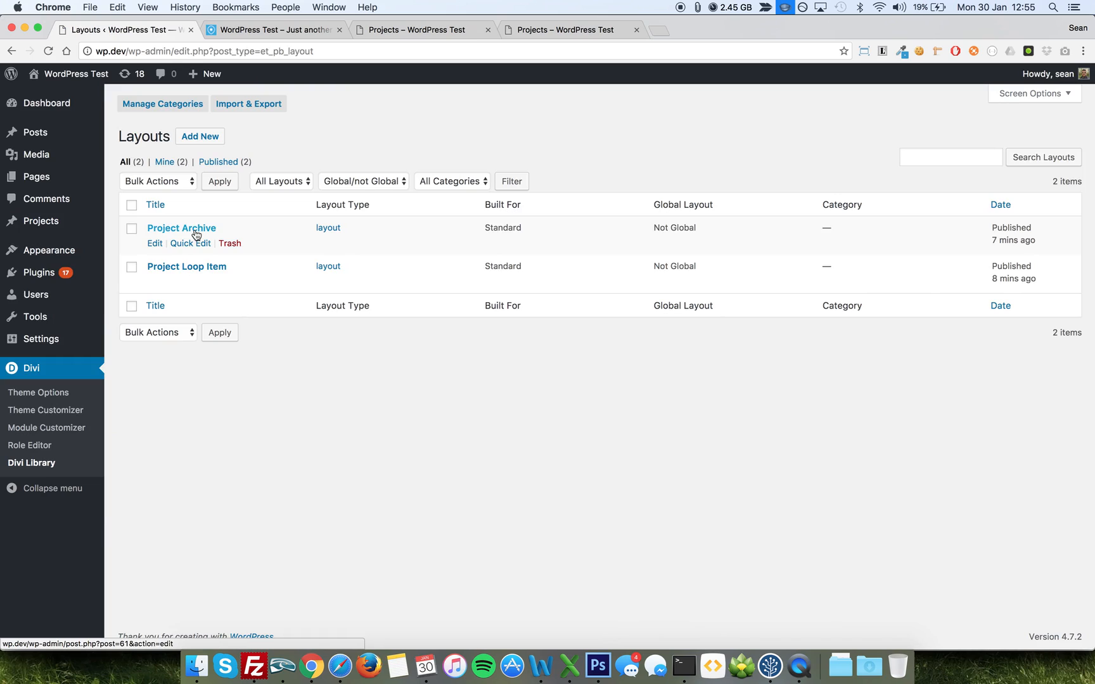
mouse_move(329, 299)
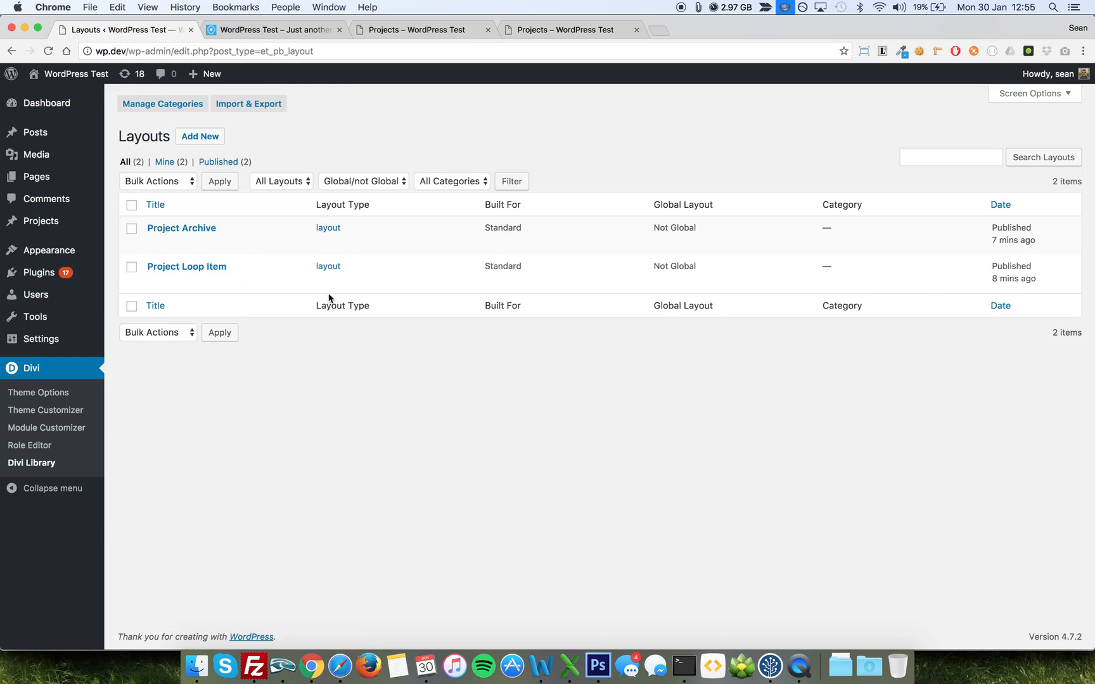
mouse_move(187, 266)
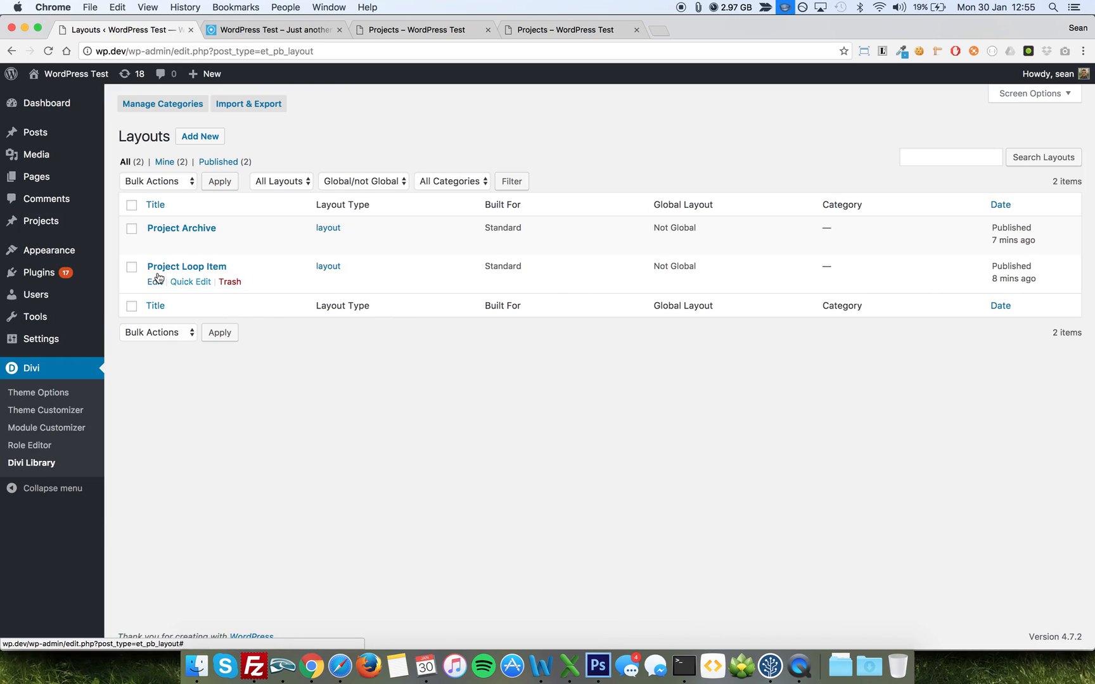
Step: Edit the Project Loop Item layout with its Featured Image, Title and Content modules
click(186, 267)
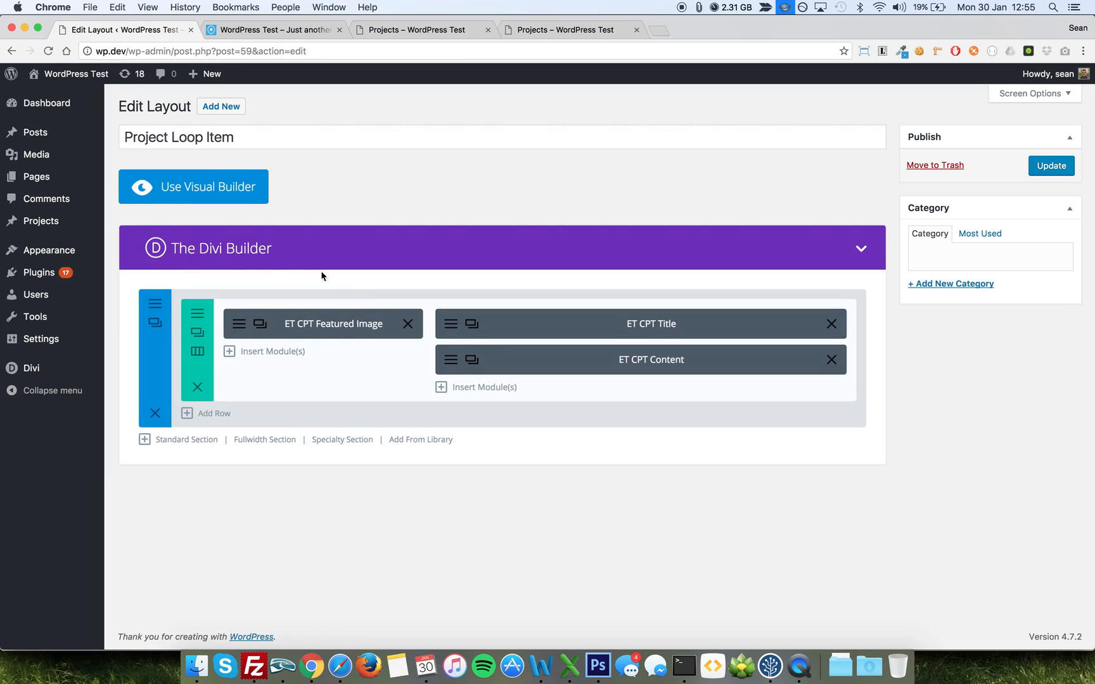
mouse_move(521, 377)
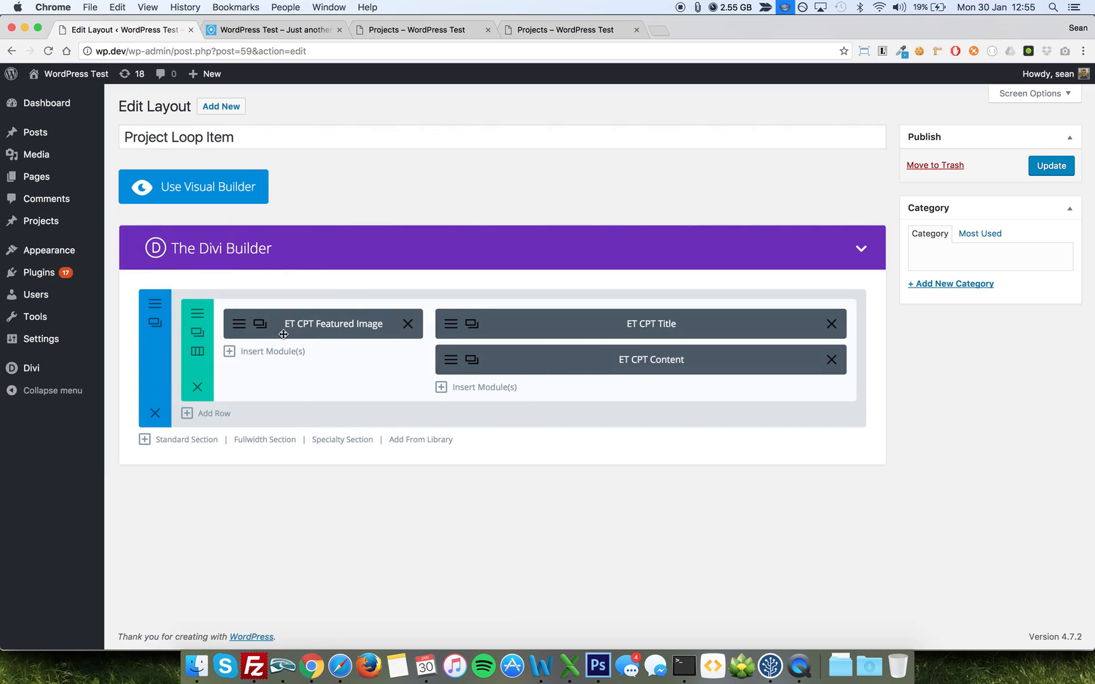
mouse_move(294, 351)
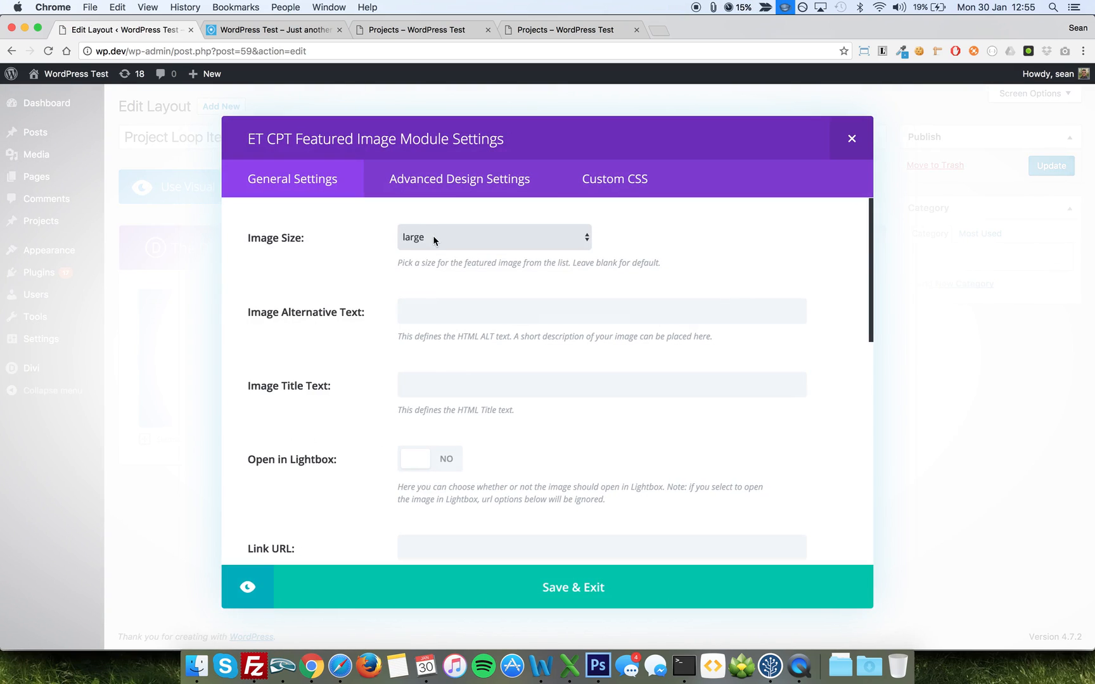
click(494, 238)
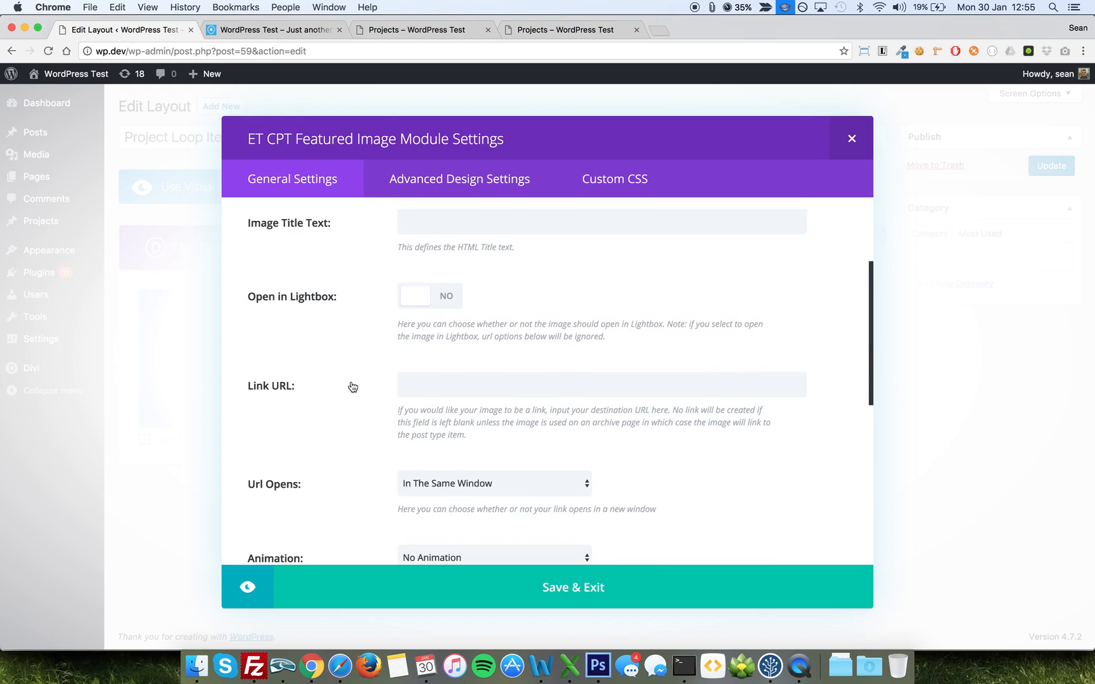
scroll(down, 3)
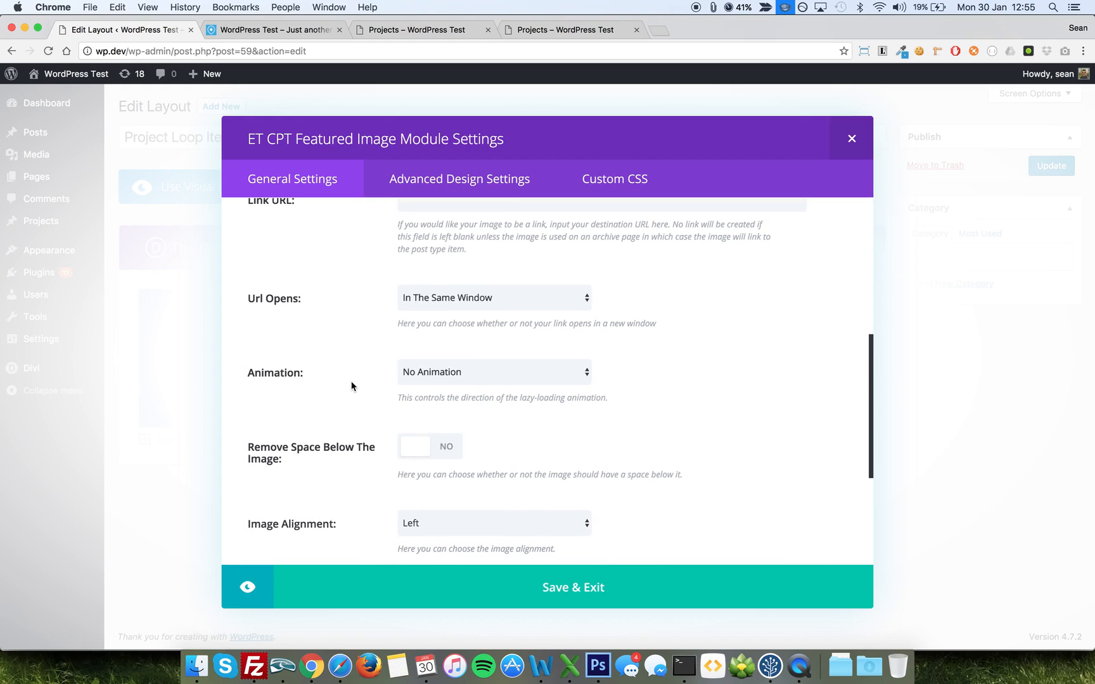
scroll(down, 3)
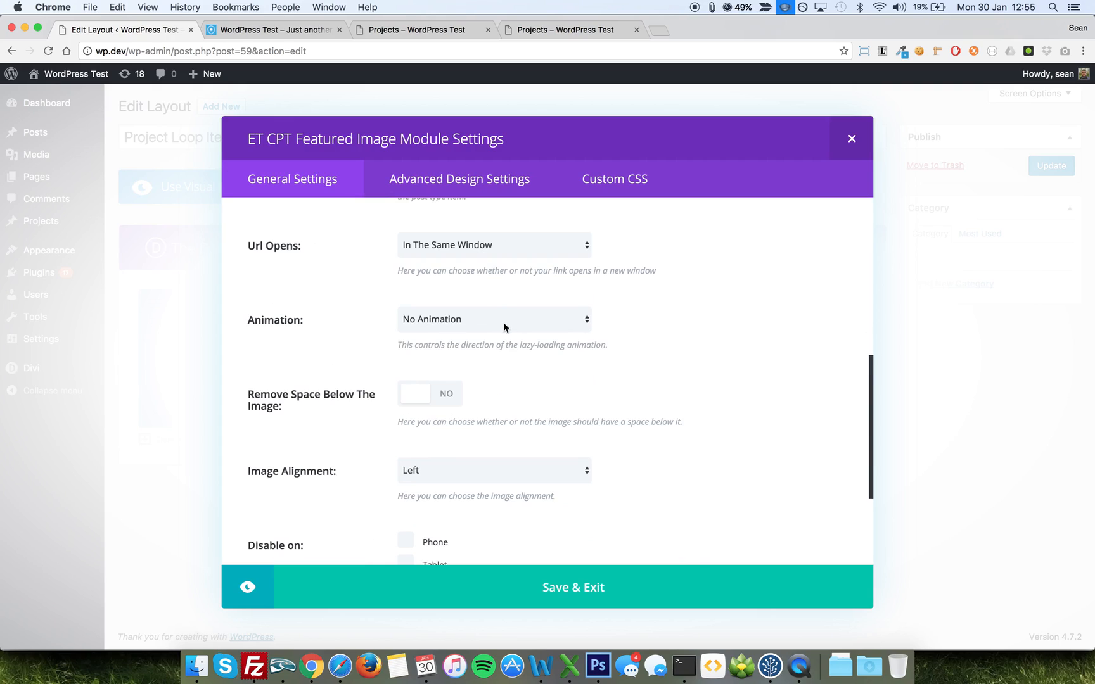
click(494, 320)
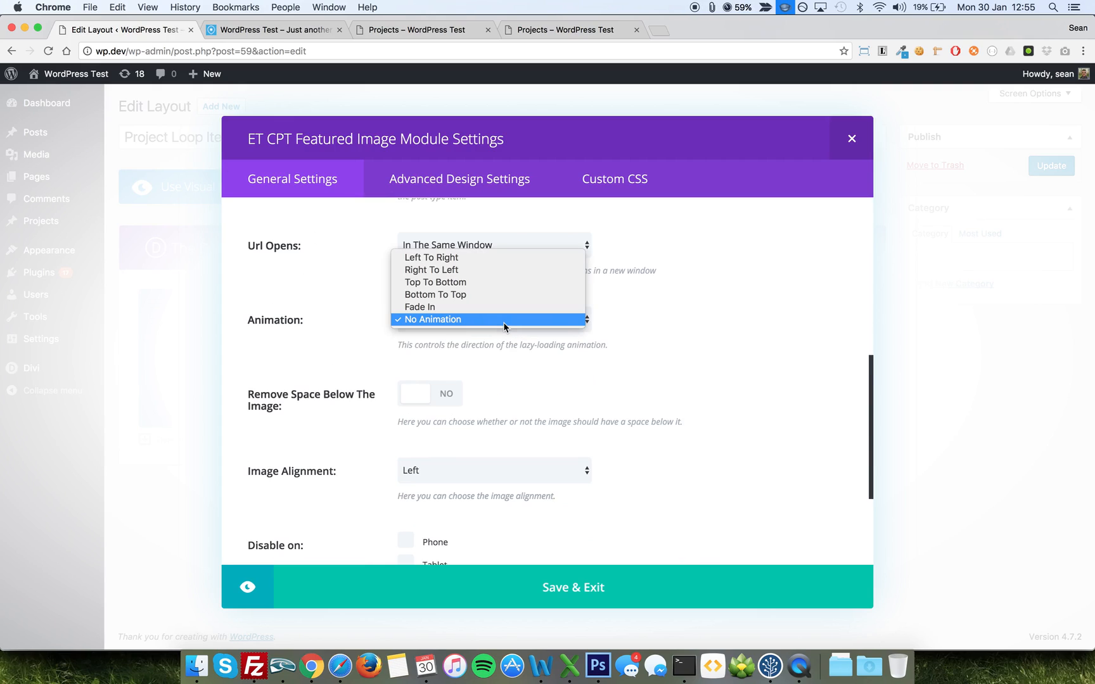
click(431, 319)
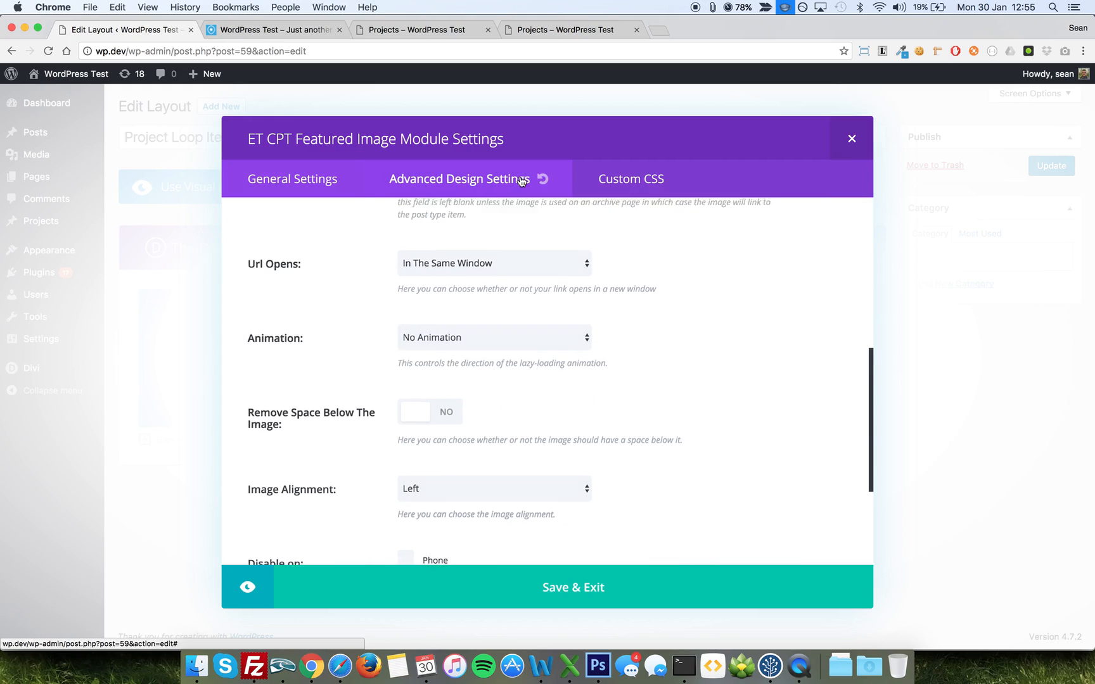
click(615, 179)
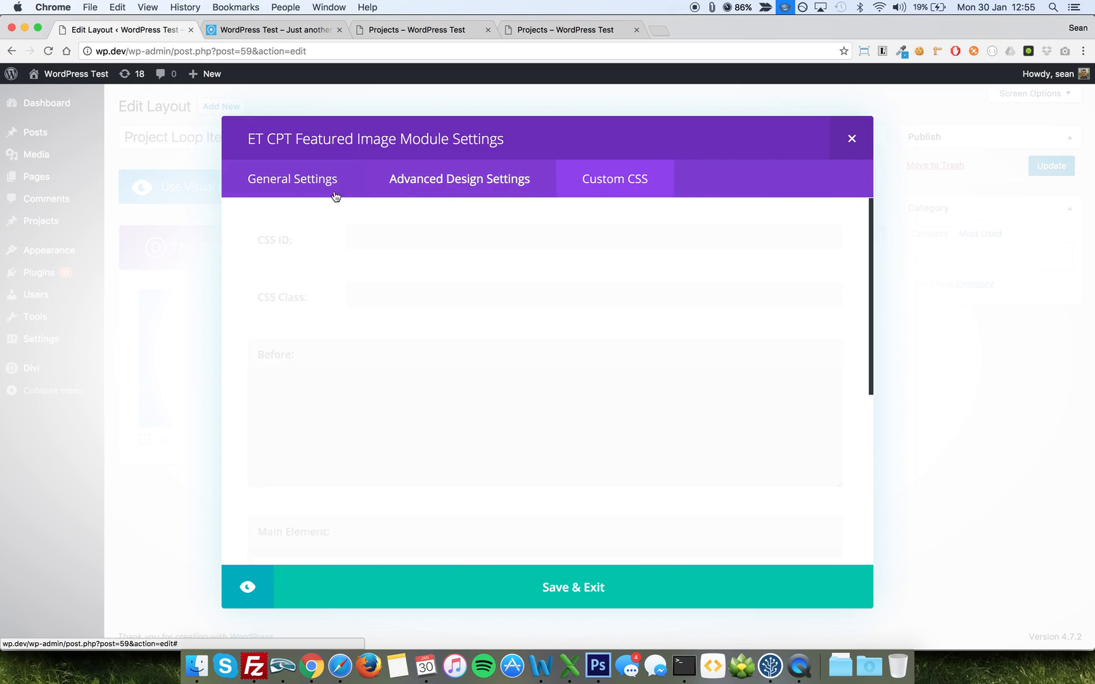
click(292, 179)
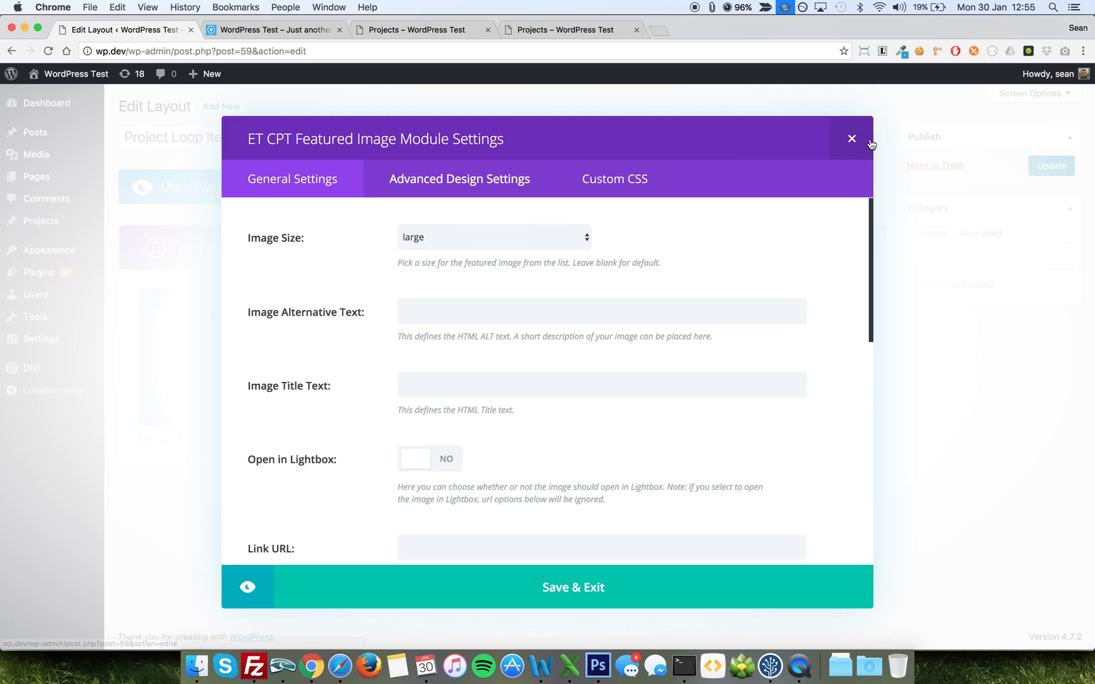
click(851, 138)
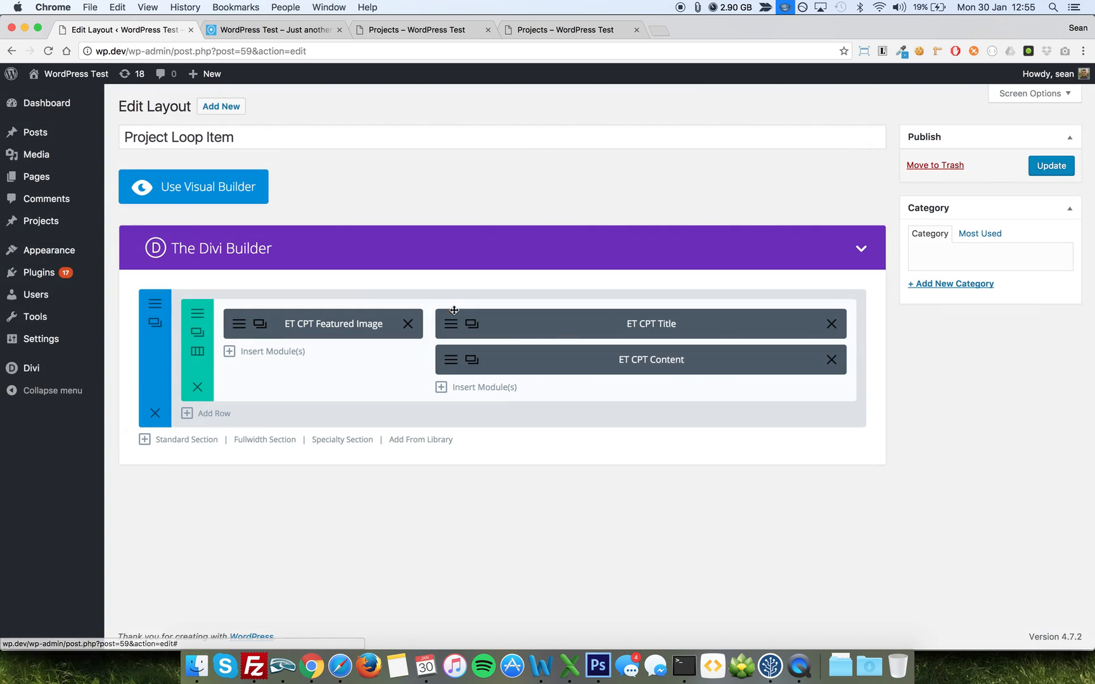
click(650, 323)
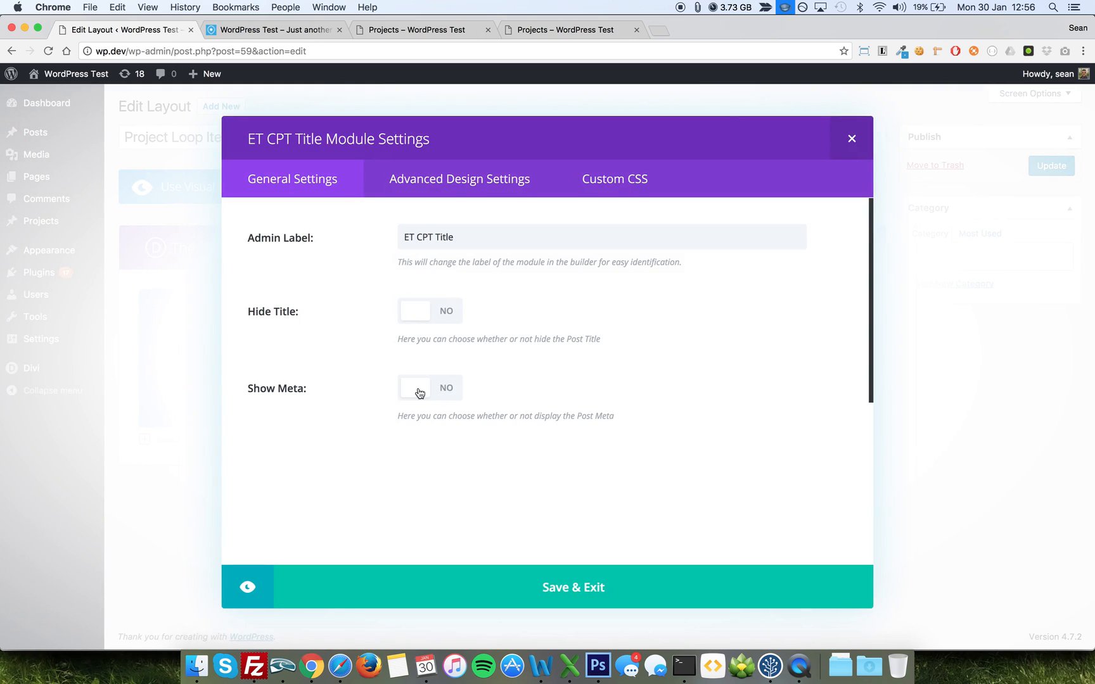
click(429, 388)
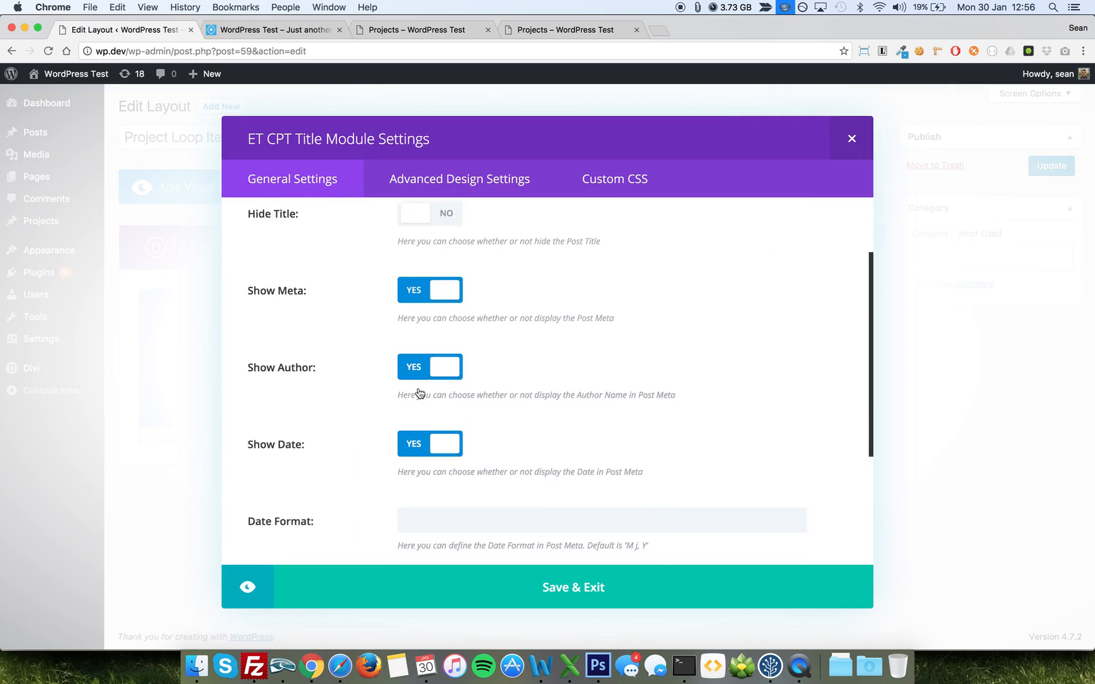
scroll(down, 3)
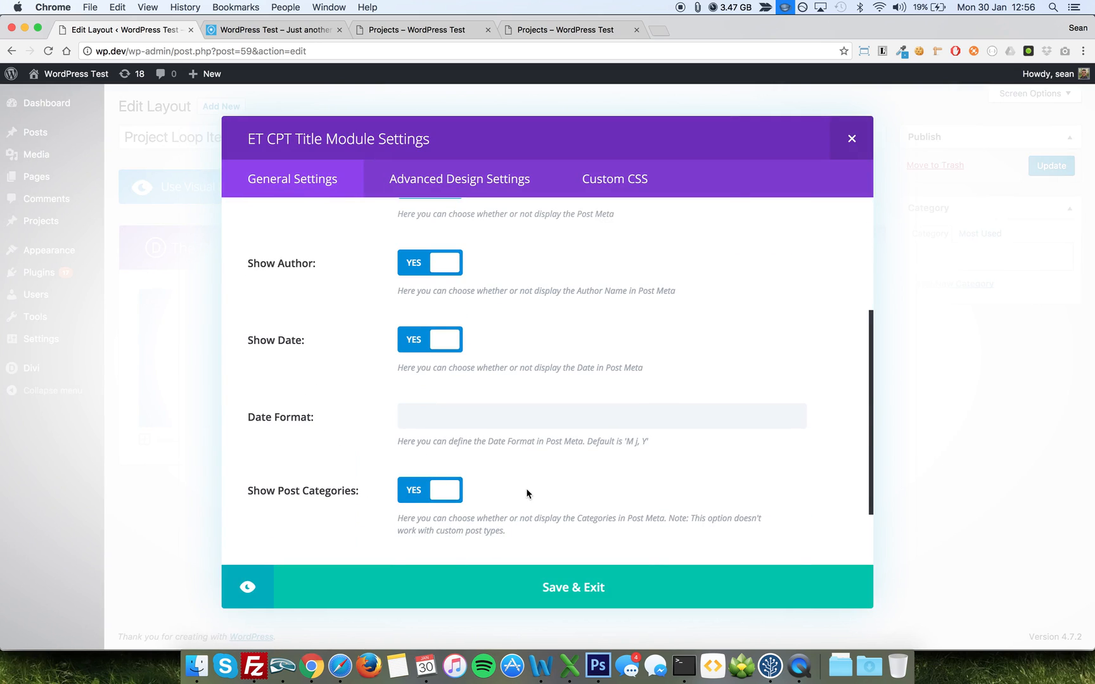
scroll(up, 3)
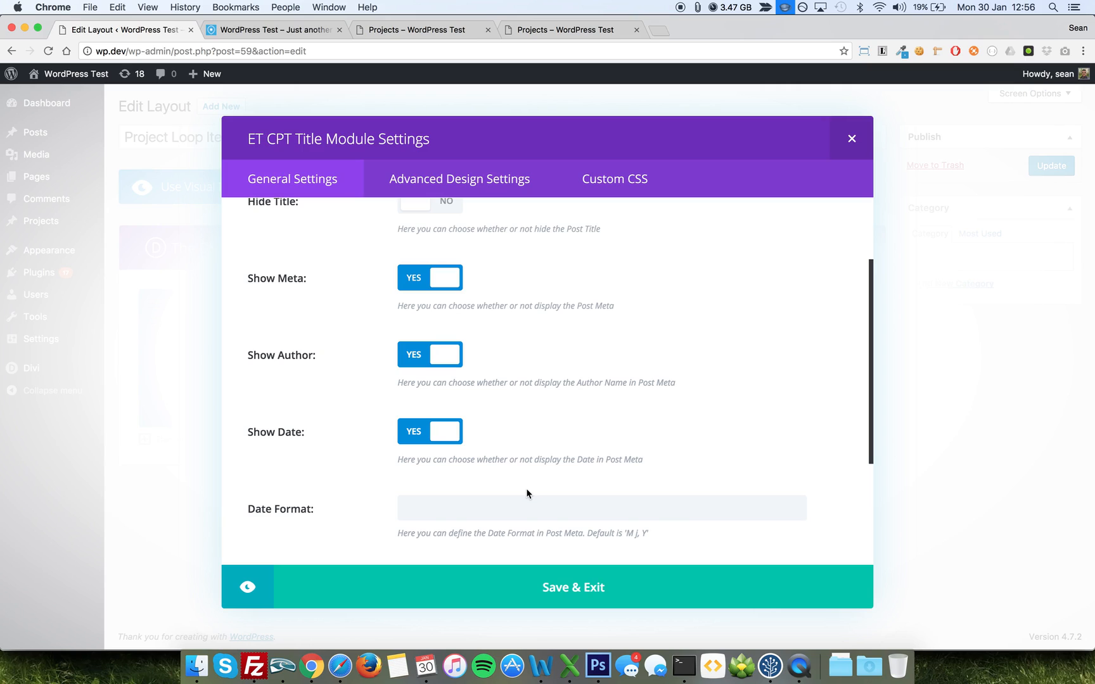
scroll(up, 3)
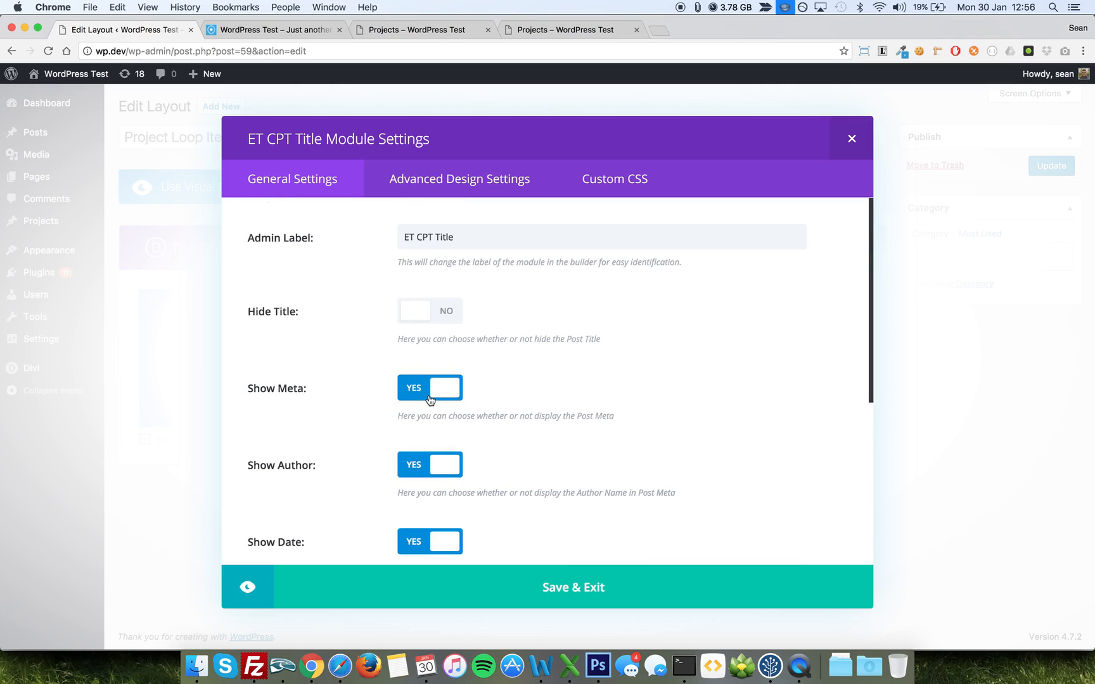
click(429, 388)
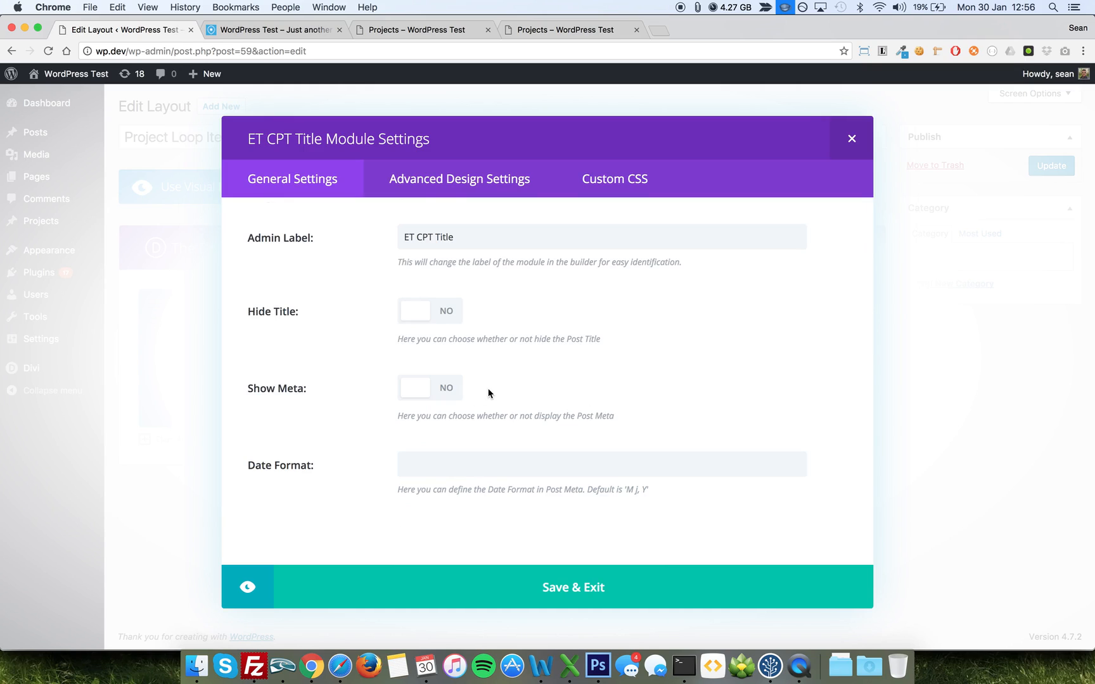
click(430, 311)
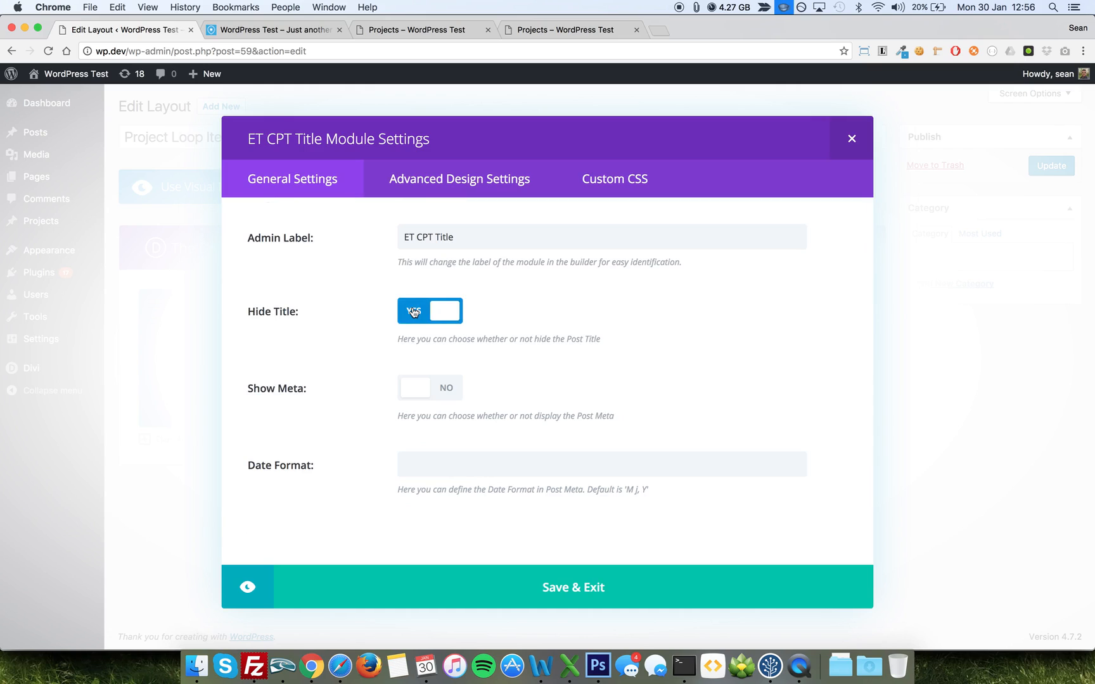
click(430, 310)
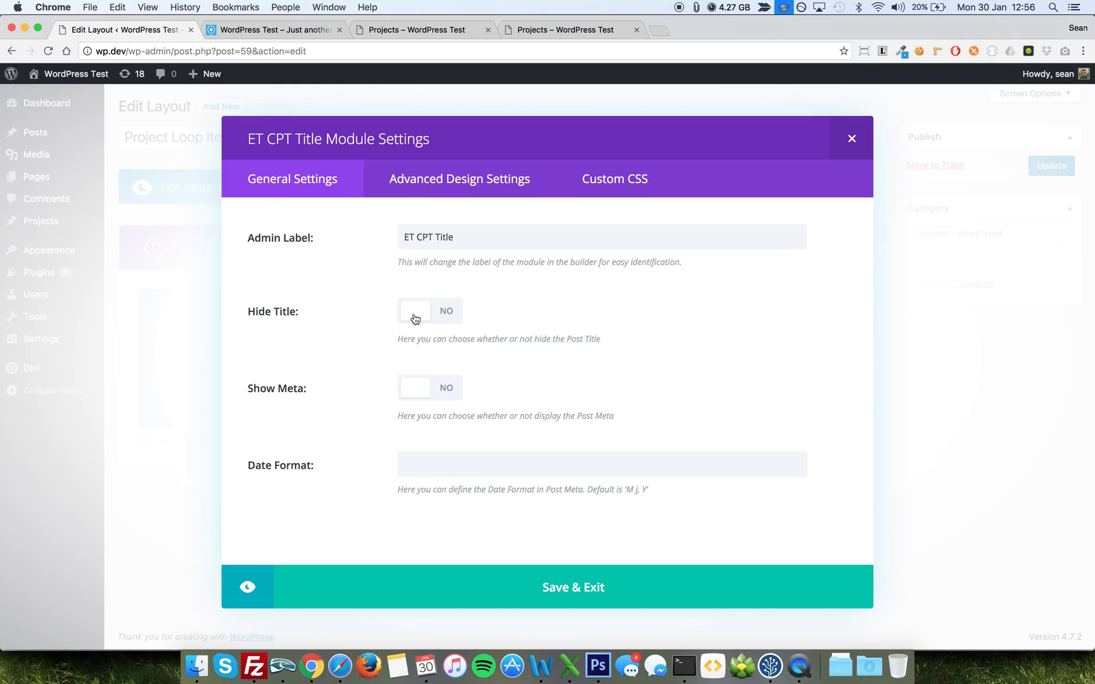
mouse_move(439, 409)
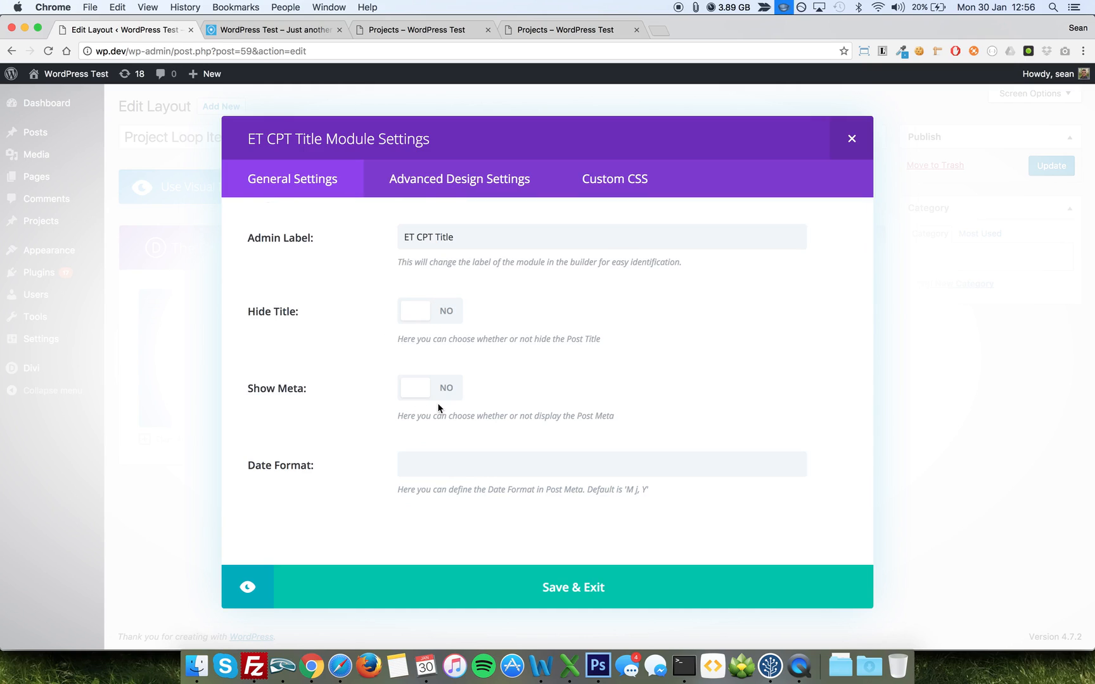
mouse_move(620, 205)
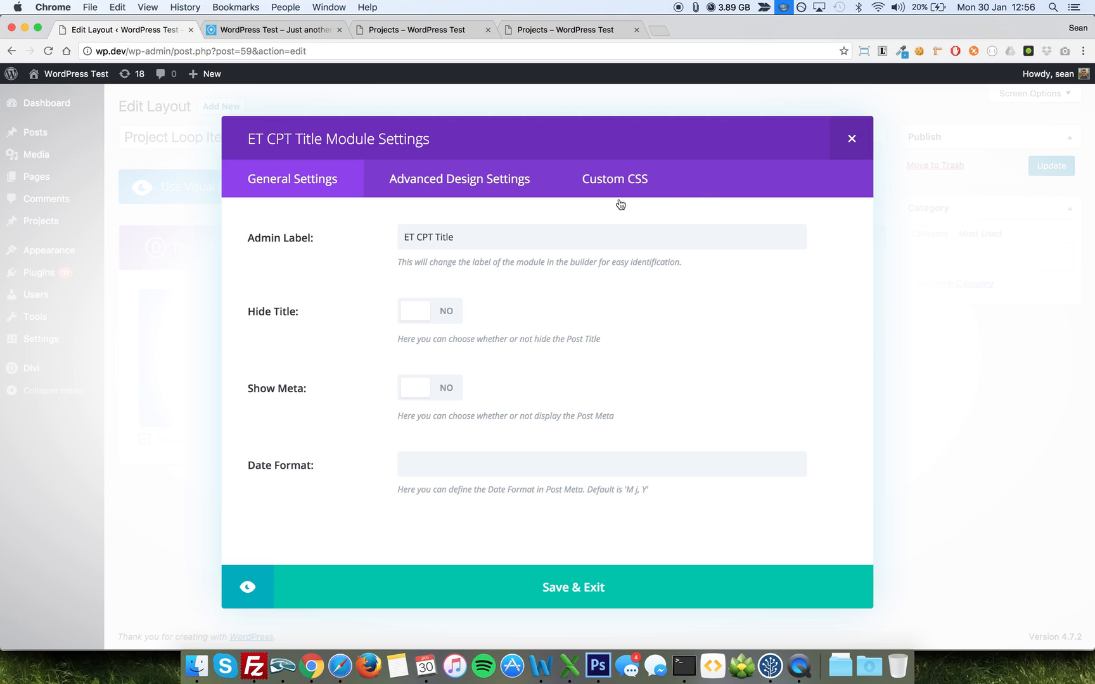
click(459, 178)
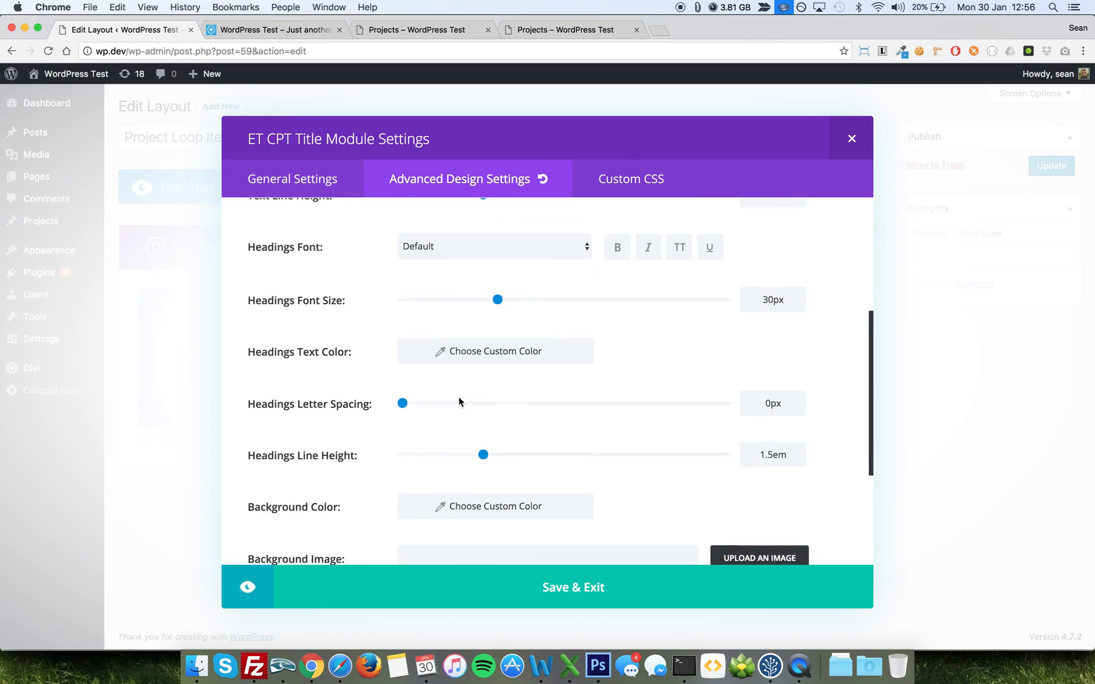
scroll(up, 3)
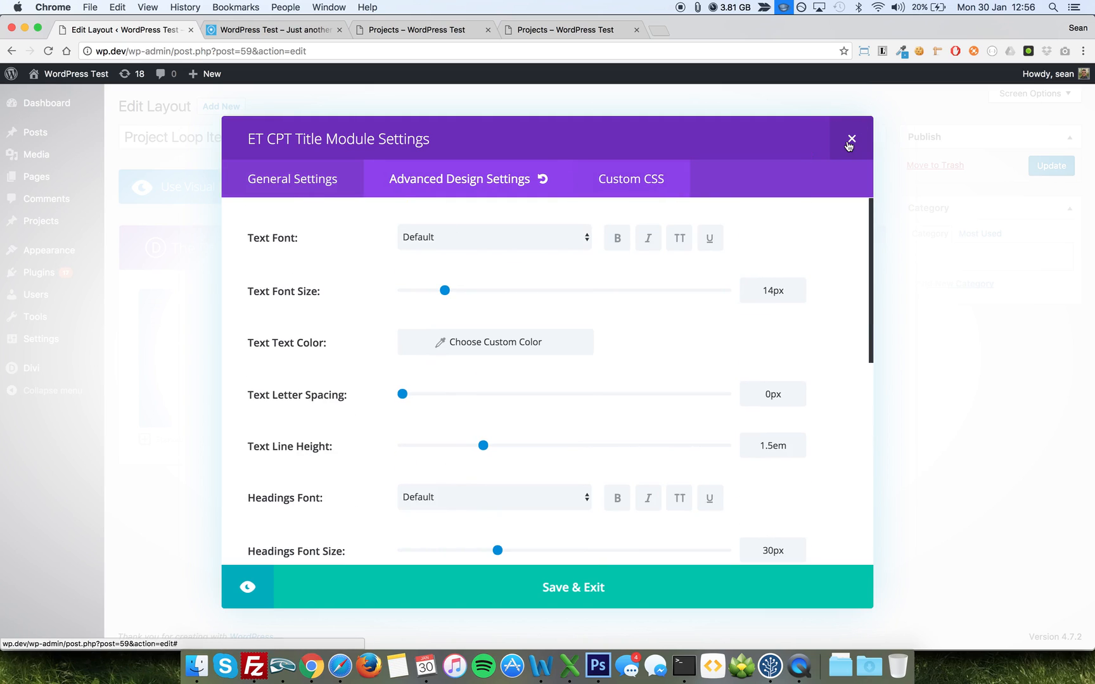
click(850, 139)
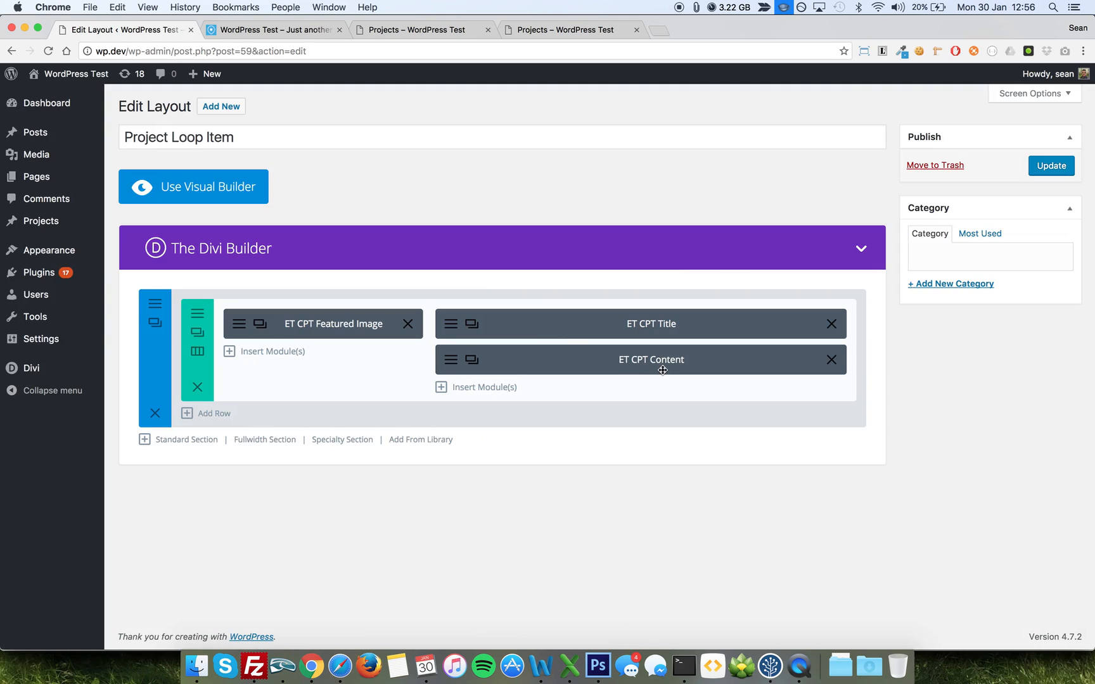
mouse_move(641, 362)
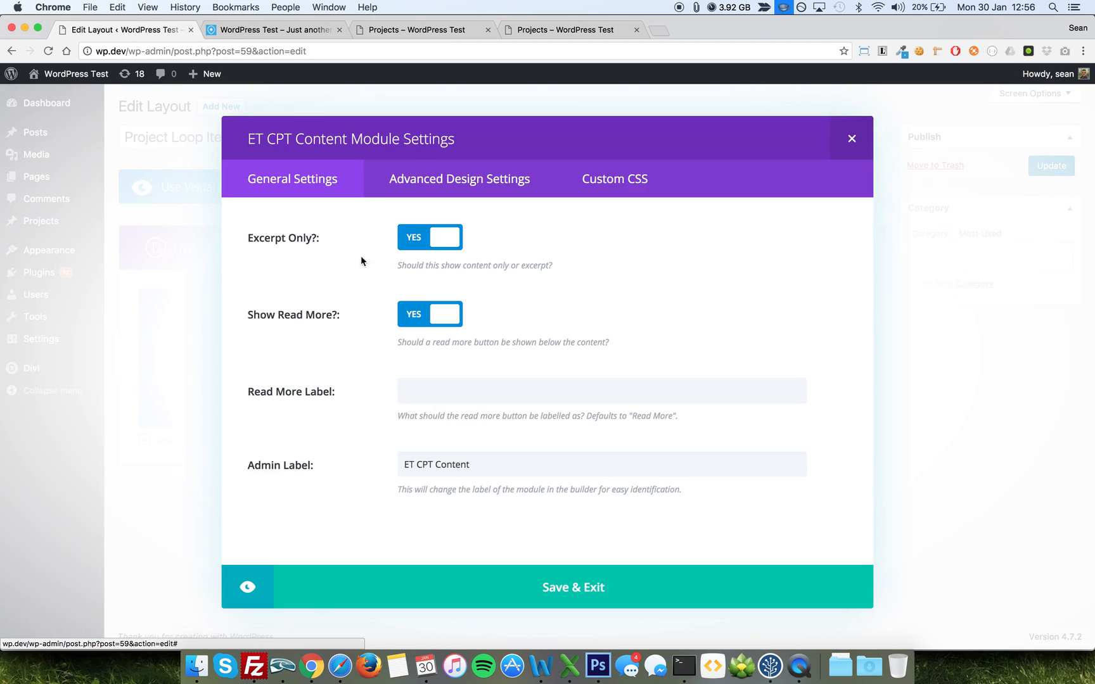
mouse_move(432, 186)
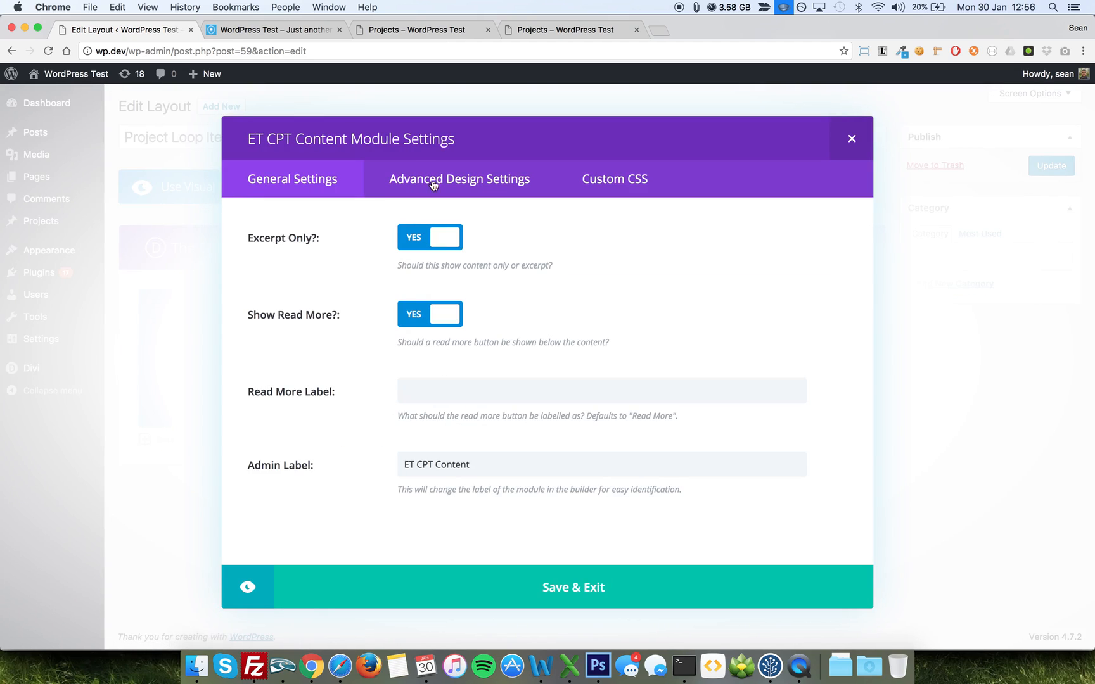
mouse_move(299, 271)
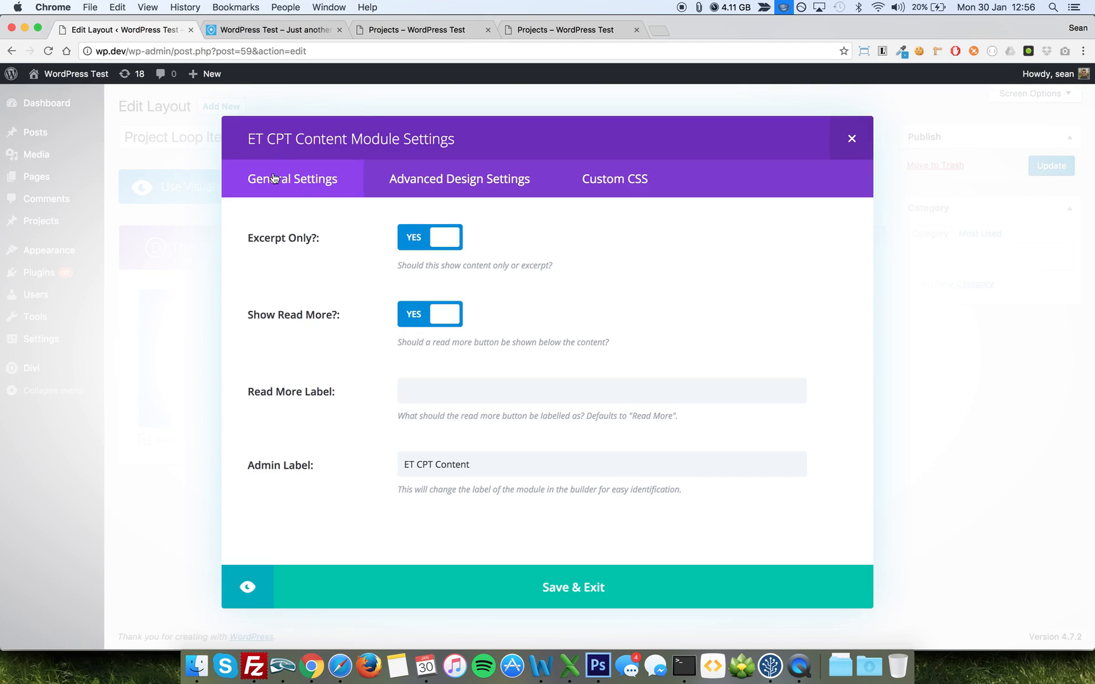
mouse_move(274, 237)
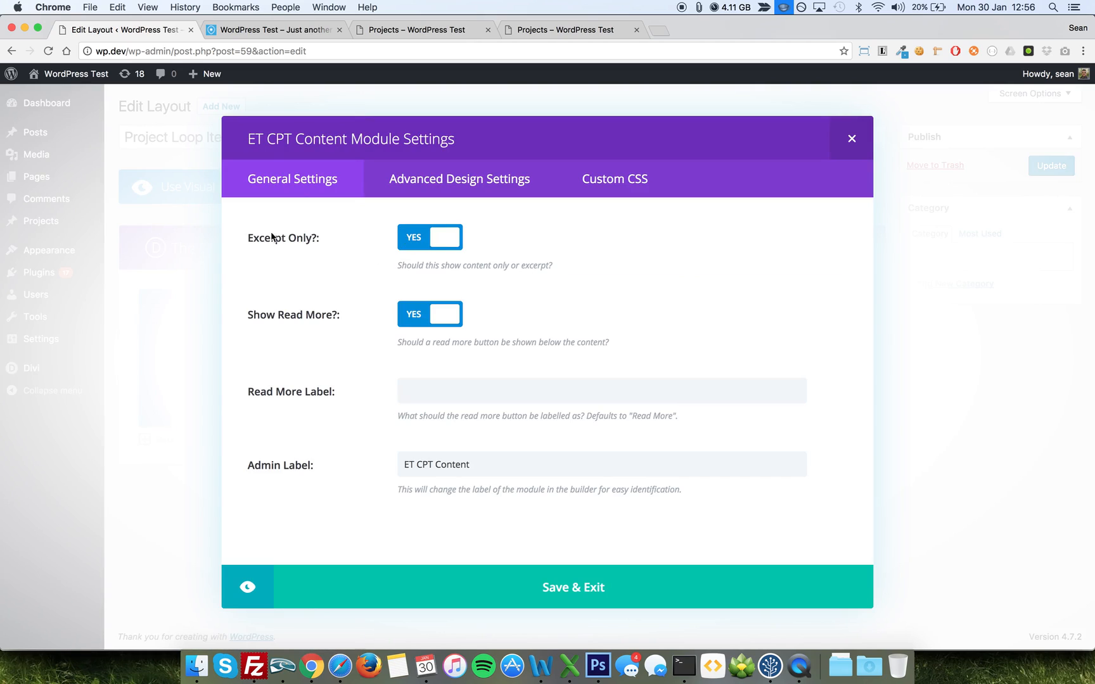
mouse_move(430, 254)
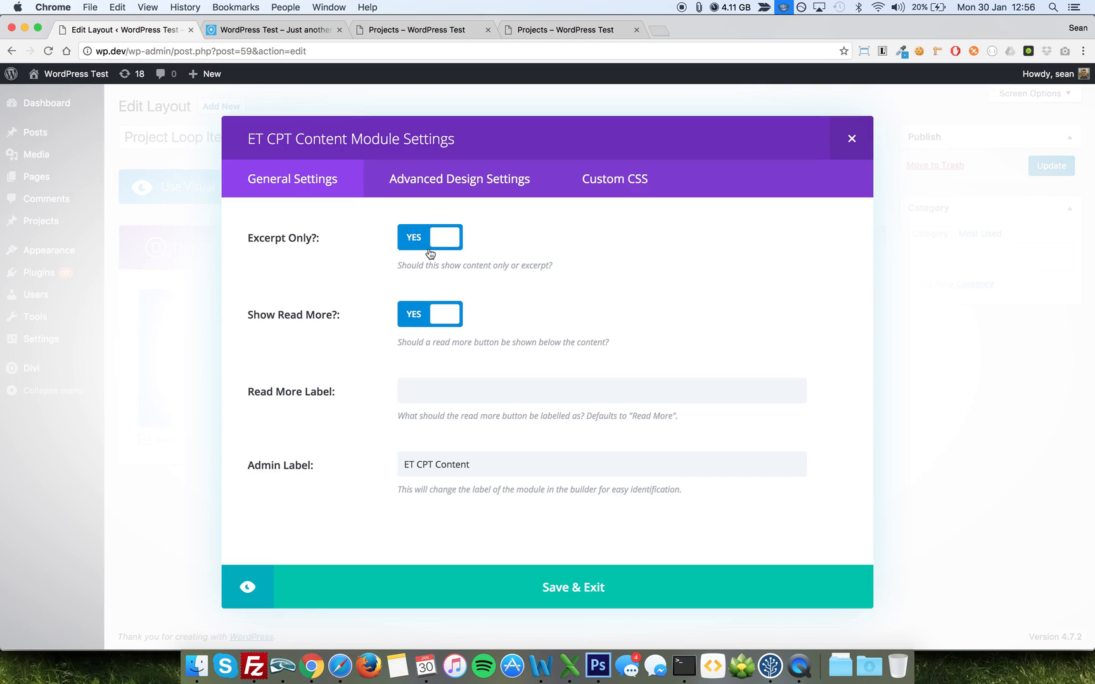
mouse_move(584, 256)
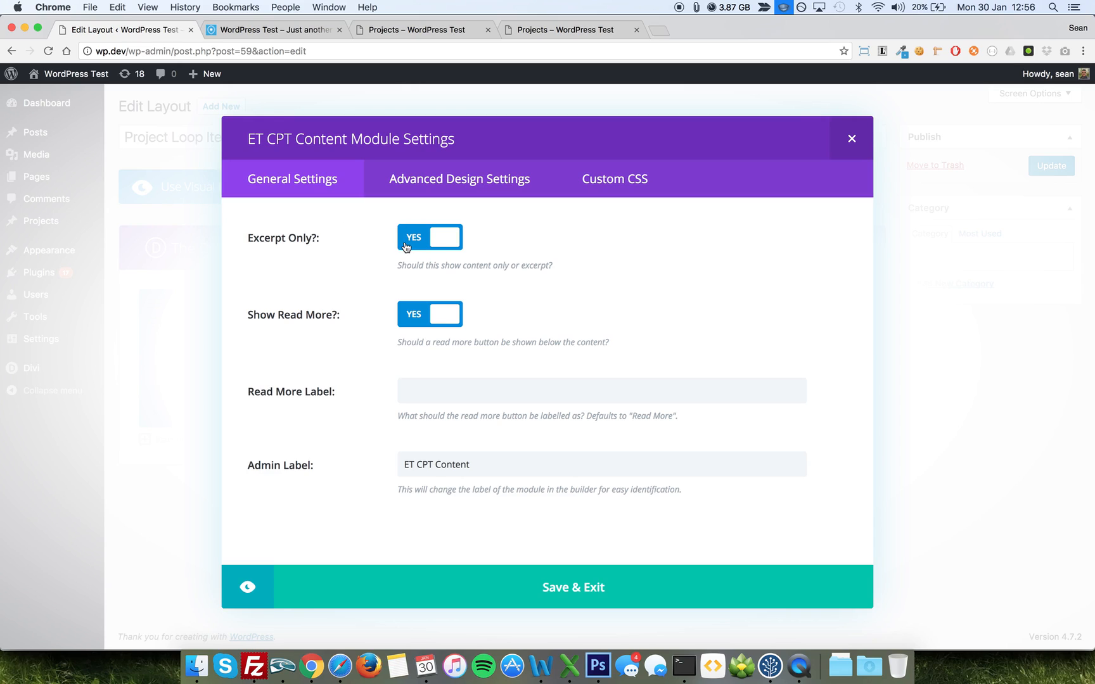
mouse_move(421, 320)
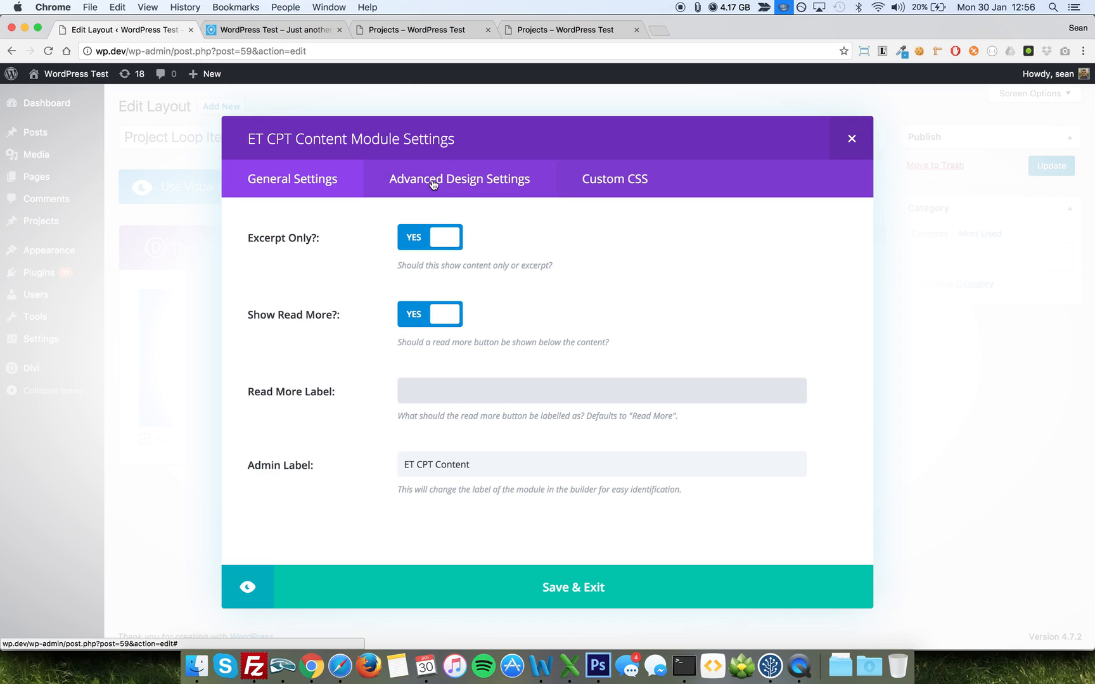
click(460, 179)
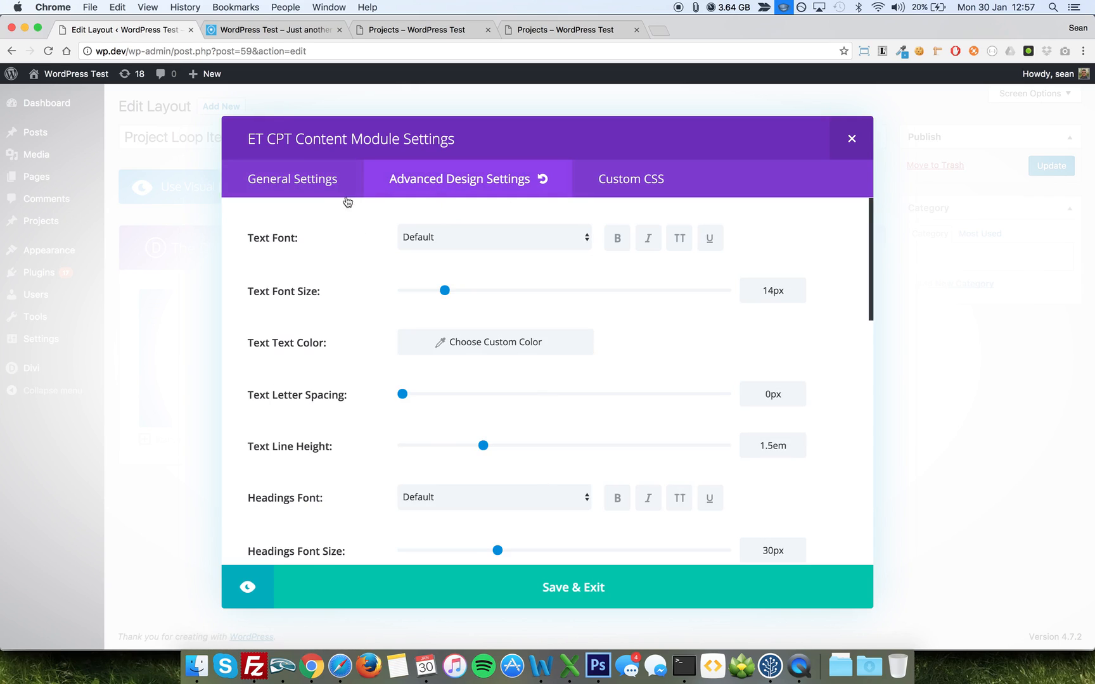
click(852, 137)
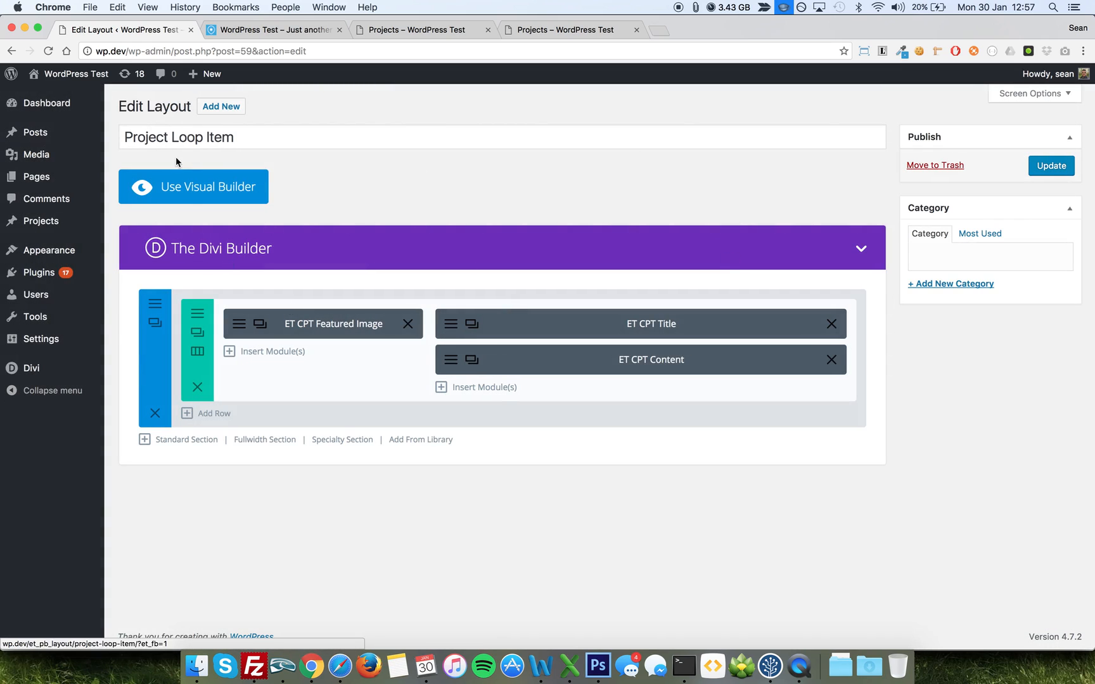
Step: Open the Project Archive layout from Divi Library in the Divi Builder
click(30, 368)
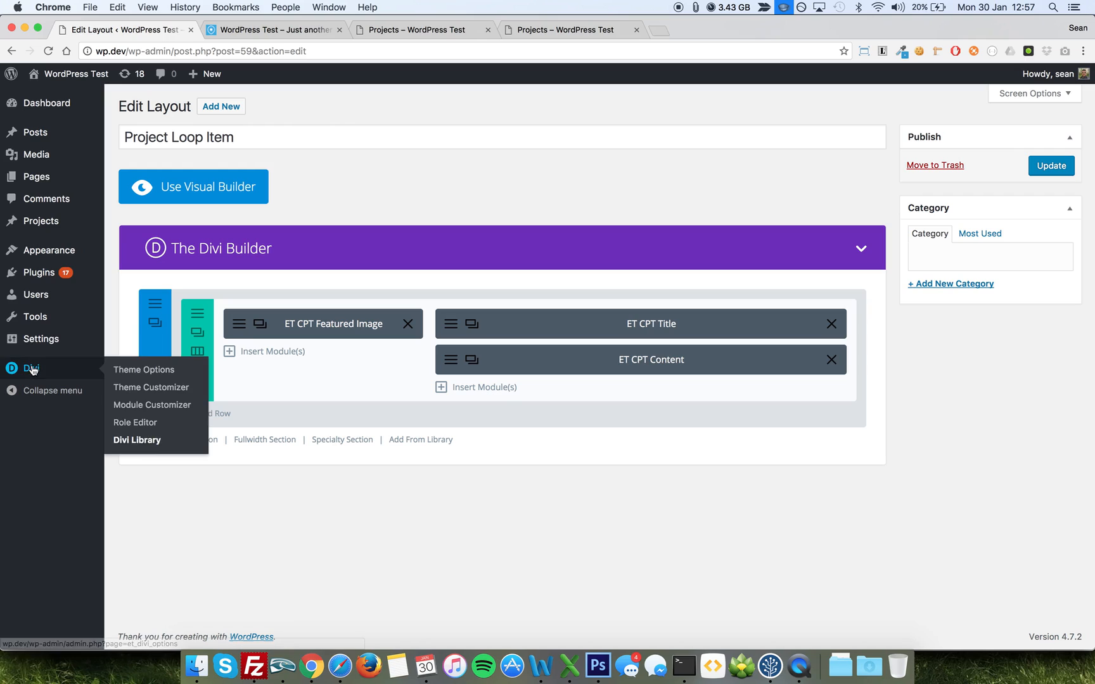
click(137, 440)
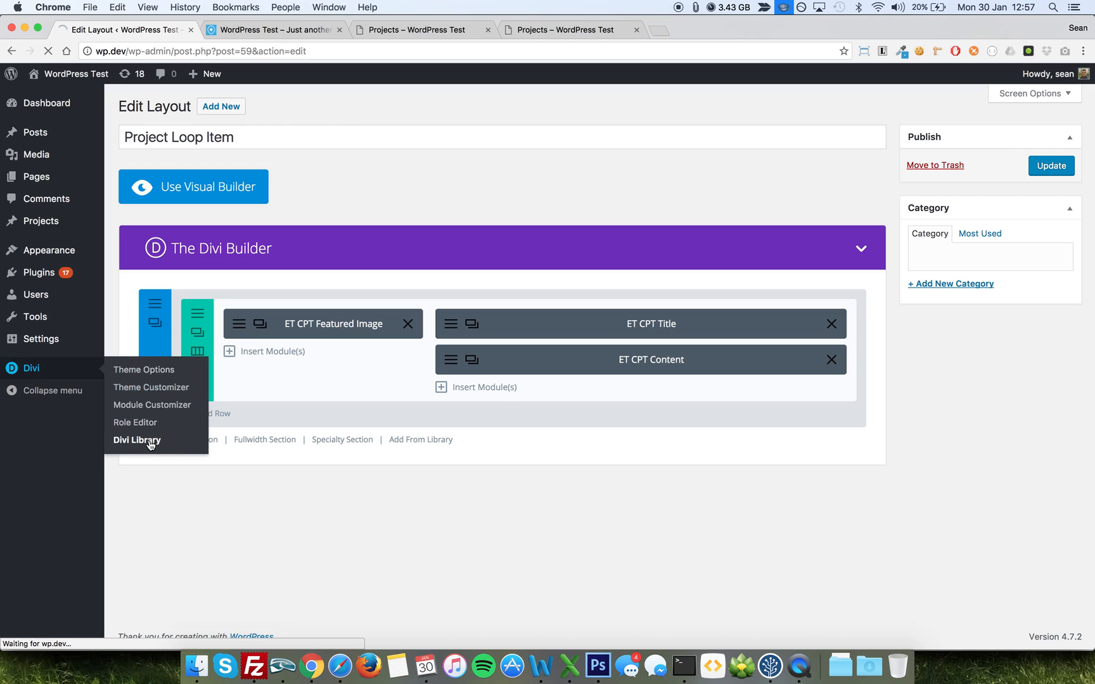
click(137, 440)
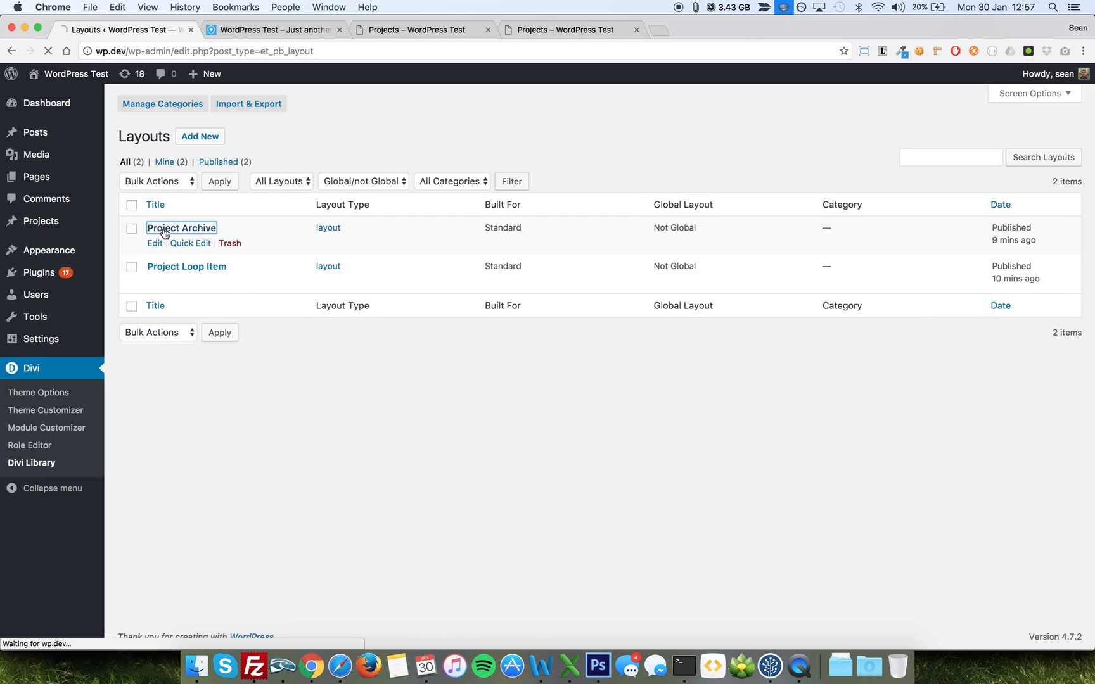
click(155, 244)
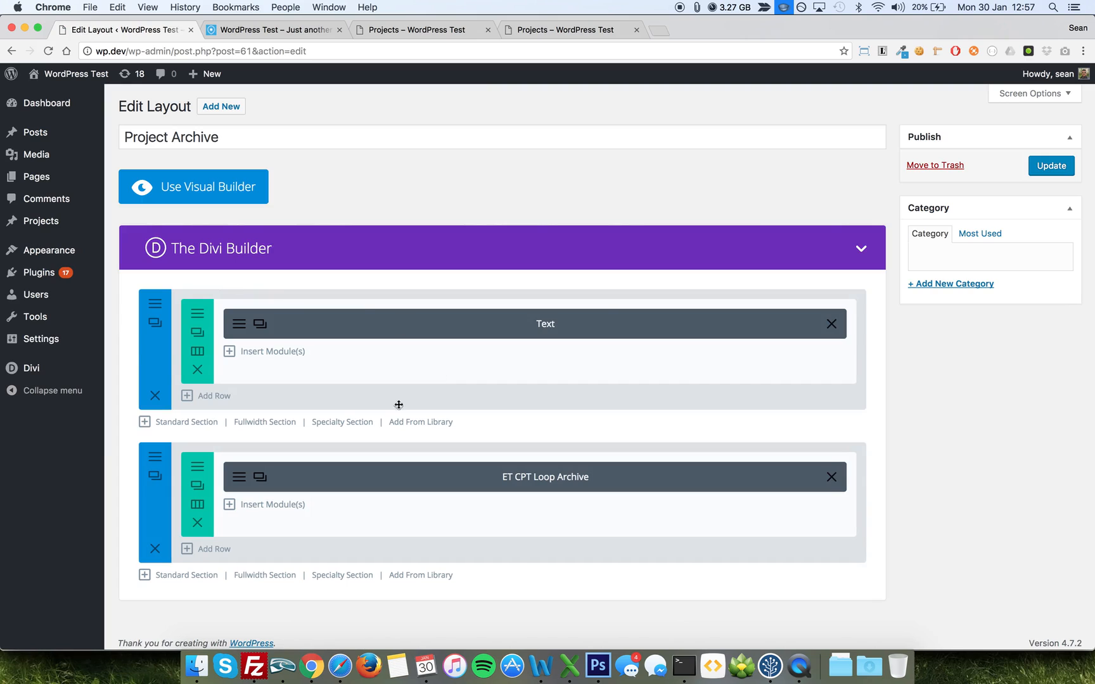
mouse_move(199, 352)
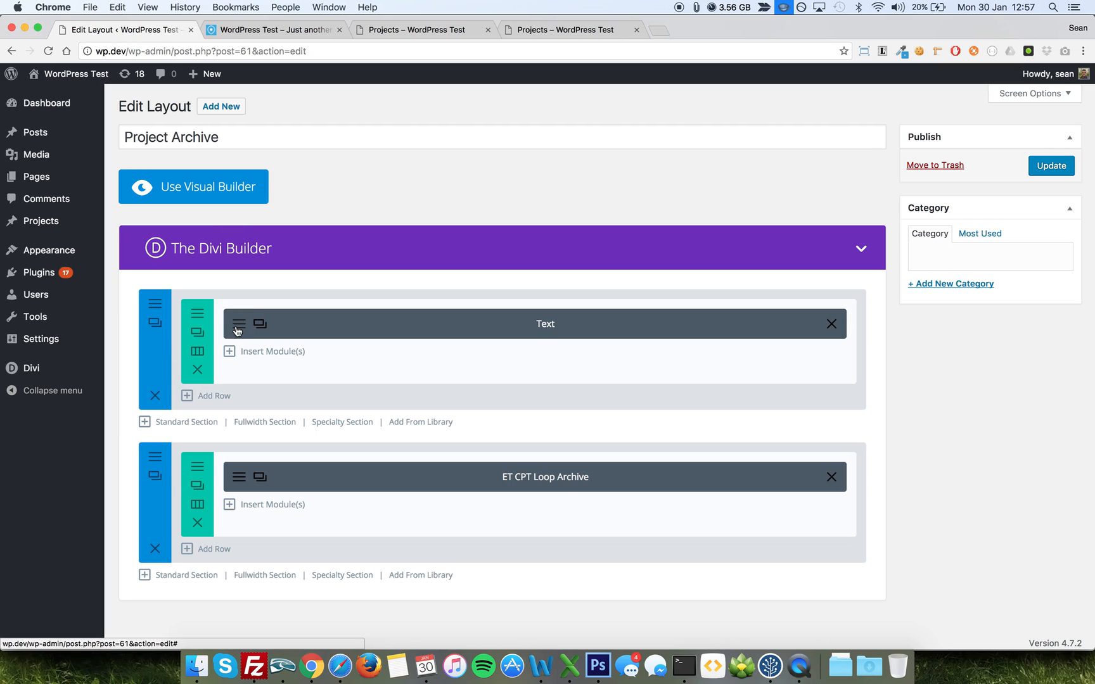
click(545, 323)
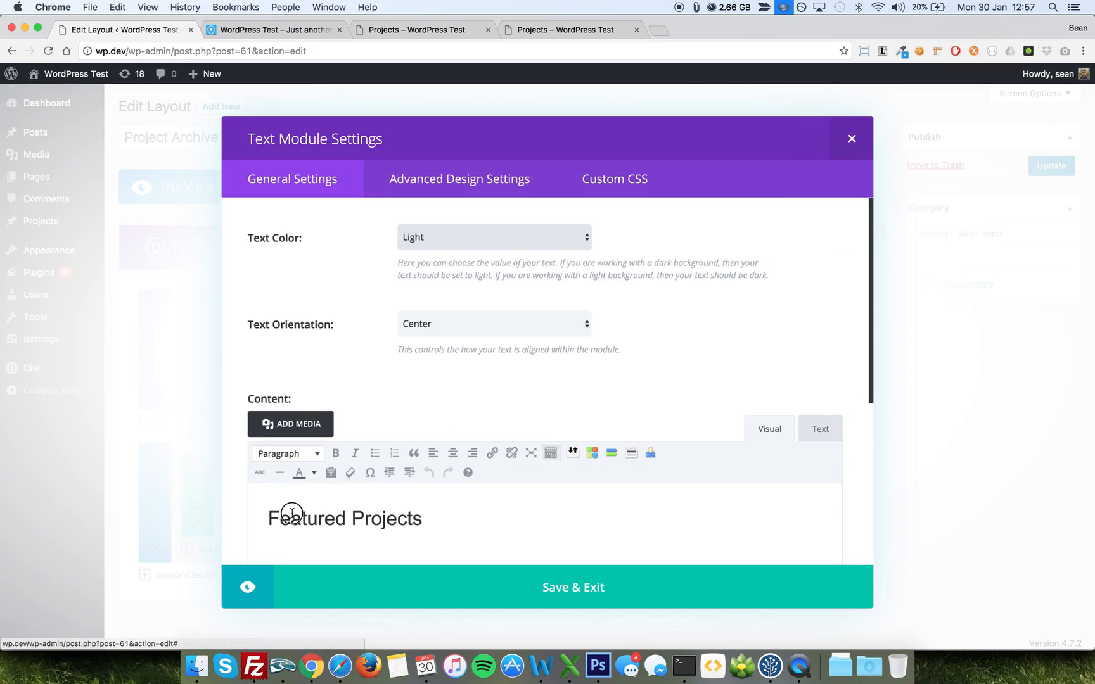
click(287, 454)
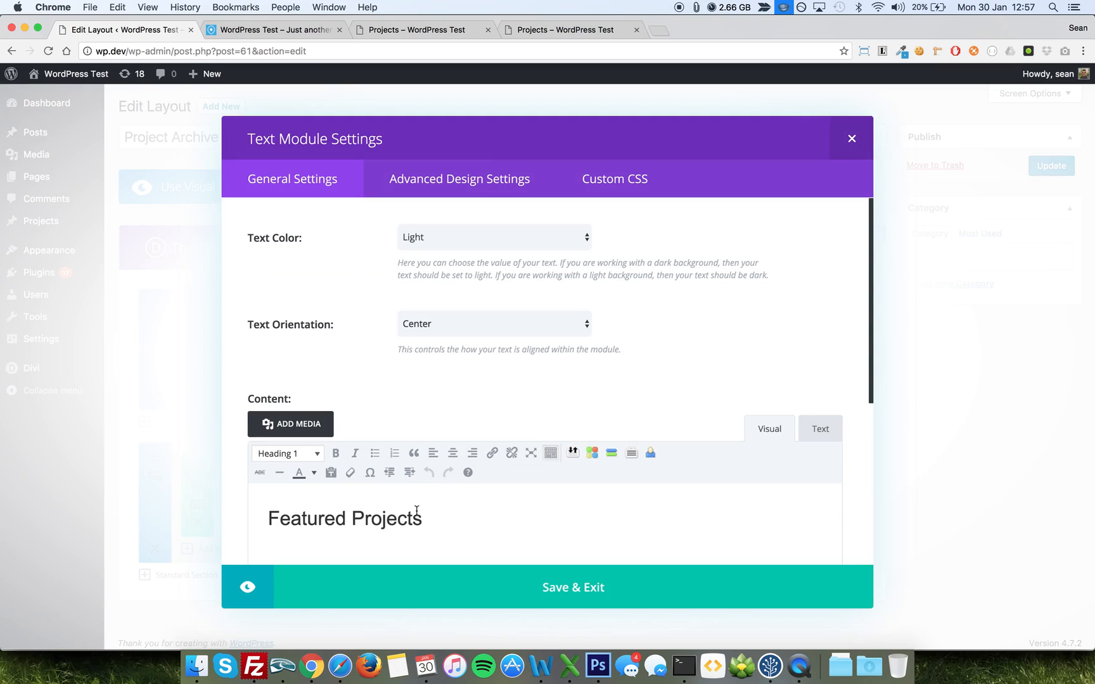
mouse_move(353, 320)
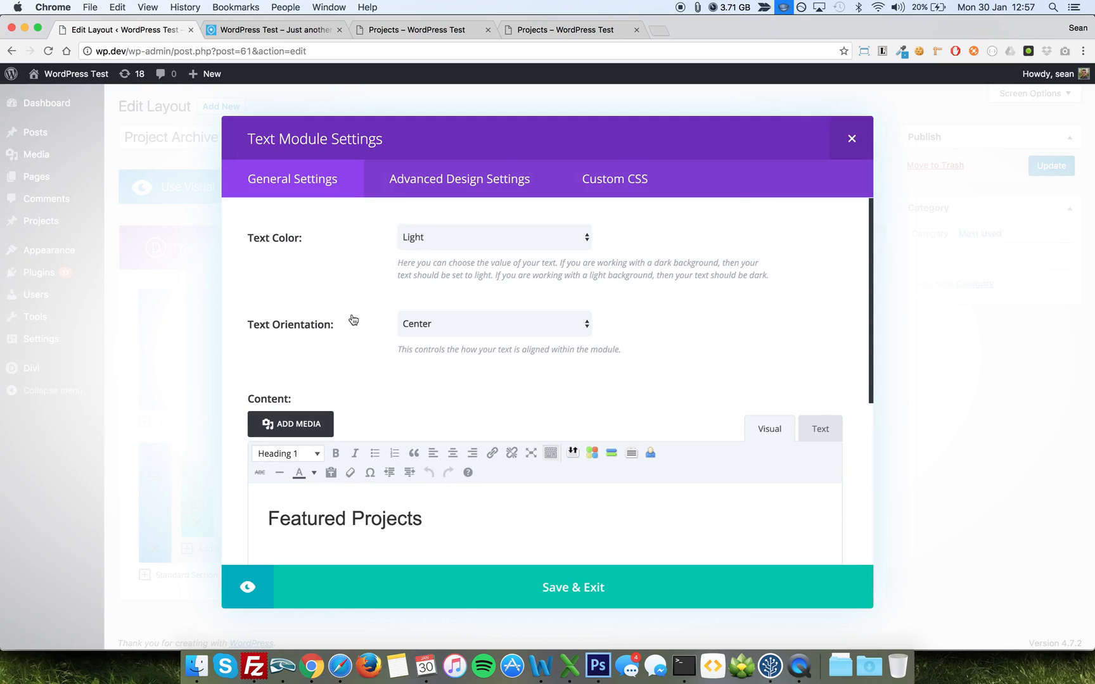
mouse_move(844, 137)
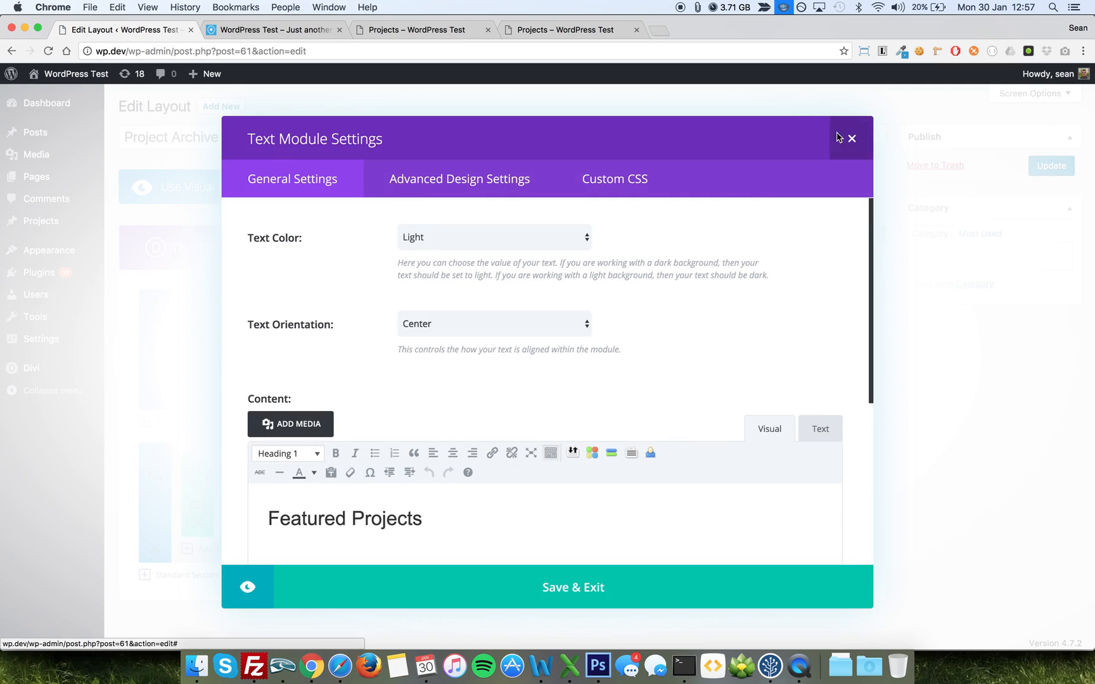
click(851, 137)
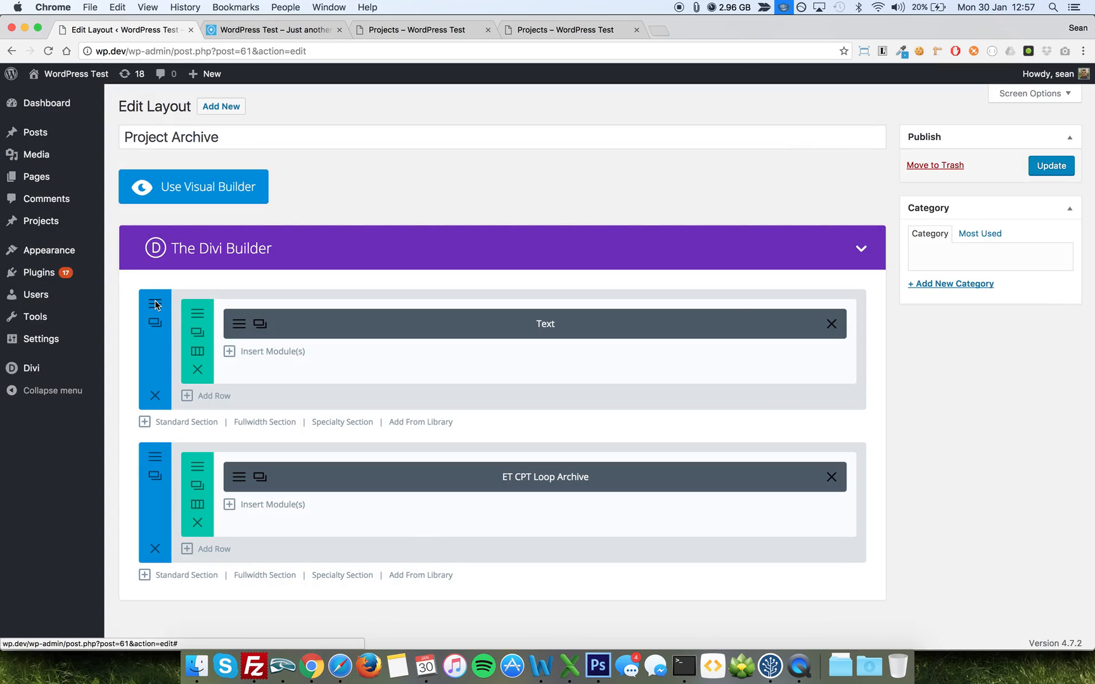
click(155, 304)
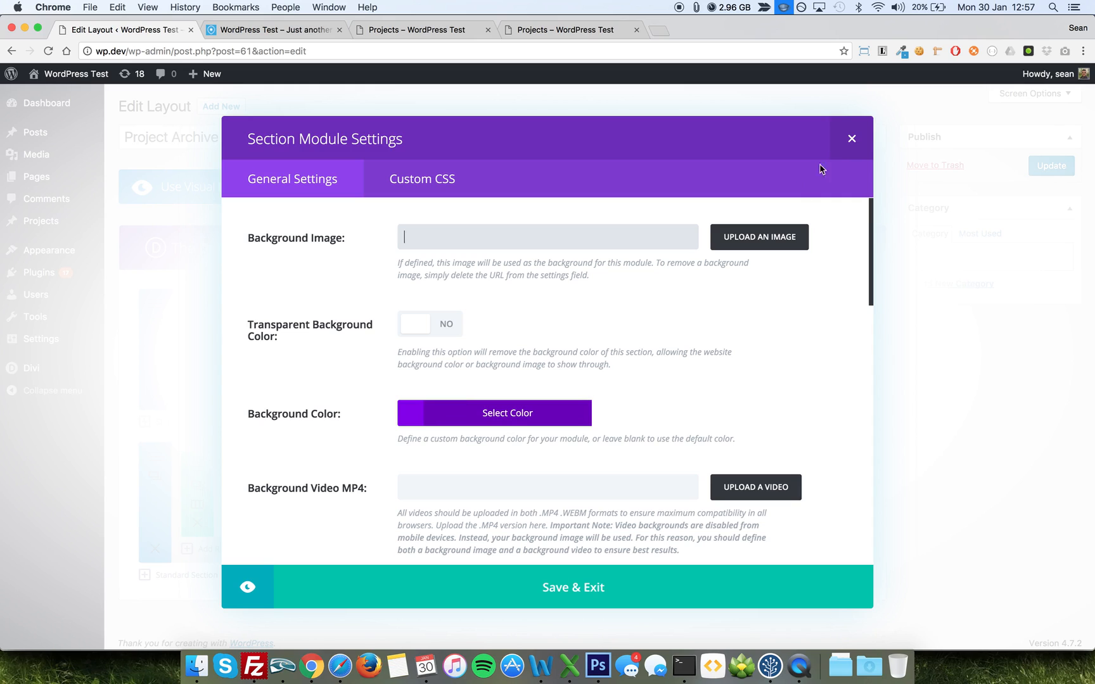
click(851, 138)
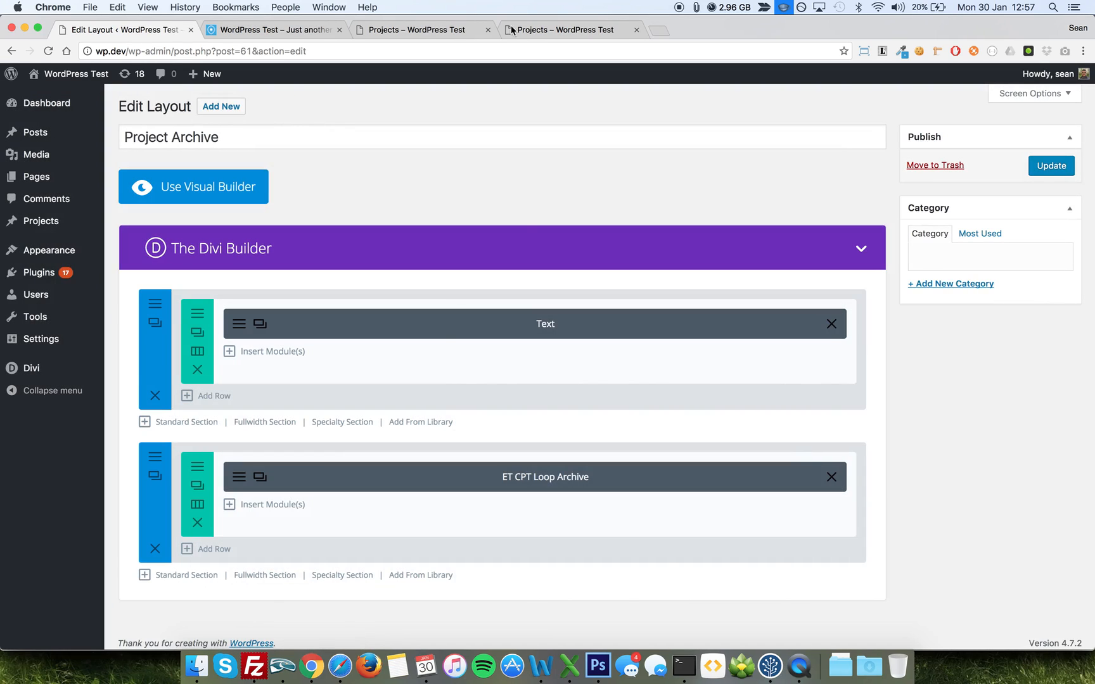
click(566, 29)
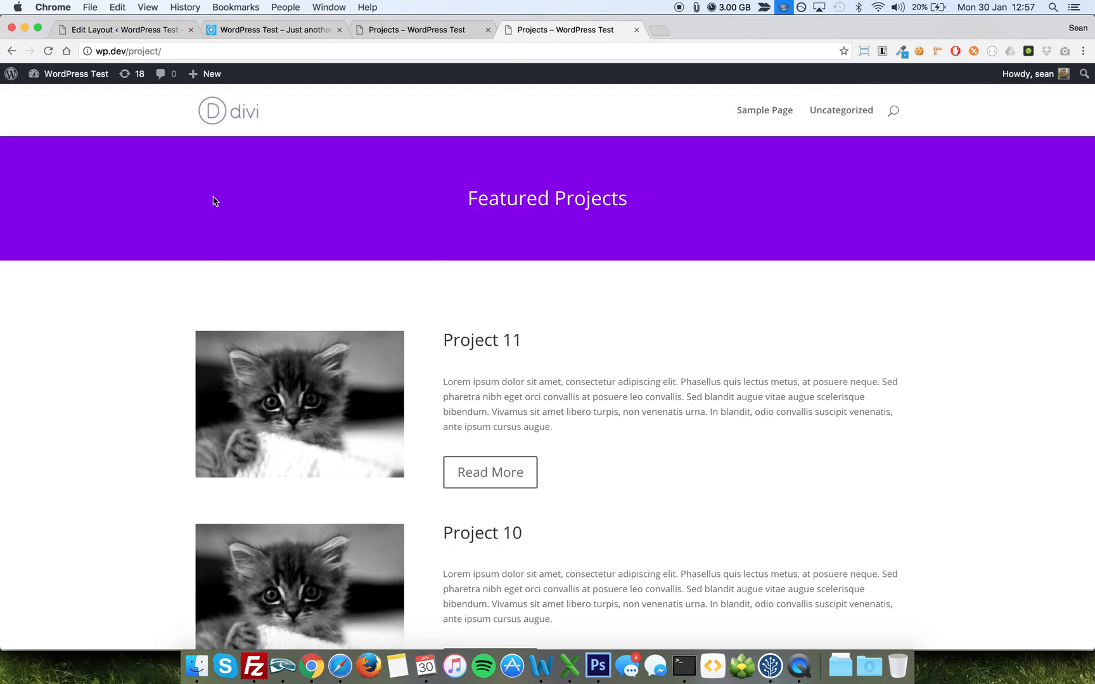
scroll(down, 3)
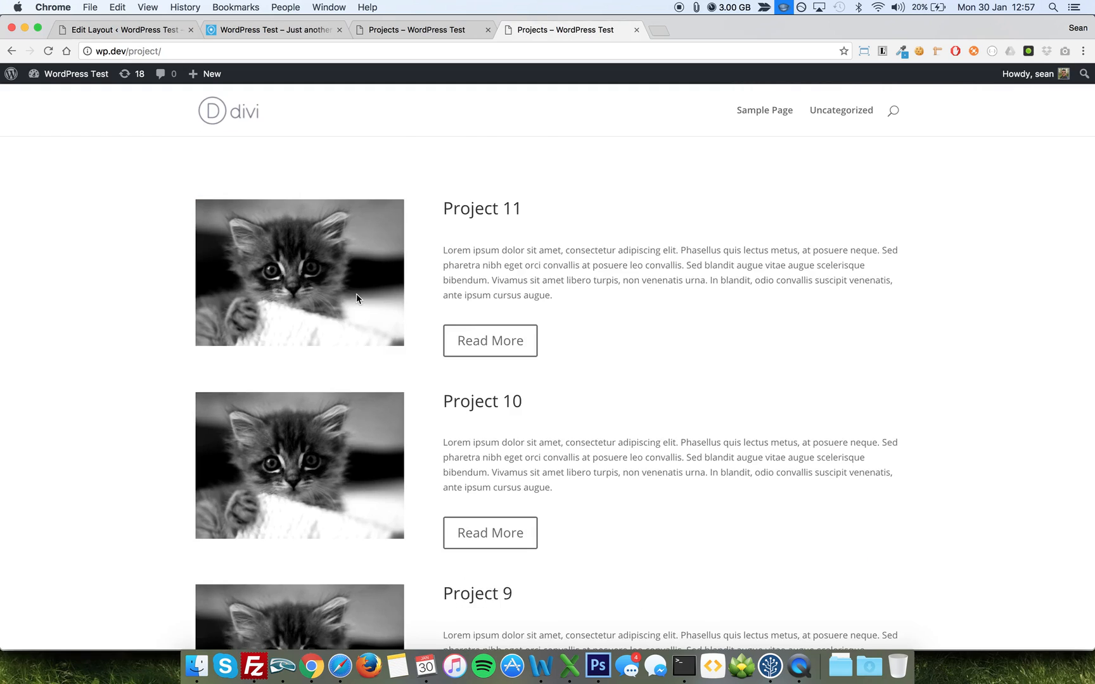
scroll(down, 3)
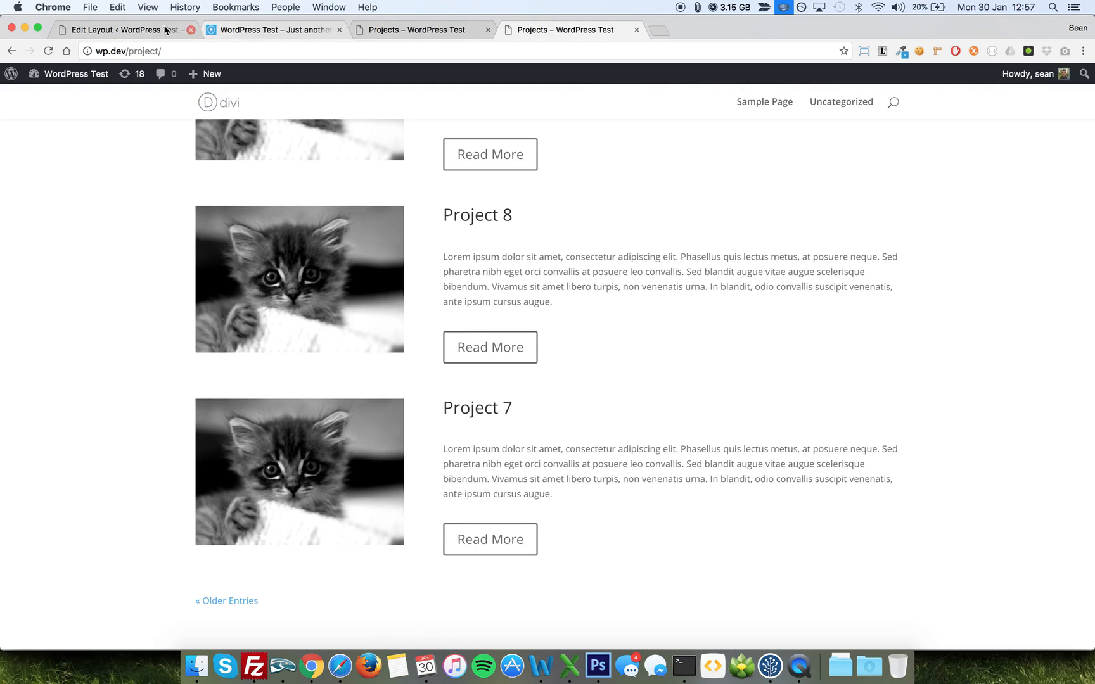
click(125, 29)
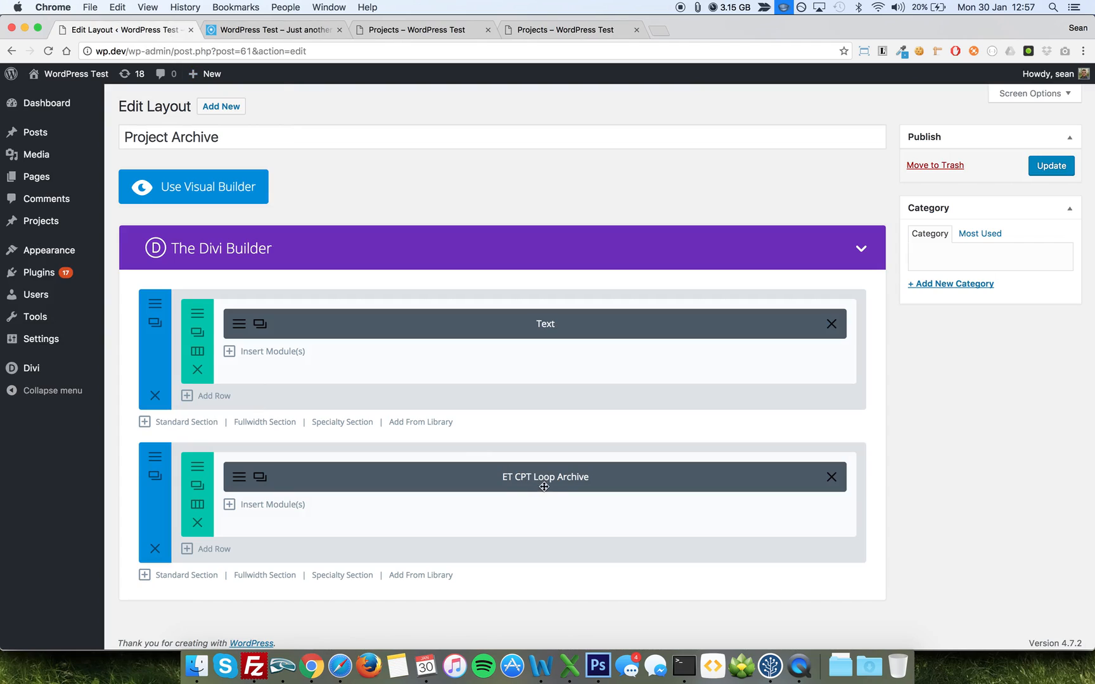
mouse_move(572, 483)
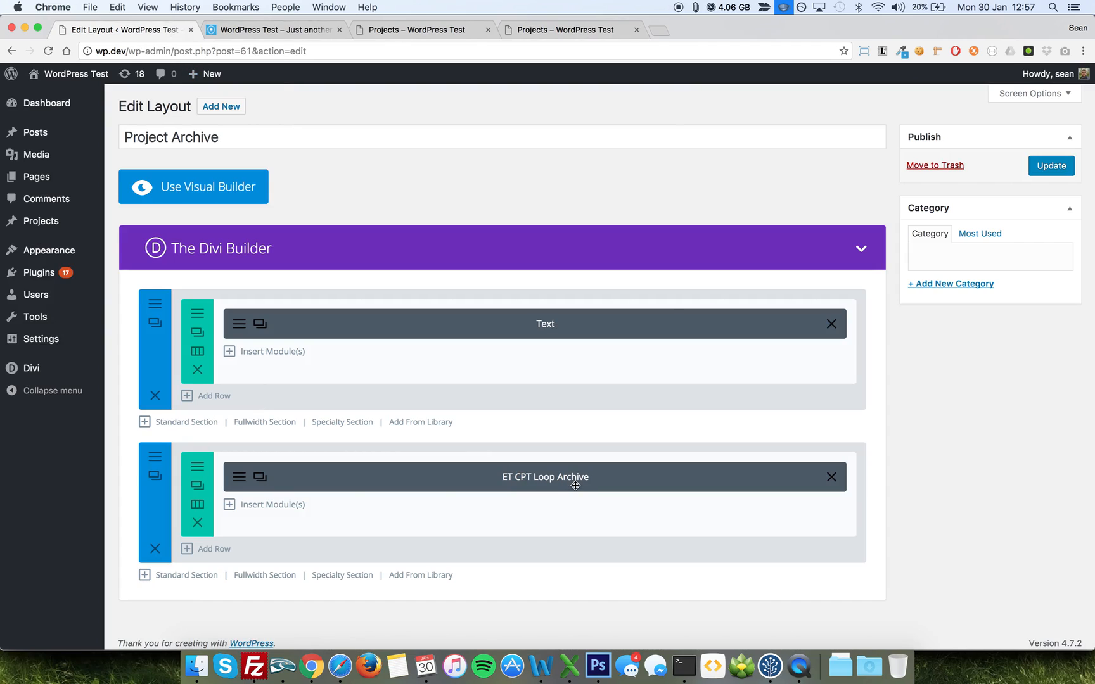
mouse_move(513, 477)
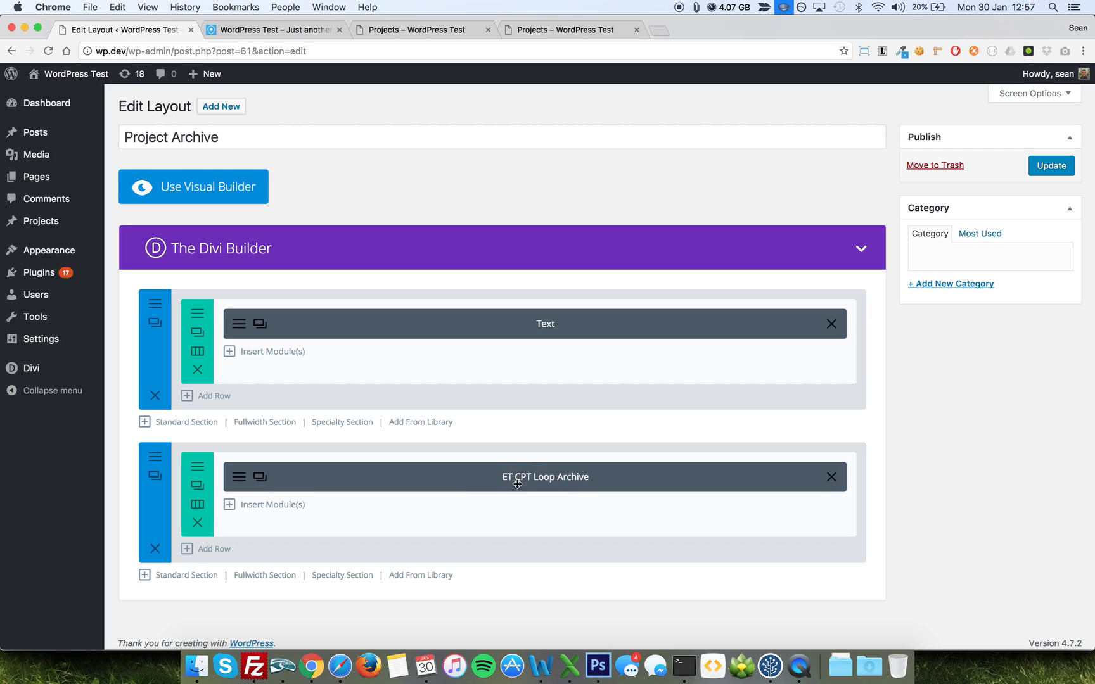
mouse_move(571, 489)
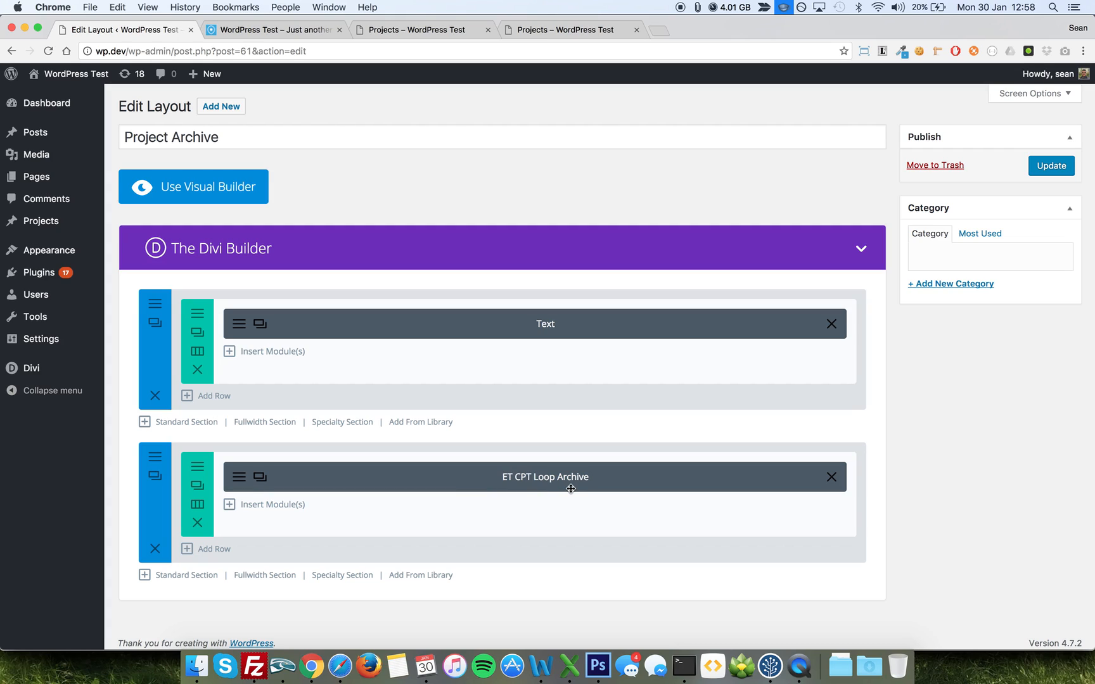
mouse_move(239, 475)
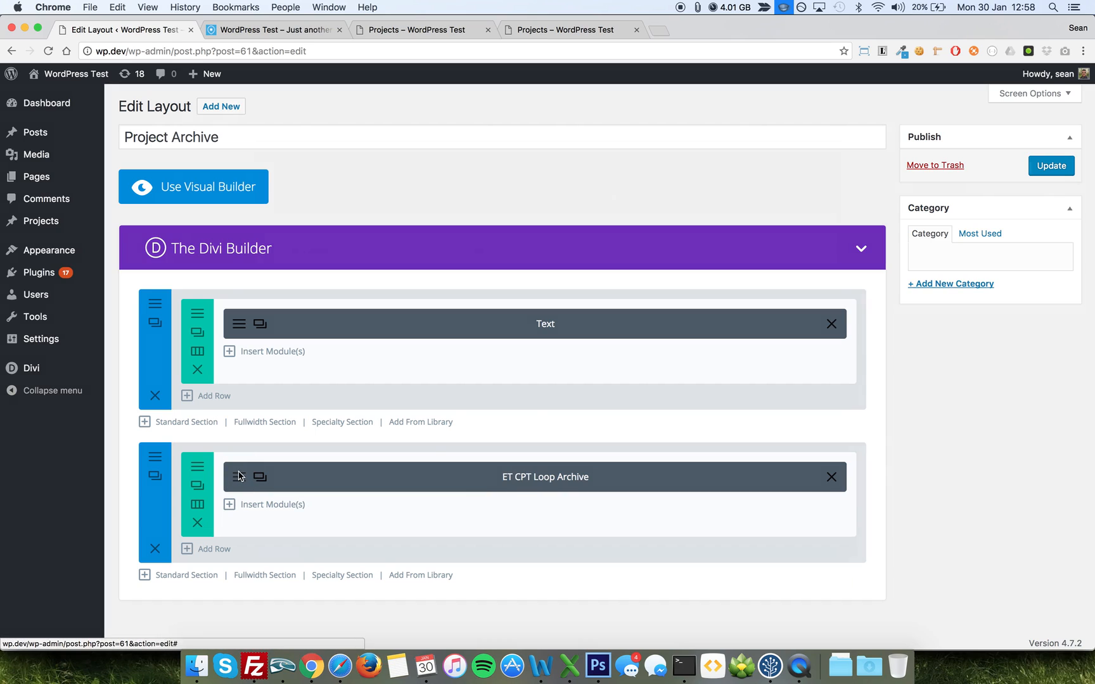
Step: In ET CPT Loop Archive settings, keep Project Loop Item loop layout and List layout
click(238, 477)
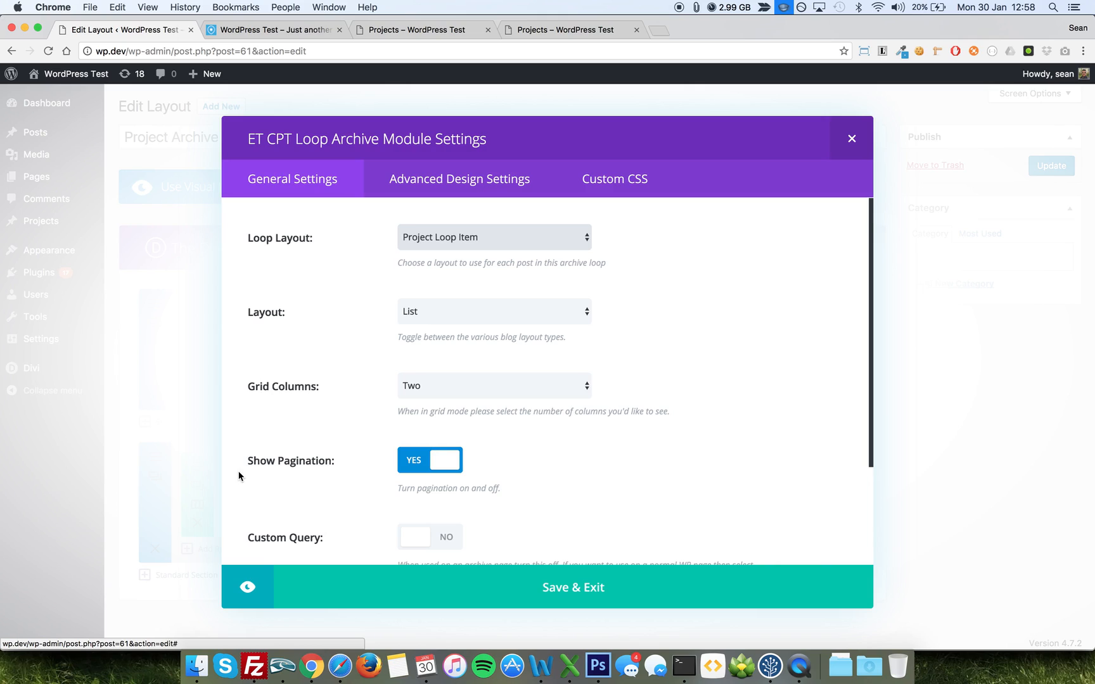
mouse_move(325, 249)
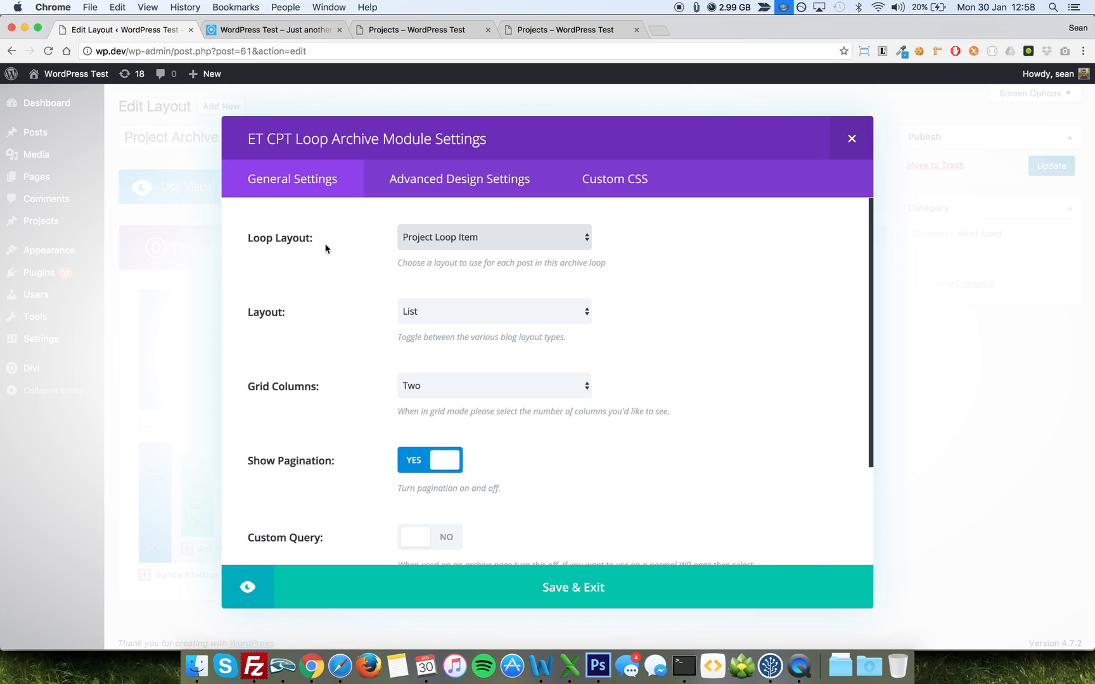
mouse_move(435, 241)
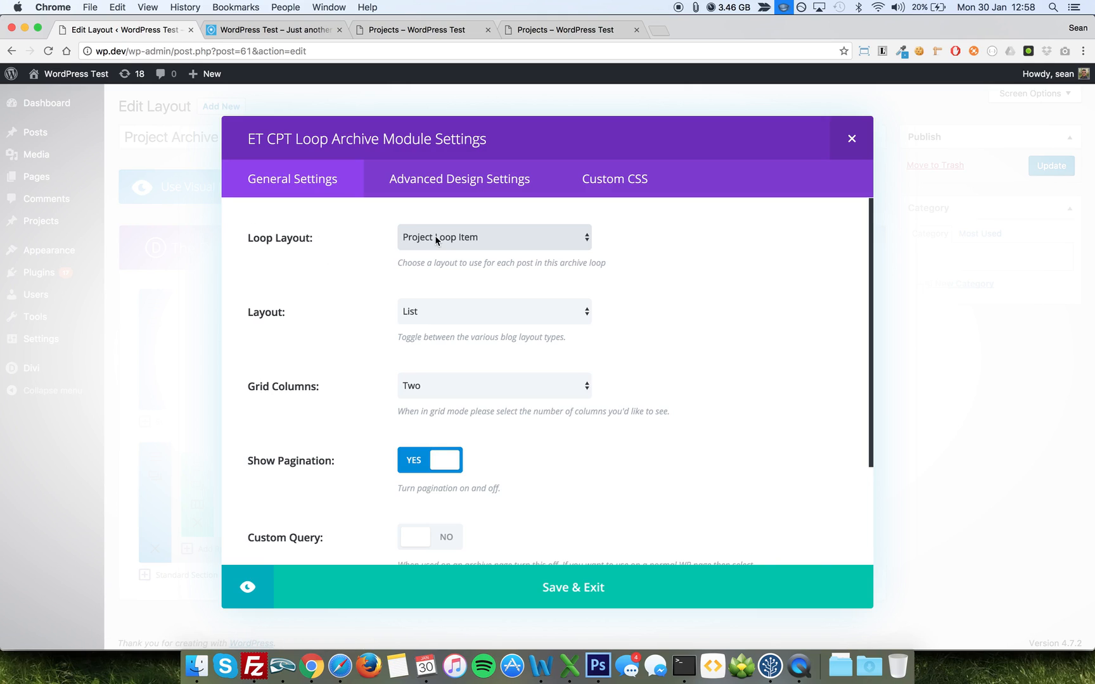
click(493, 237)
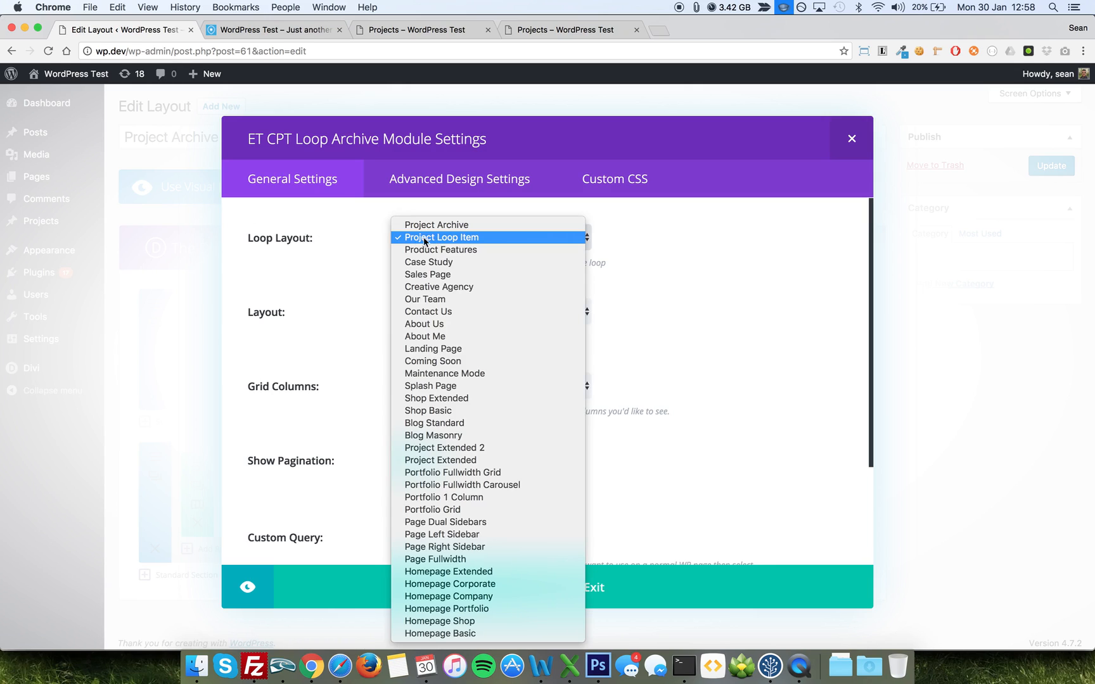
mouse_move(441, 249)
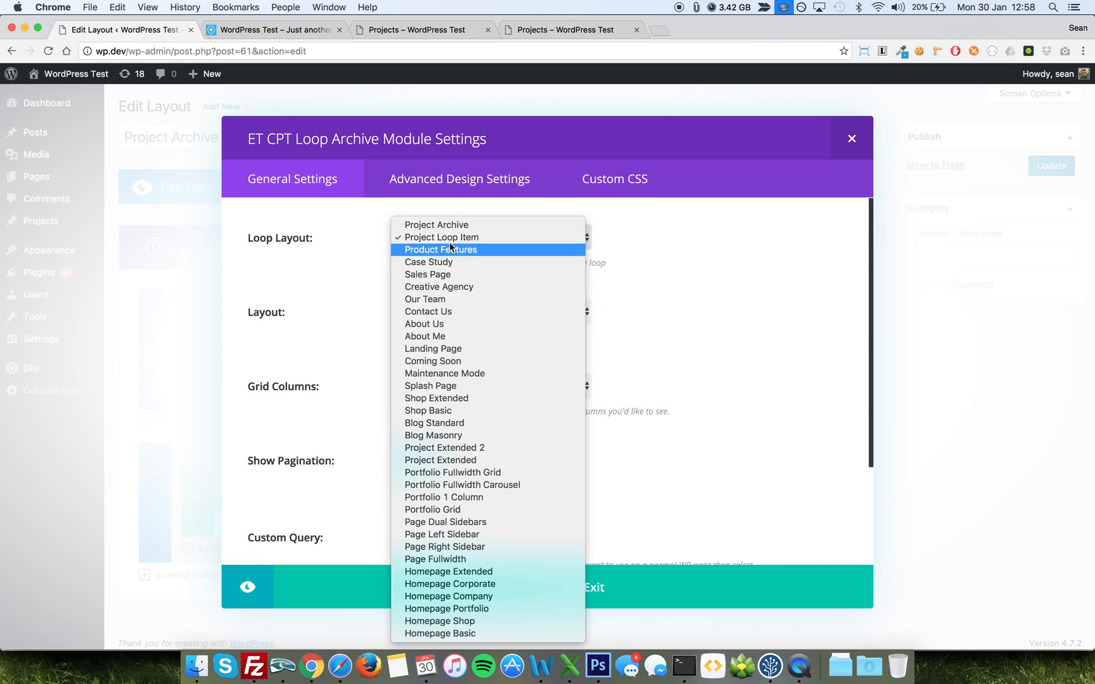
mouse_move(441, 262)
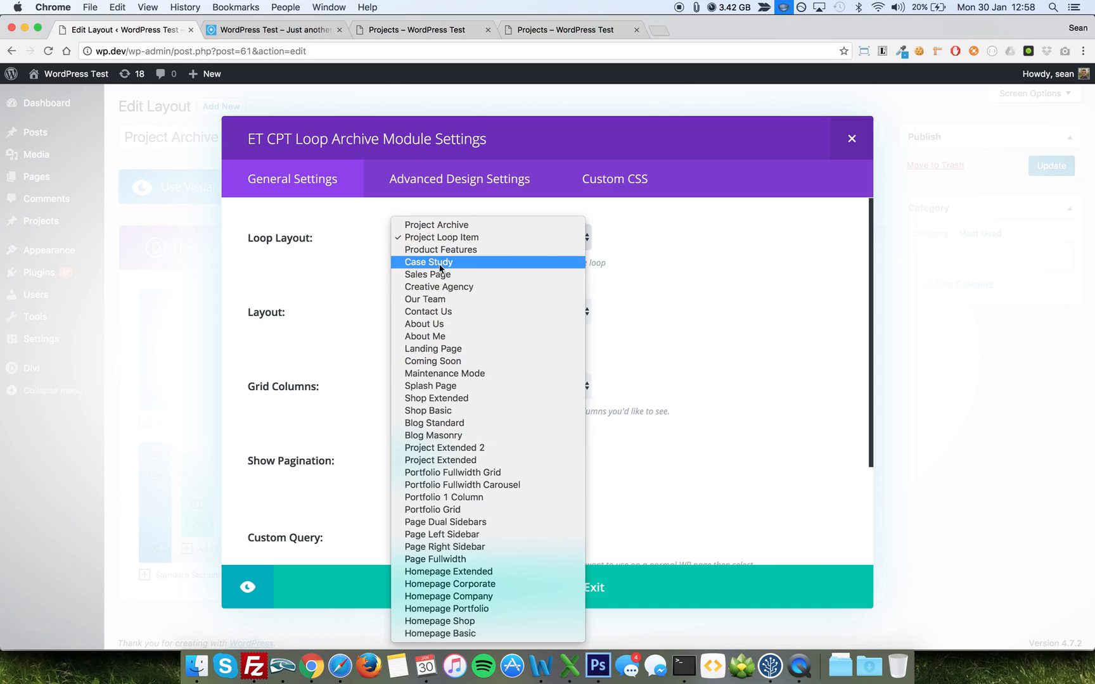
mouse_move(440, 249)
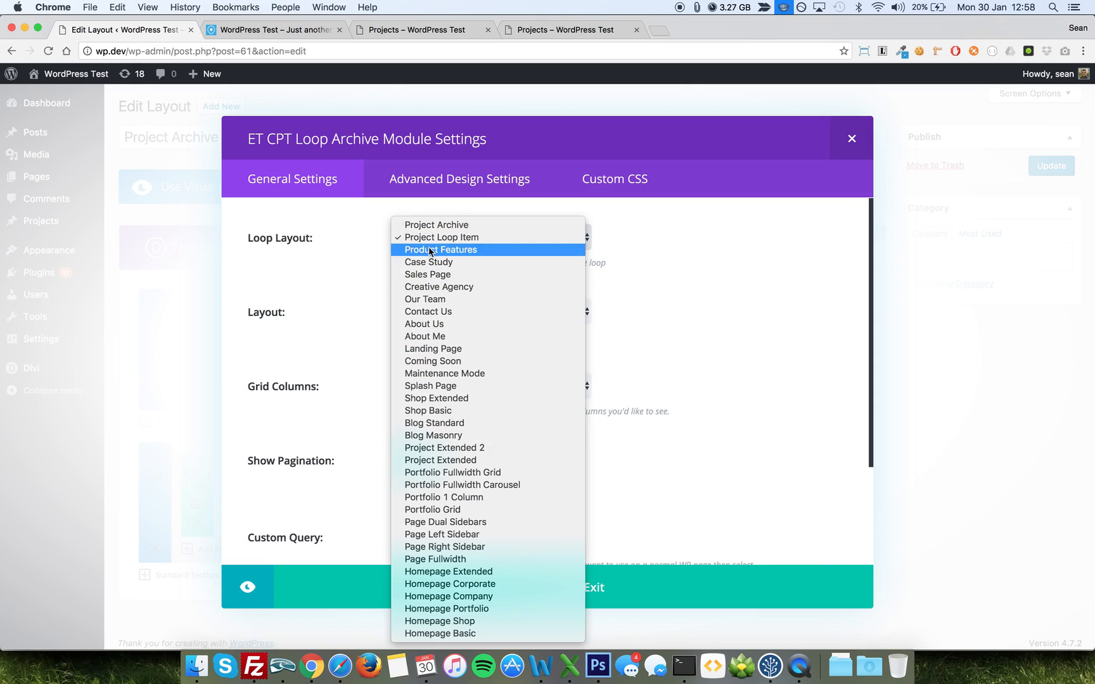
mouse_move(436, 224)
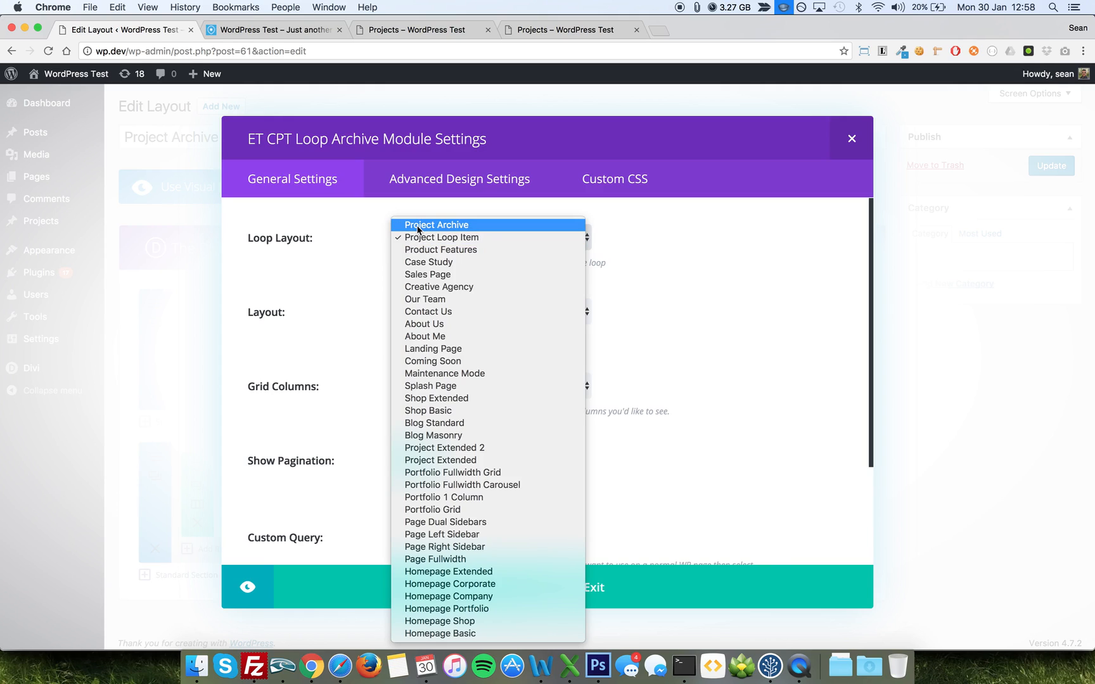
mouse_move(370, 235)
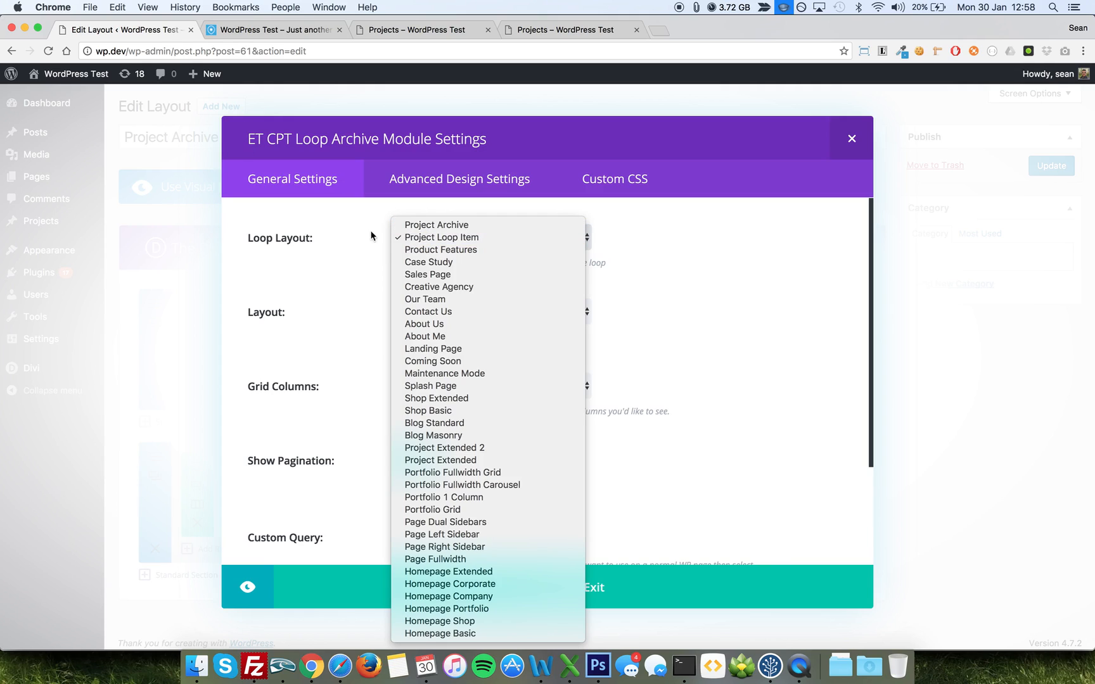
mouse_move(440, 238)
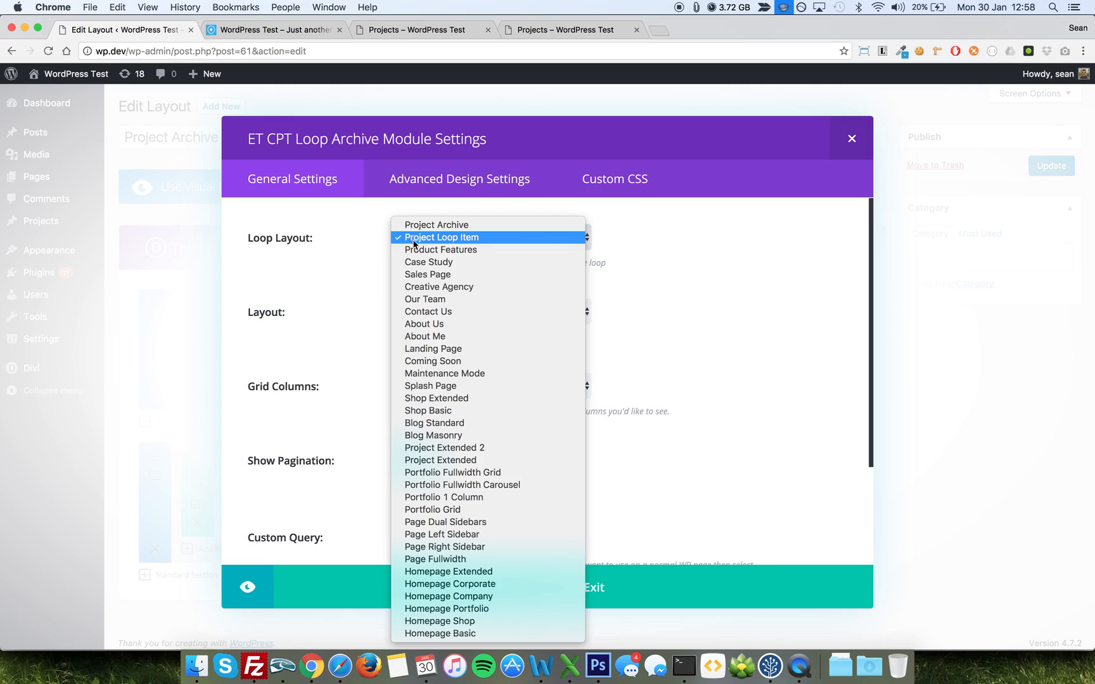
click(442, 238)
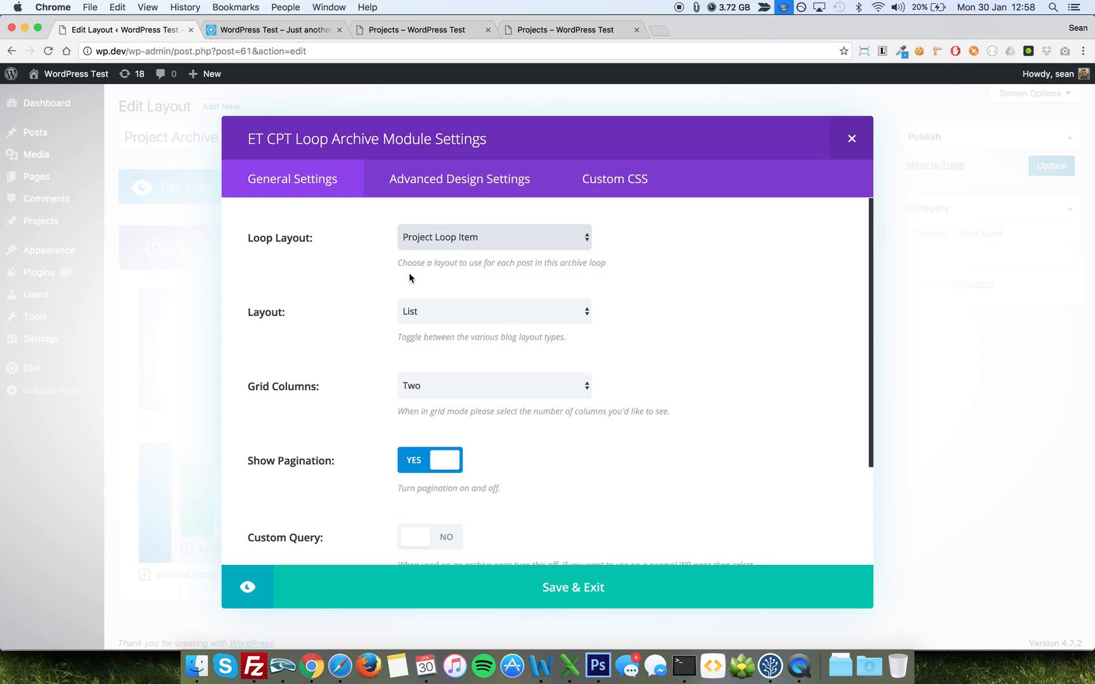
click(493, 312)
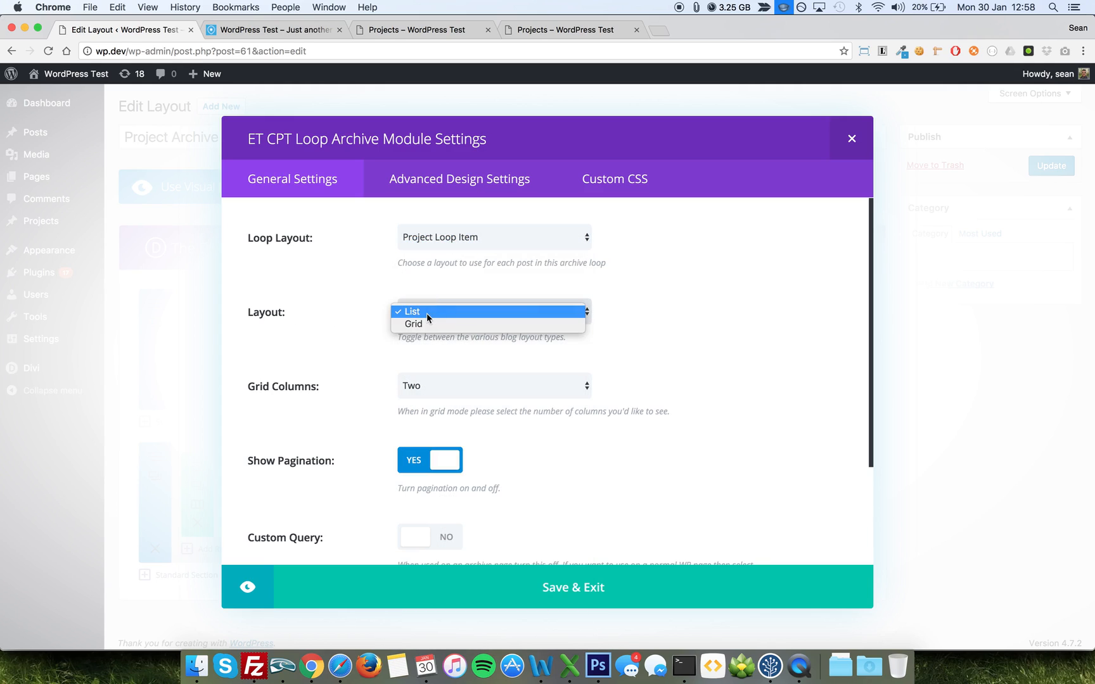
click(410, 312)
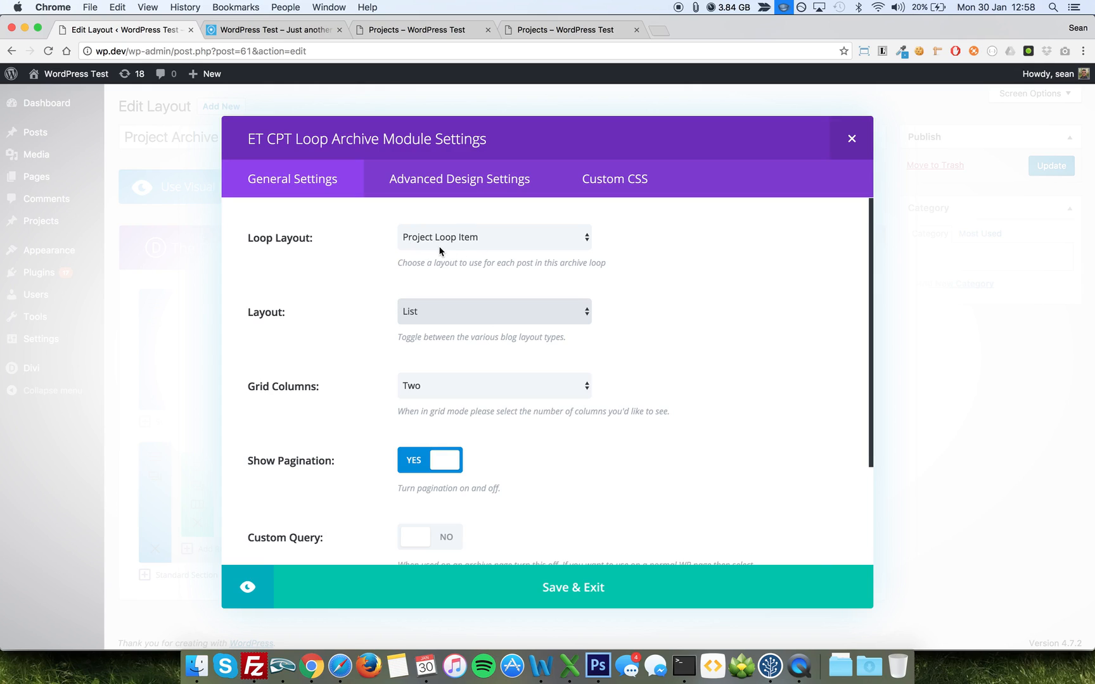
mouse_move(432, 252)
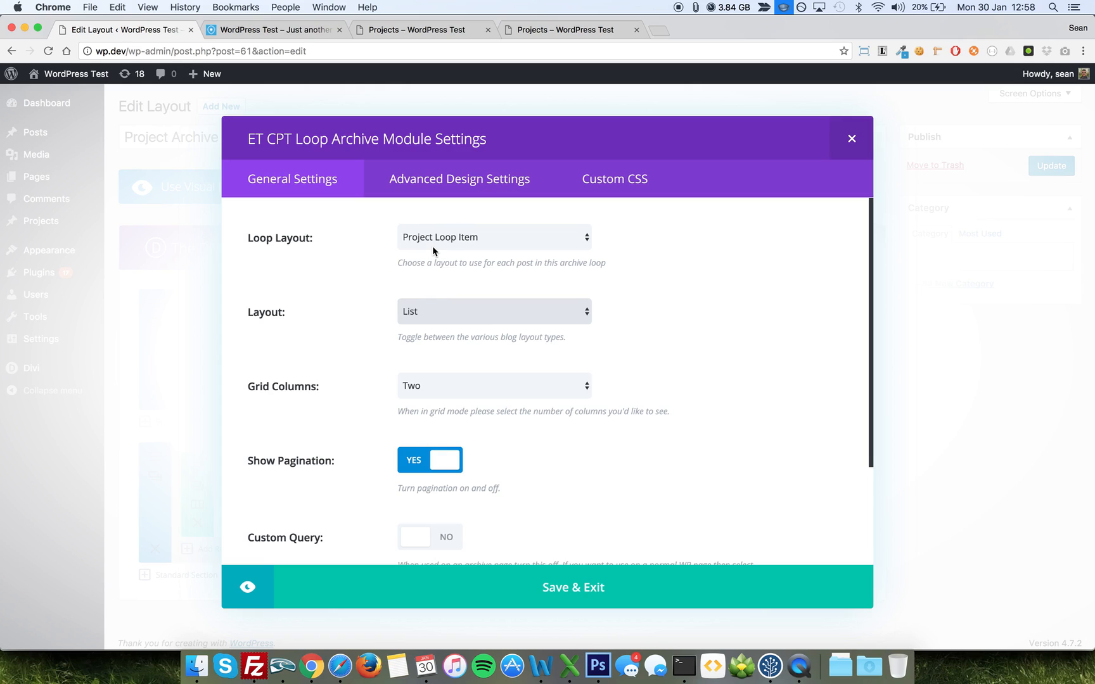
mouse_move(360, 404)
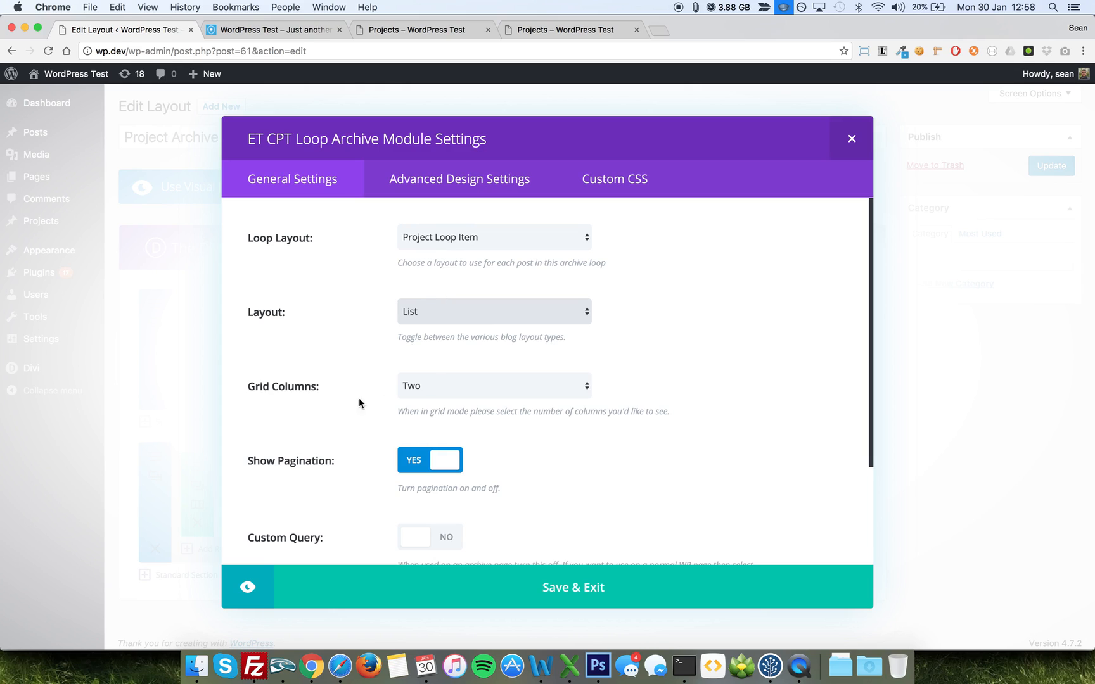
scroll(down, 3)
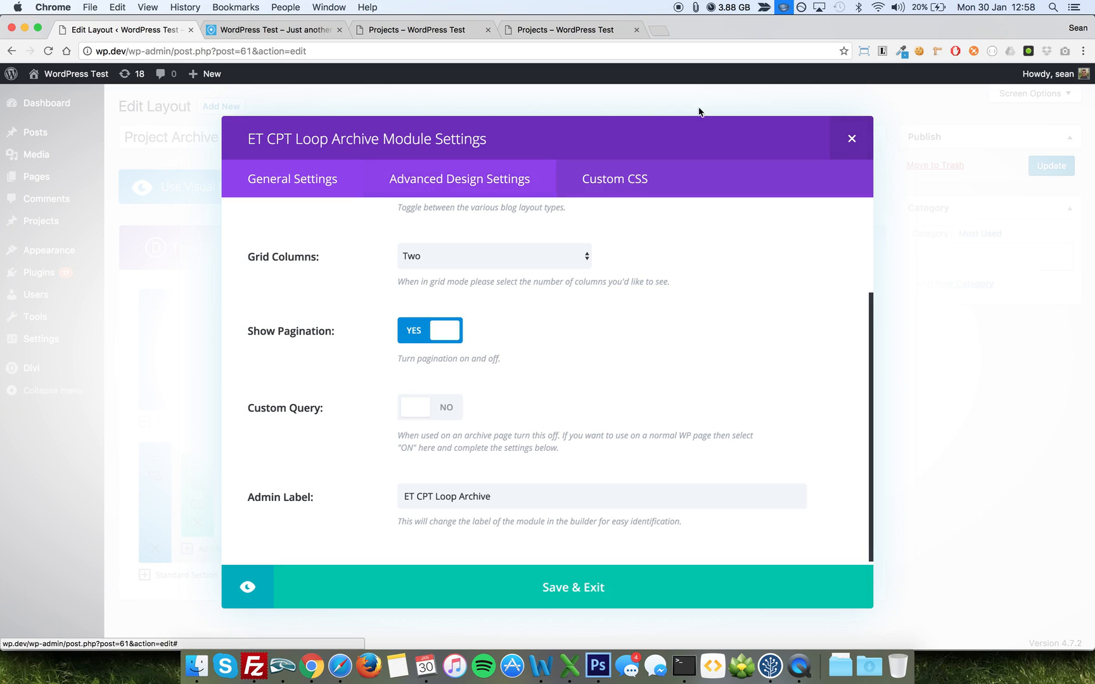
Step: Save and exit the ET CPT Loop Archive module settings
click(573, 587)
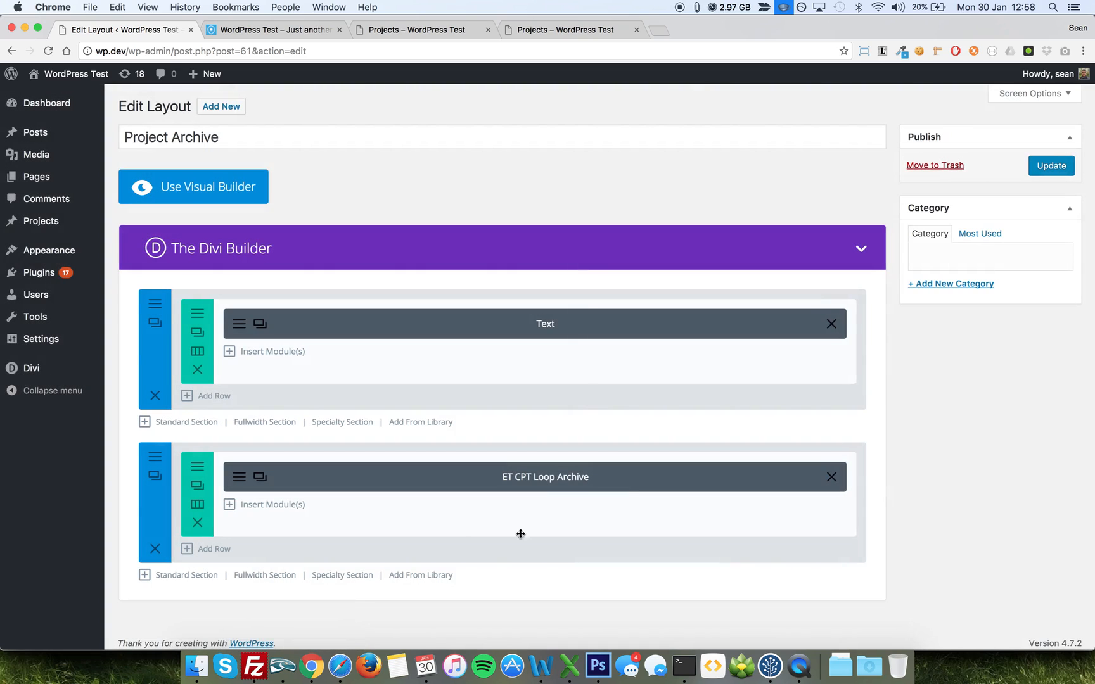
mouse_move(494, 485)
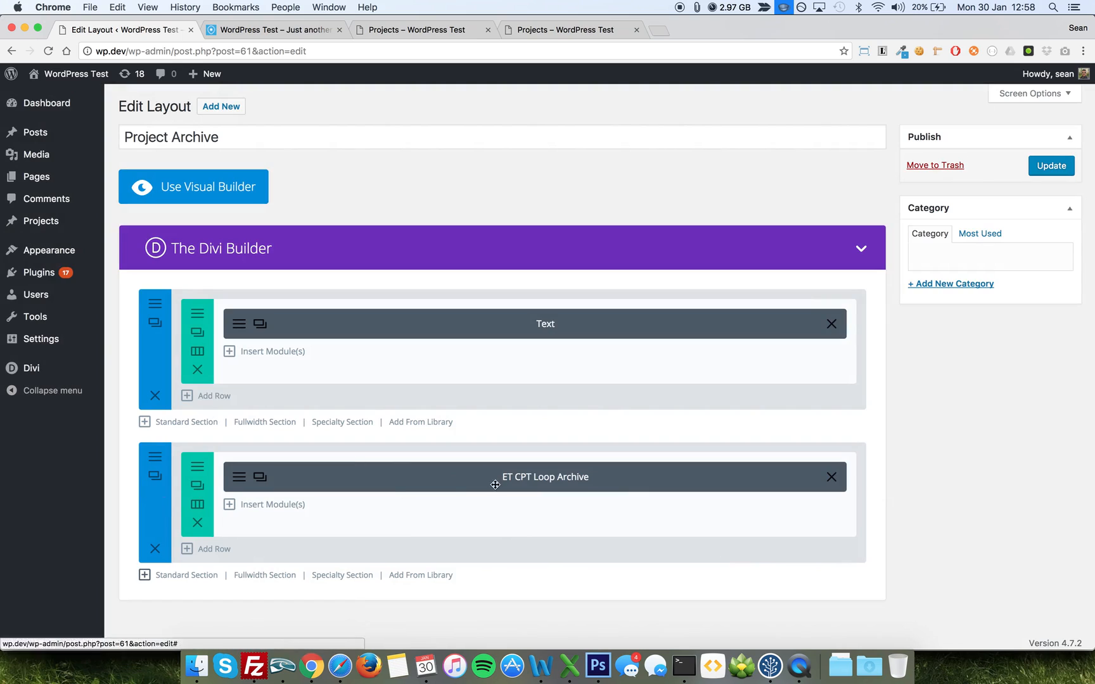
mouse_move(314, 406)
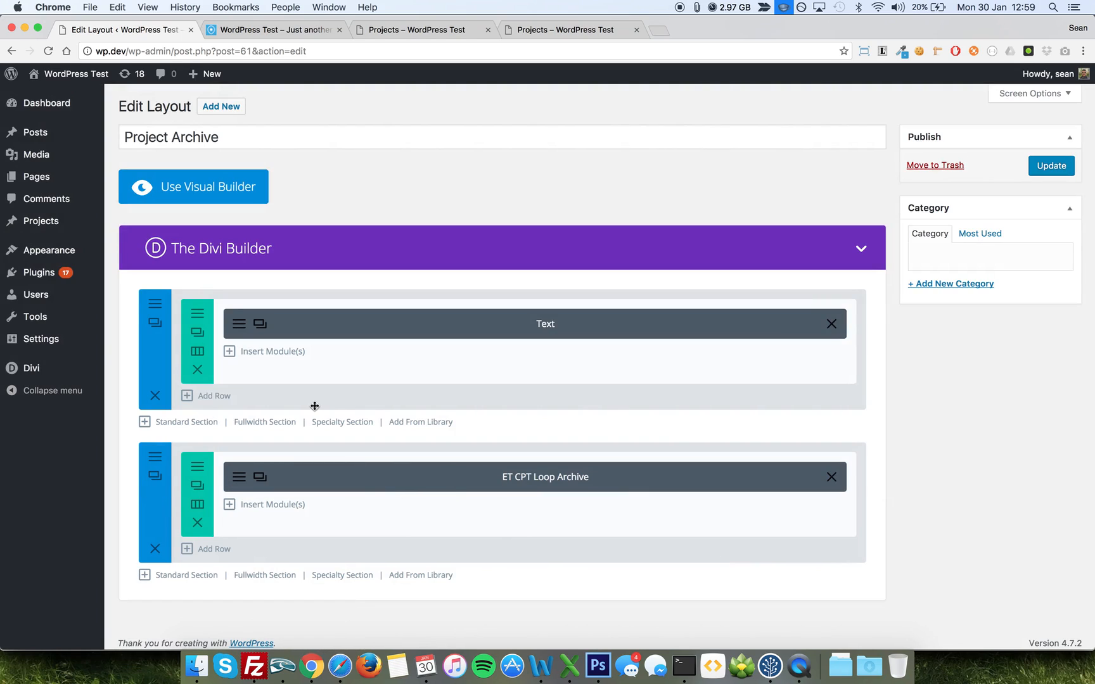
mouse_move(611, 485)
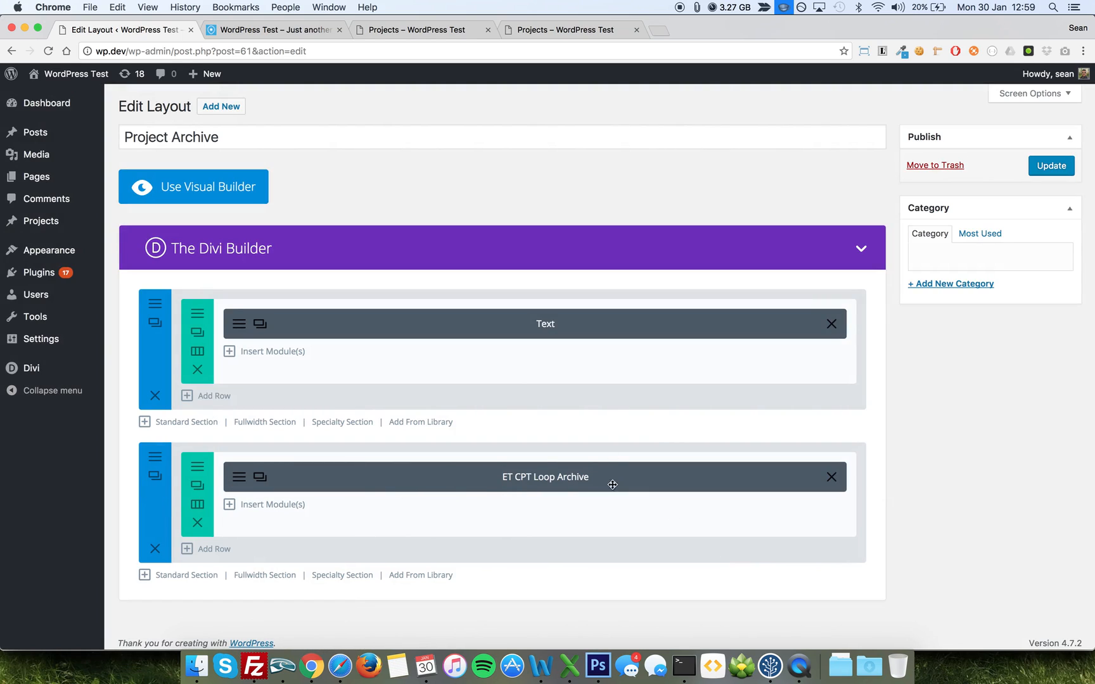
mouse_move(108, 377)
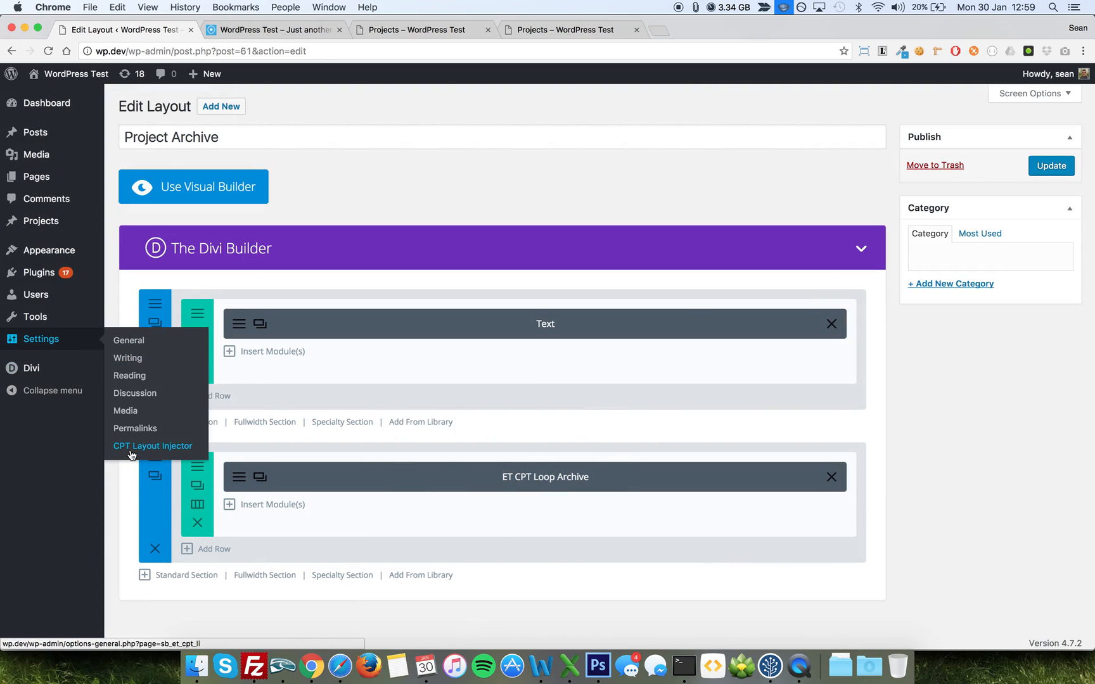
Step: Review the CPT Layout Injector templates (all None), then view the Projects archive listing Project 7
click(152, 446)
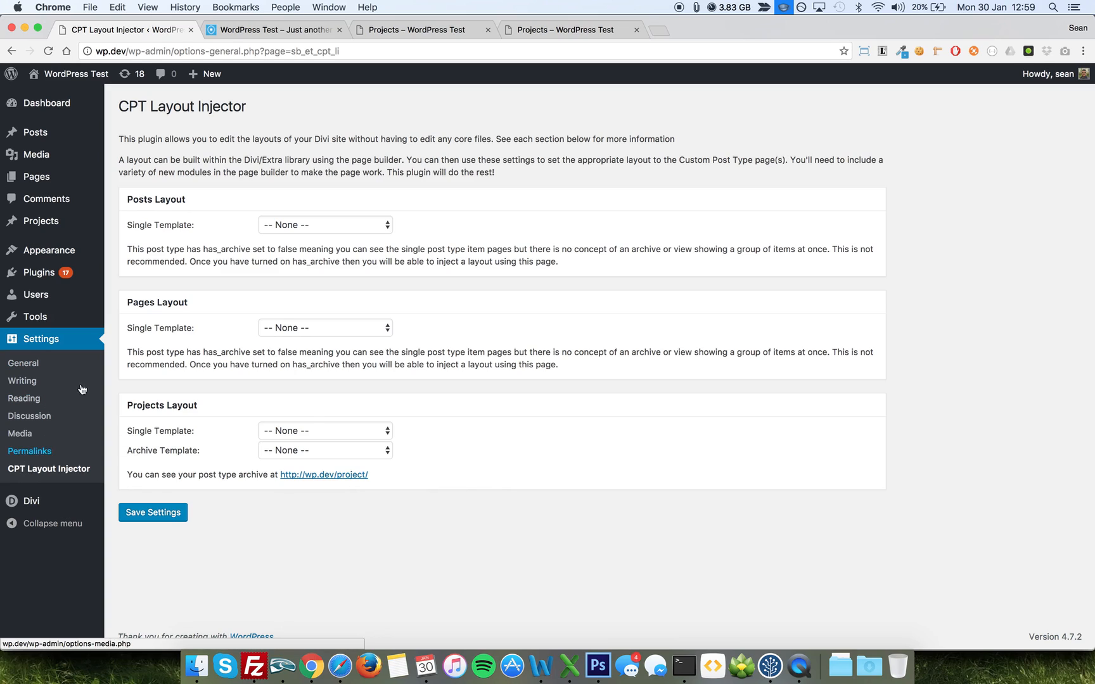
mouse_move(178, 346)
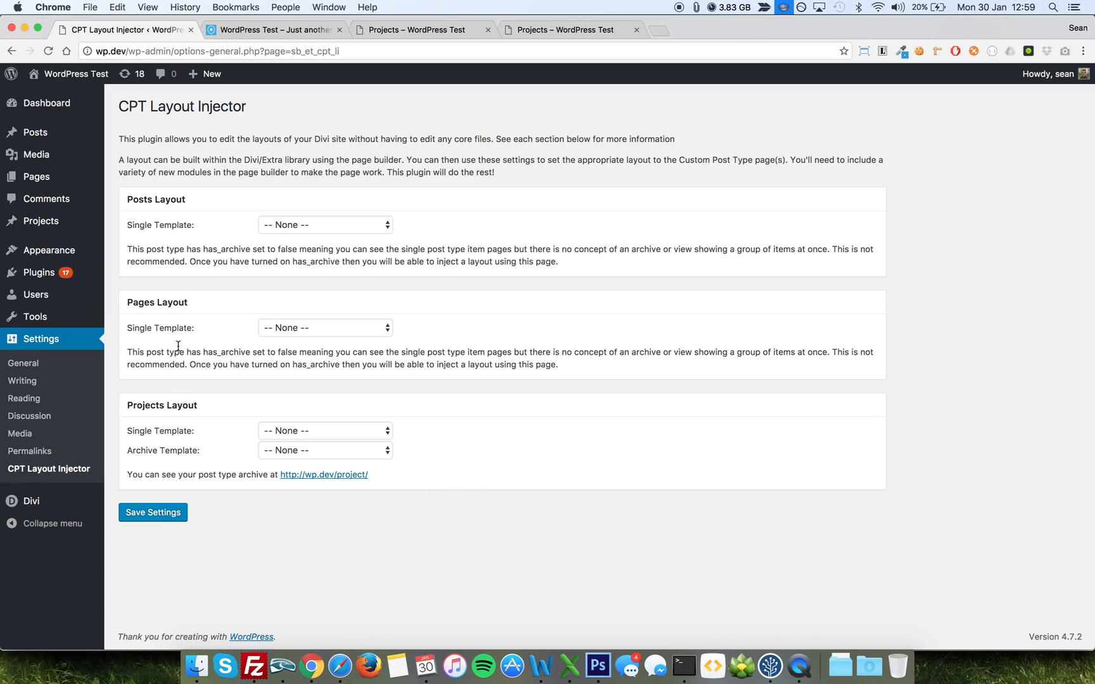
mouse_move(177, 328)
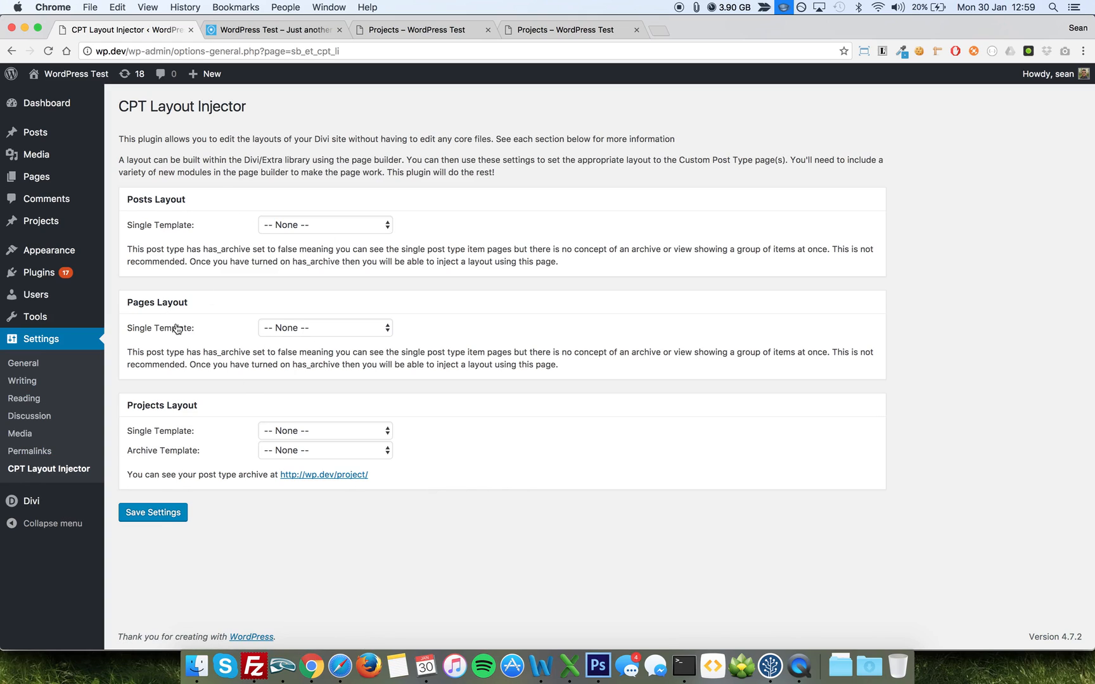
mouse_move(151, 429)
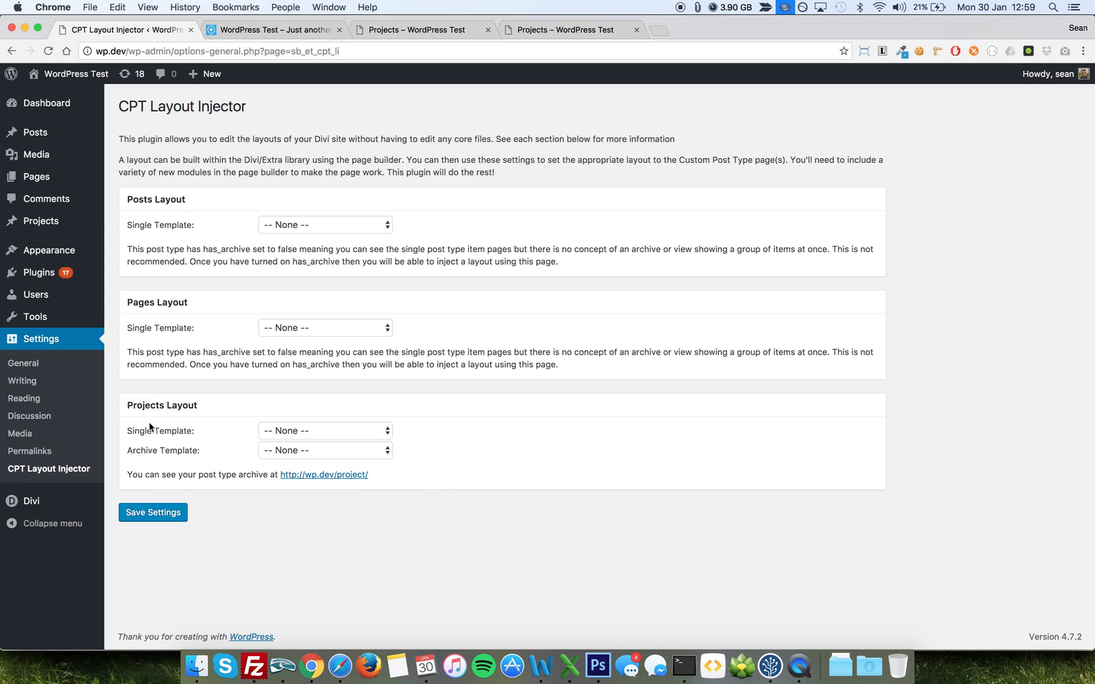
mouse_move(131, 459)
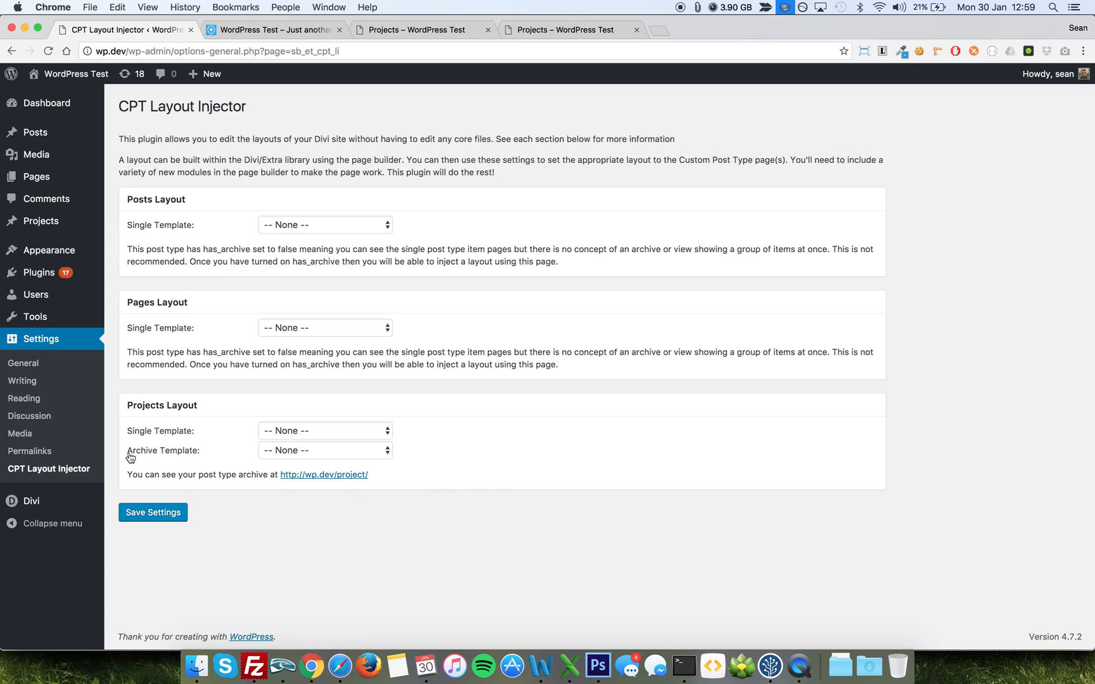
mouse_move(356, 114)
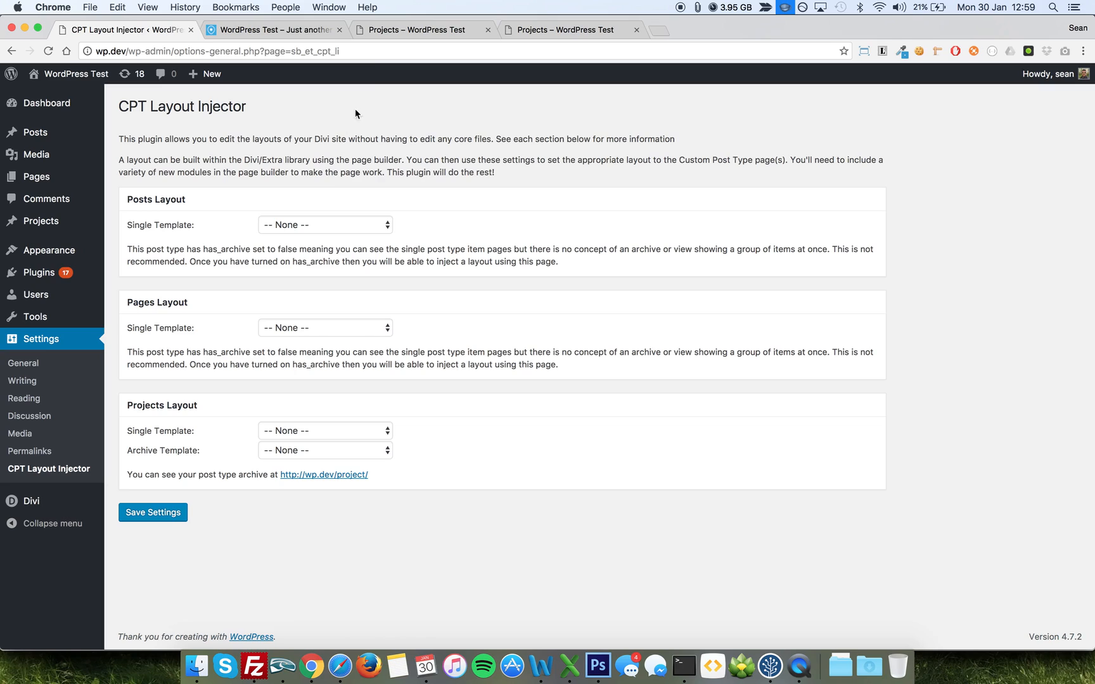
click(323, 474)
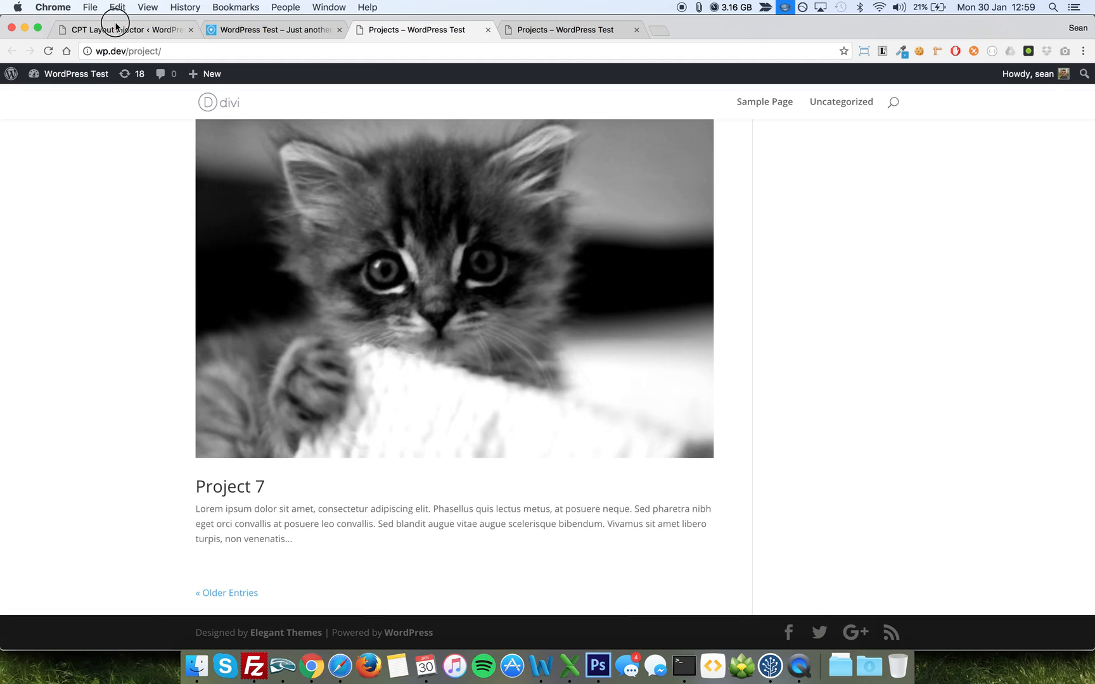
click(105, 29)
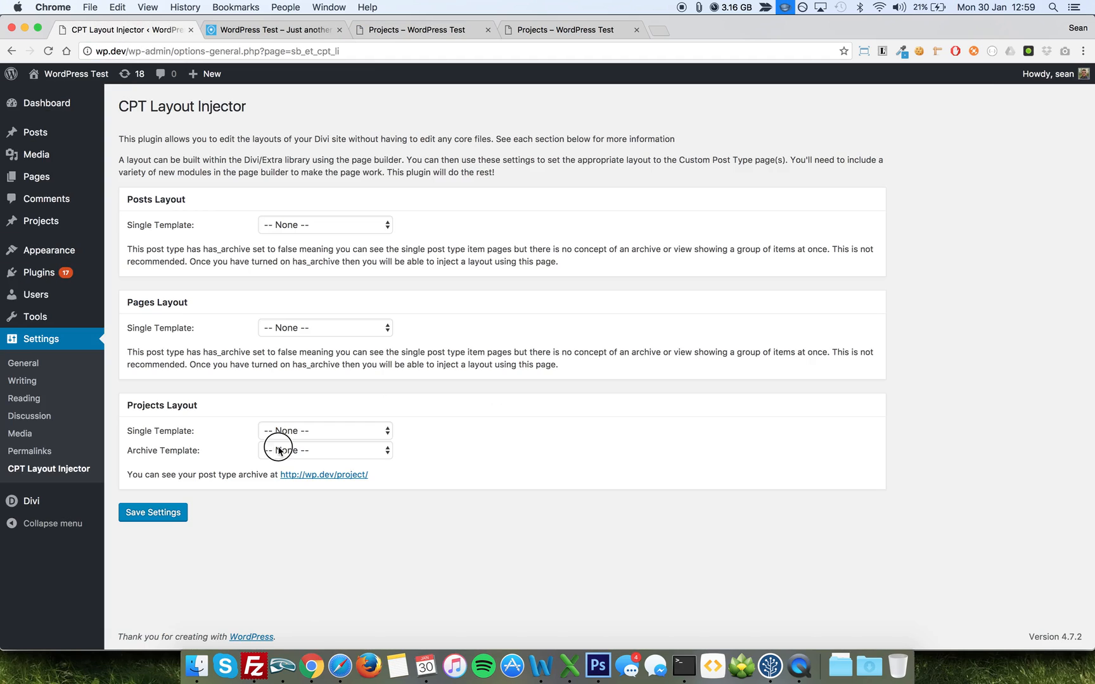
click(325, 450)
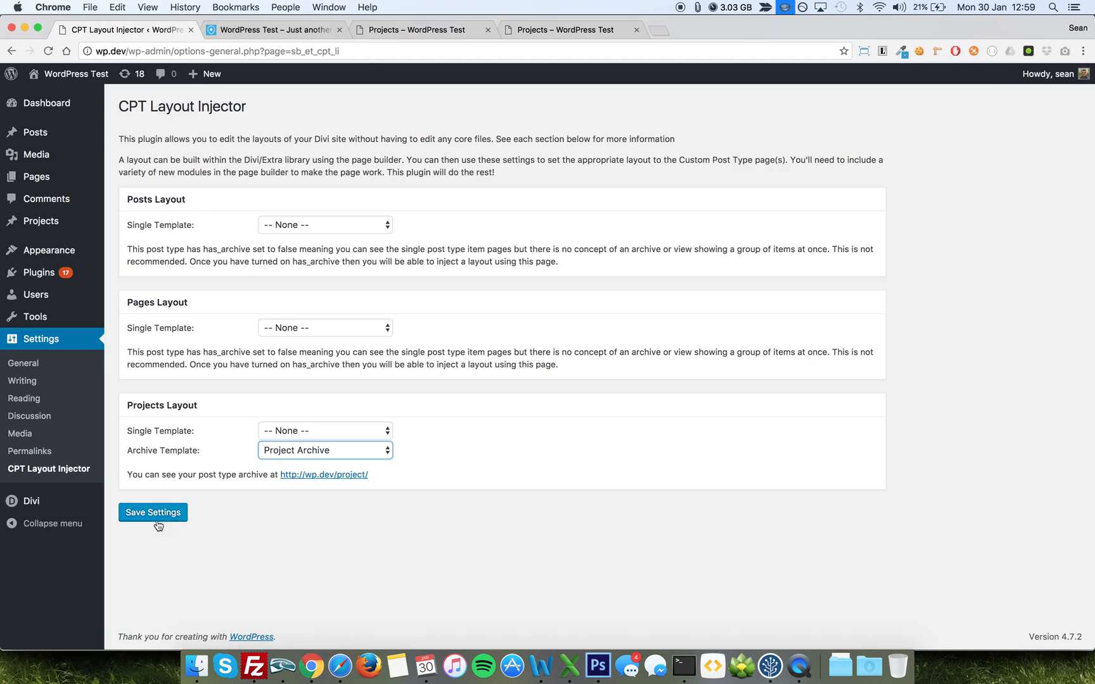
click(152, 512)
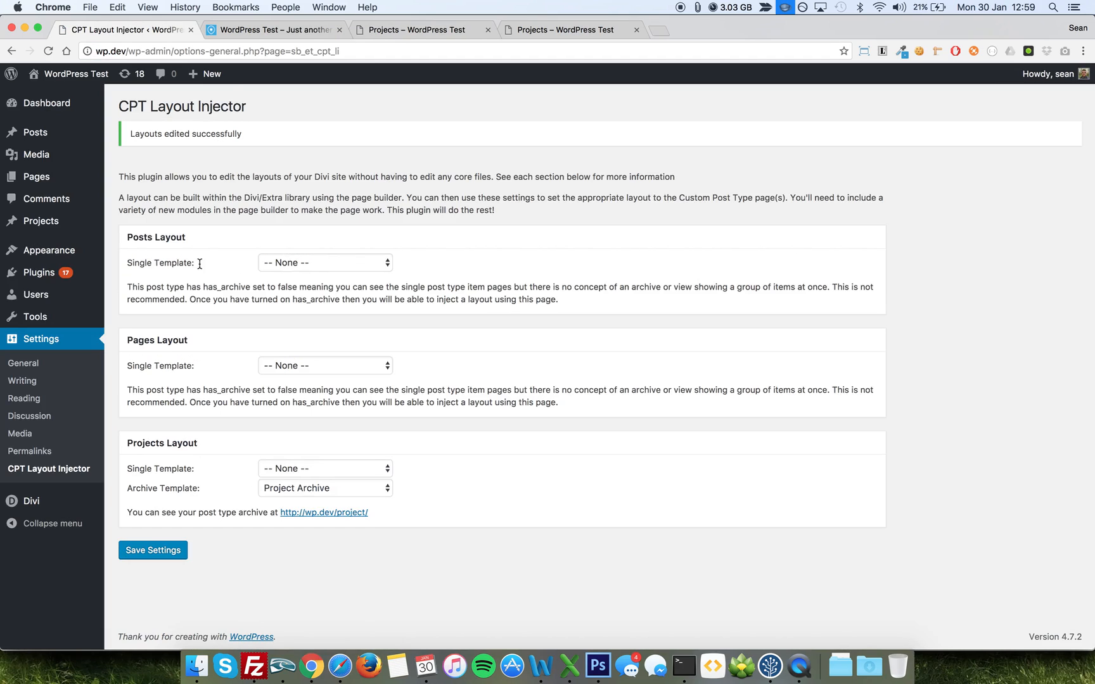
click(416, 29)
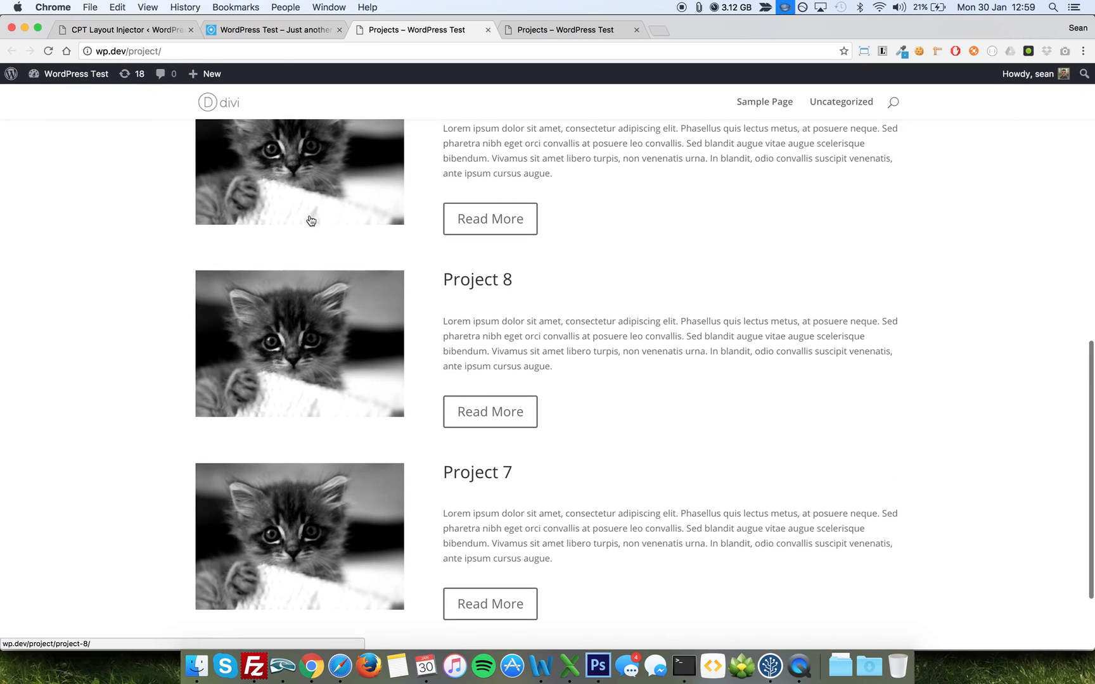
click(125, 29)
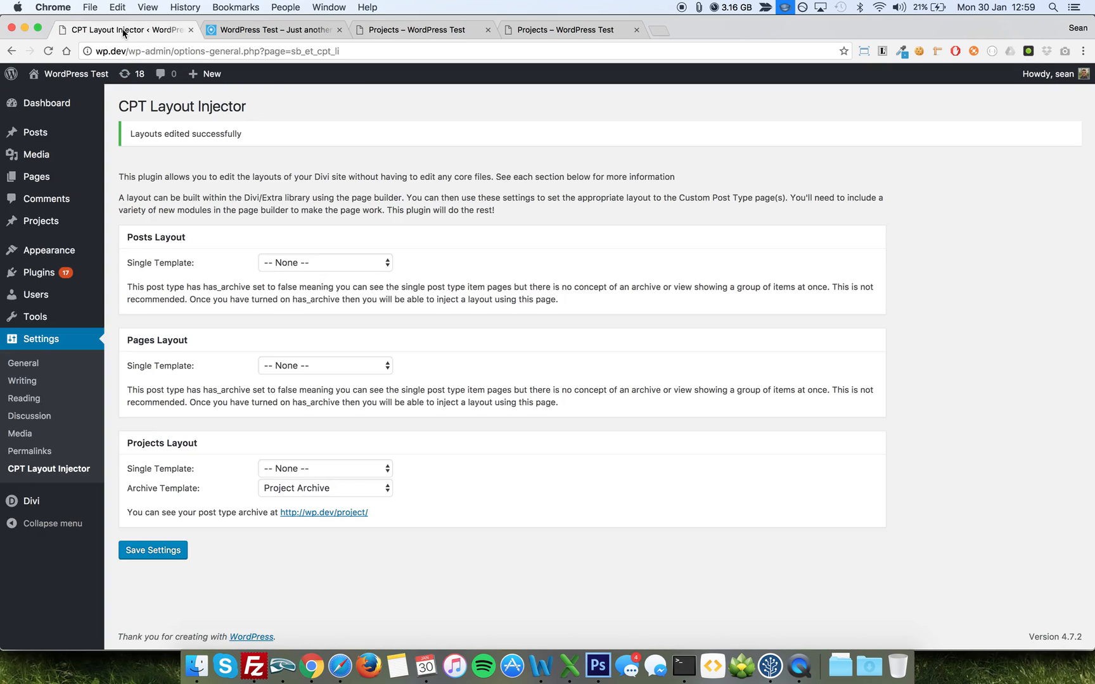
mouse_move(324, 165)
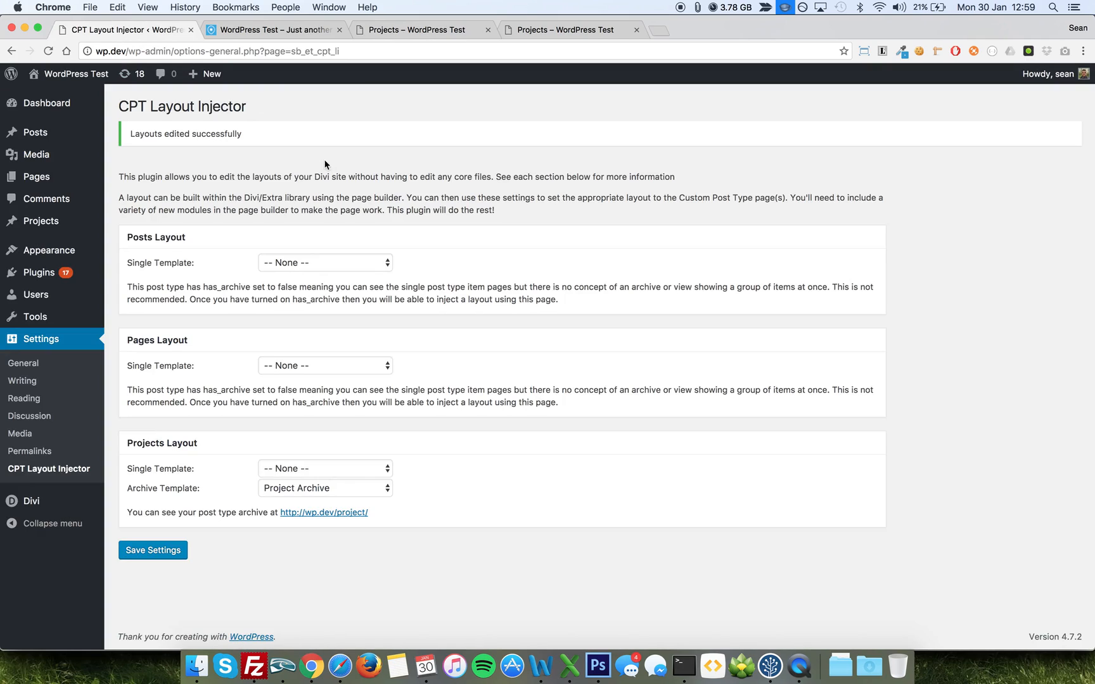
mouse_move(193, 431)
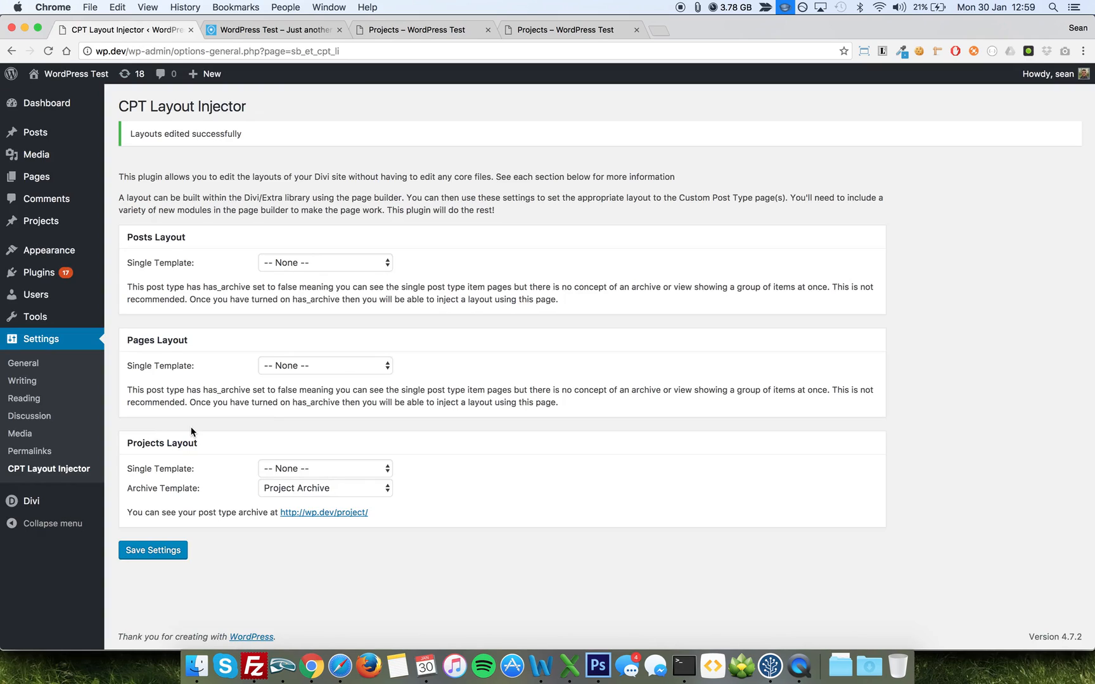
mouse_move(170, 237)
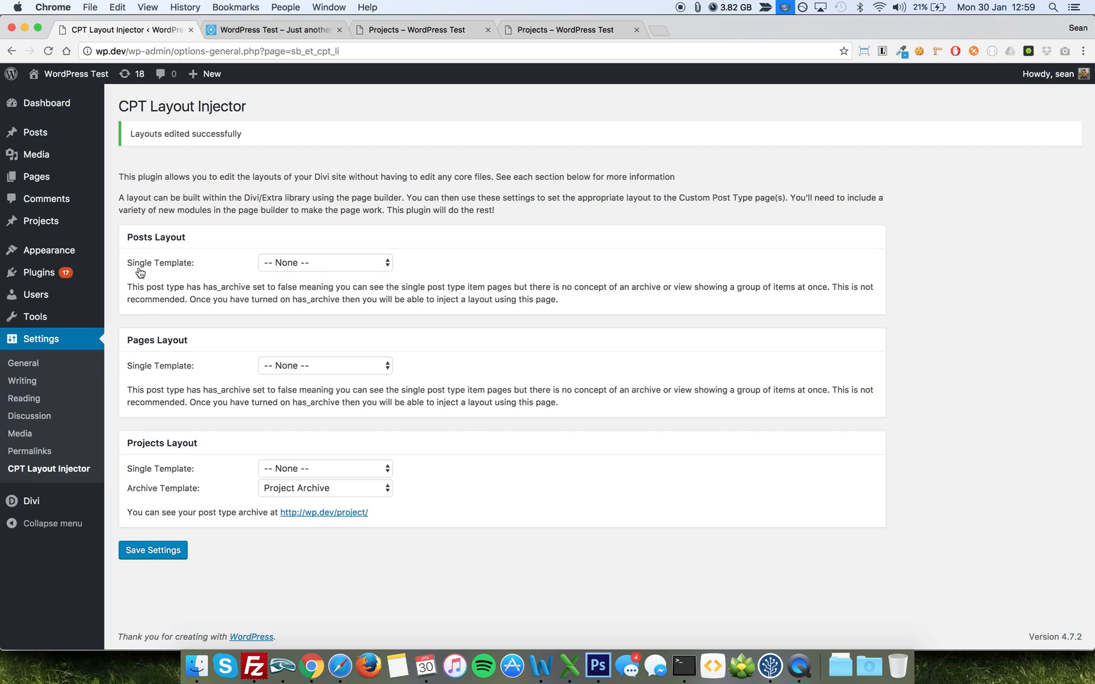
mouse_move(264, 288)
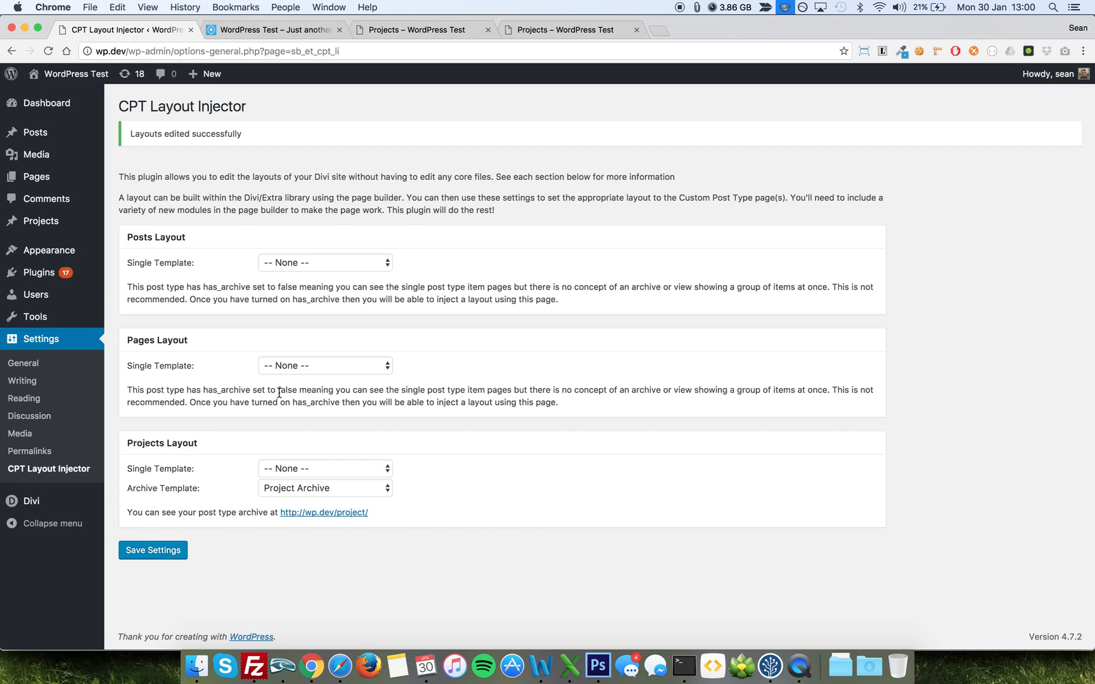
mouse_move(211, 272)
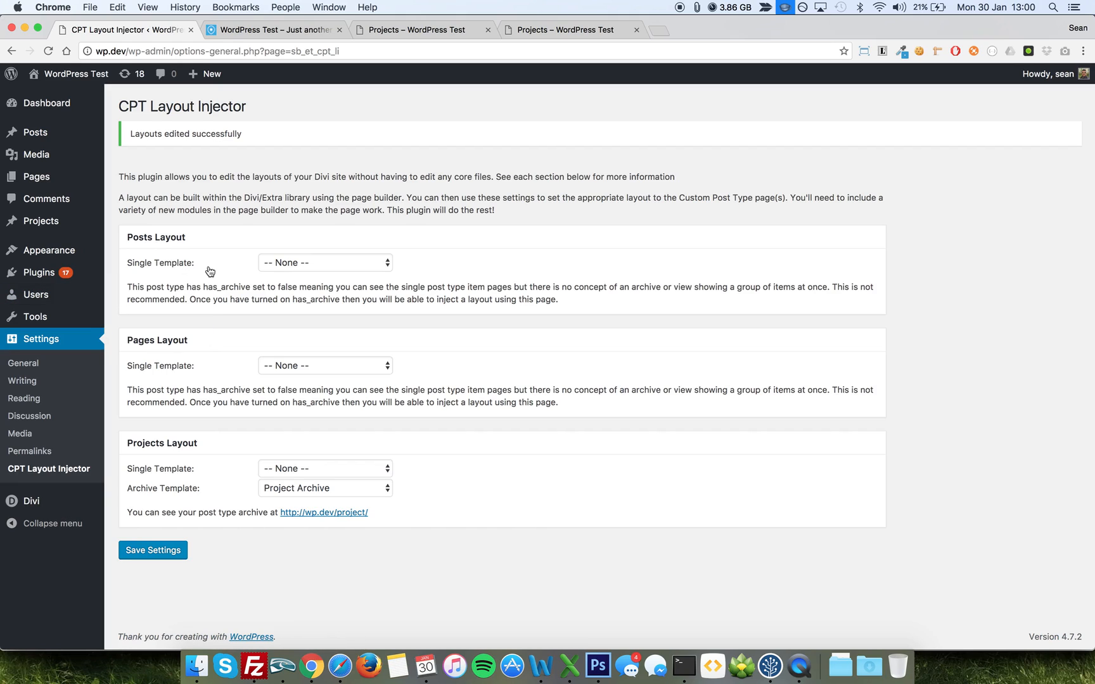
mouse_move(36, 176)
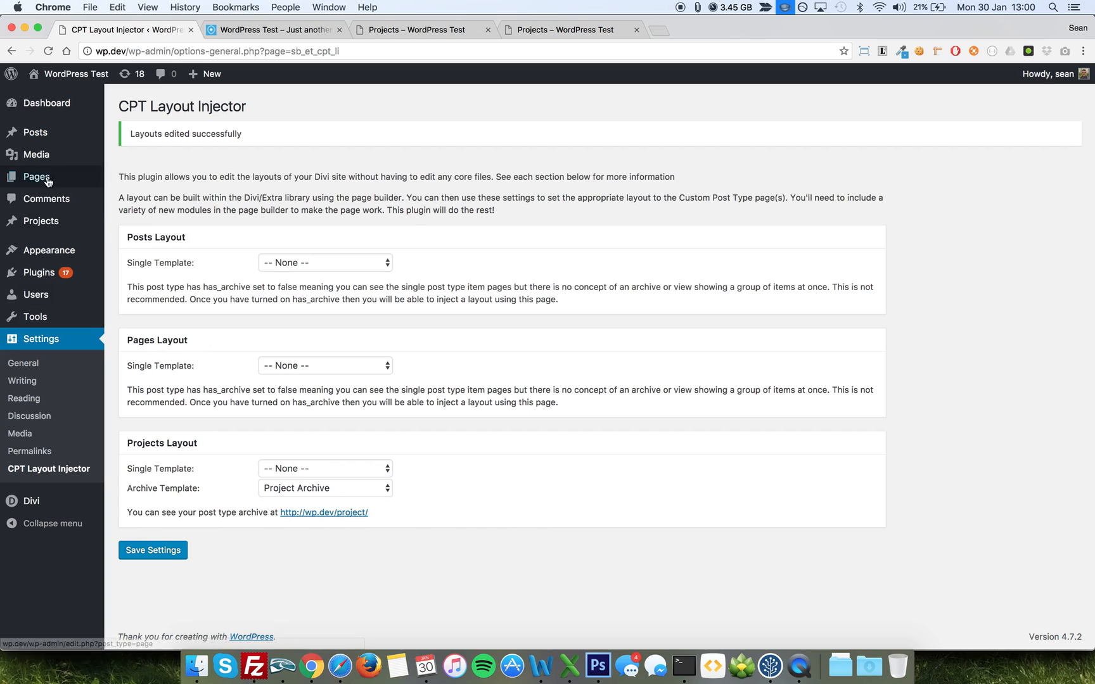
Step: Start a new page titled 'Blog'
click(41, 221)
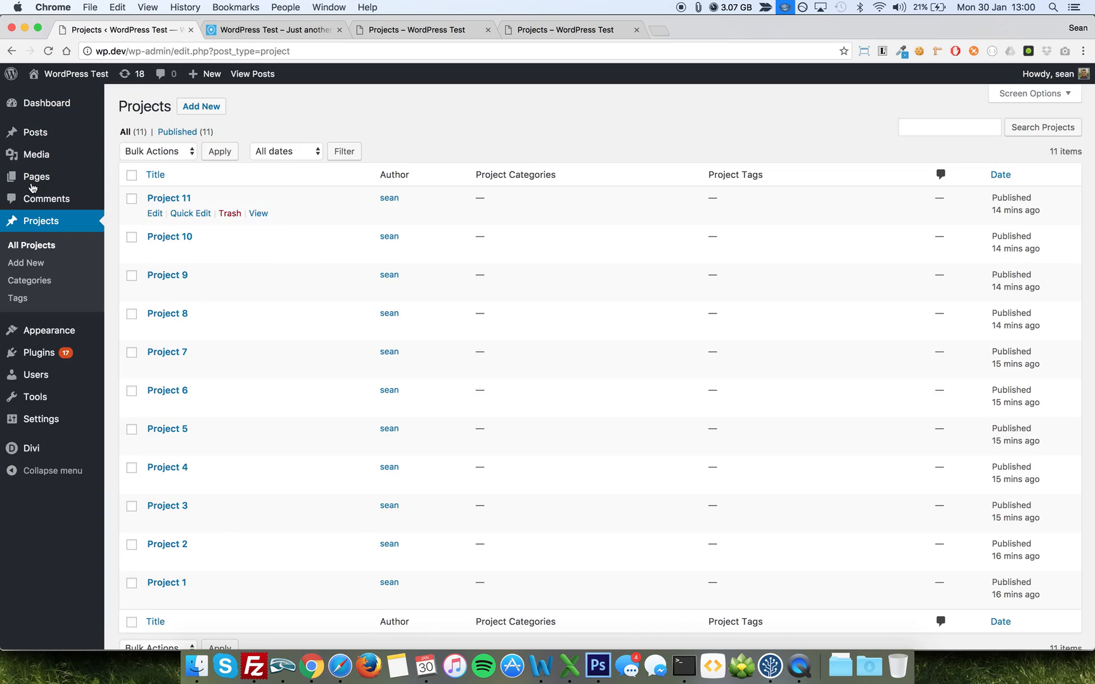
click(36, 177)
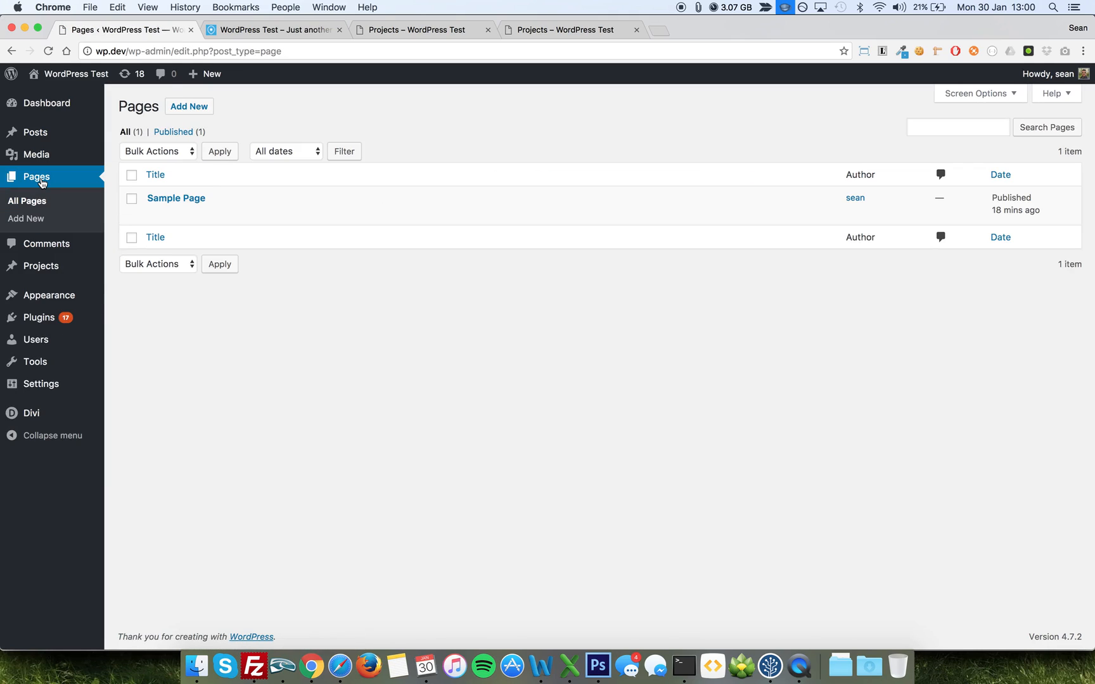
click(189, 107)
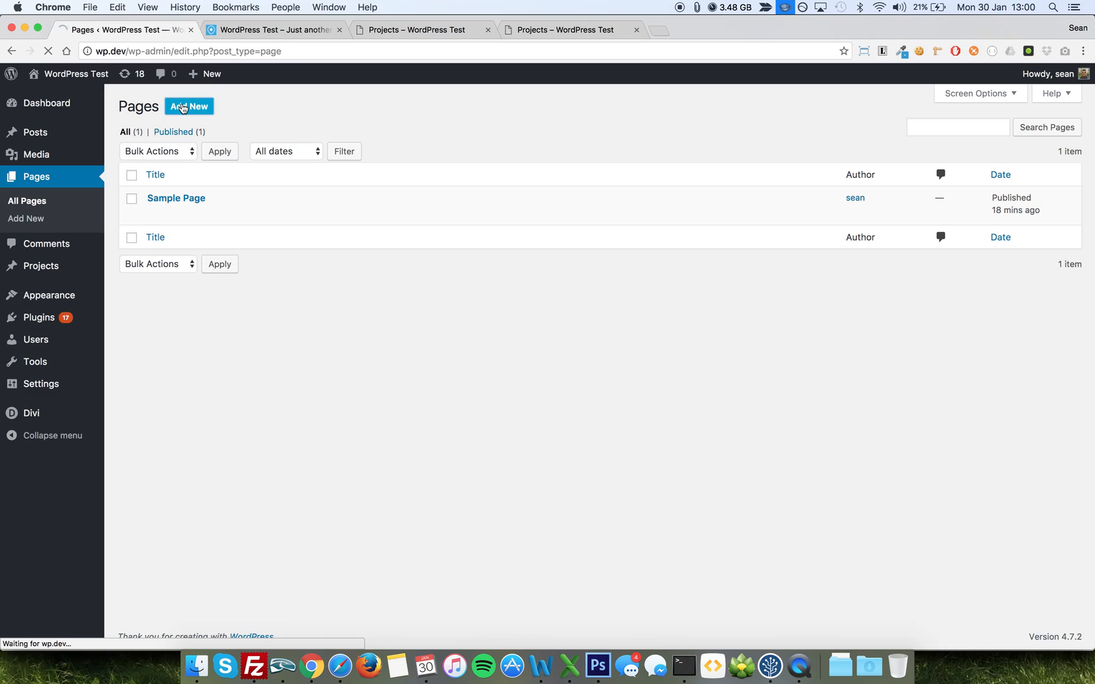
click(189, 107)
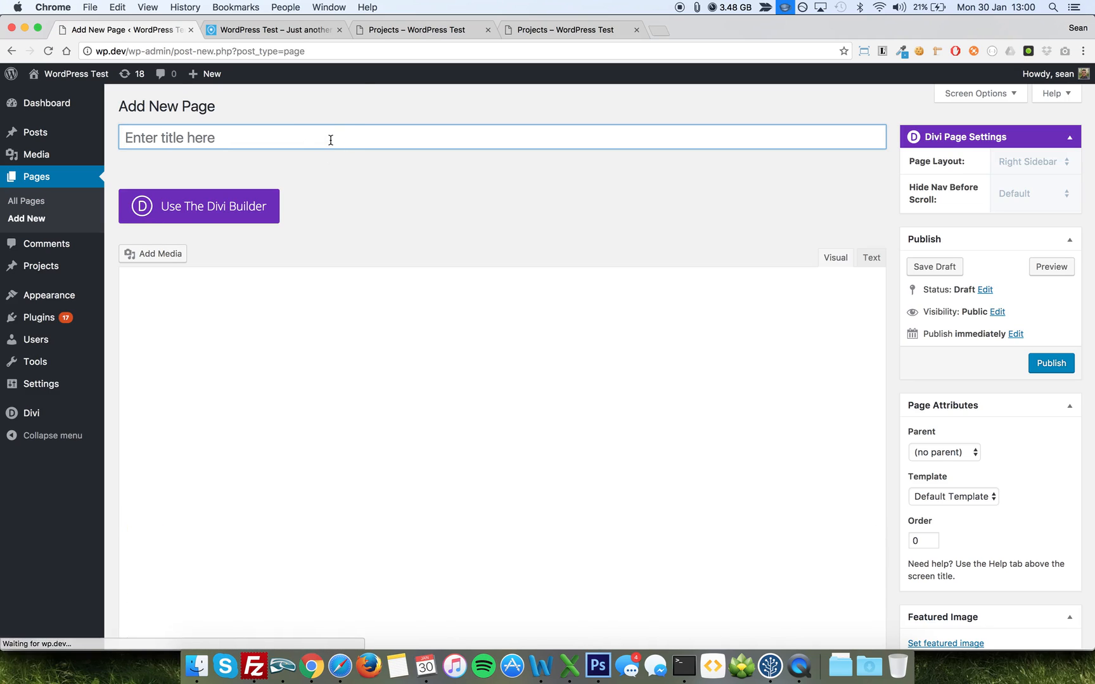
text(Blog)
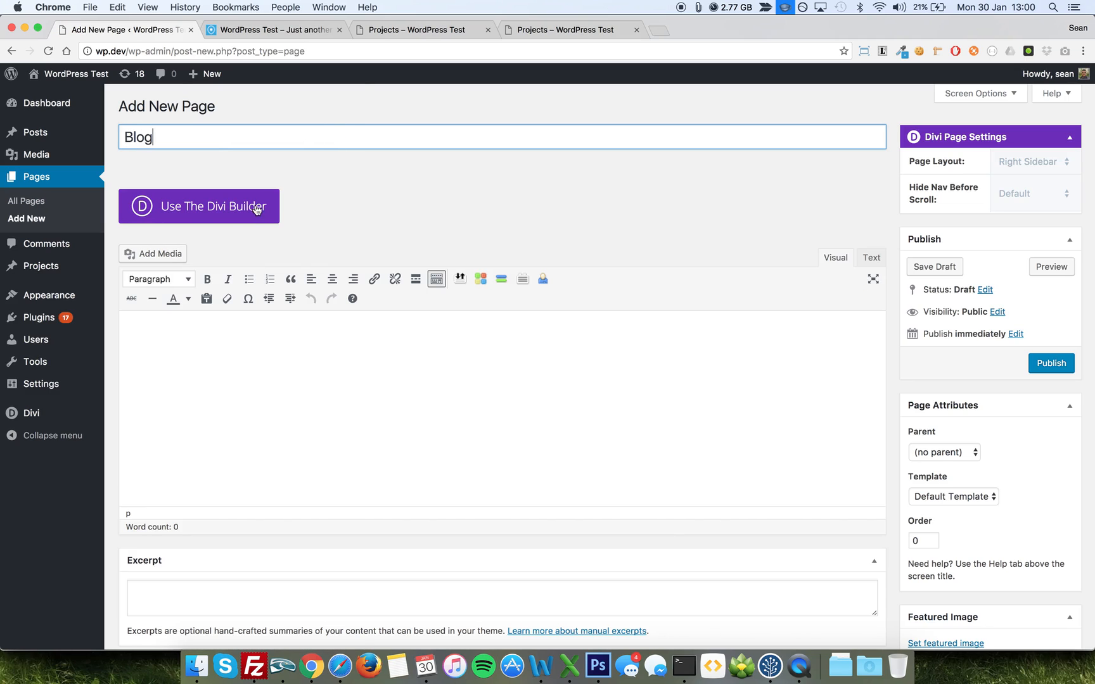
Step: In the Divi Builder, add a full-width row with a light, centred Heading 1 'My Blog' text module
click(198, 206)
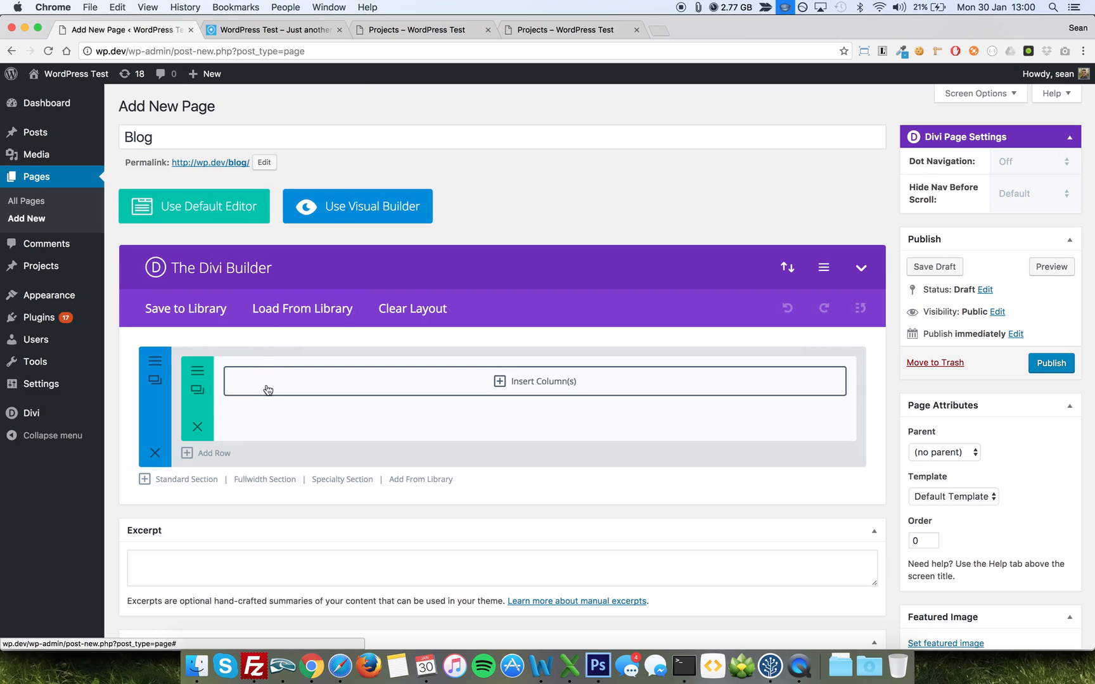
click(536, 381)
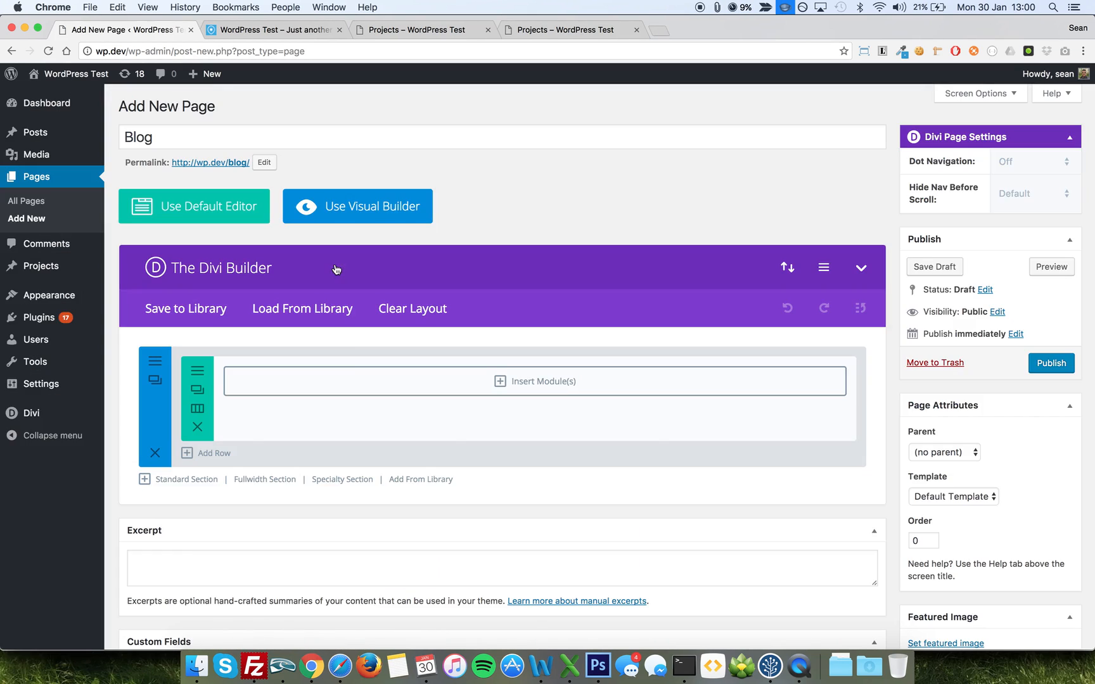
click(536, 381)
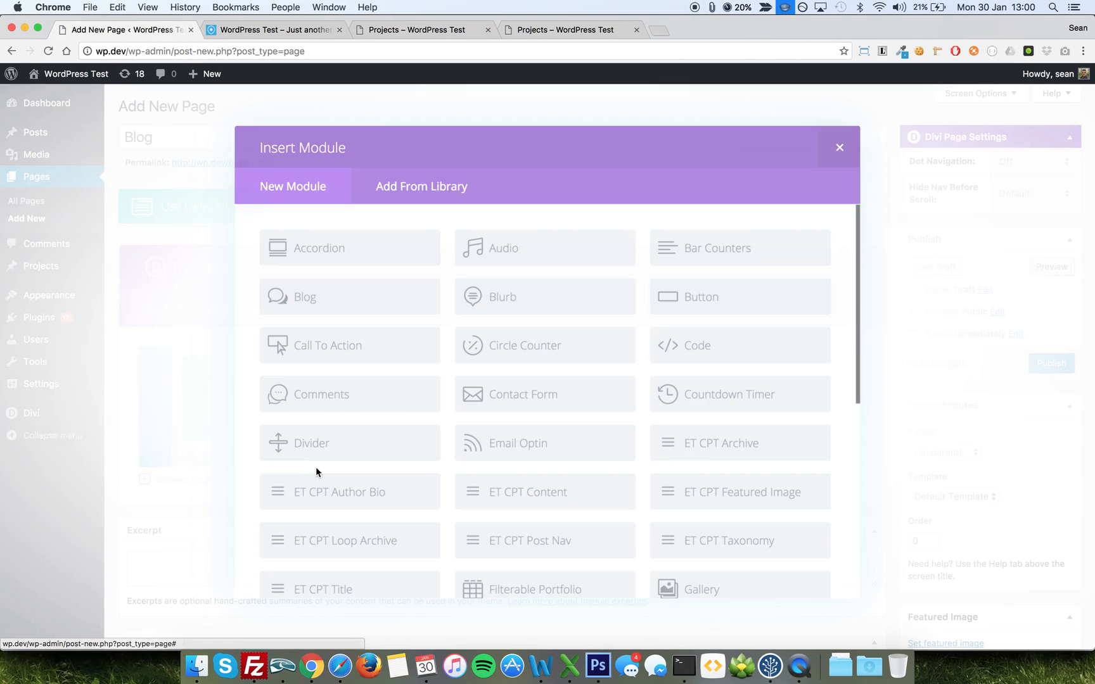
scroll(down, 3)
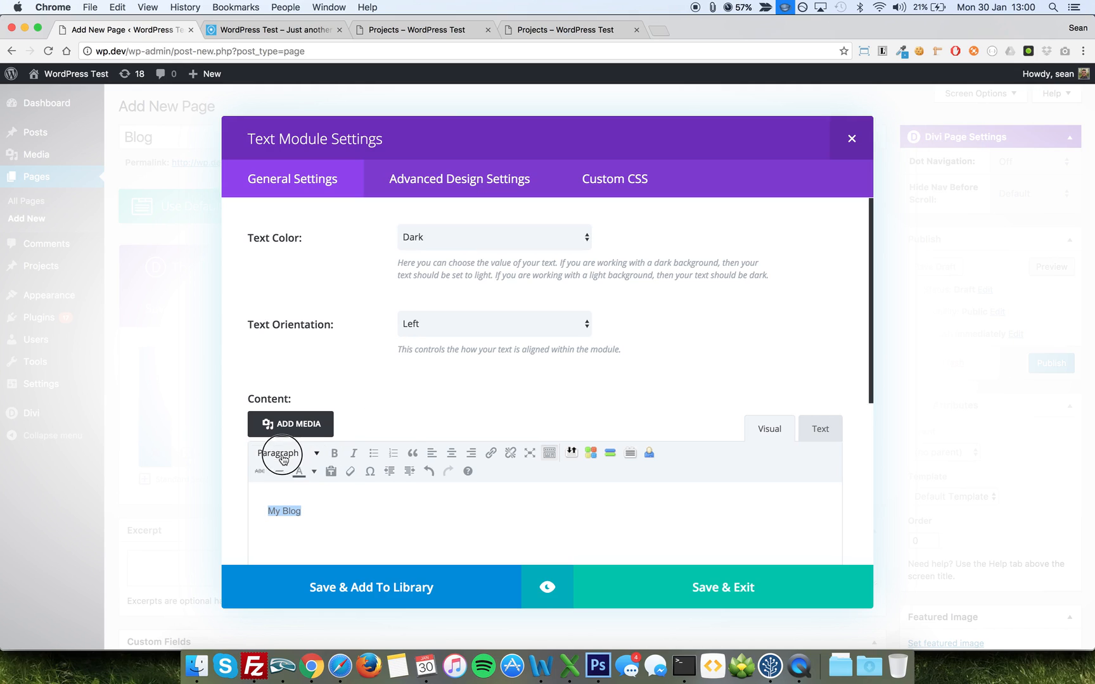
click(287, 452)
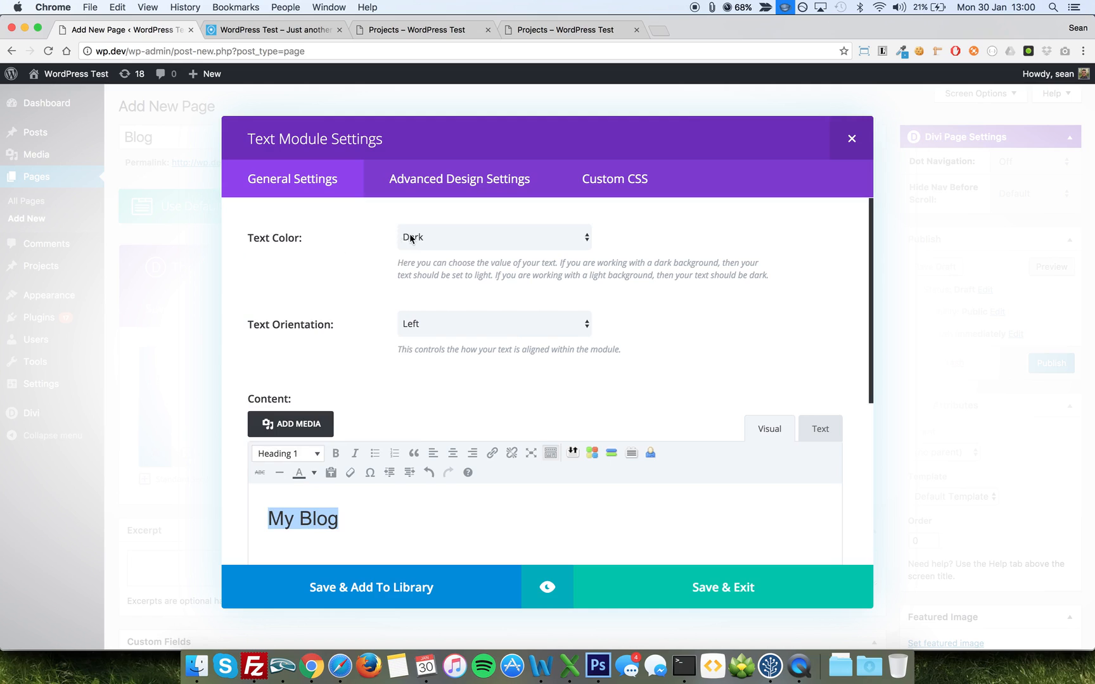
click(493, 237)
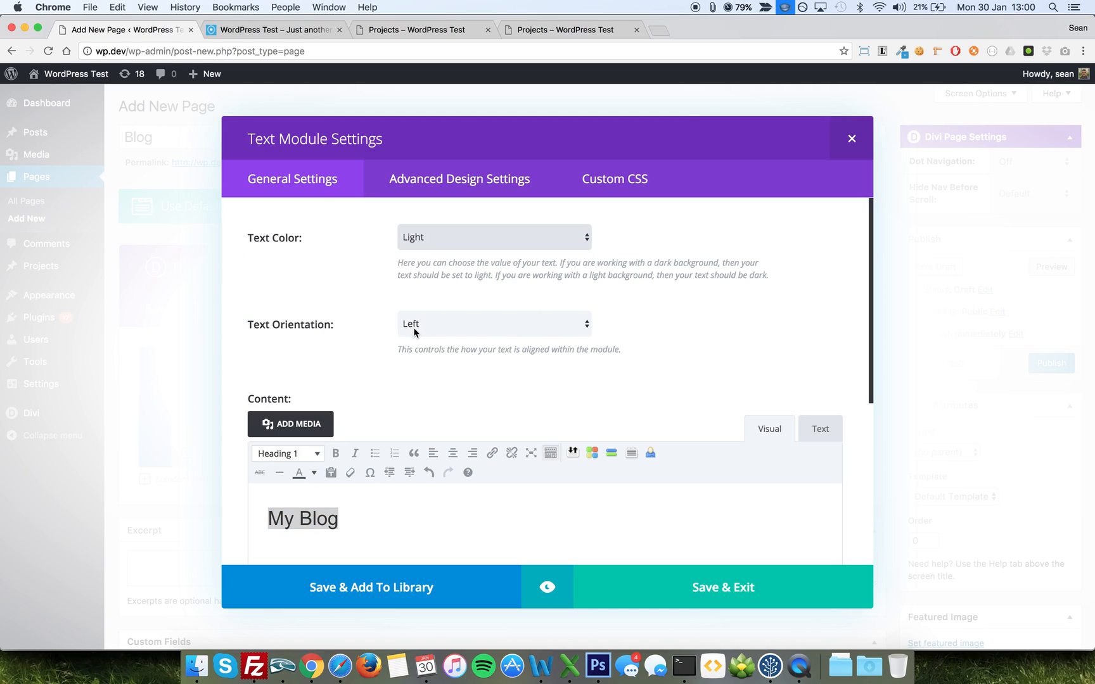
click(493, 323)
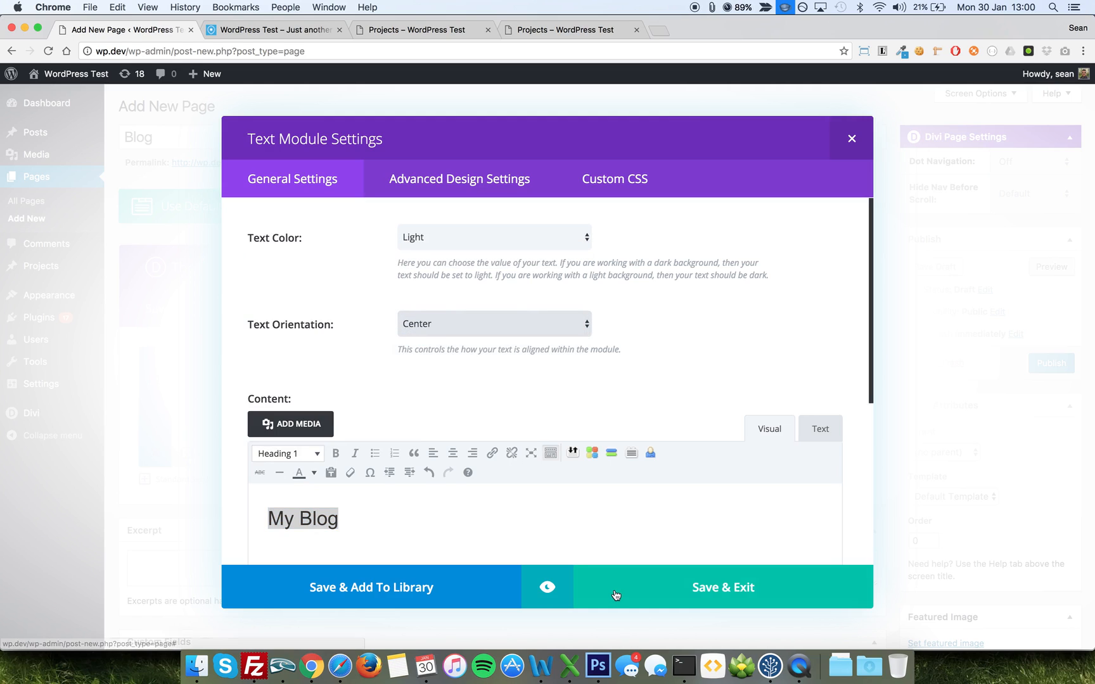
click(723, 586)
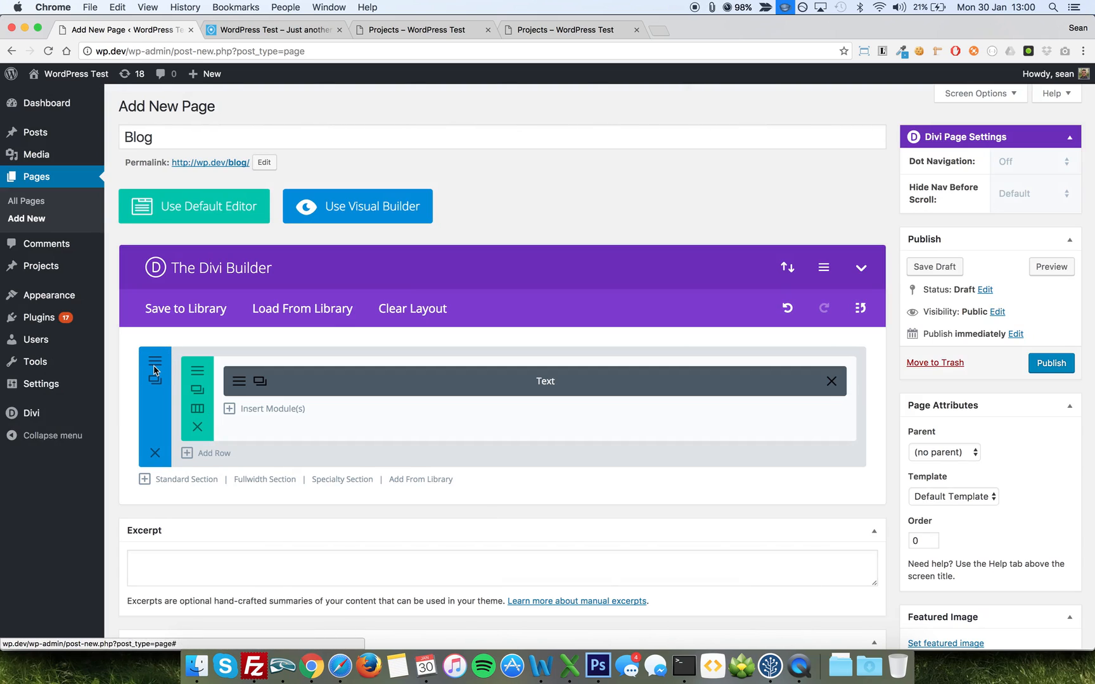
Step: Pick a background colour in the My Blog section's settings and save them
click(155, 365)
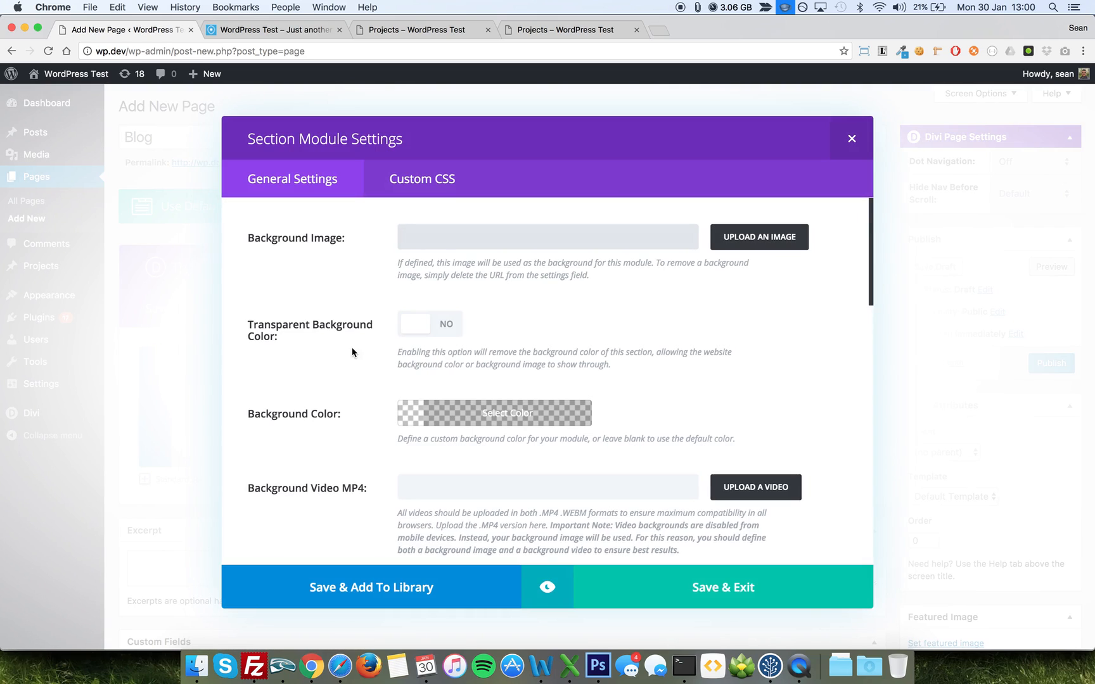
click(494, 412)
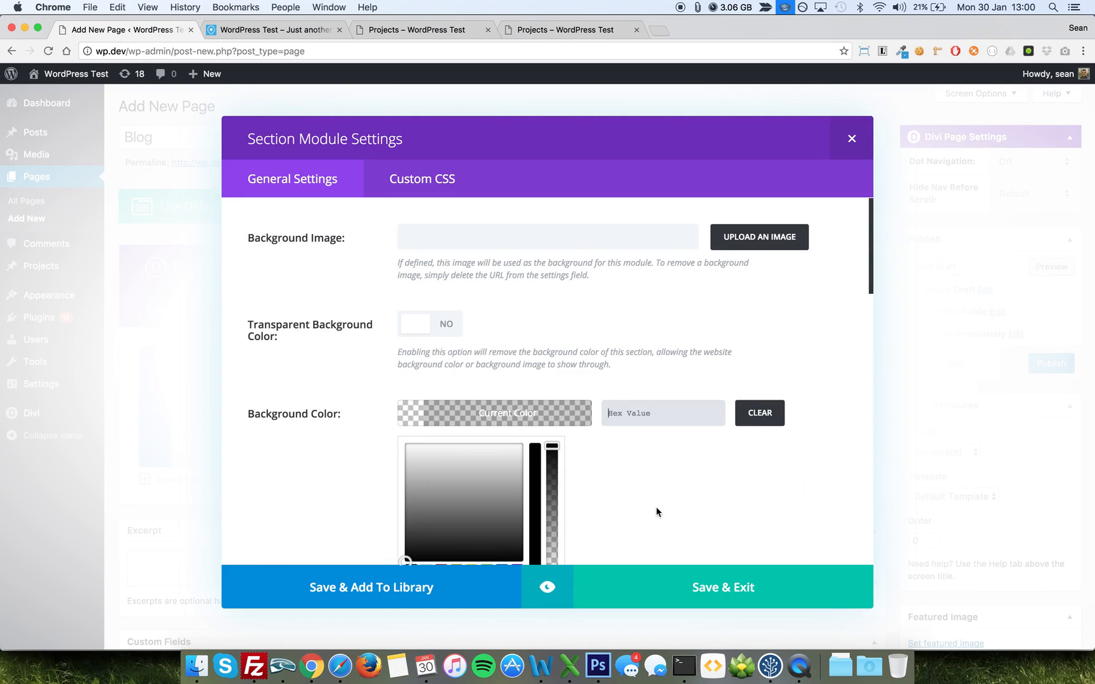
click(502, 488)
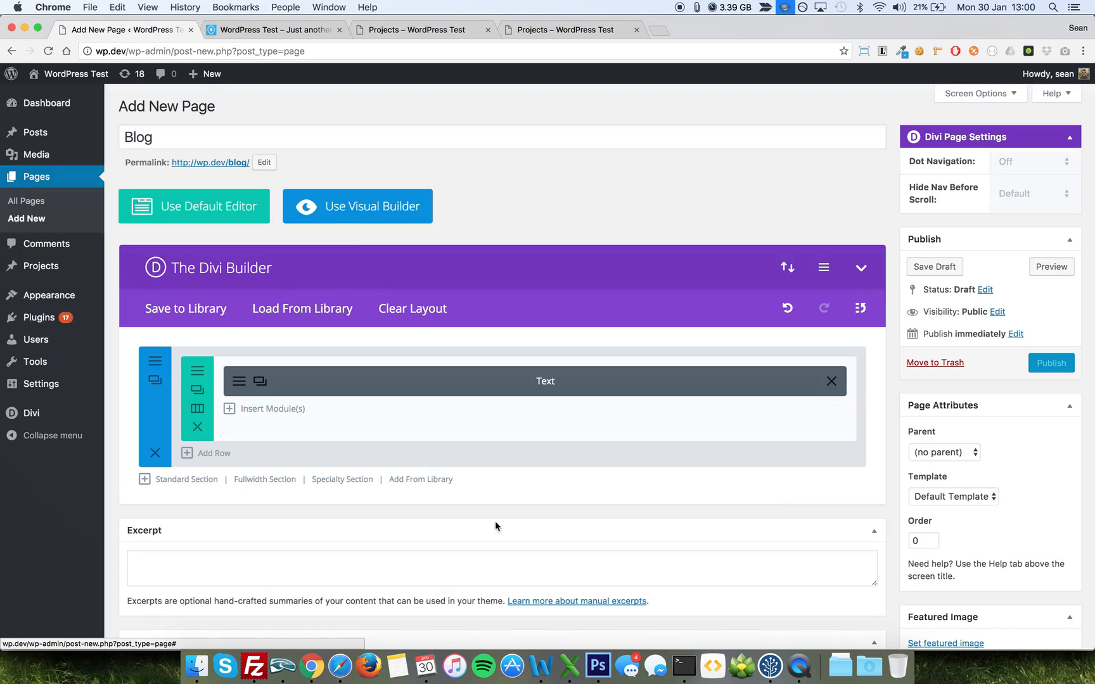
Step: Insert a standard section below with a single full-width column row, ready for modules
click(186, 479)
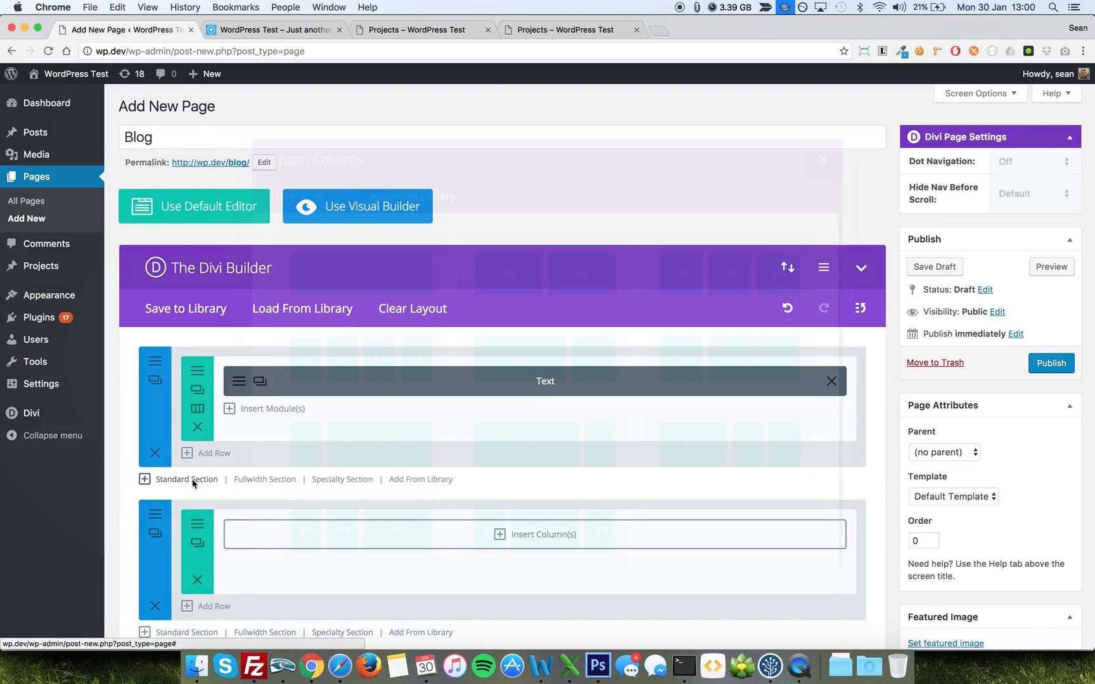
click(535, 534)
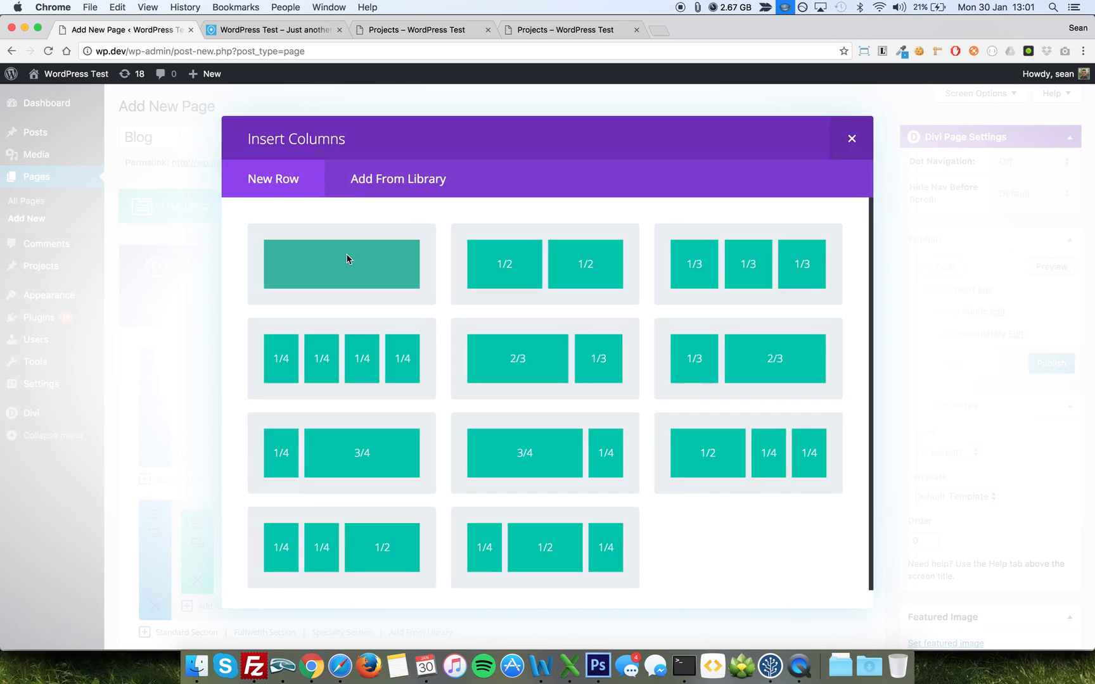
click(341, 263)
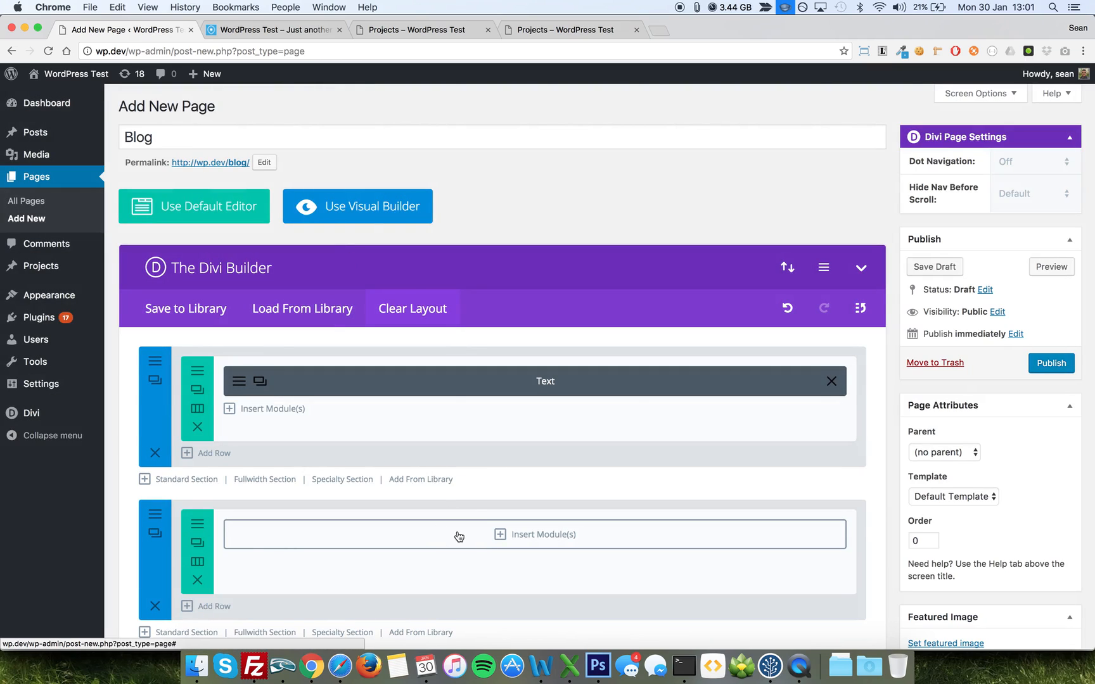
click(544, 535)
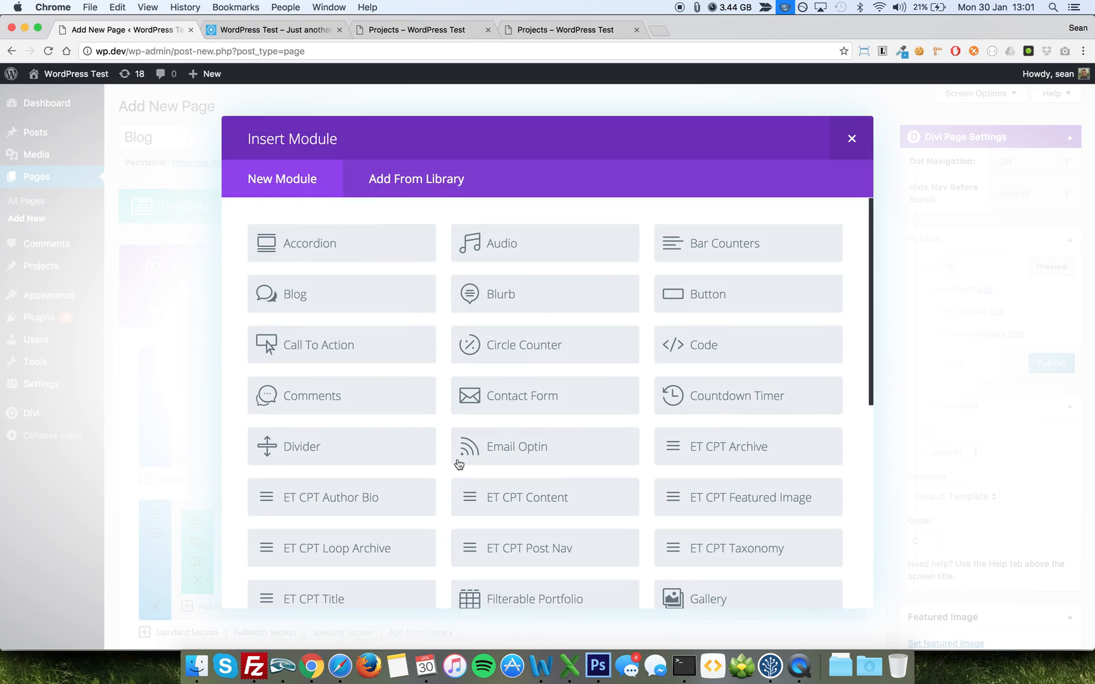
mouse_move(362, 557)
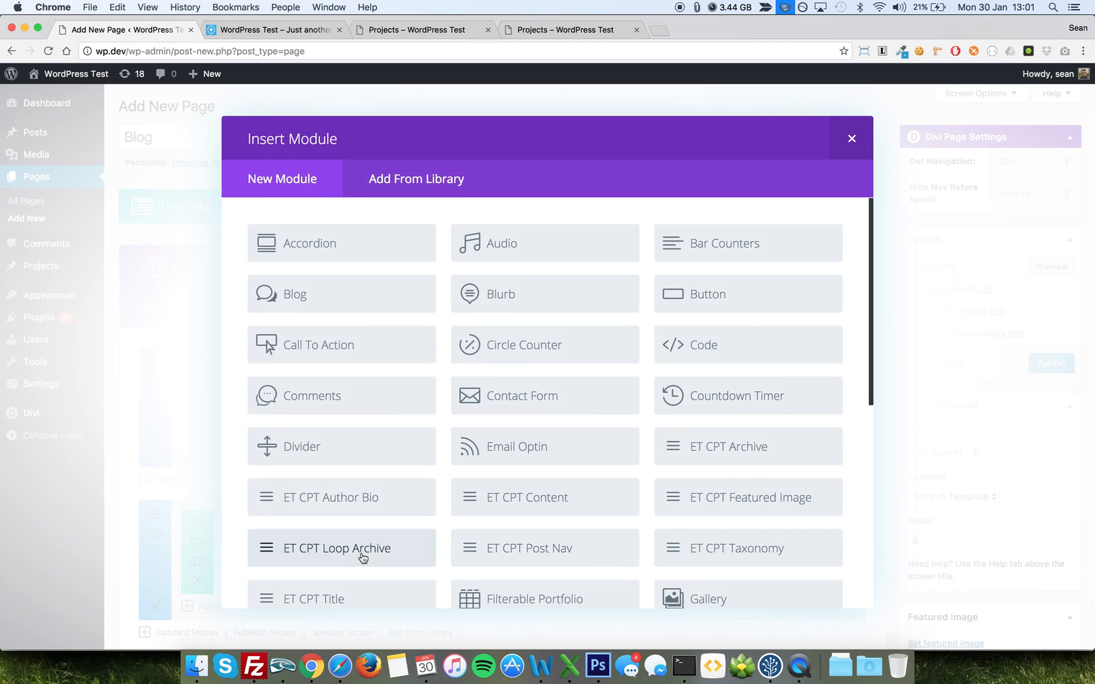
Step: Insert an ET CPT Loop Archive module using the Project Loop Item loop layout
click(342, 548)
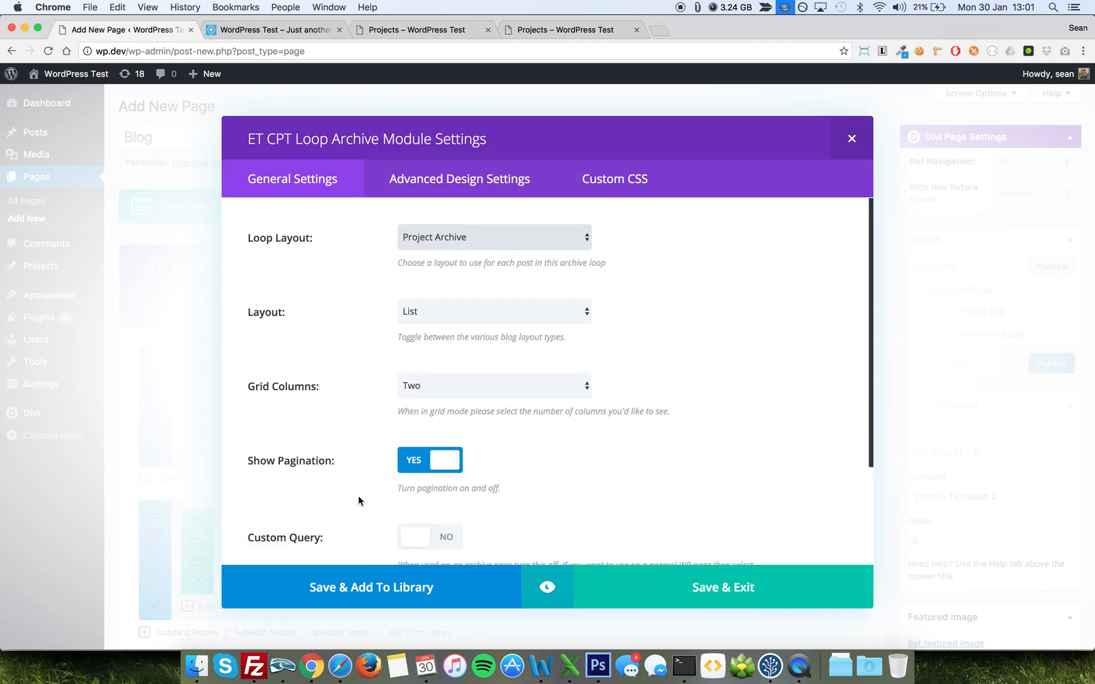
mouse_move(163, 137)
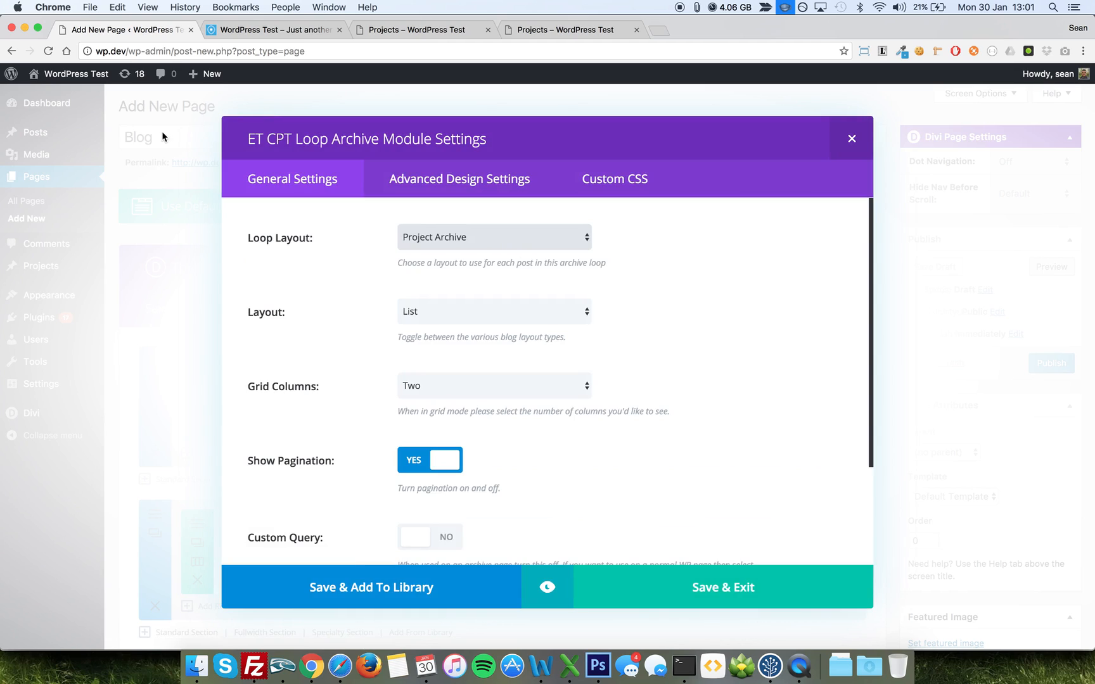
mouse_move(327, 237)
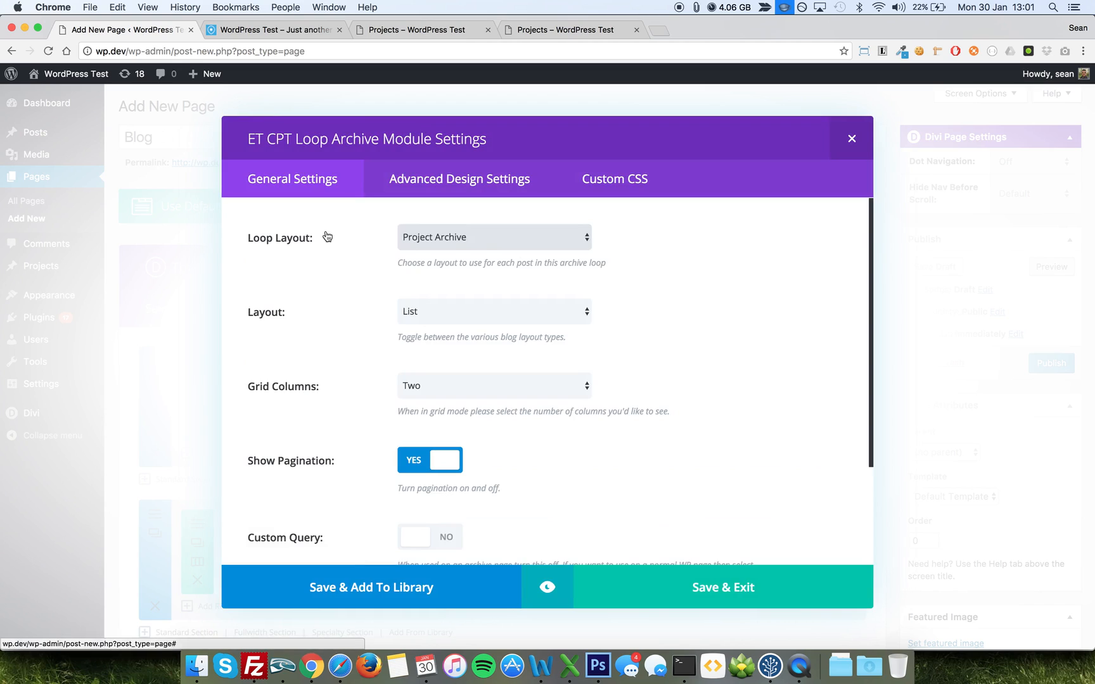
mouse_move(342, 290)
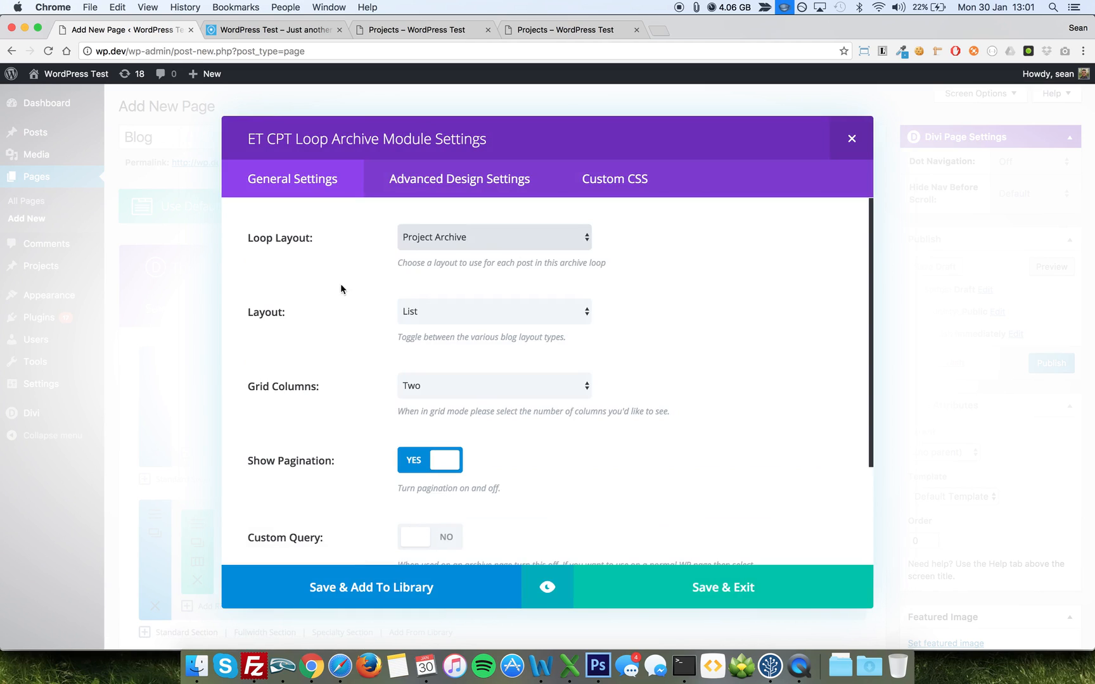
mouse_move(303, 235)
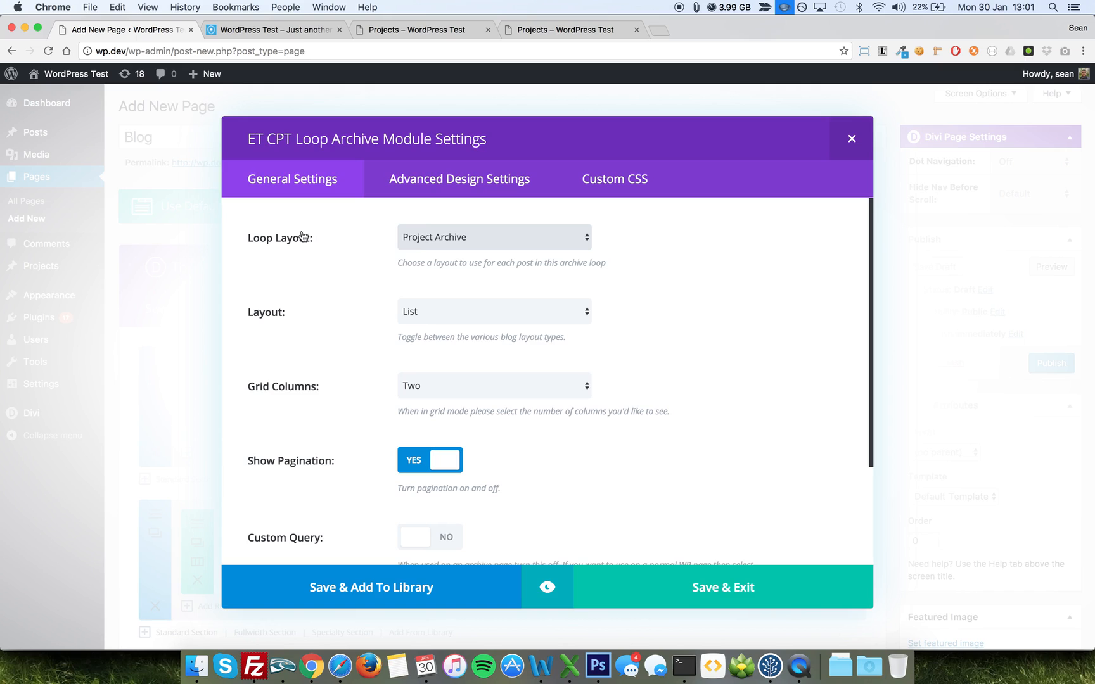
click(494, 237)
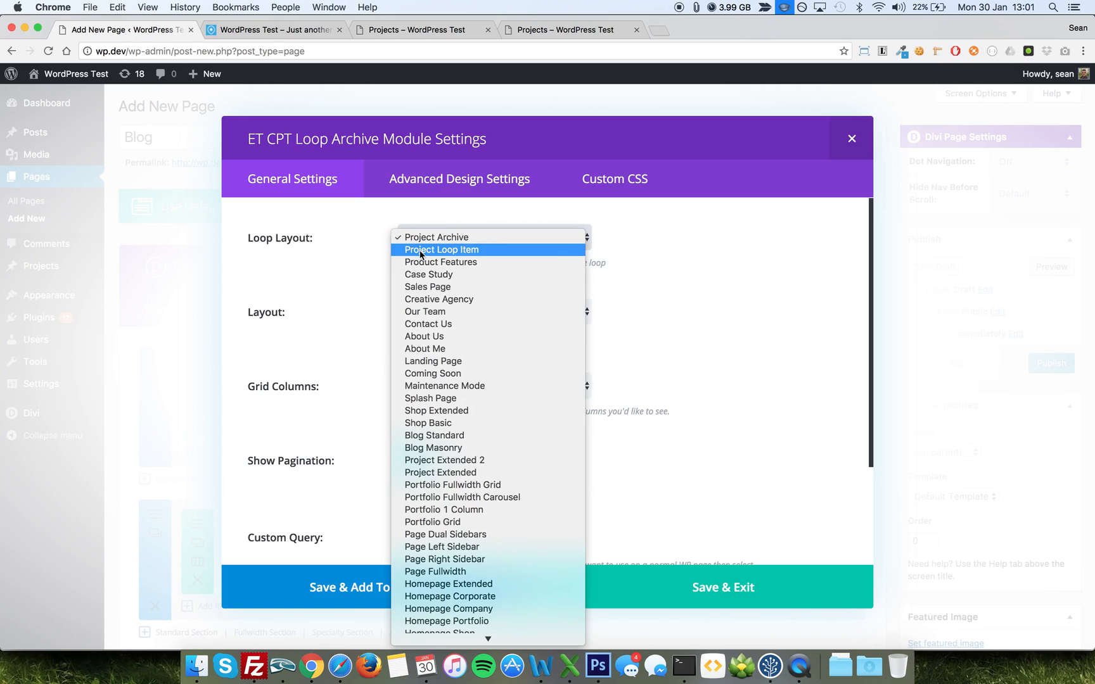
click(441, 249)
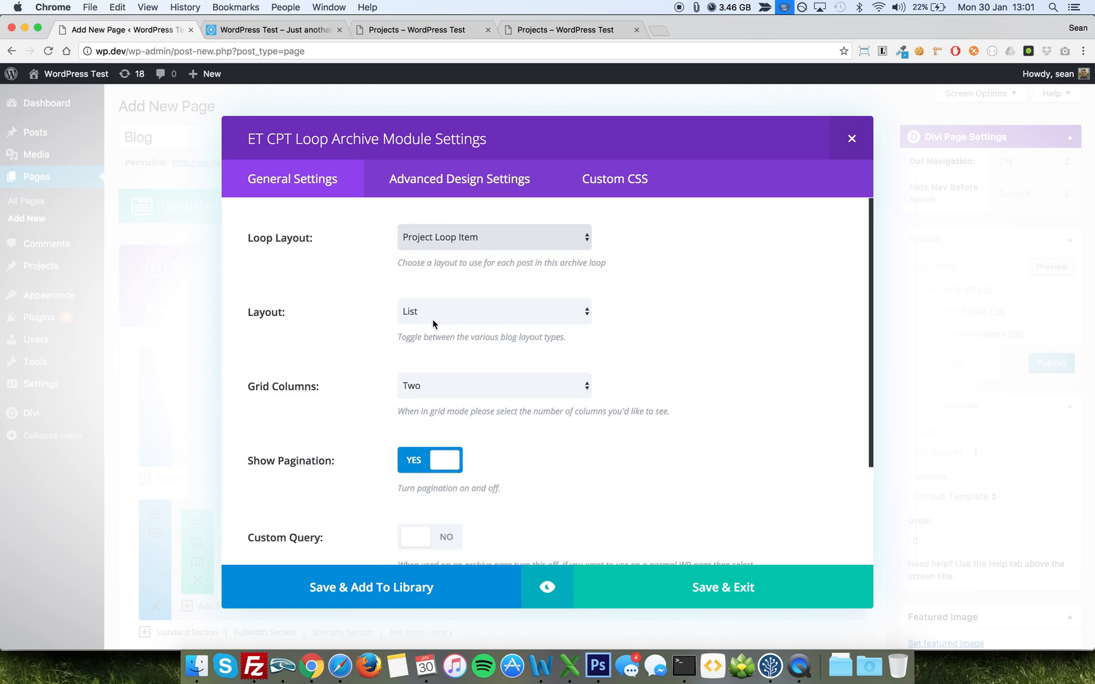
mouse_move(332, 445)
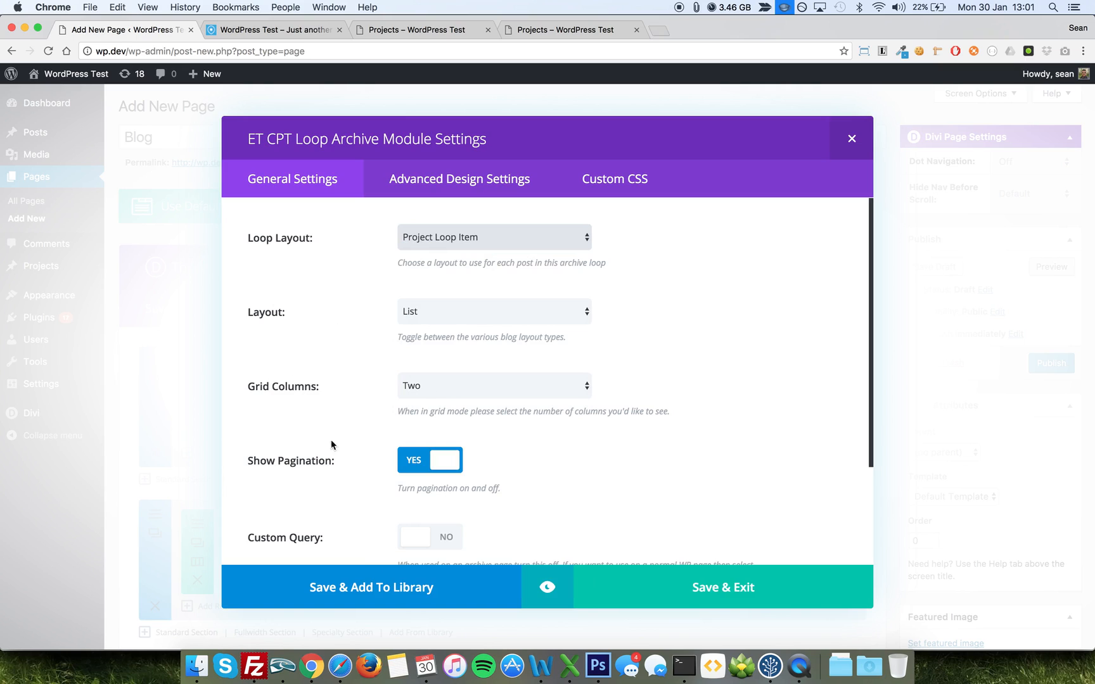
scroll(down, 3)
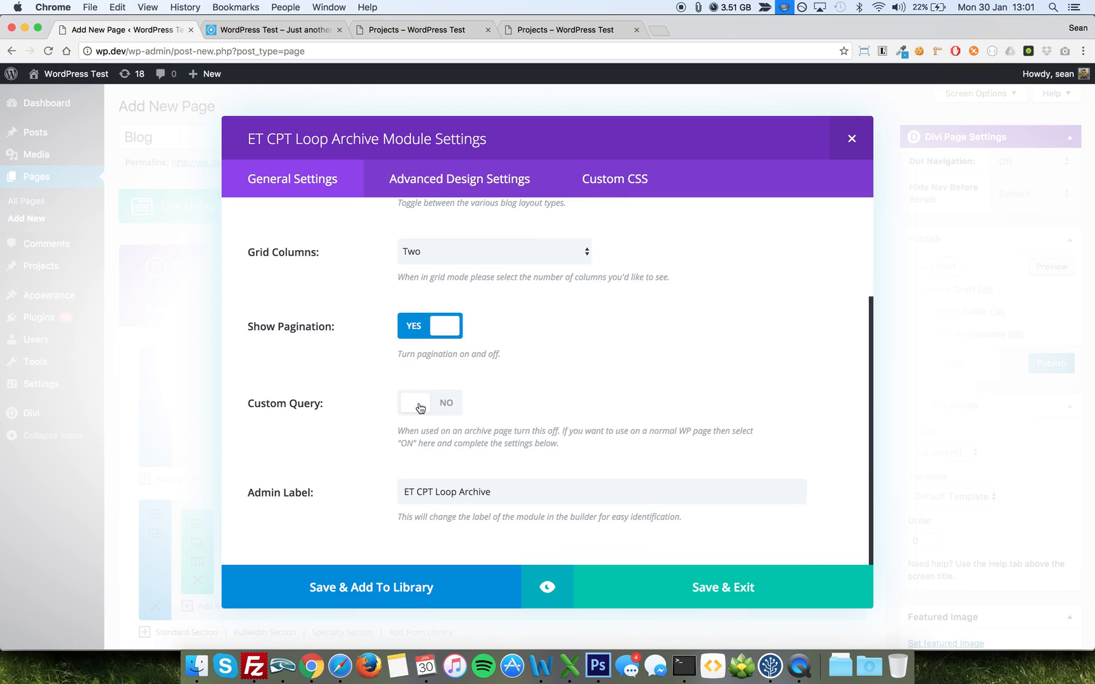
Step: Enable Custom Query for Projects with 3 posts per page and offset 0
click(430, 403)
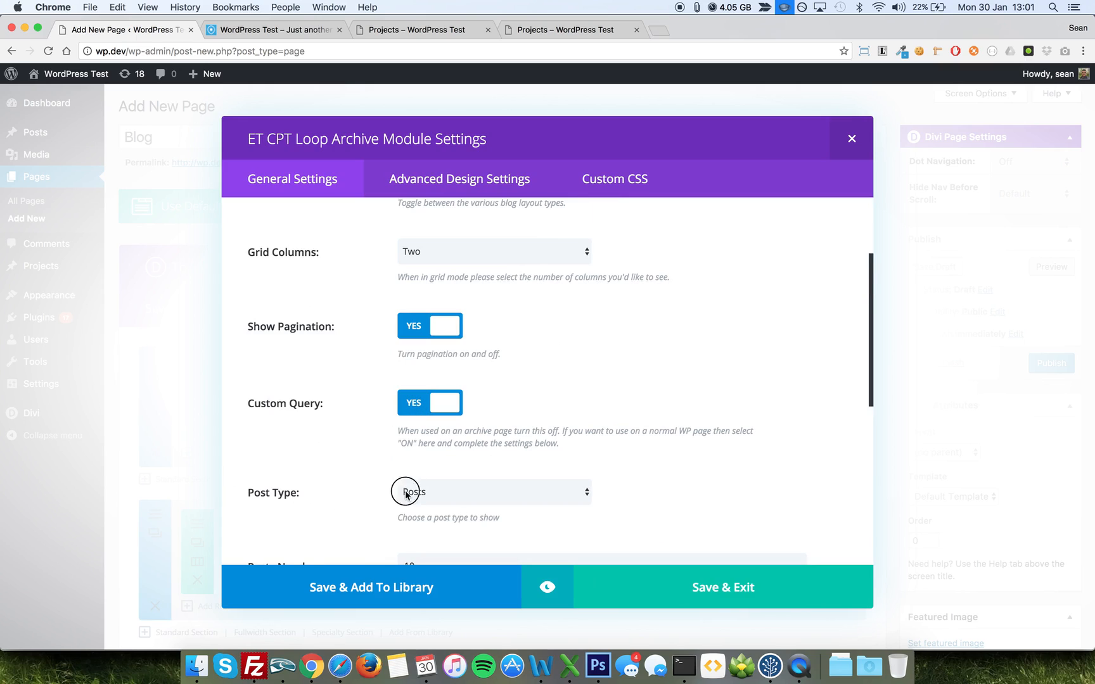
click(493, 492)
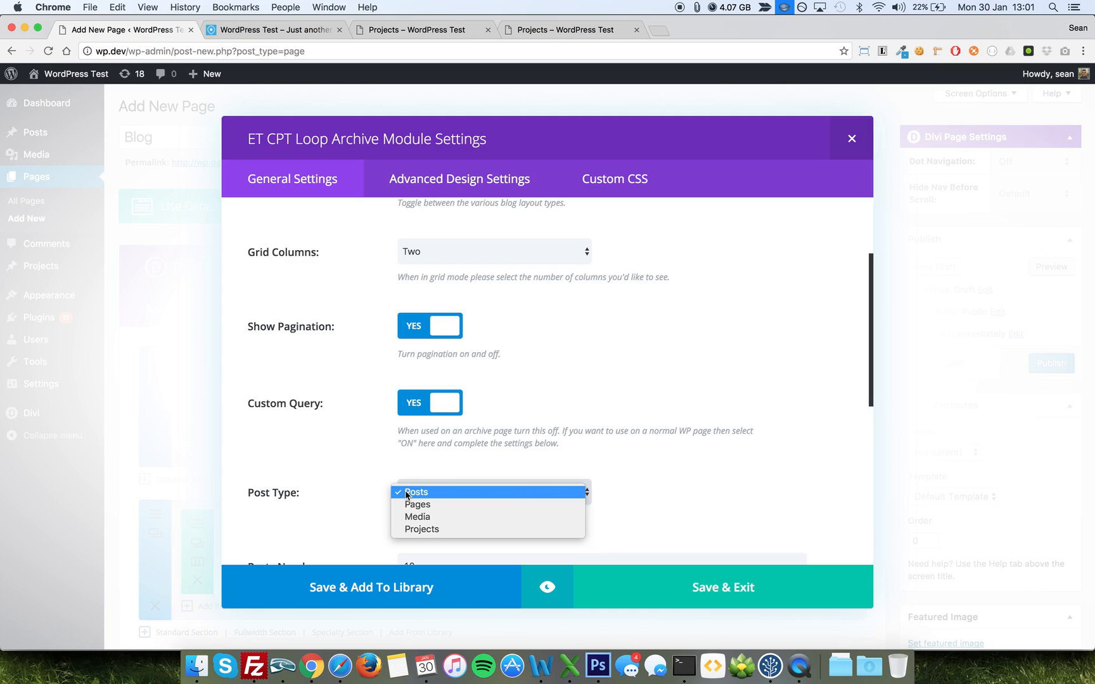
mouse_move(422, 529)
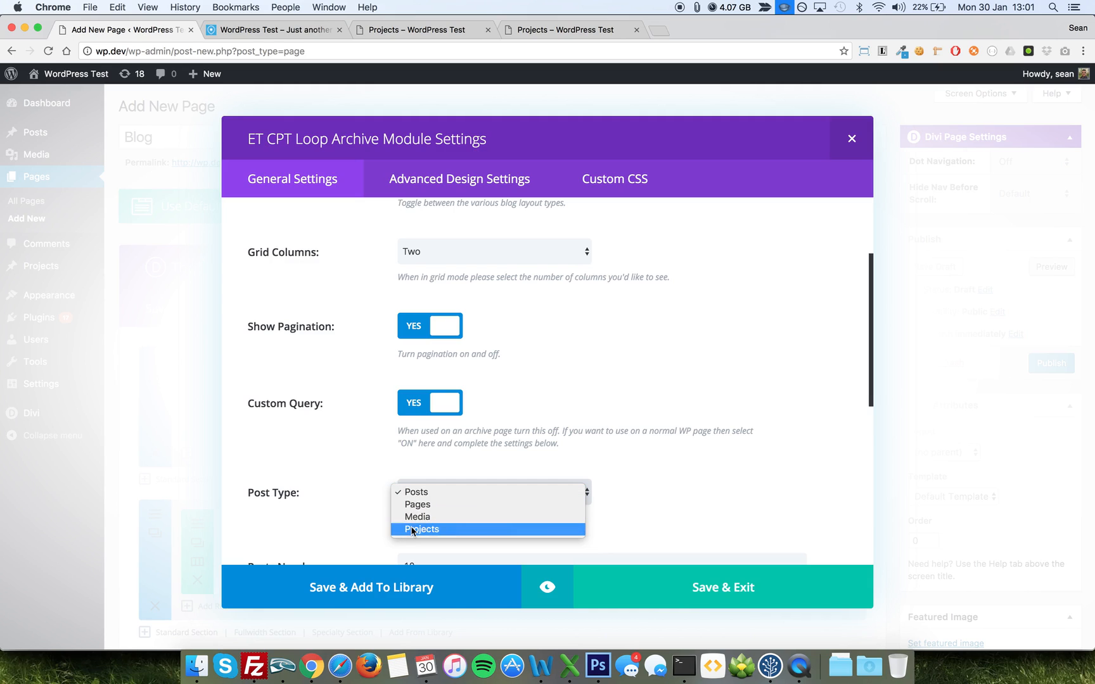
click(422, 529)
text(3)
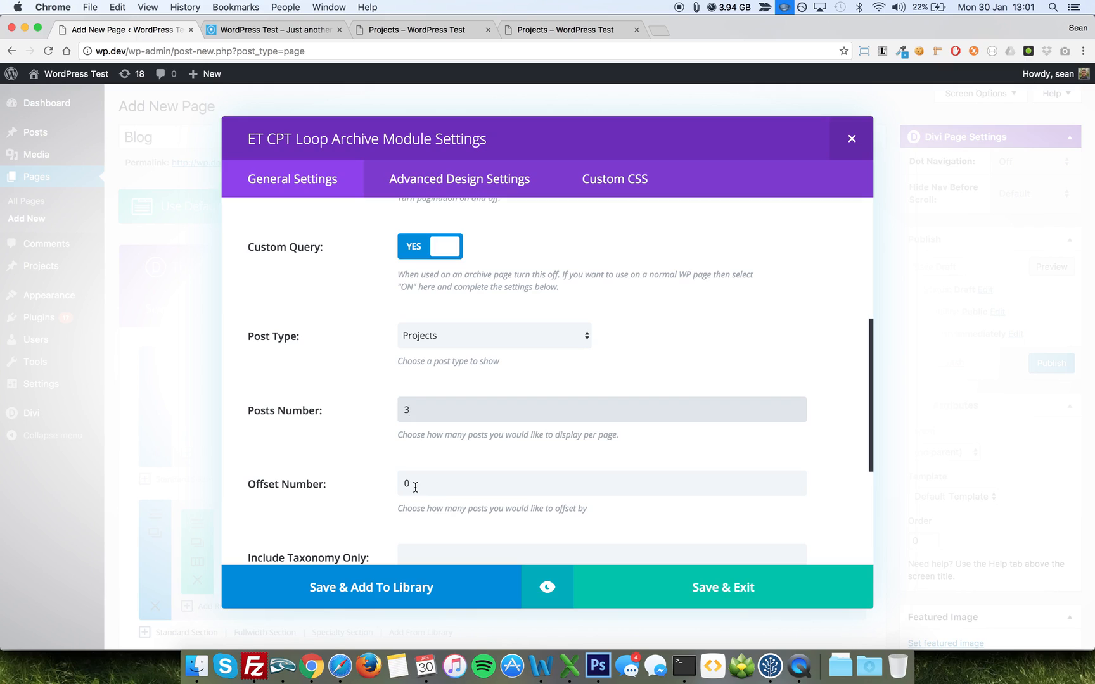
mouse_move(446, 491)
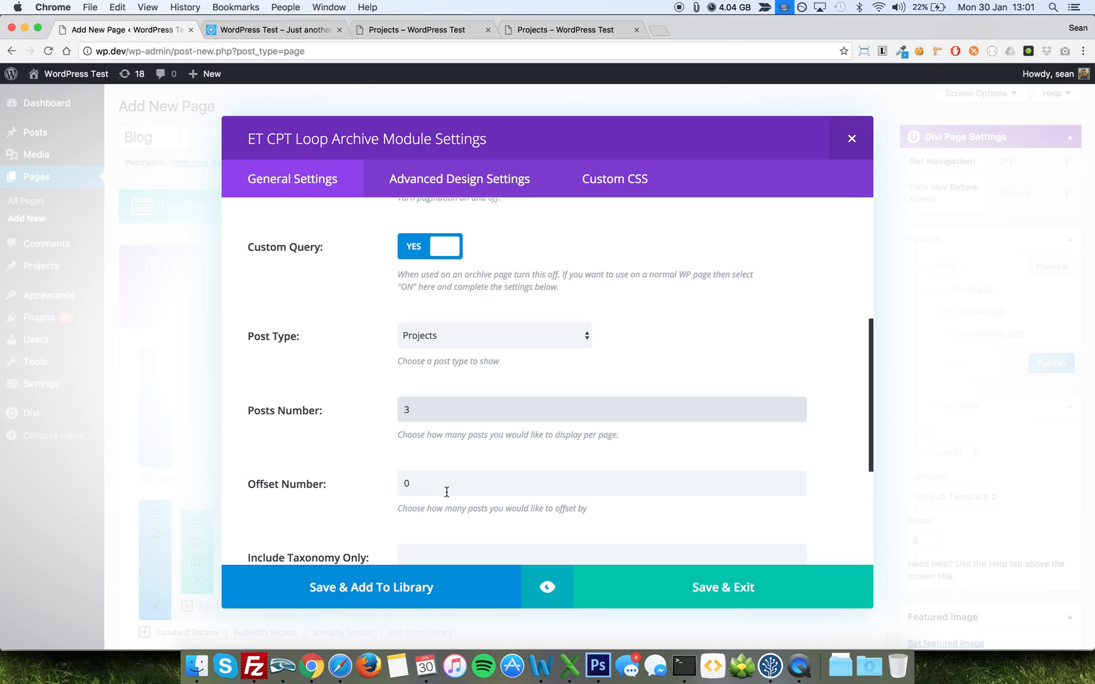
mouse_move(264, 398)
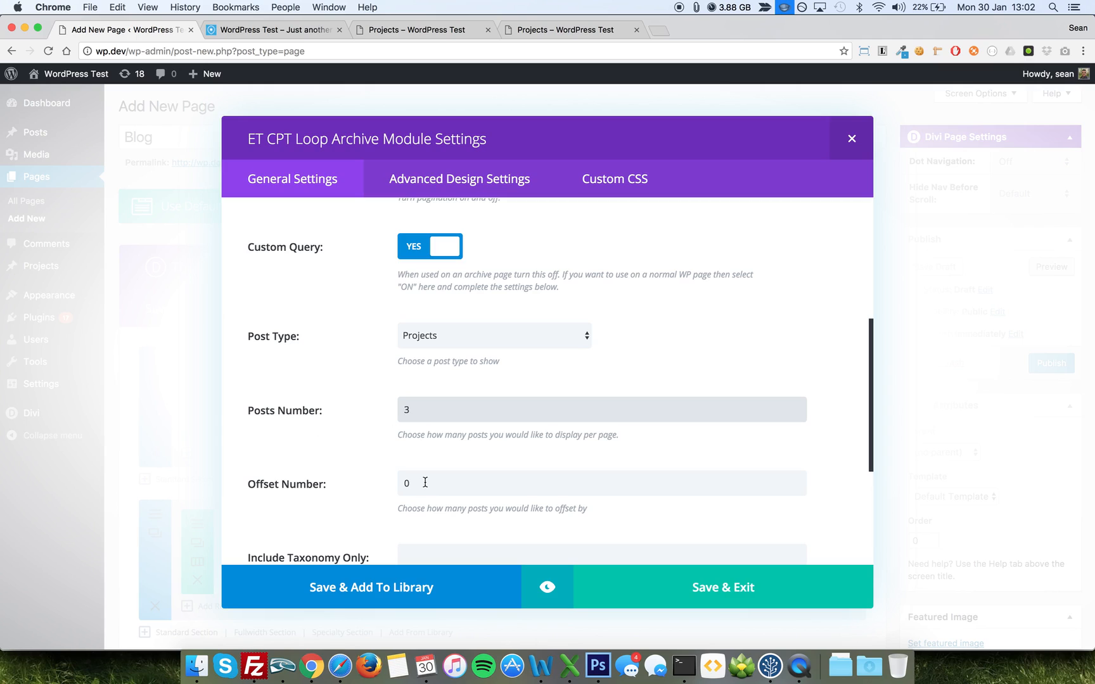
click(601, 410)
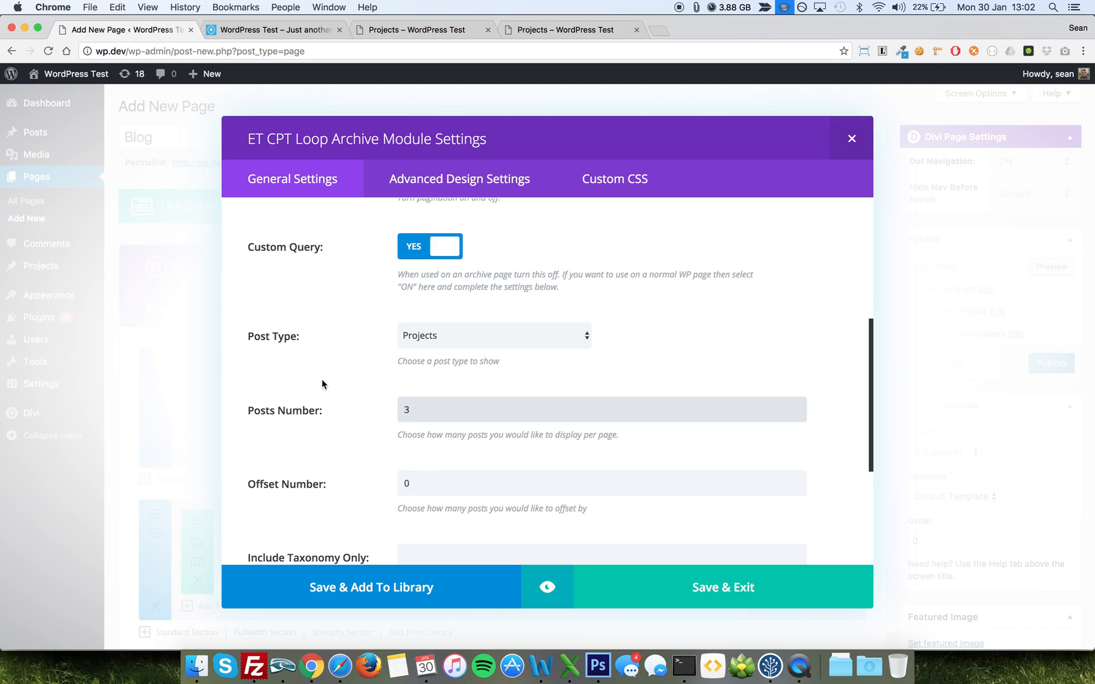
scroll(down, 3)
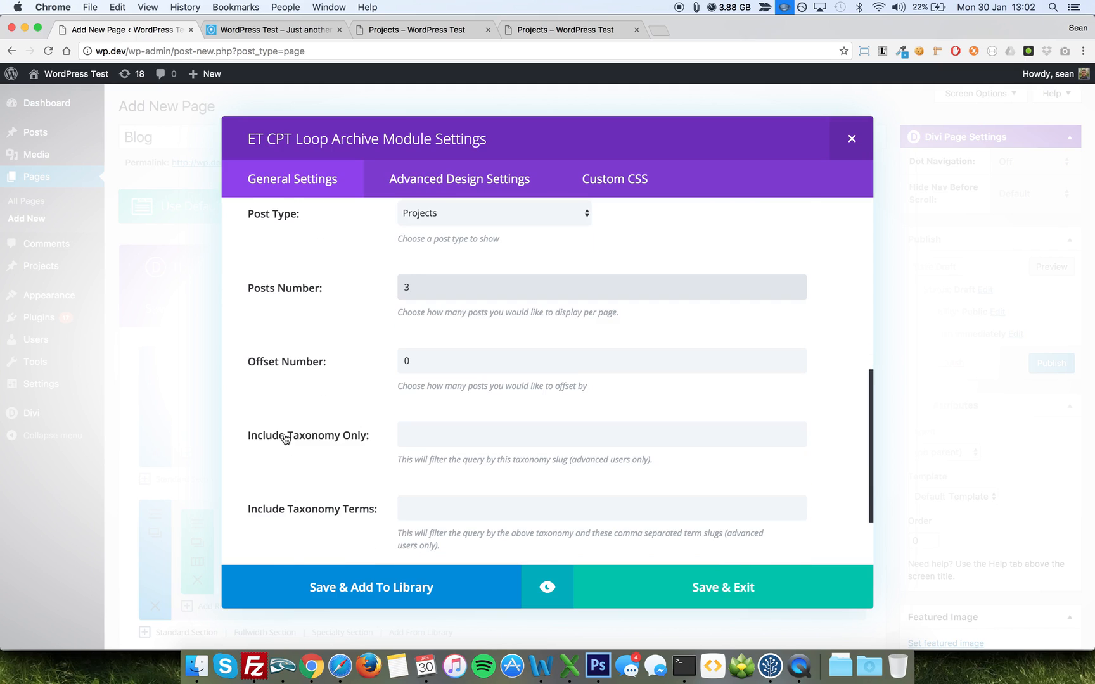
mouse_move(300, 514)
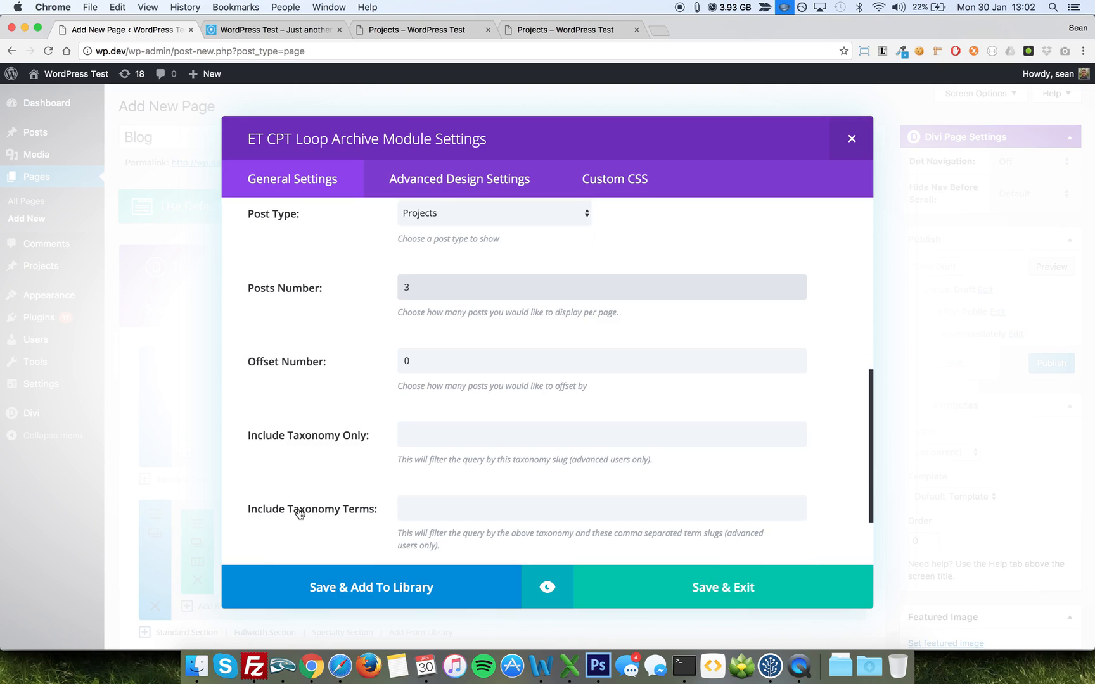
mouse_move(382, 417)
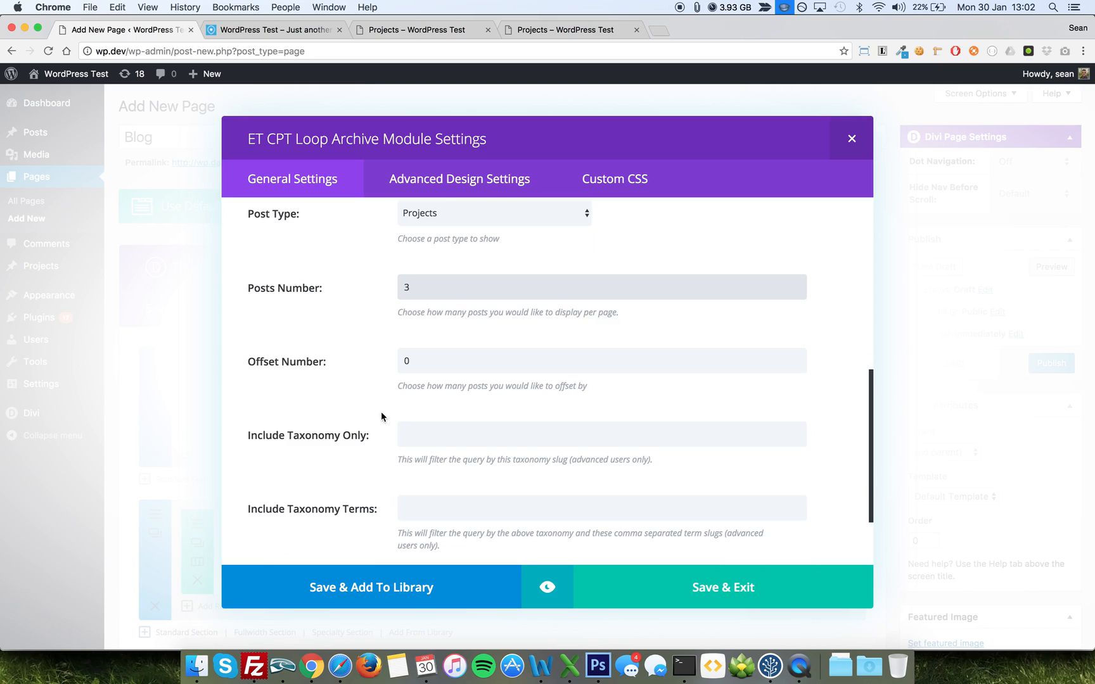
mouse_move(335, 448)
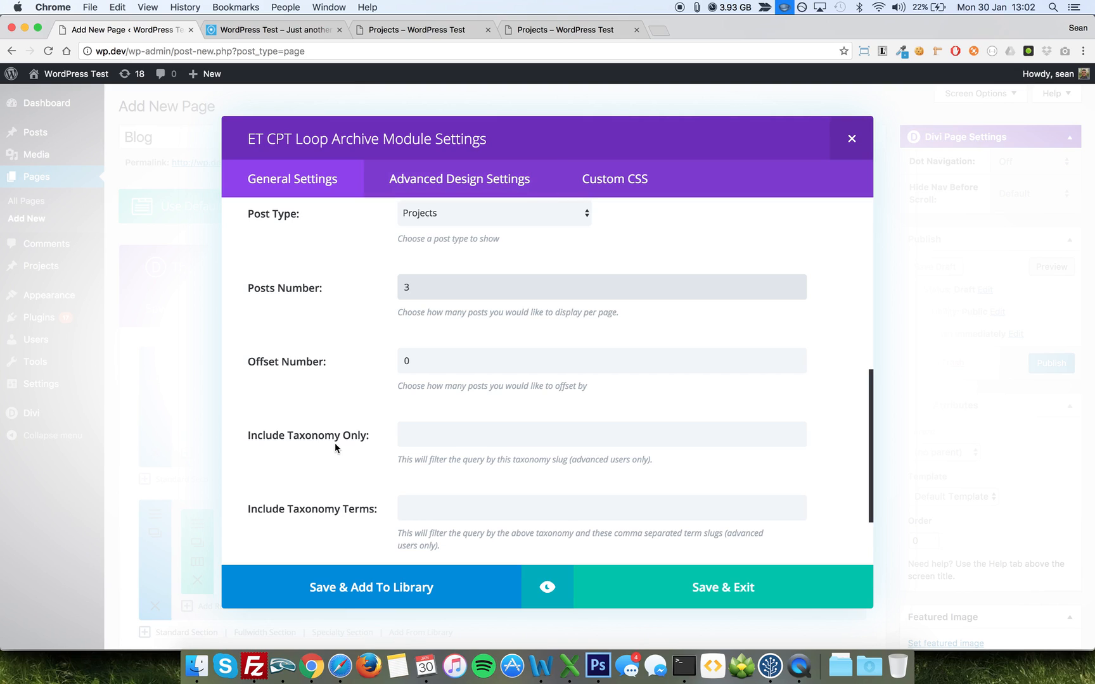
mouse_move(342, 450)
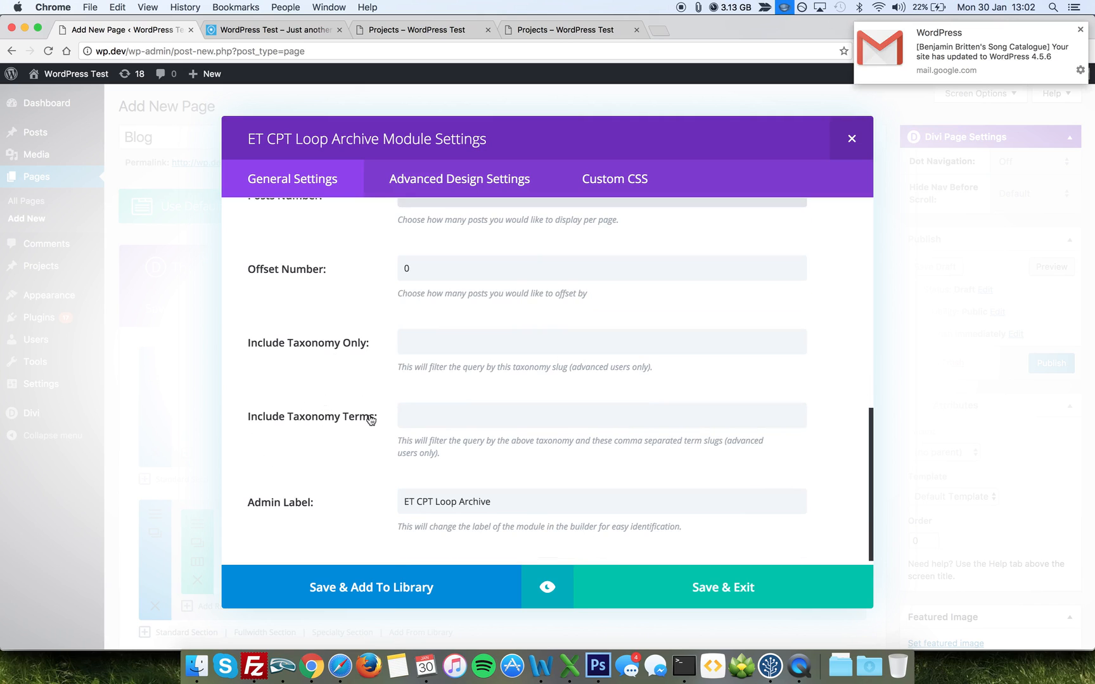
mouse_move(638, 587)
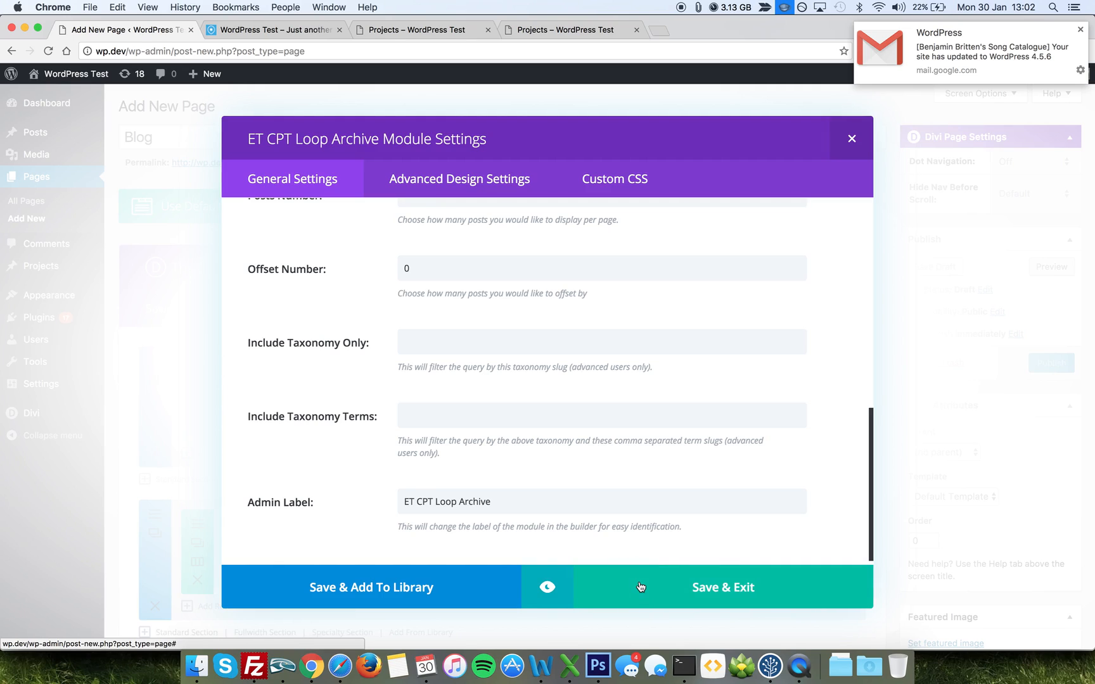
Step: Save and exit the ET CPT Loop Archive settings, then publish the Blog page
click(724, 587)
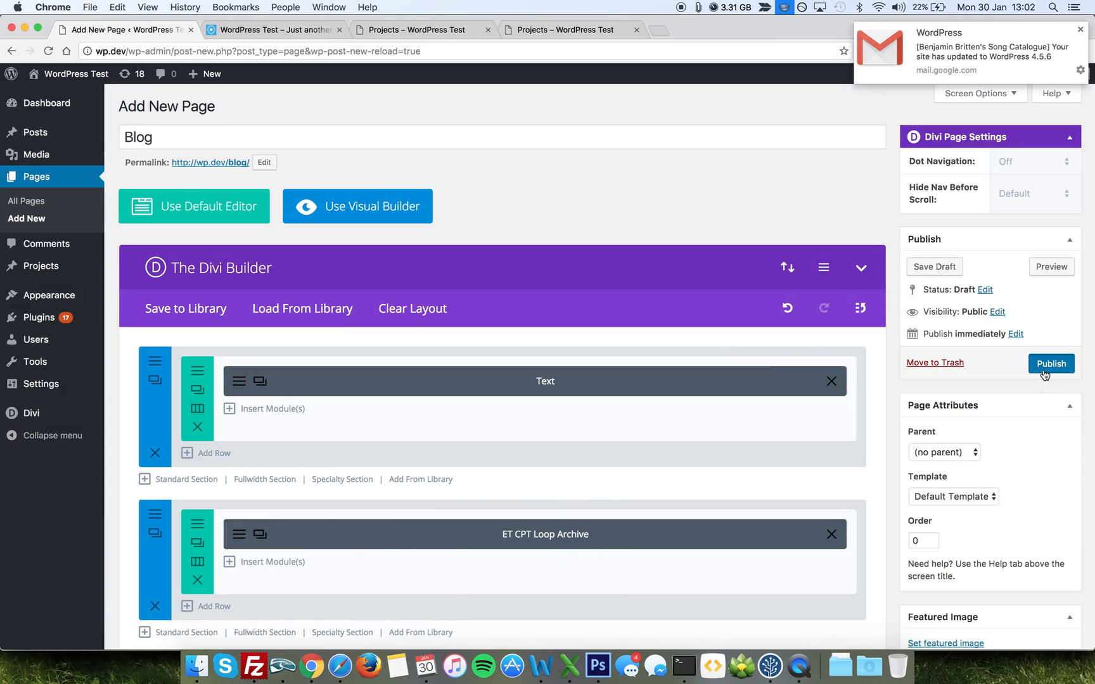
click(1050, 363)
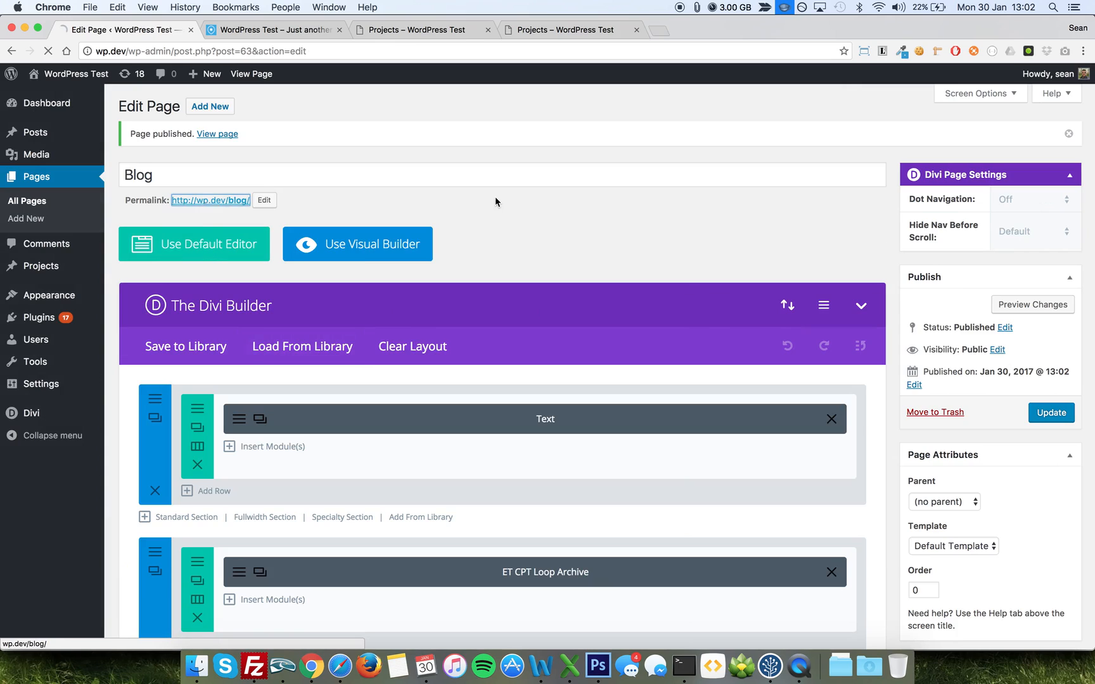
Step: View the live Blog page showing My Blog above Projects 11, 10 and 9
click(217, 133)
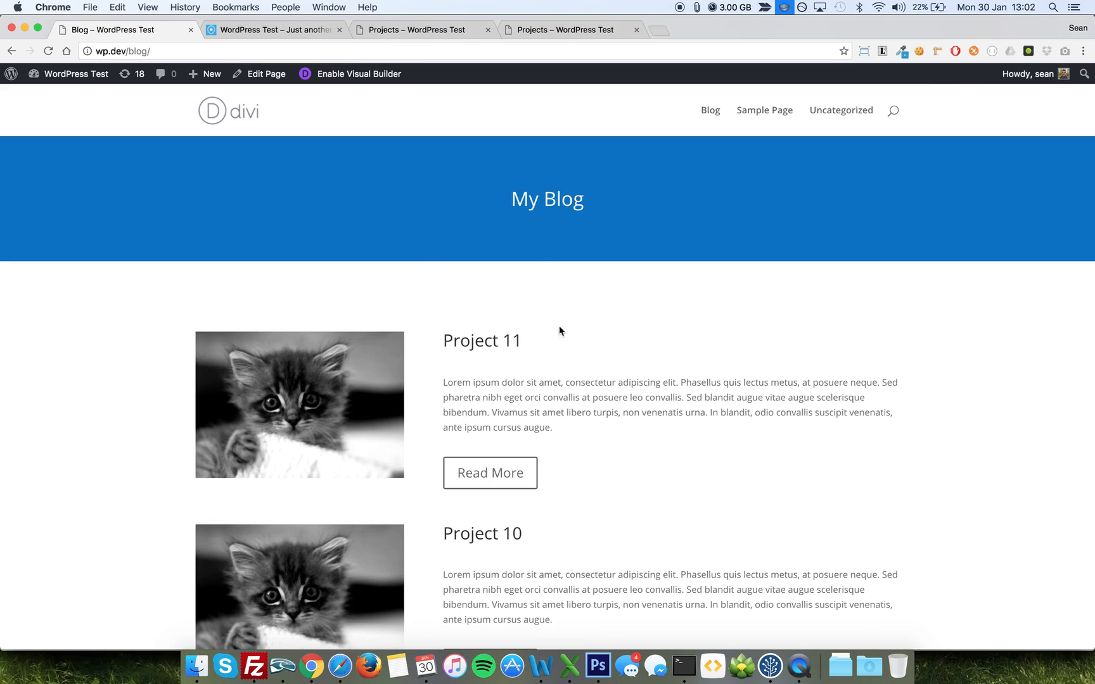
scroll(down, 3)
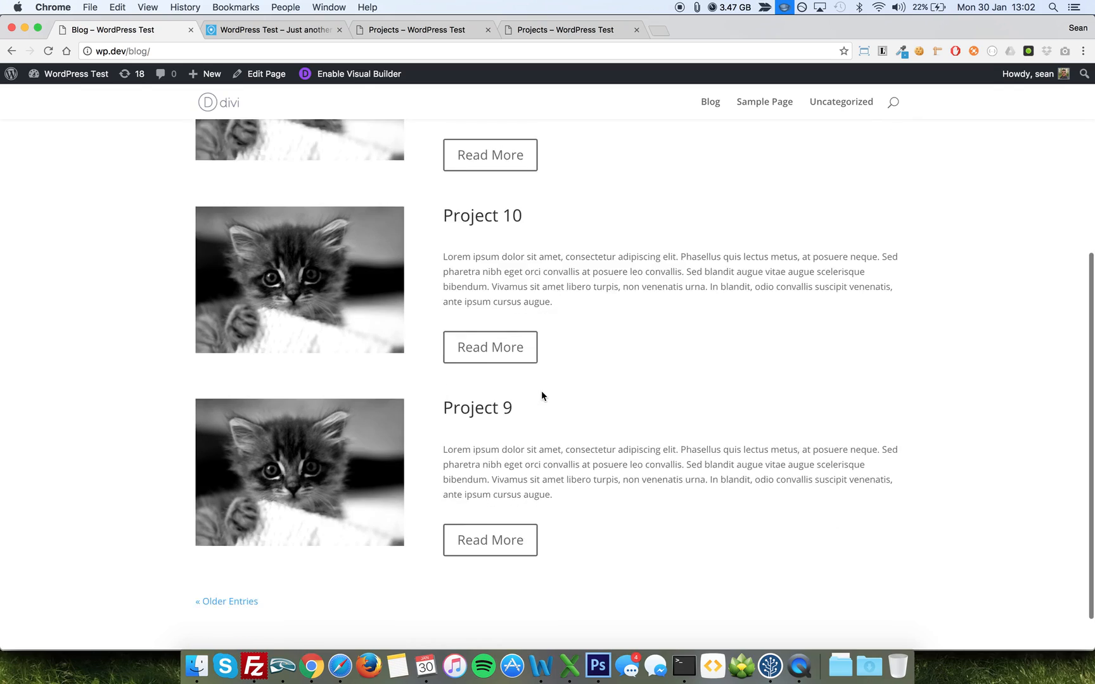
scroll(down, 3)
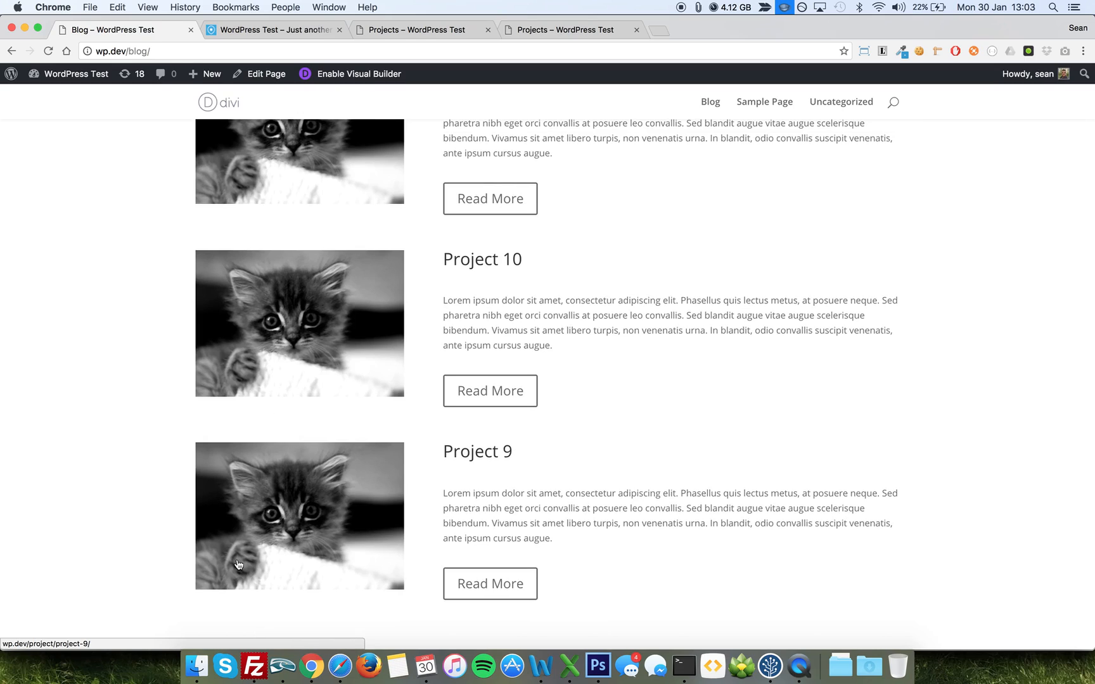
mouse_move(391, 213)
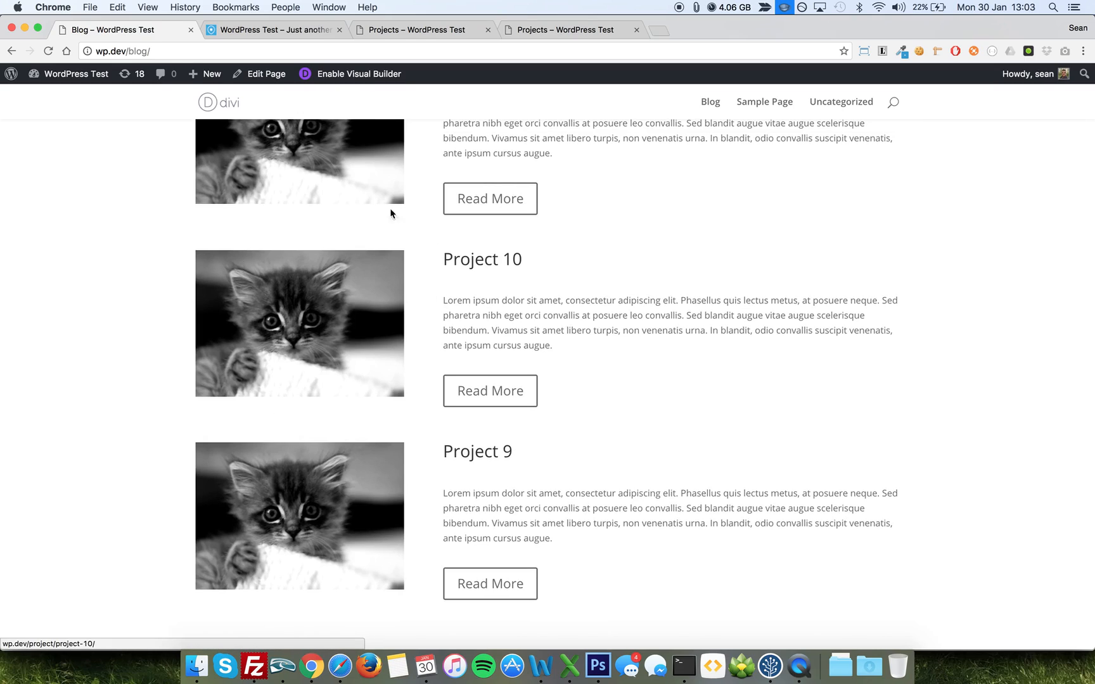
Step: Switch to the site's home page tab and go to the admin dashboard
click(204, 73)
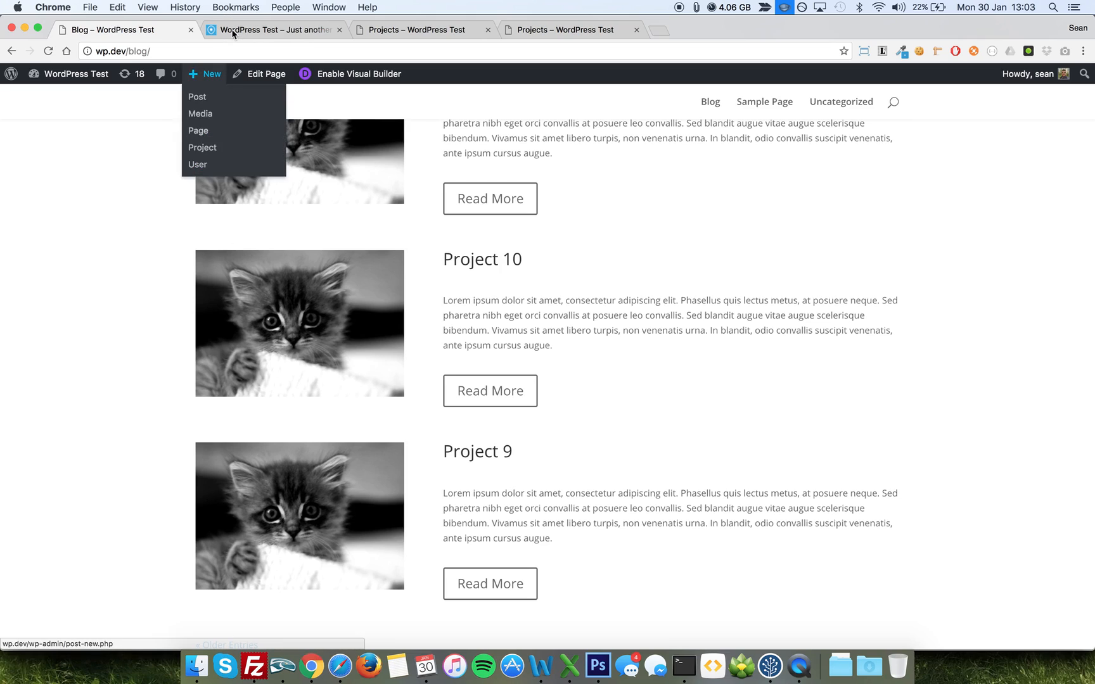
click(76, 74)
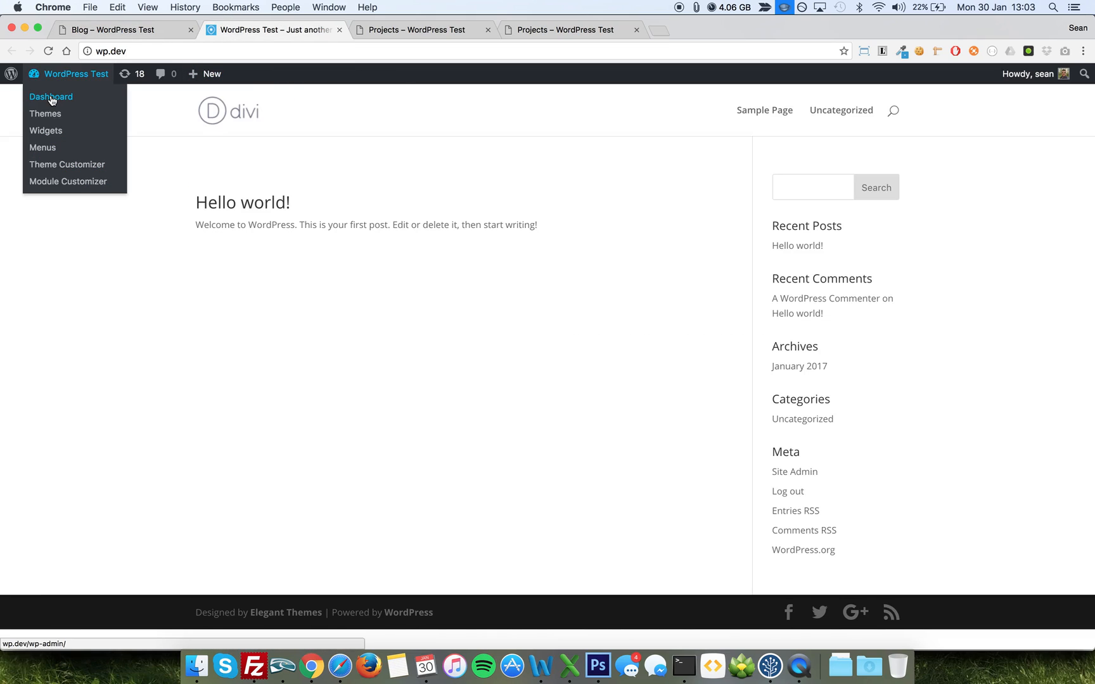
click(51, 97)
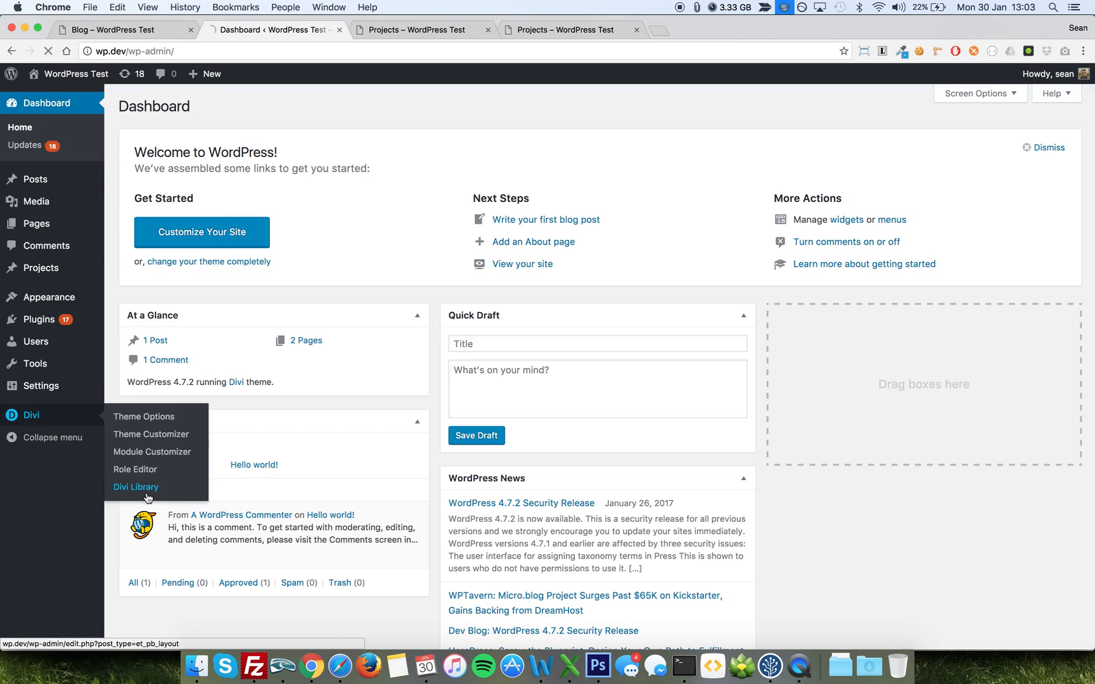
Step: Add a Module-type Divi Library template named 'Project Loop Item Grid'
click(135, 487)
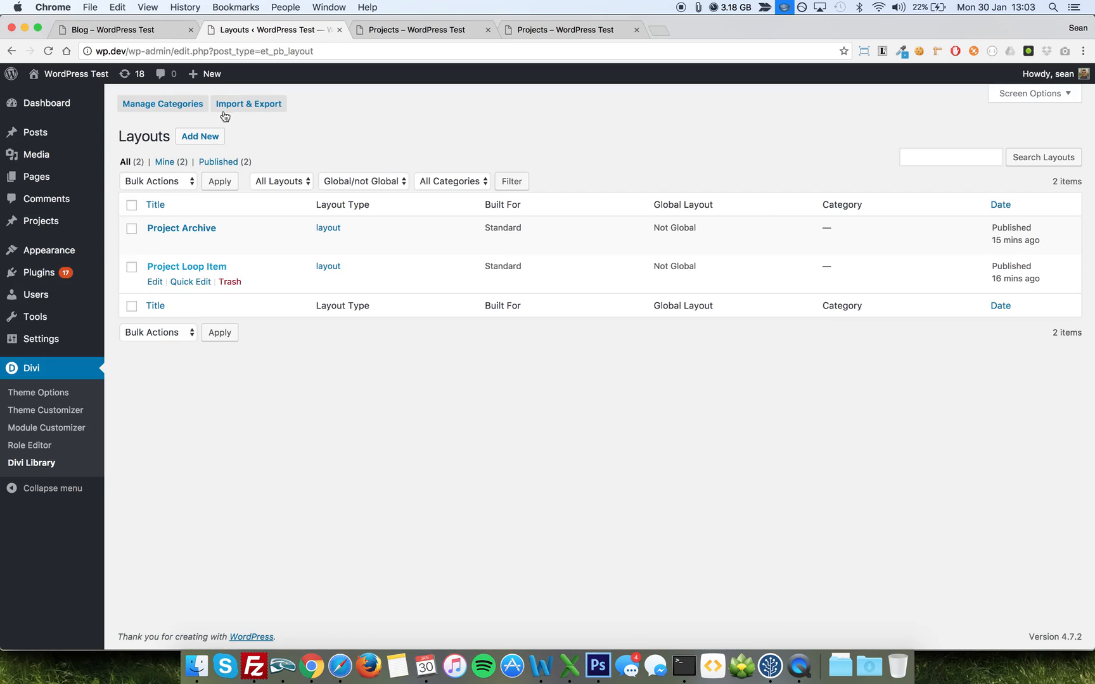
click(200, 136)
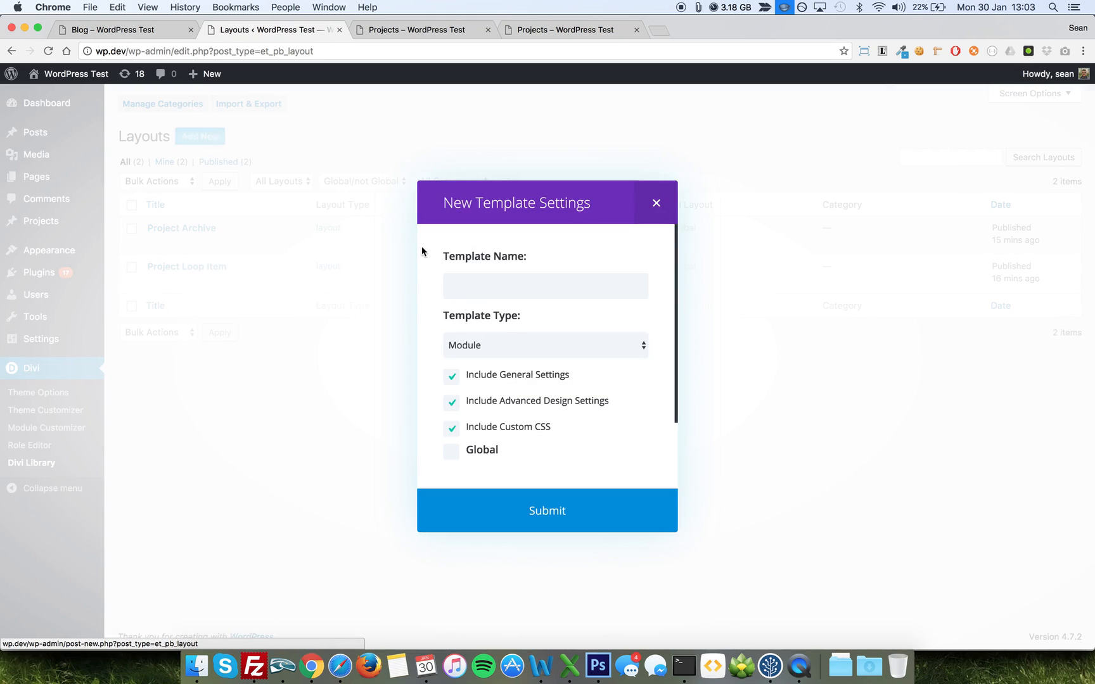
click(546, 286)
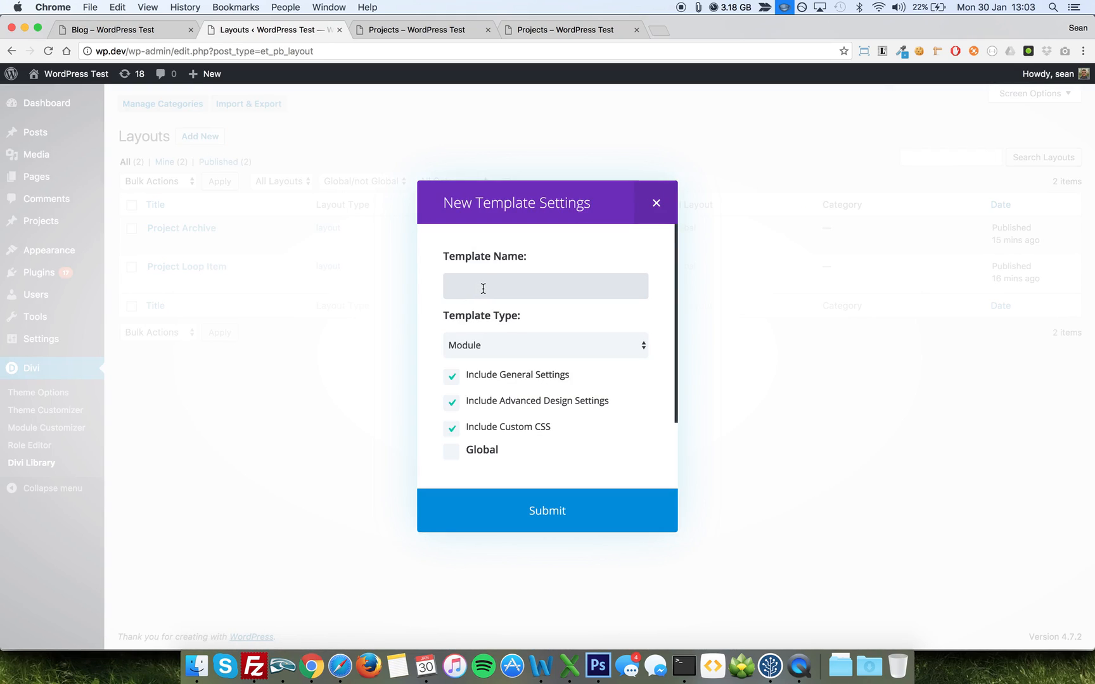
text(Project Loop)
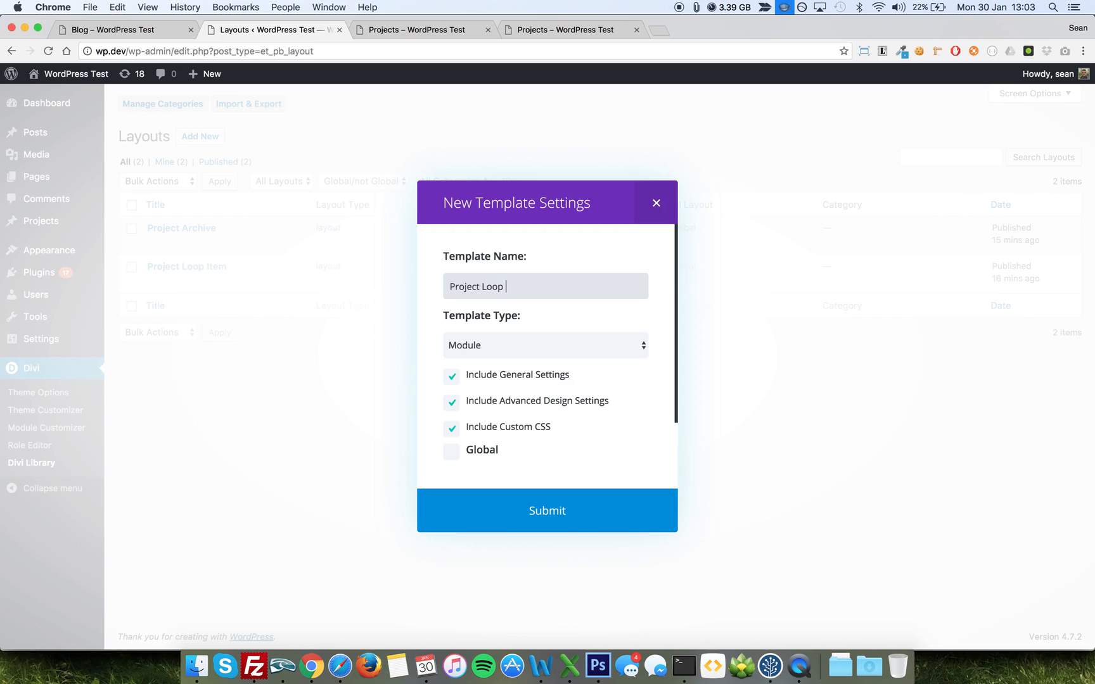
text(Item Grid)
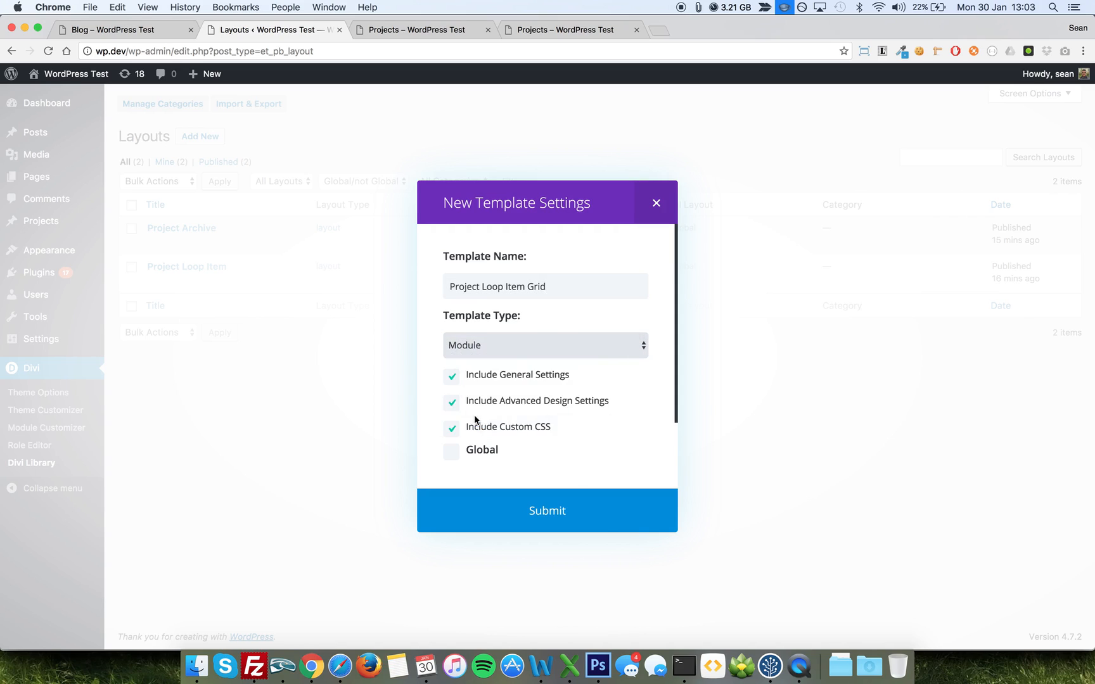
click(545, 345)
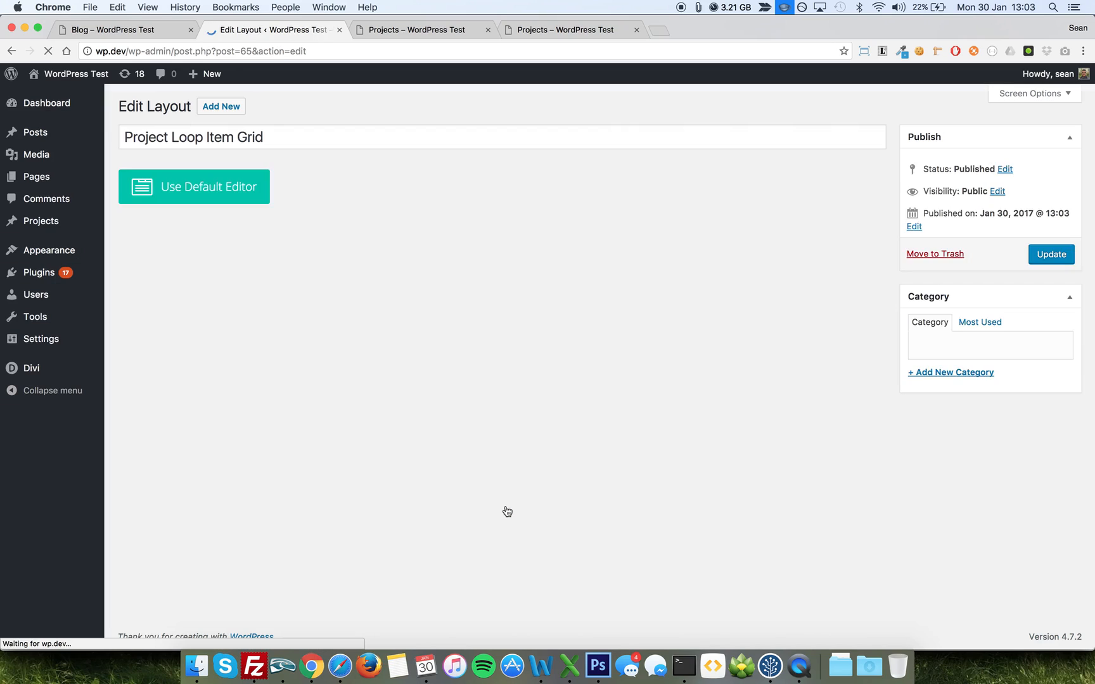
Step: Enable the Divi Builder for the layout and add a single full-width column row
click(193, 187)
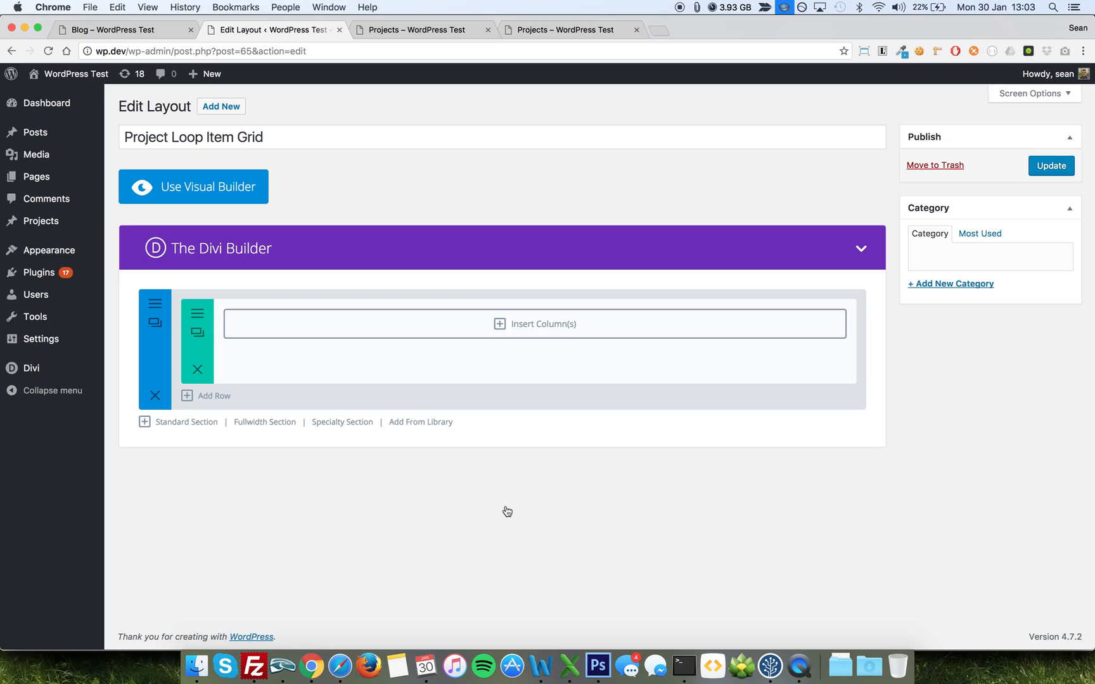
mouse_move(486, 508)
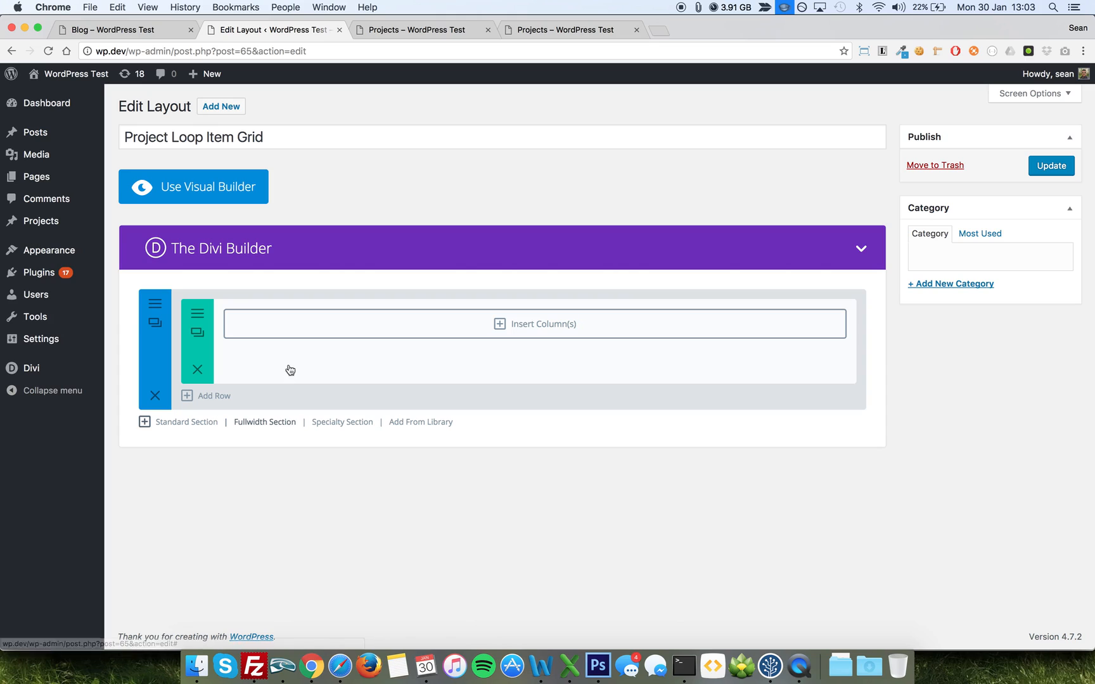
mouse_move(488, 324)
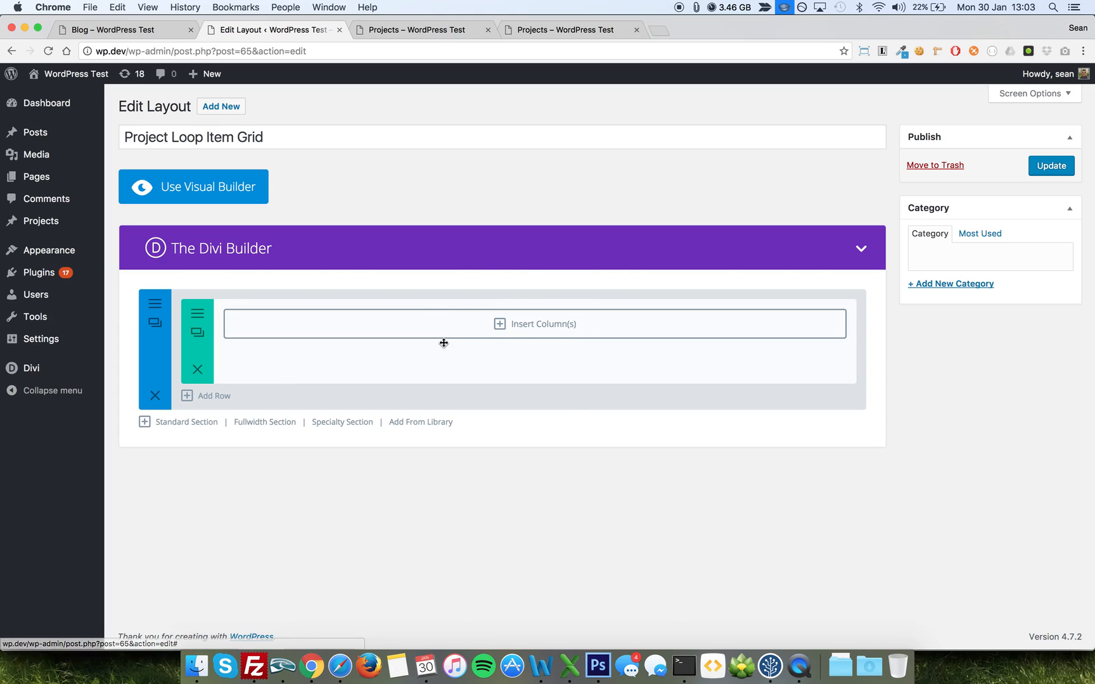
click(538, 323)
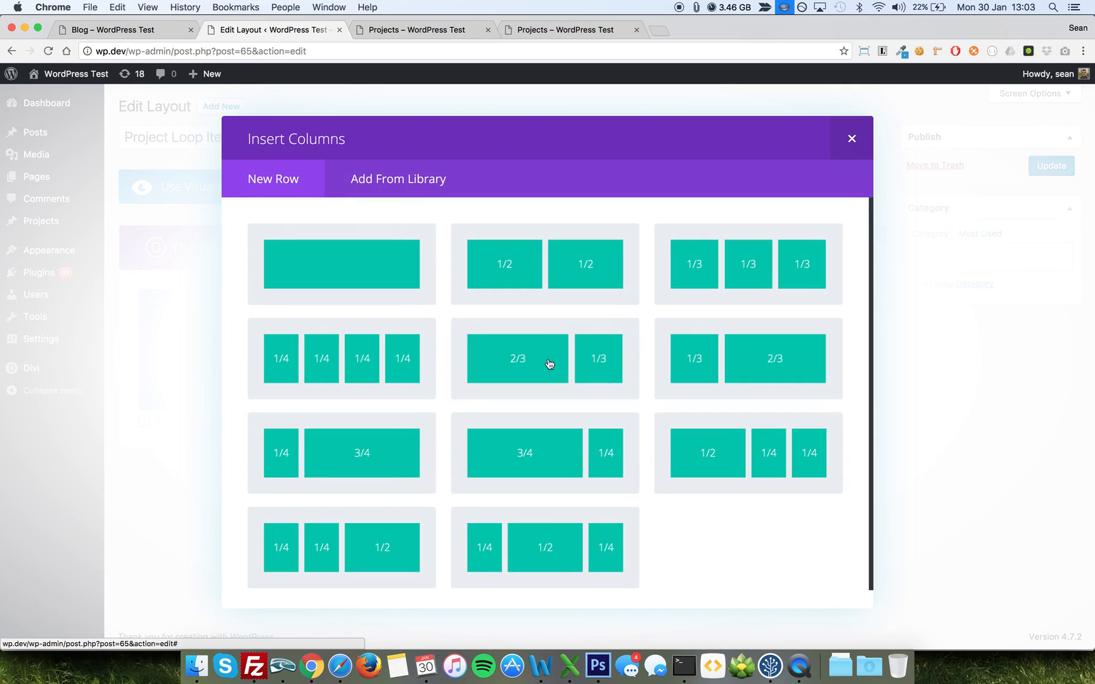
click(341, 263)
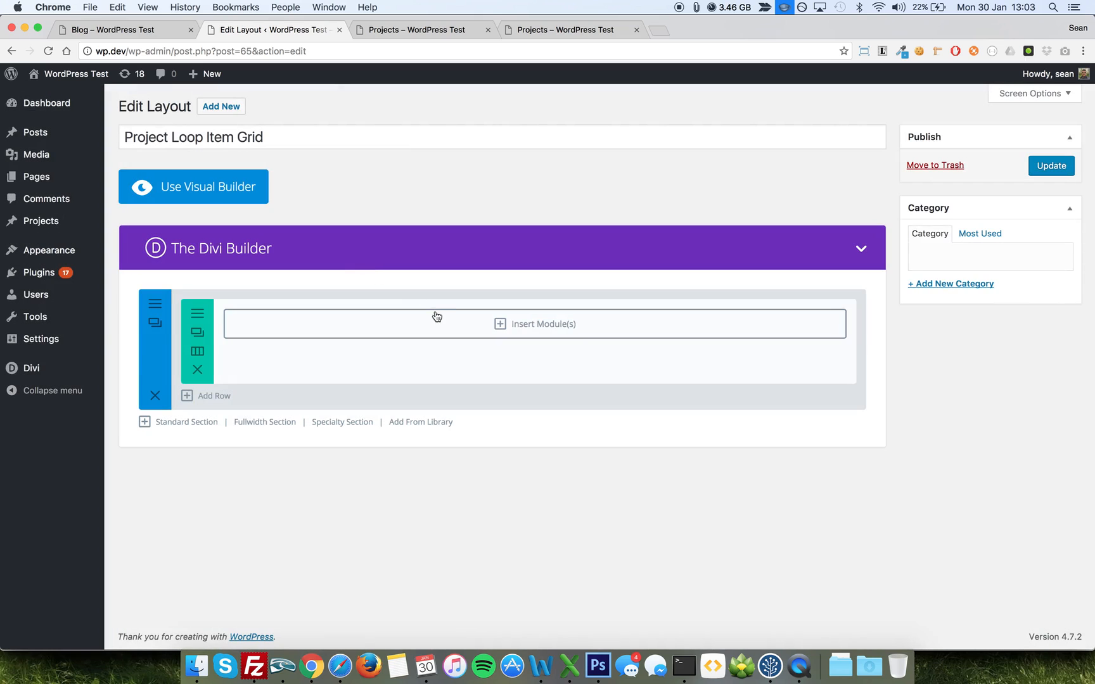
click(536, 323)
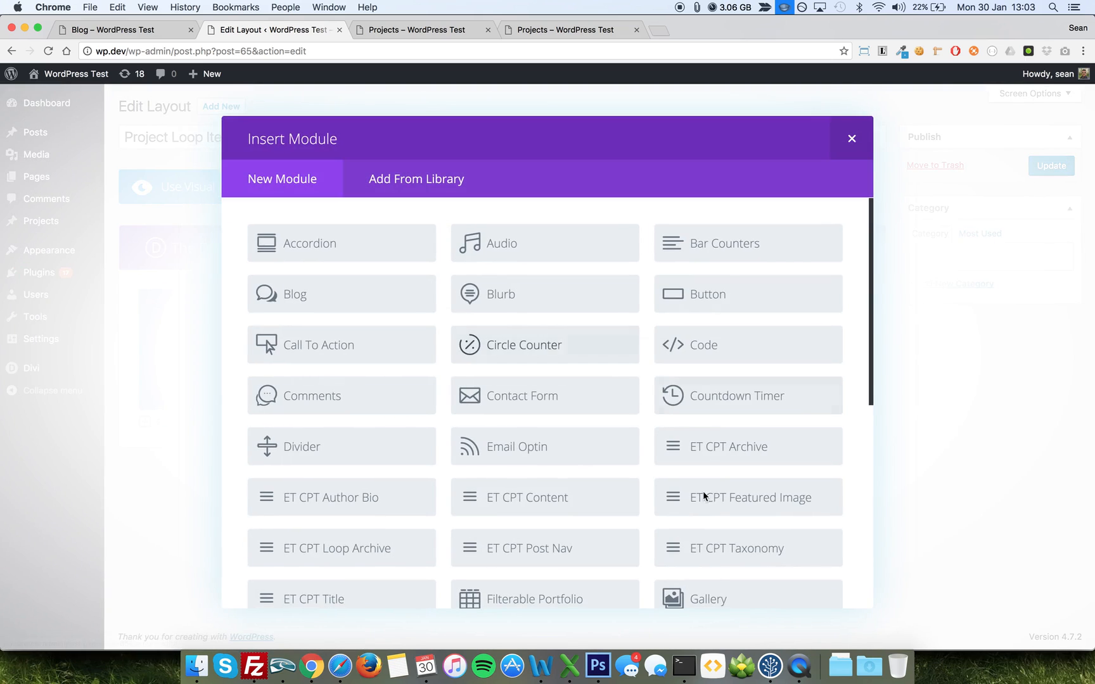
Step: Add an ET CPT Featured Image module with image size large and save it
click(753, 498)
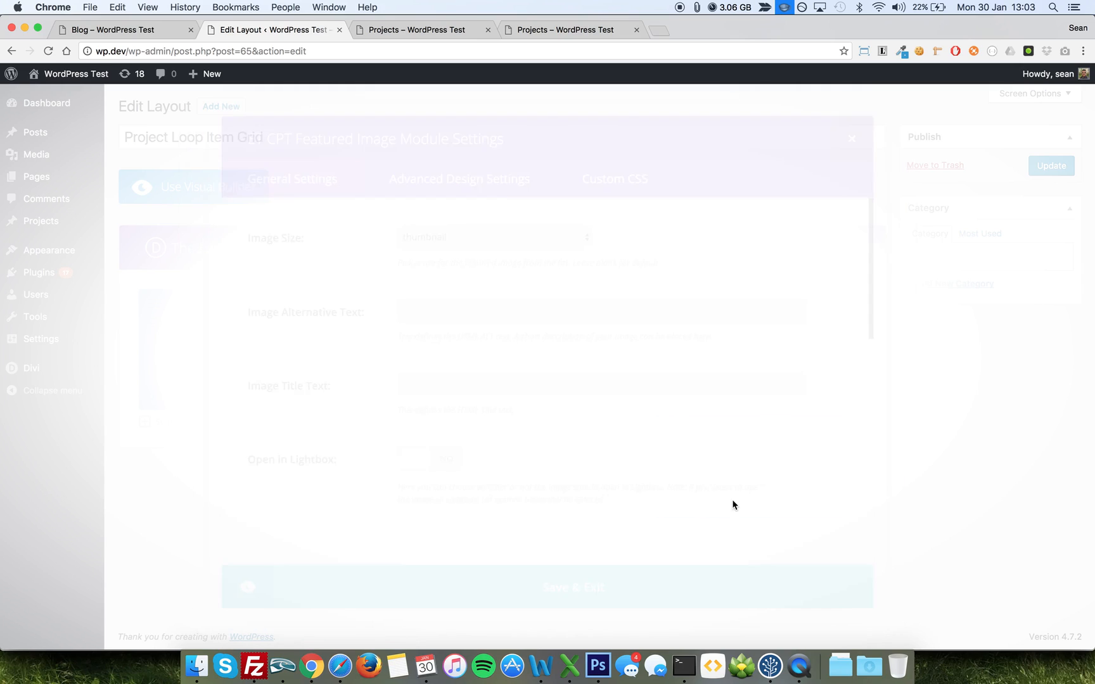
click(488, 238)
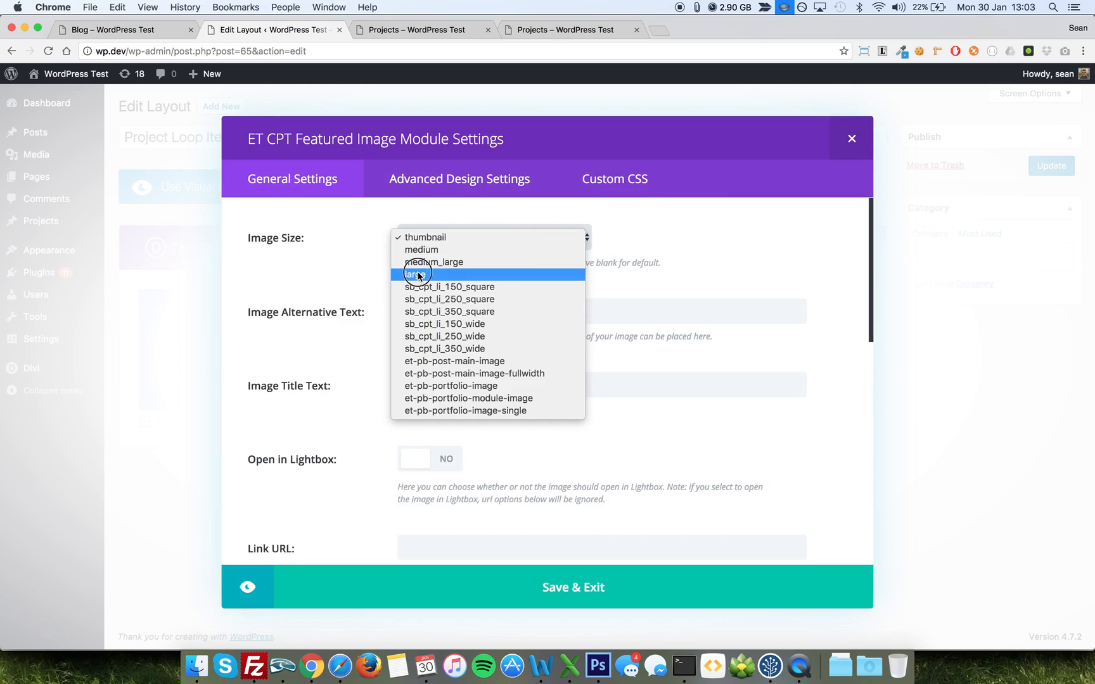
click(415, 274)
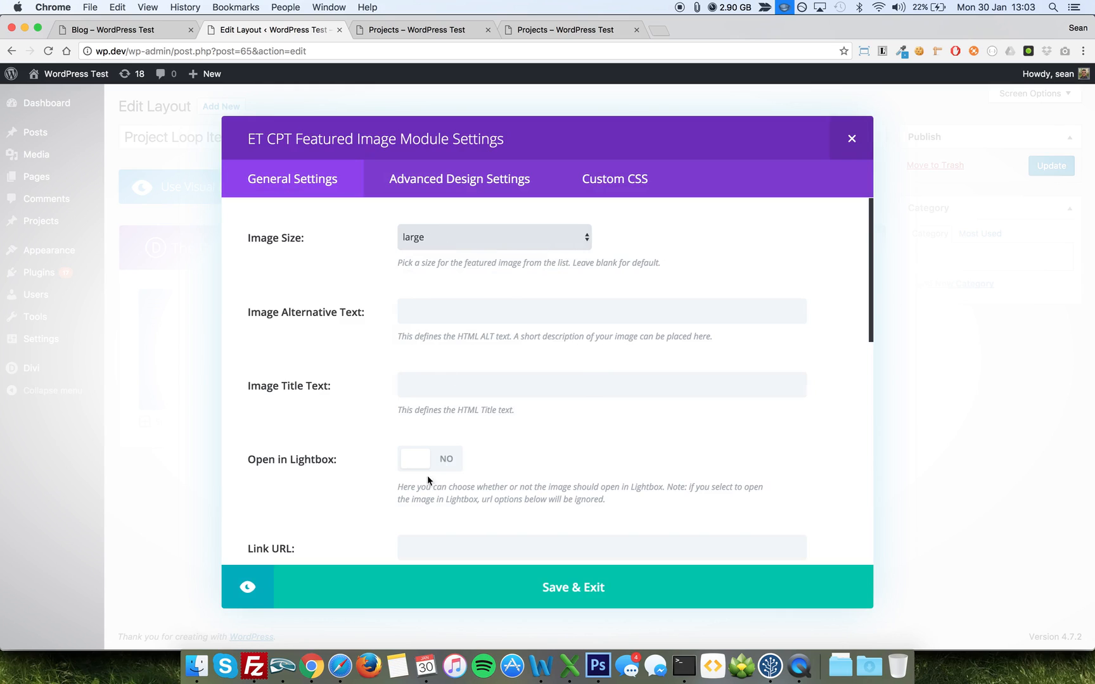
scroll(down, 3)
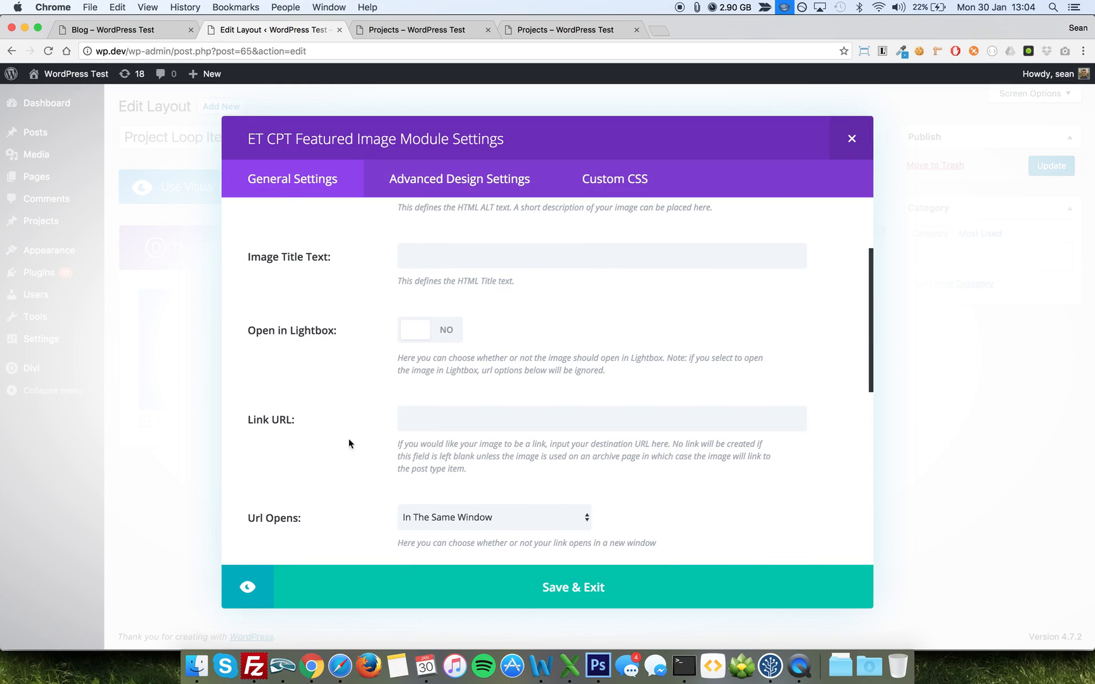
mouse_move(323, 446)
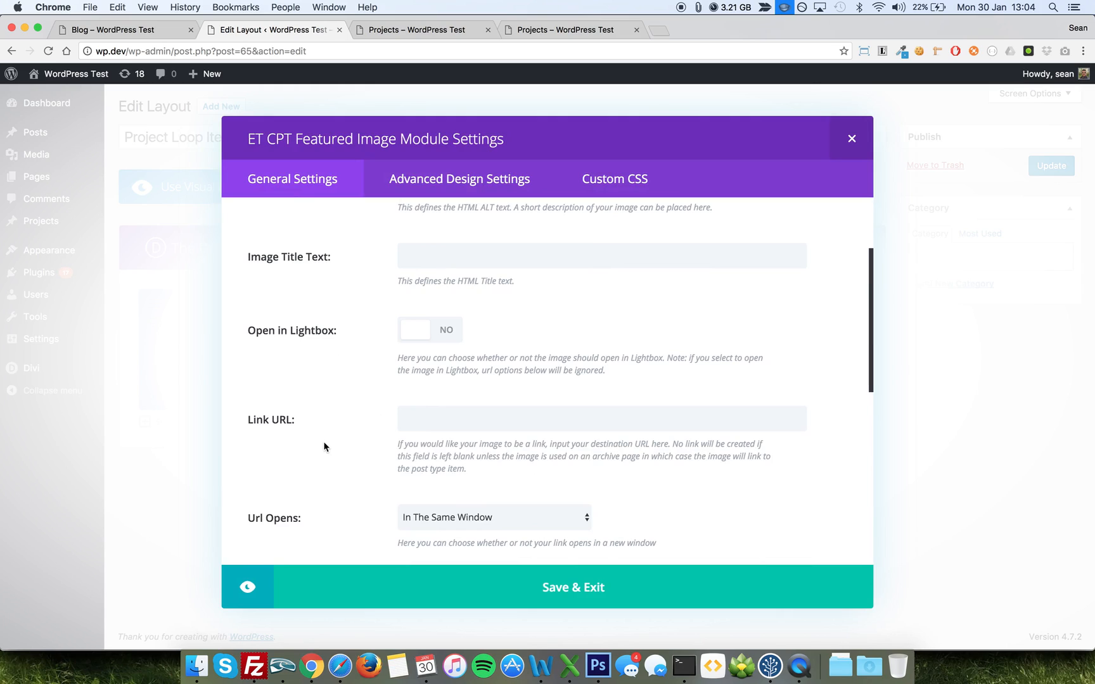
mouse_move(348, 512)
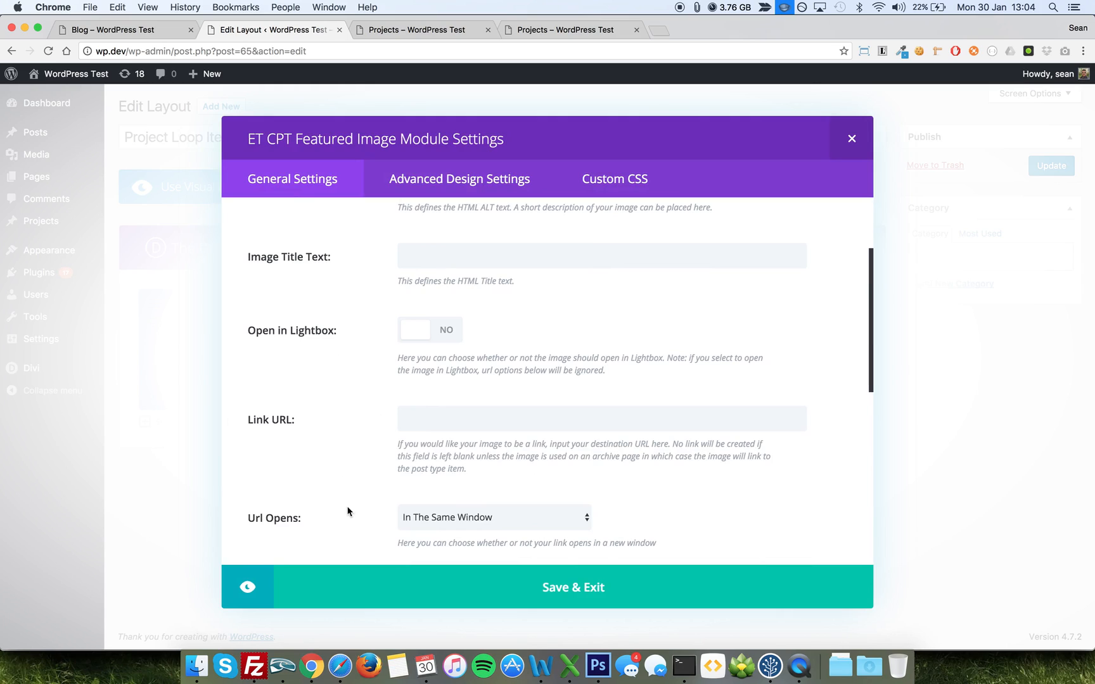
scroll(down, 3)
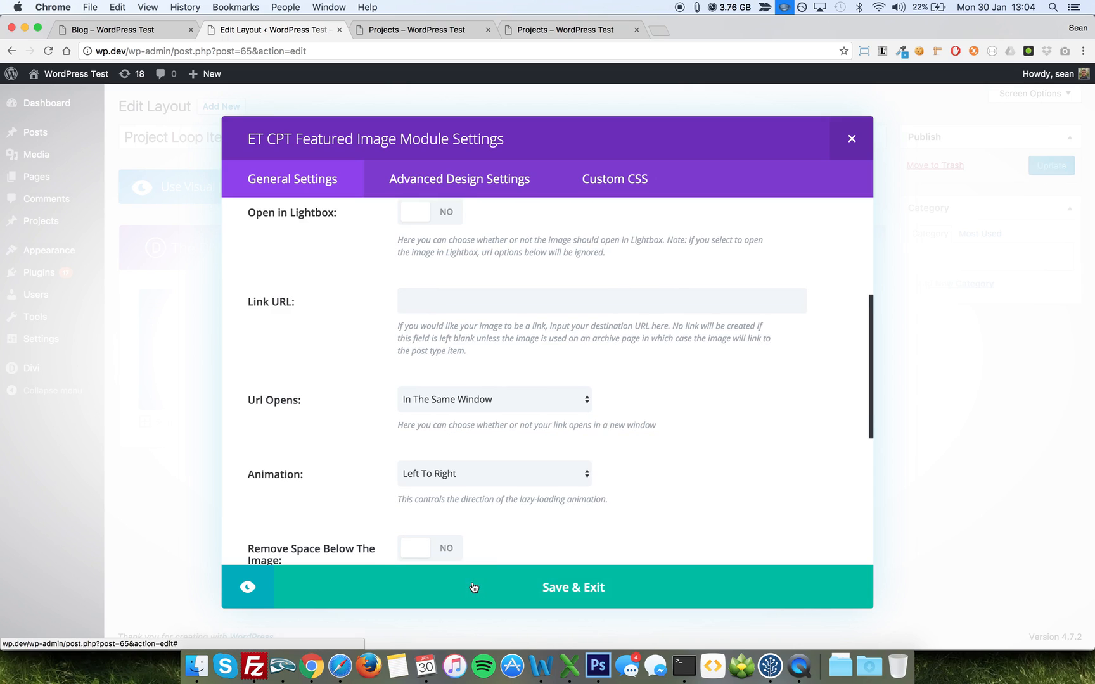
click(573, 587)
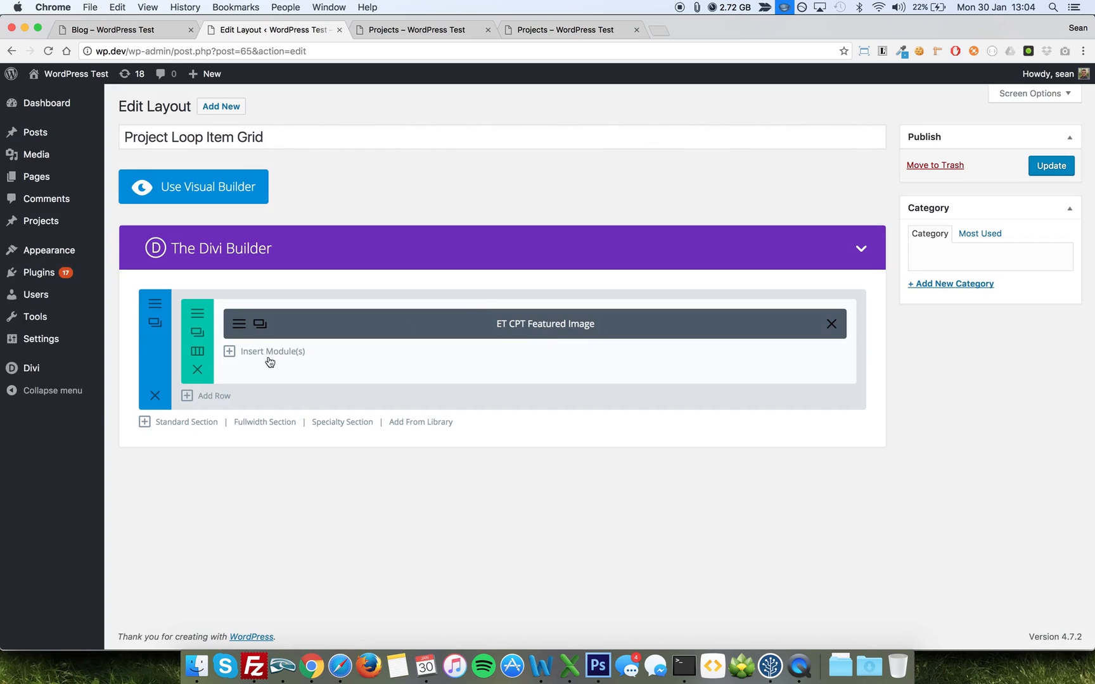
Step: Add a default ET CPT Title module under the featured image, then update the Project Loop Item Grid
click(271, 351)
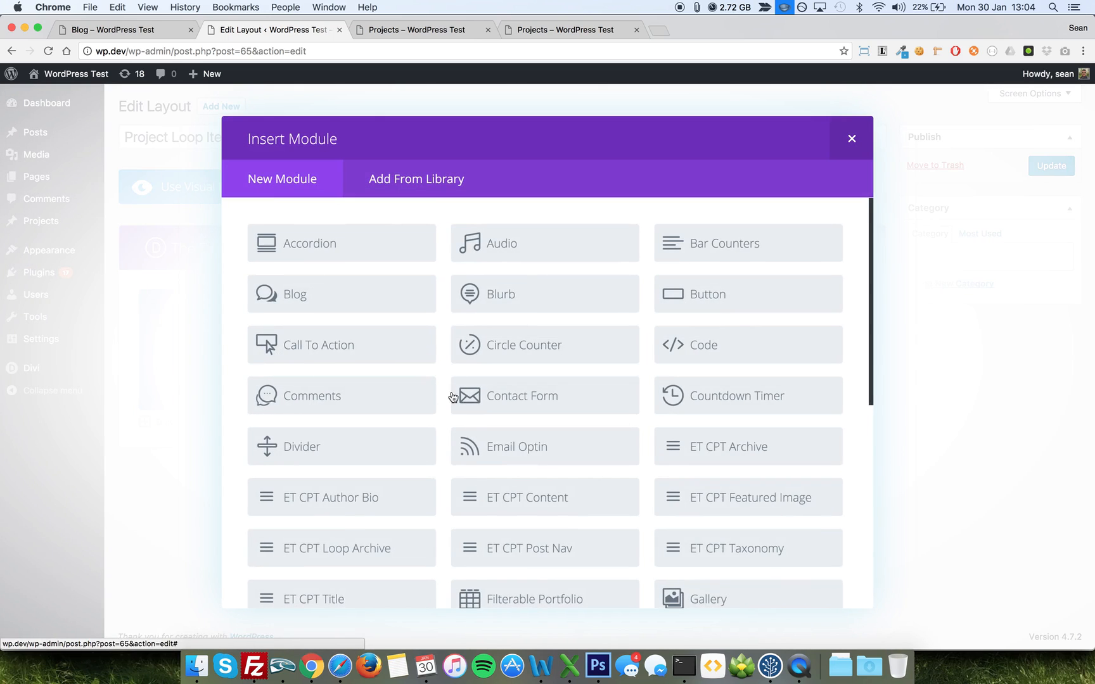
scroll(down, 3)
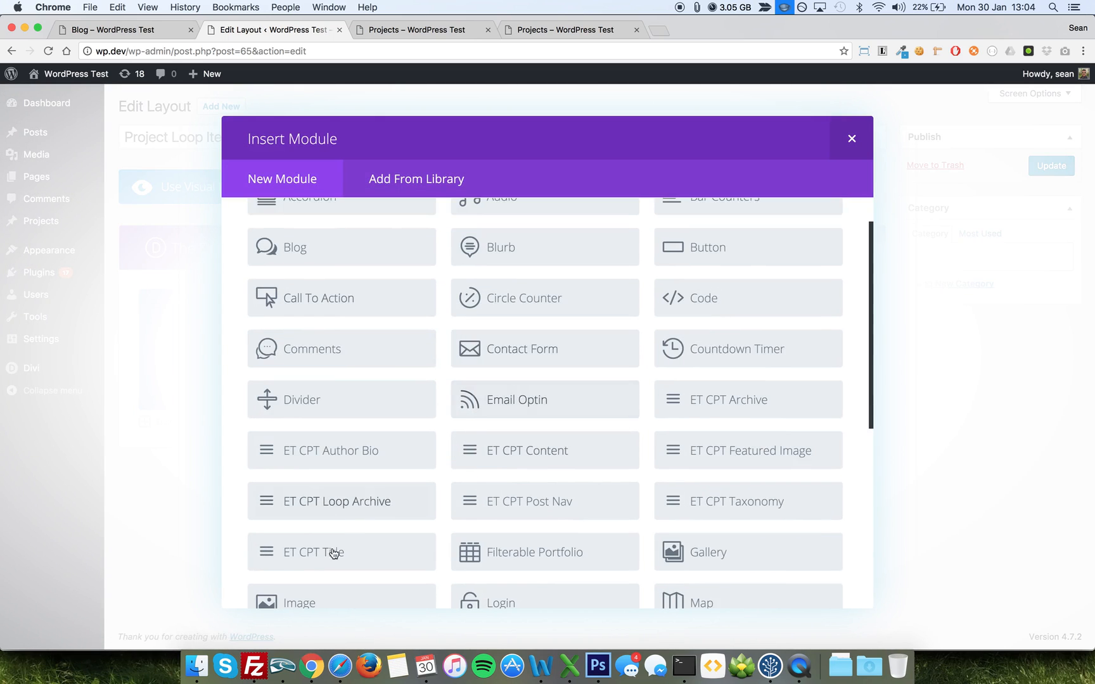
click(314, 553)
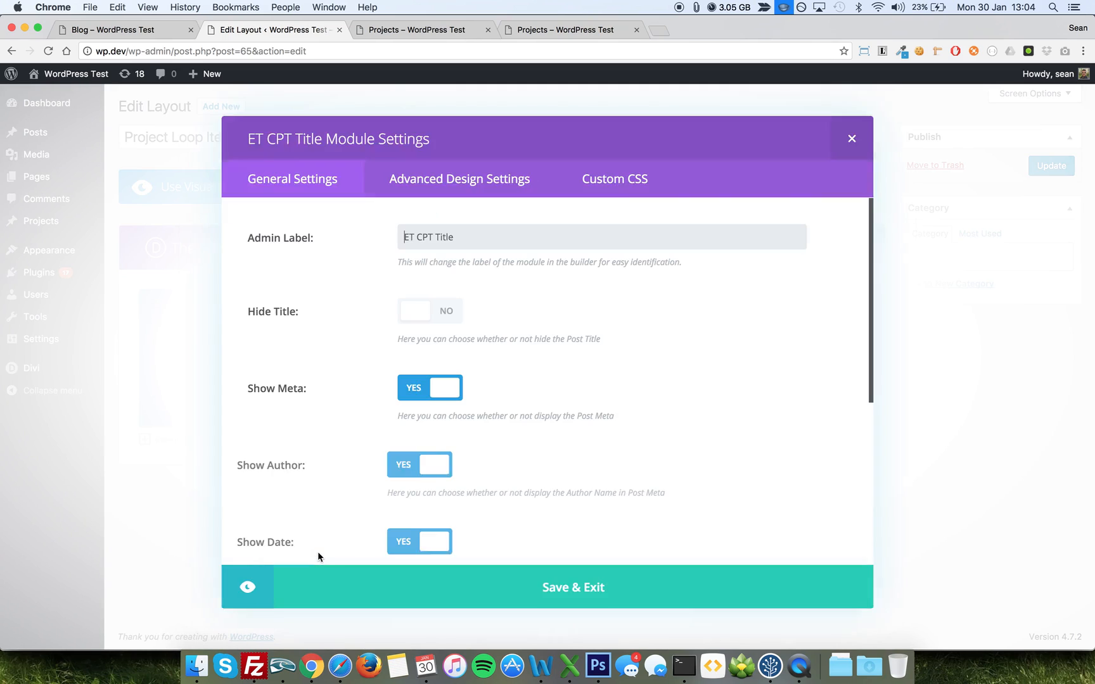
click(429, 388)
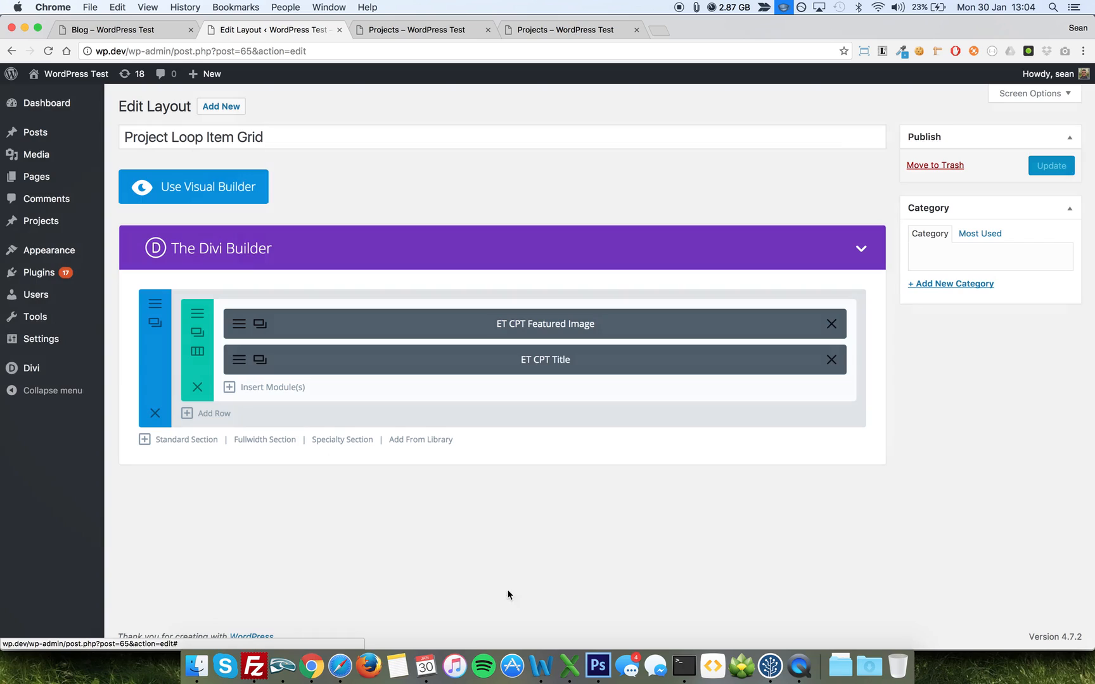
click(1052, 165)
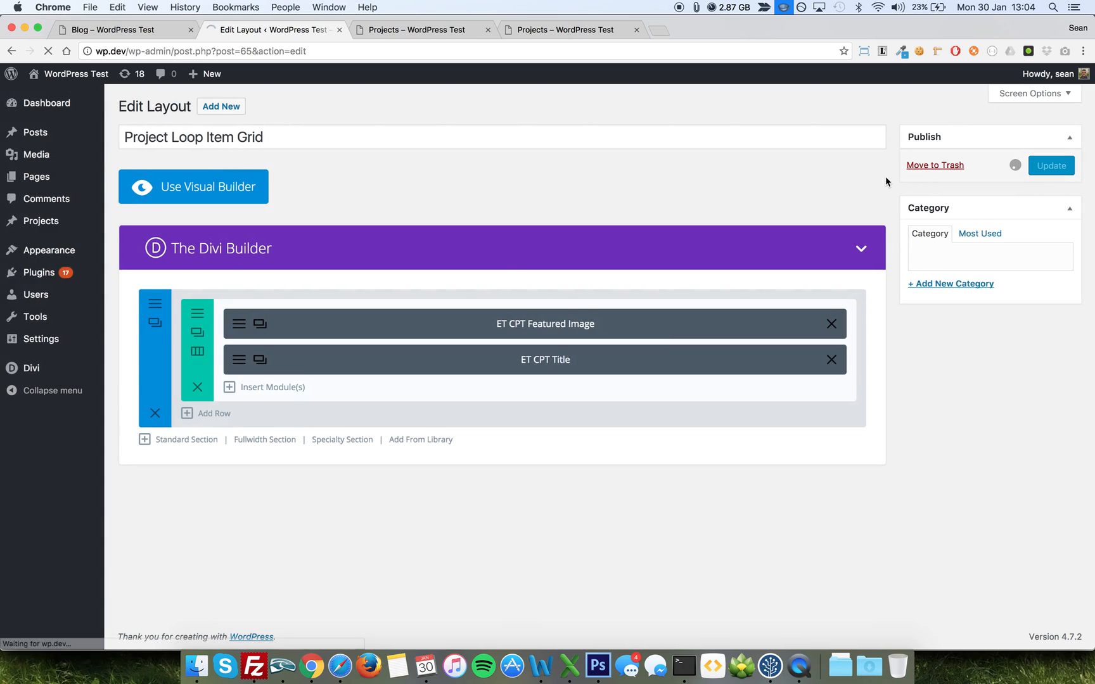
click(1050, 165)
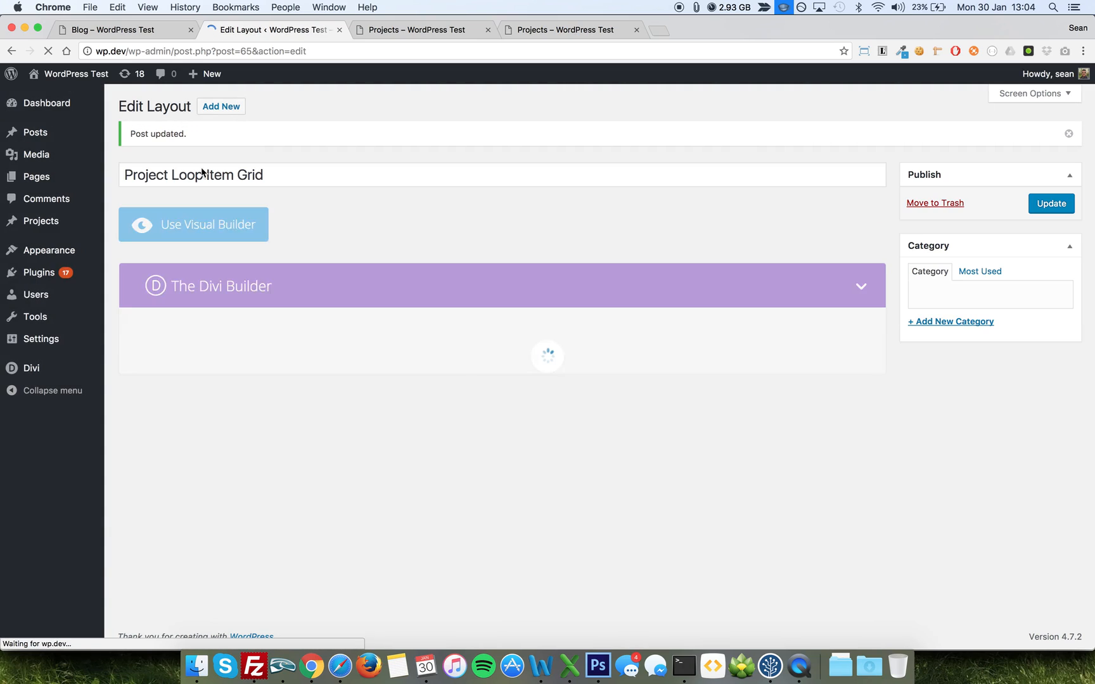
Step: On the Blog page, set the loop archive module's layout to Project Loop Item Grid
click(111, 29)
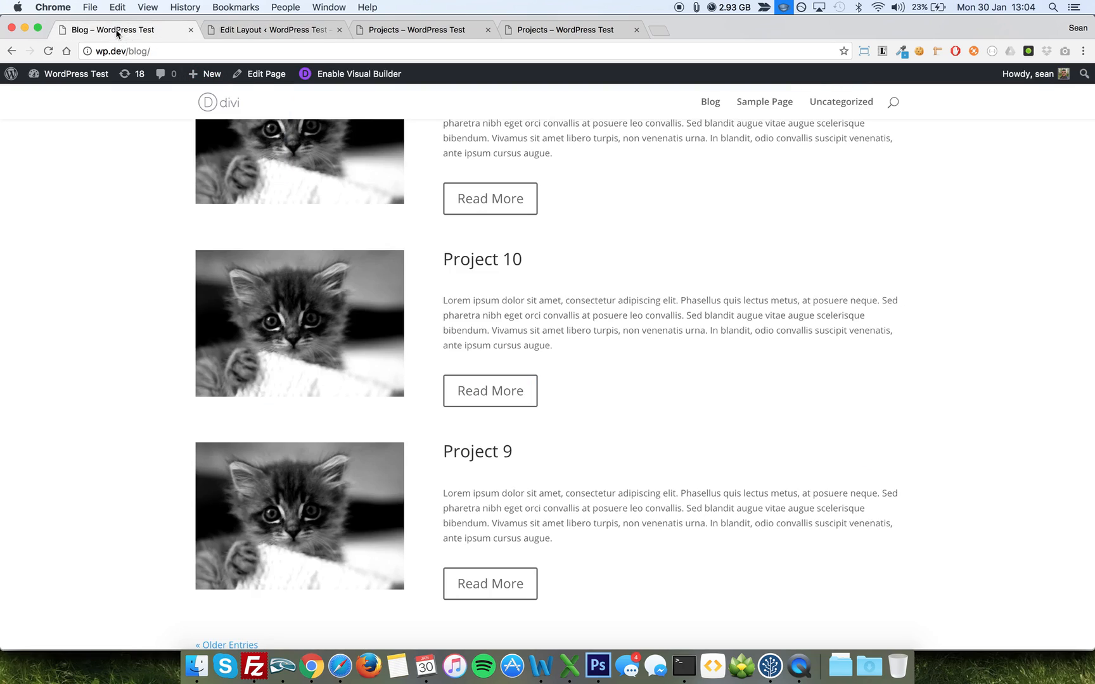
click(265, 73)
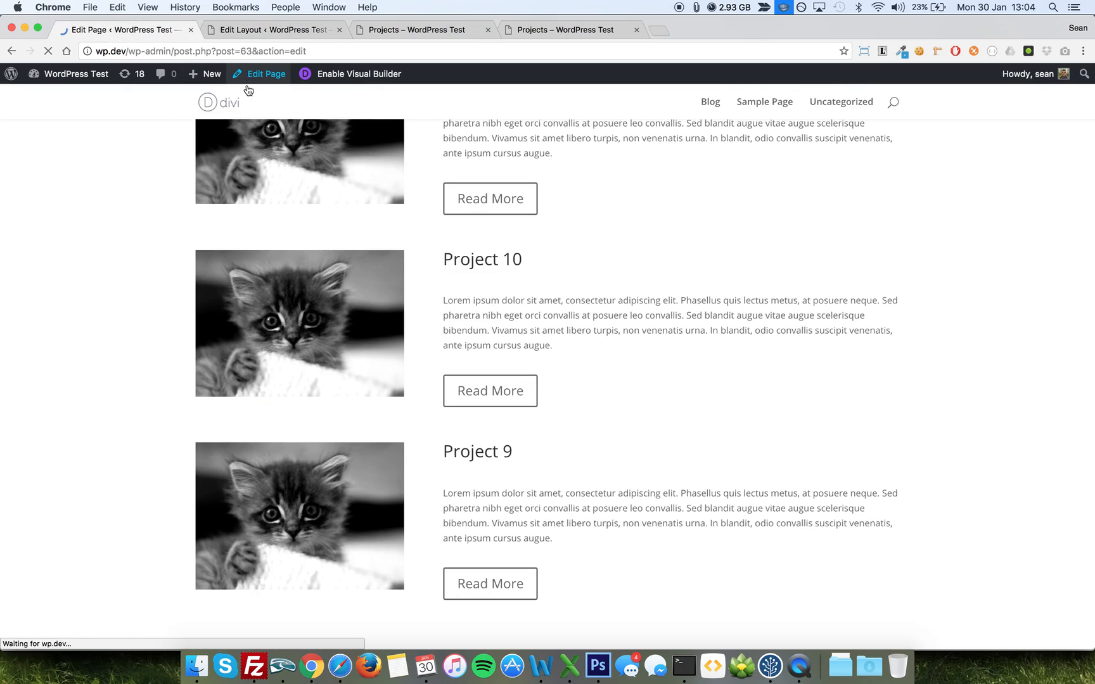
click(265, 74)
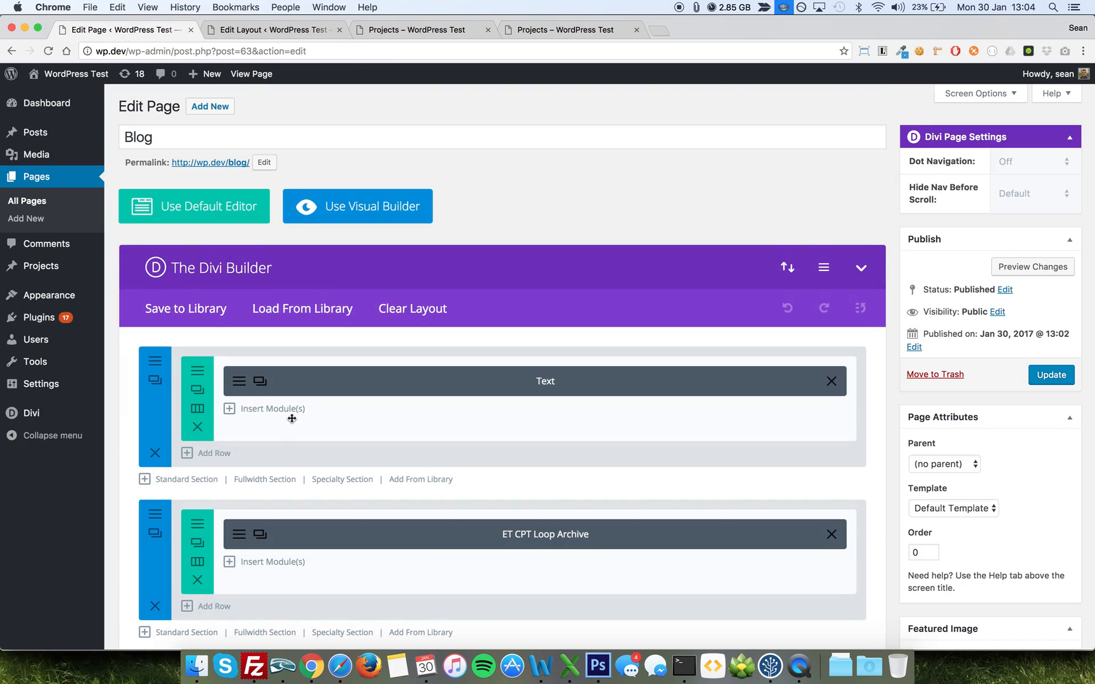
scroll(down, 3)
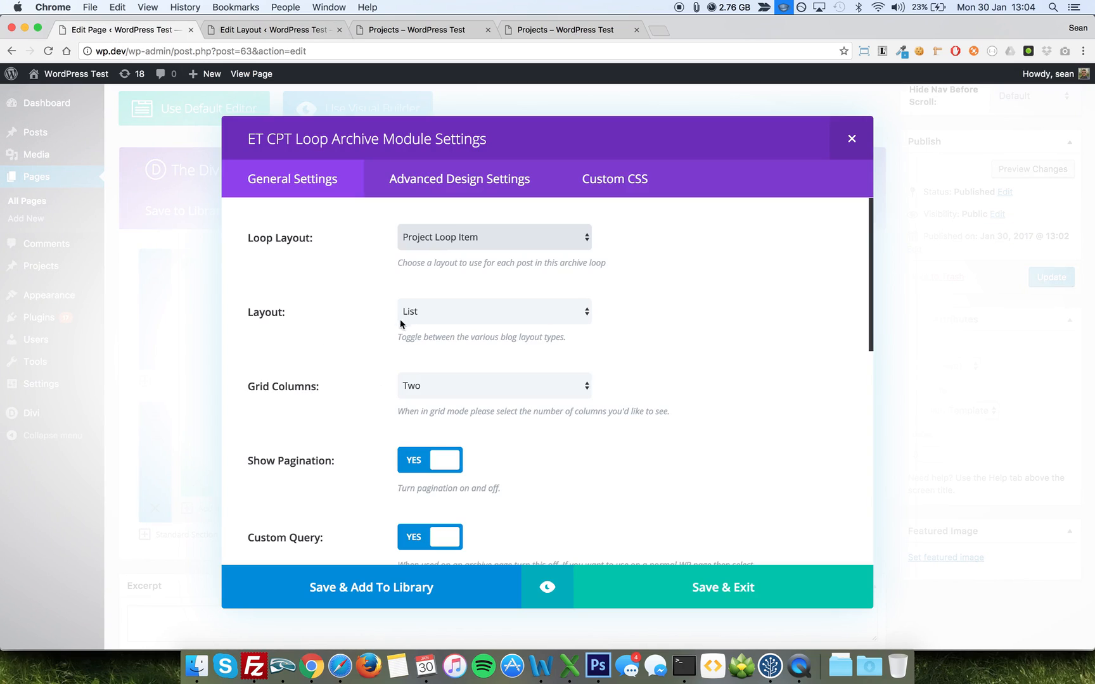
click(494, 237)
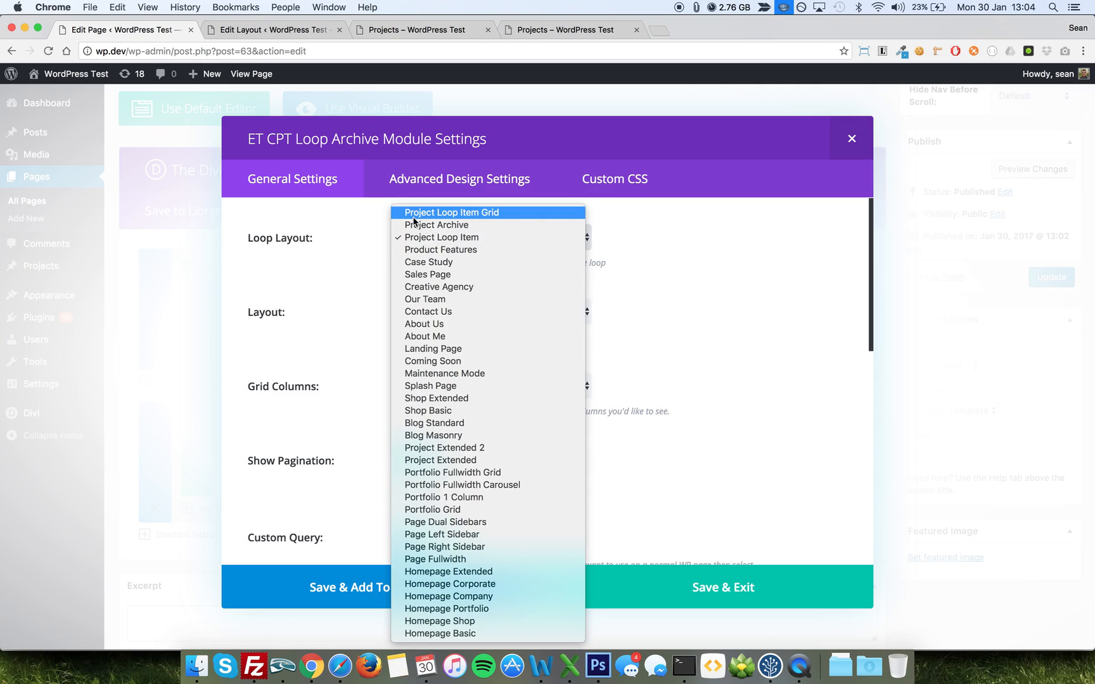
click(453, 212)
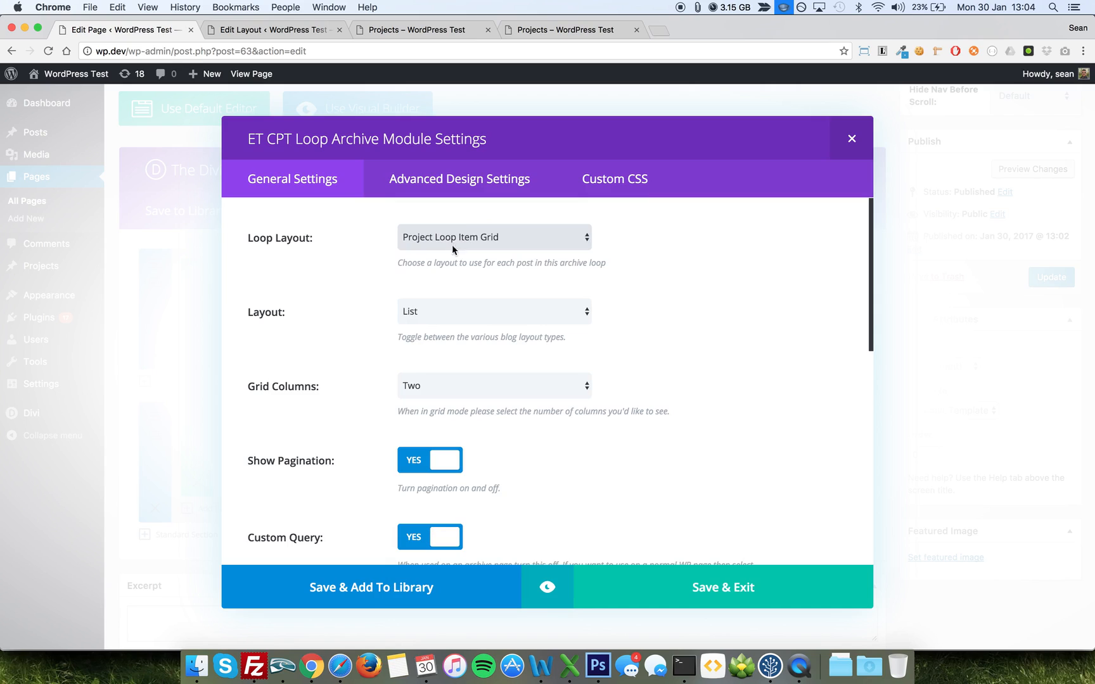
Step: Switch the archive layout to a three-column grid and update the Blog page
click(493, 312)
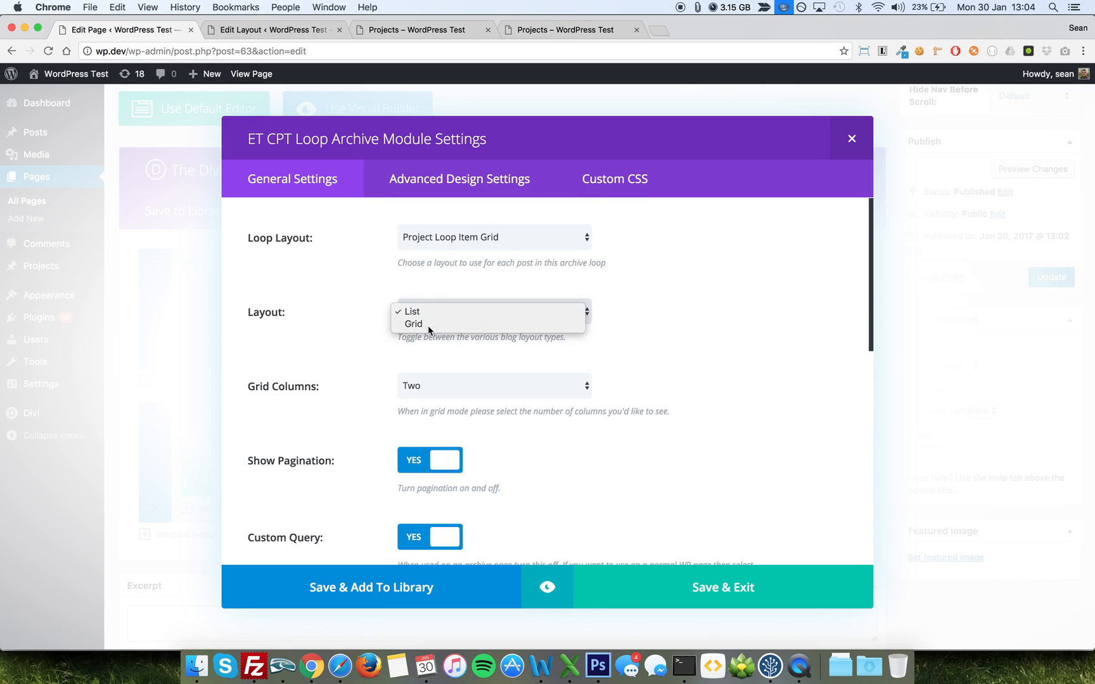
click(414, 324)
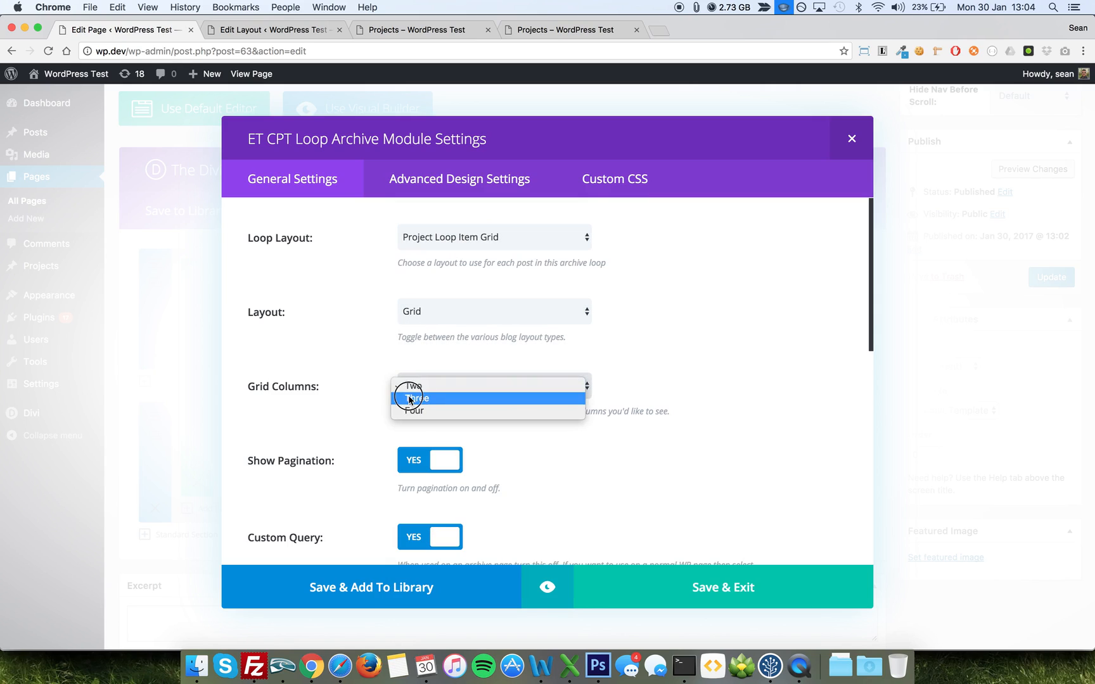
click(417, 398)
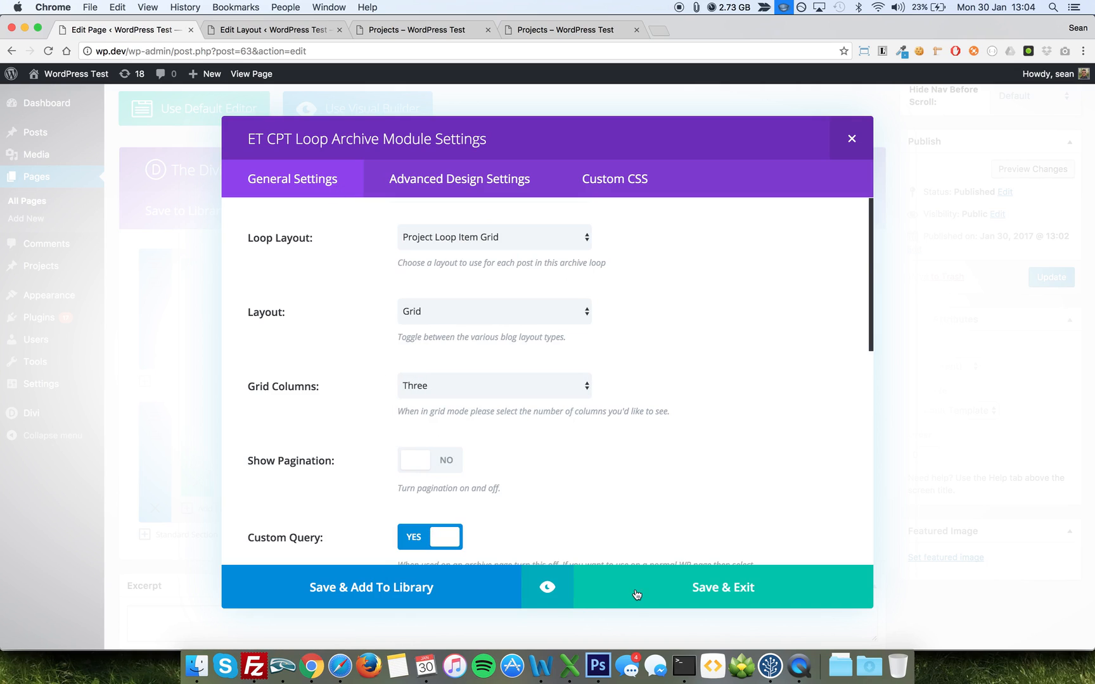
click(723, 587)
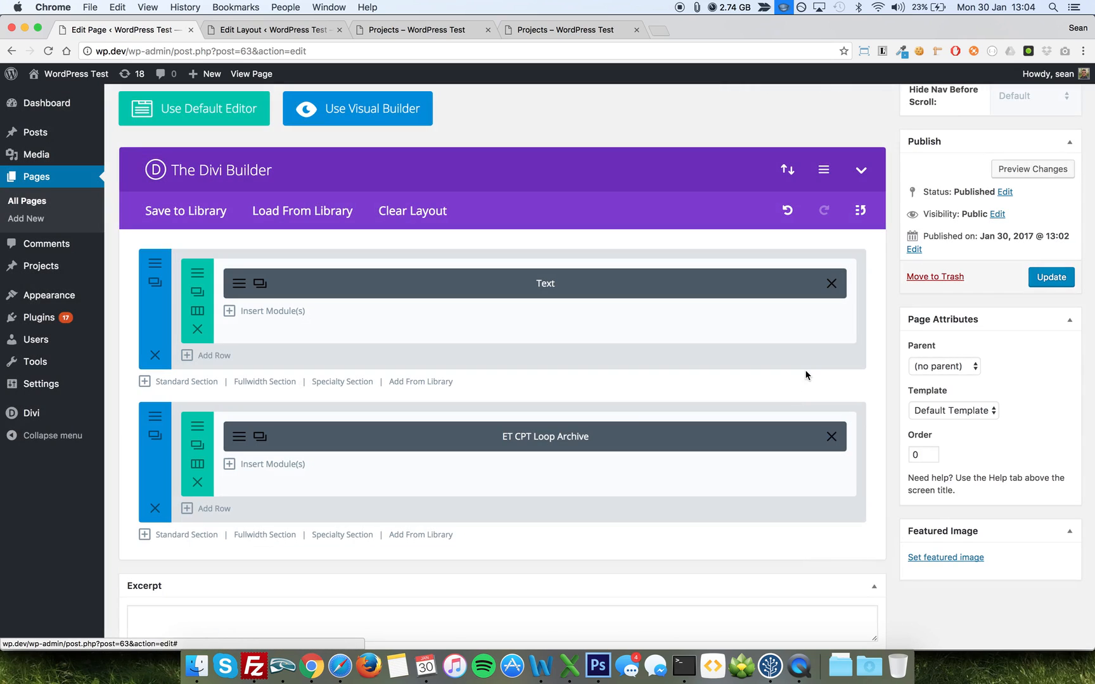
click(1050, 277)
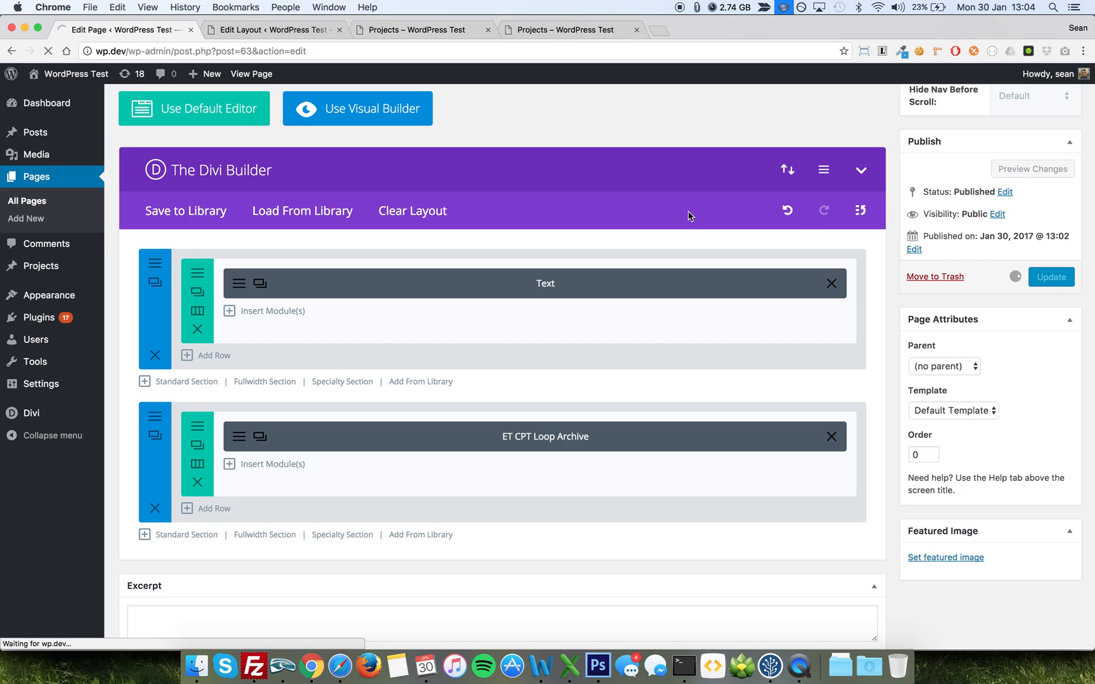
click(1050, 277)
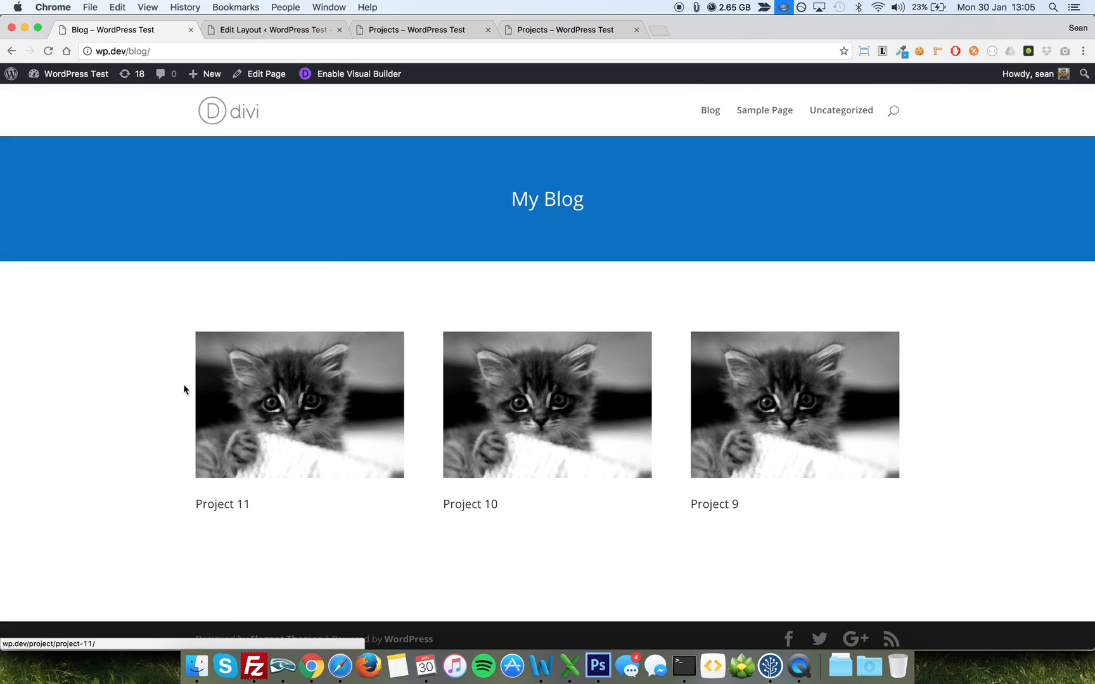
mouse_move(342, 397)
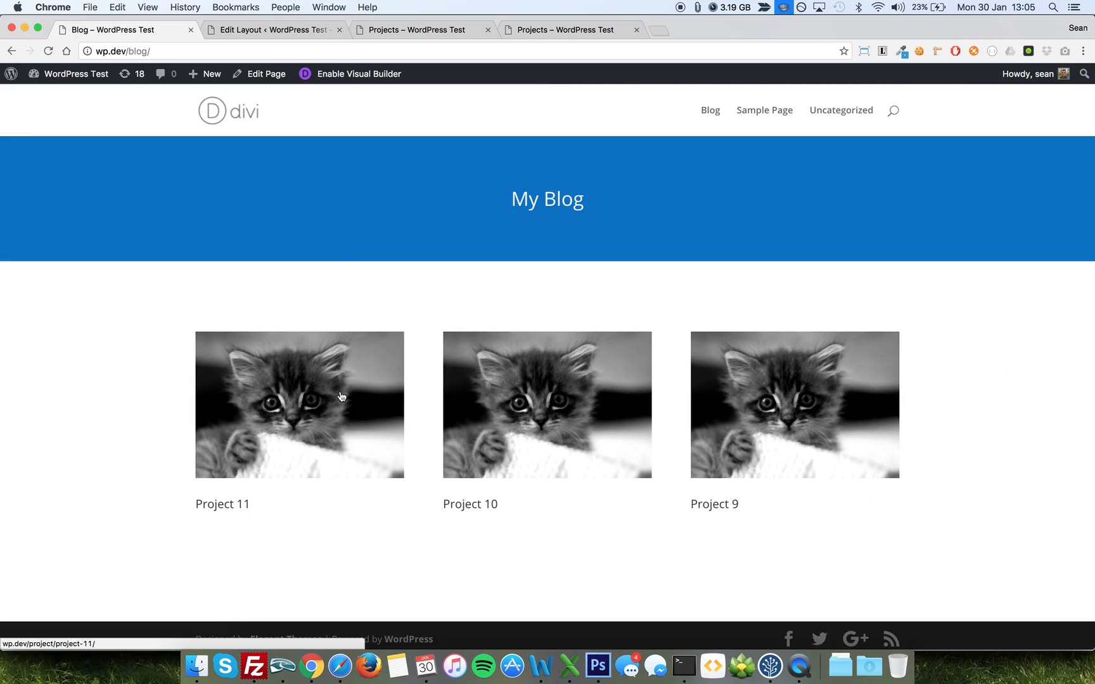
mouse_move(271, 259)
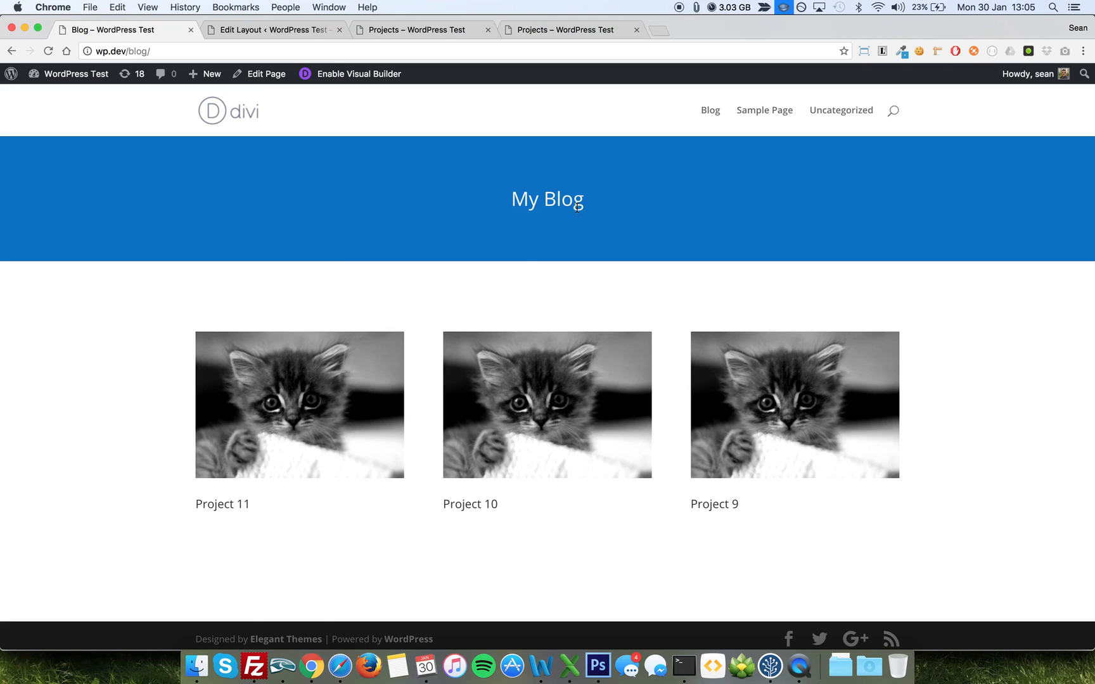
mouse_move(824, 376)
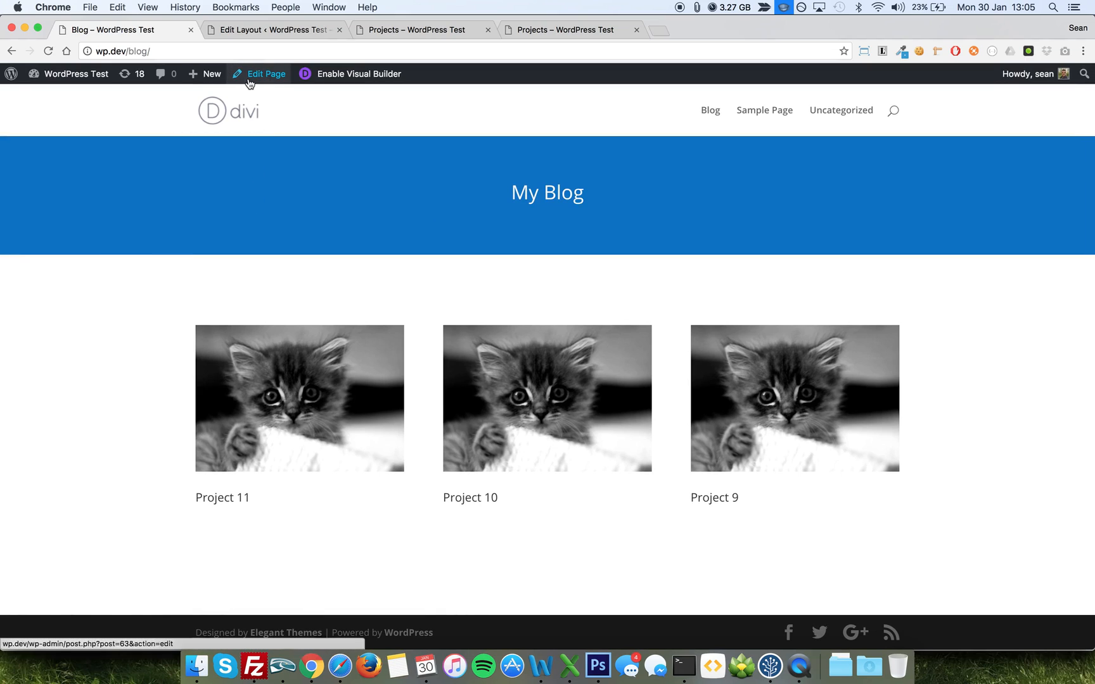
Step: Return from the live Blog page to its editor via Edit Page
click(265, 74)
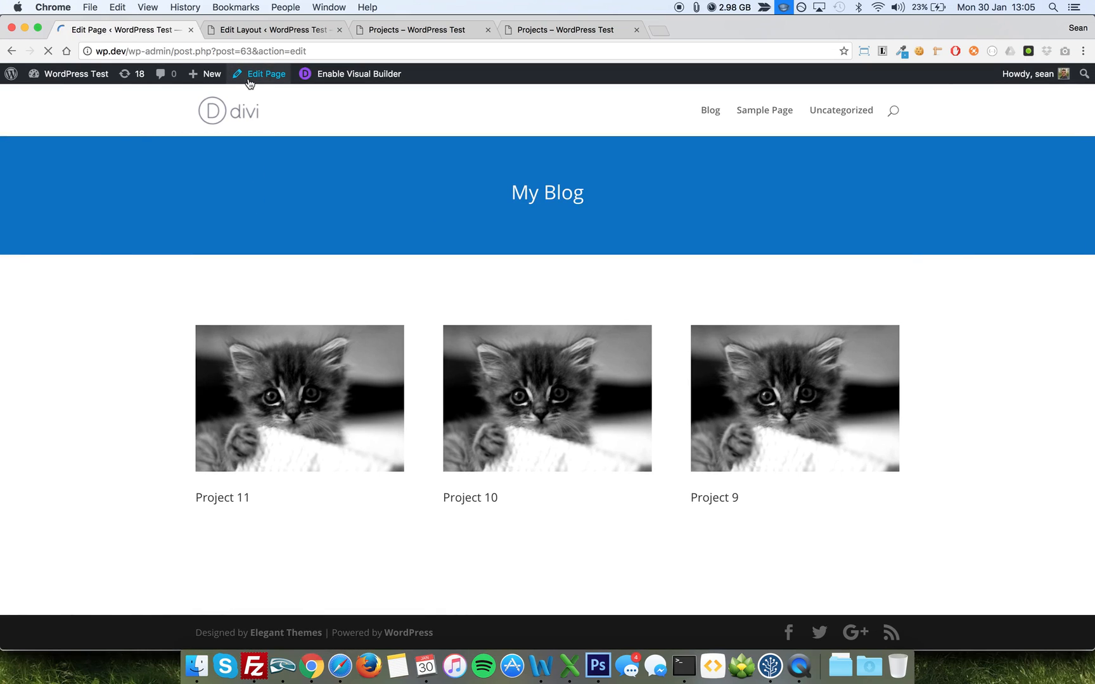
Step: Reopen the Blog page editor and check the projects section's background colour settings
click(266, 74)
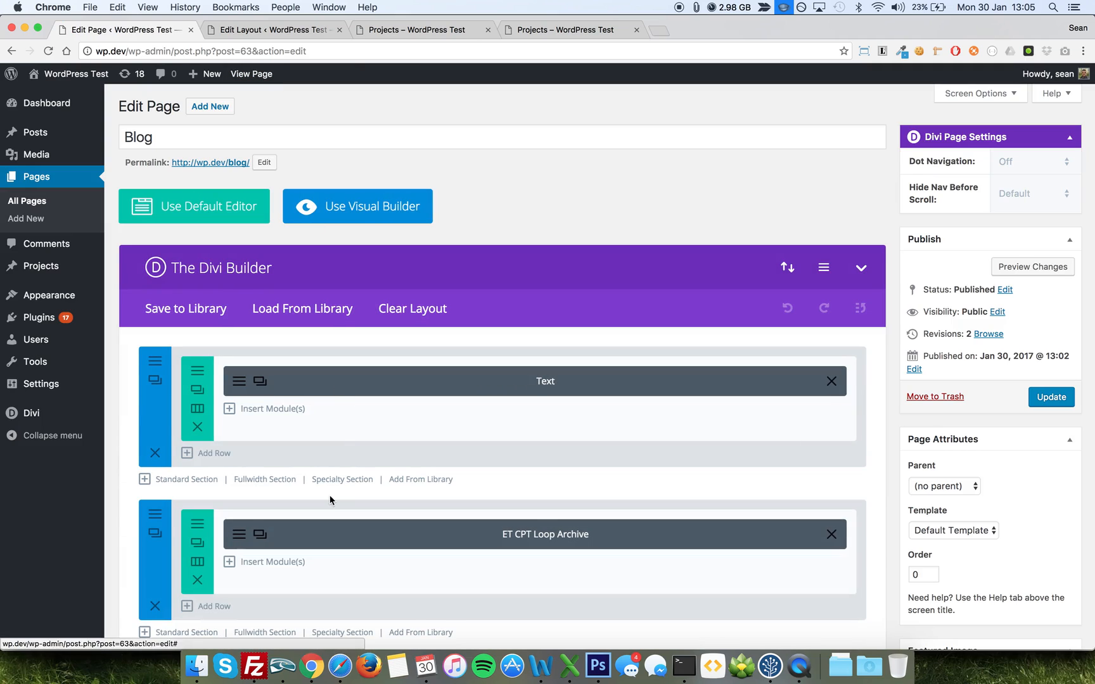
scroll(down, 3)
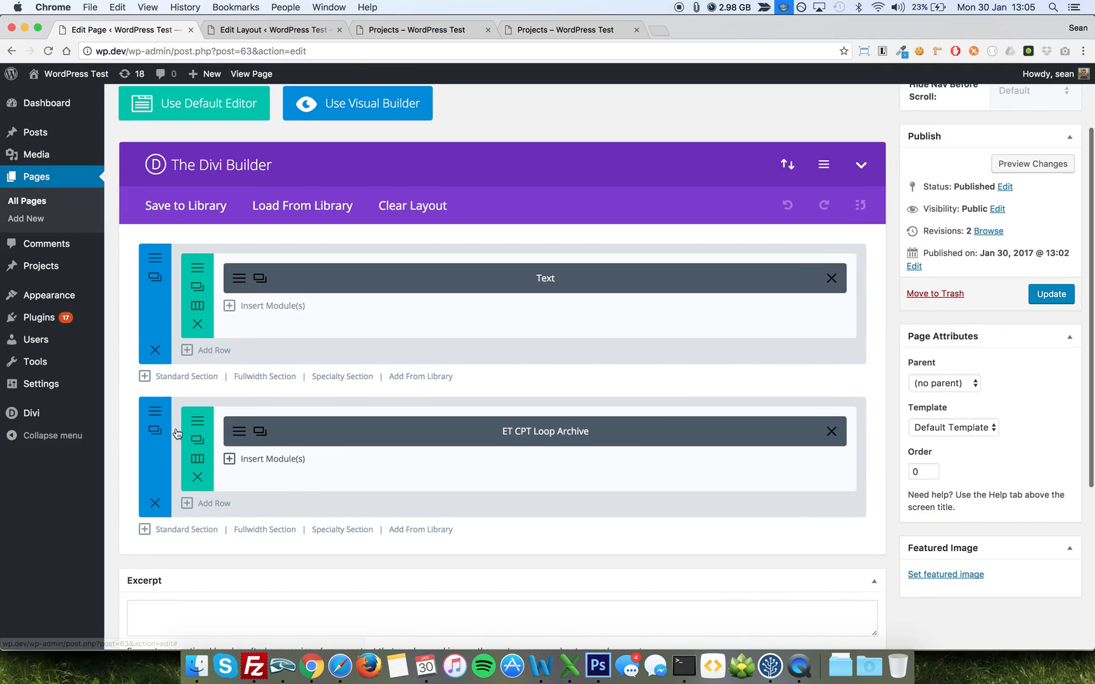
click(155, 410)
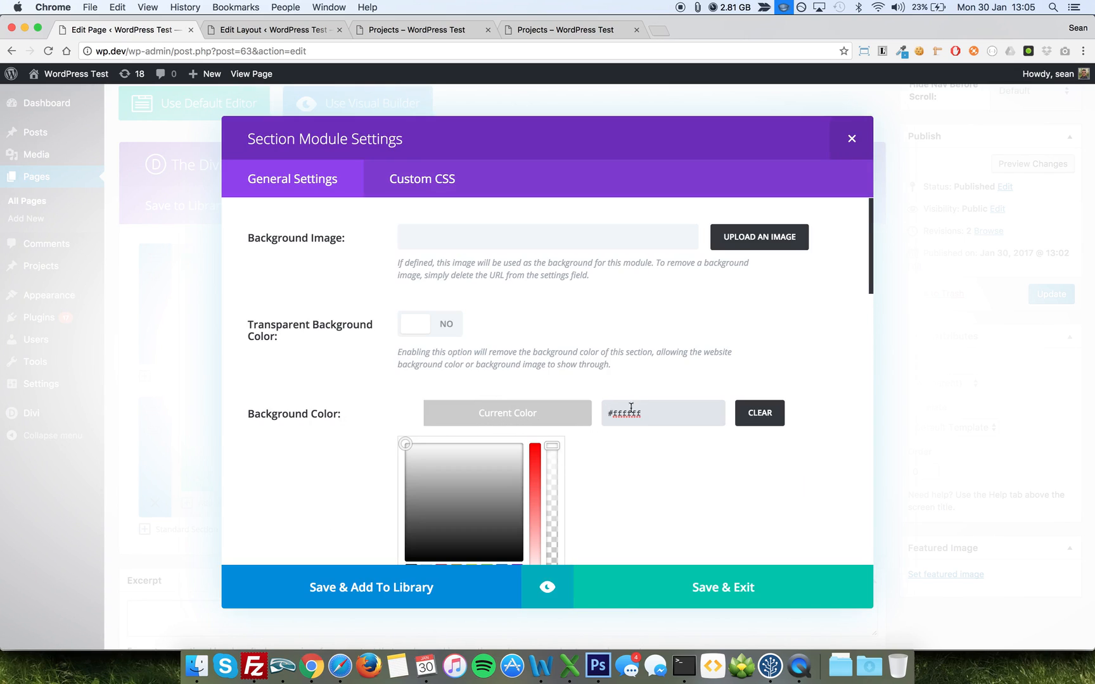
text(#ef)
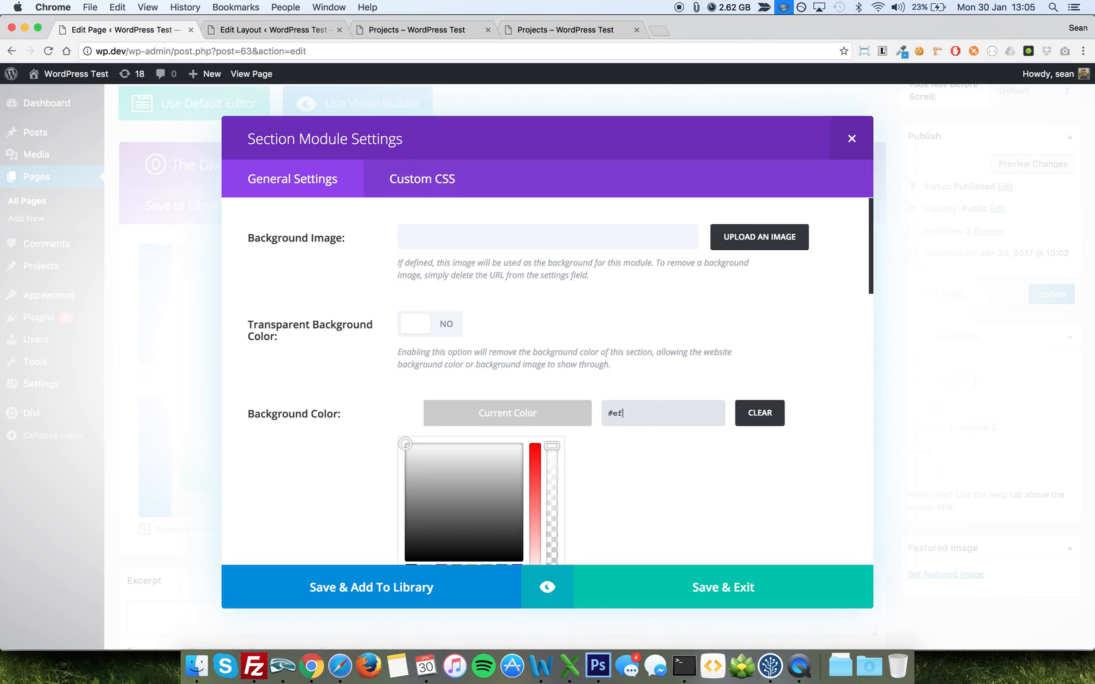
scroll(down, 3)
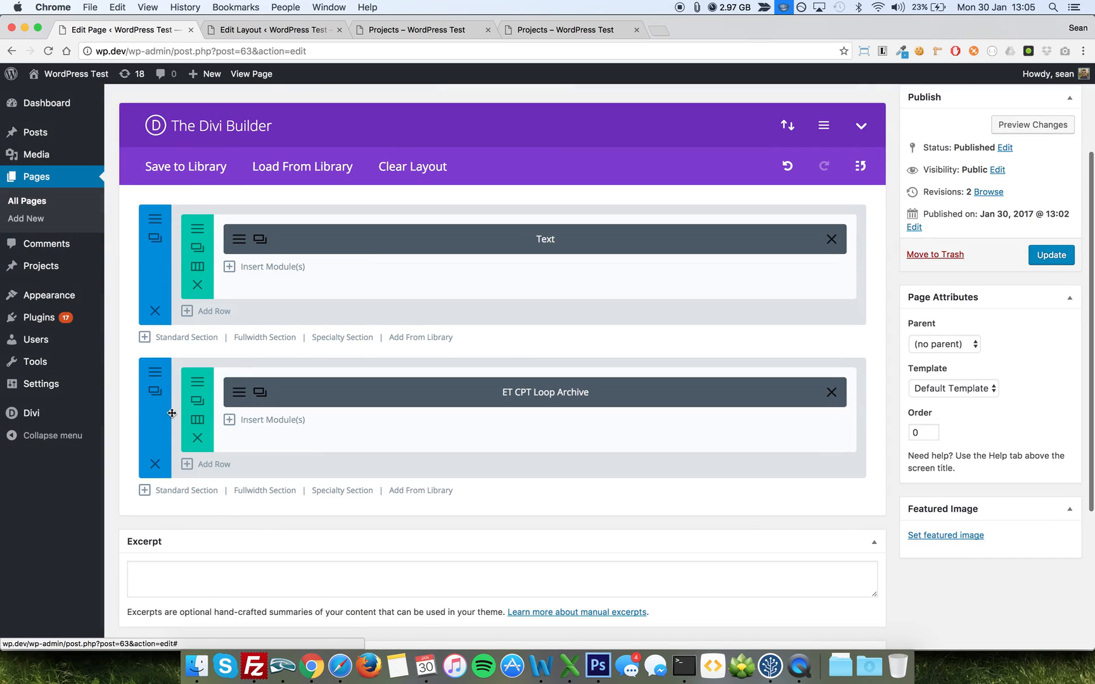
Step: Add a one-column standard section below the projects containing an ET CPT Loop Archive module
click(186, 491)
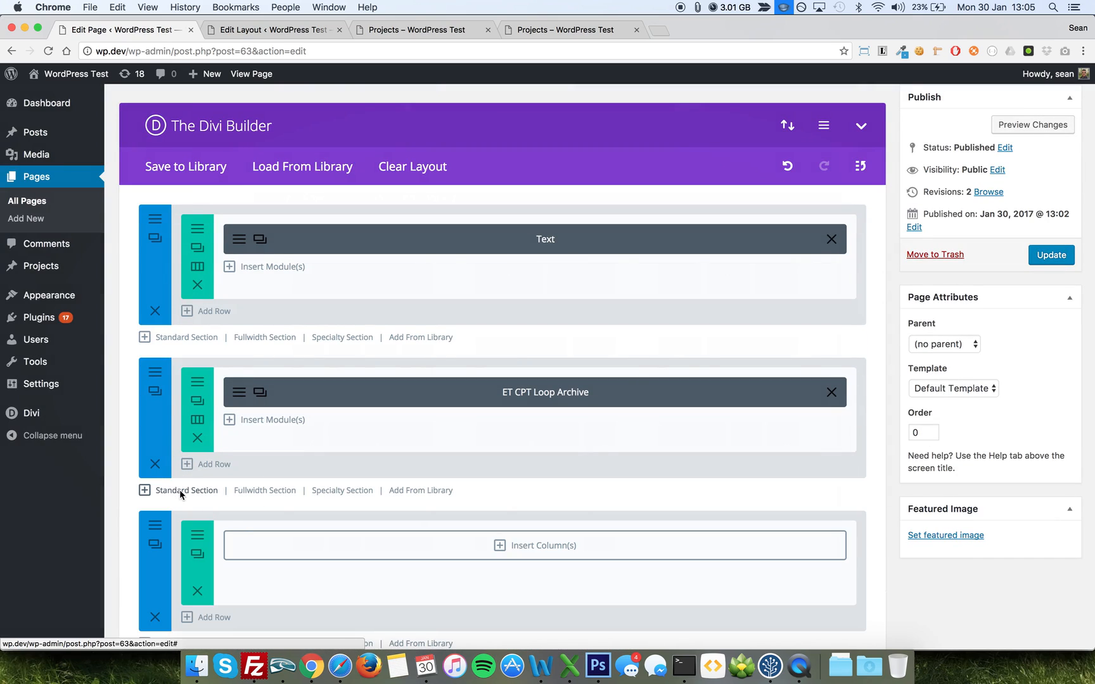
click(535, 546)
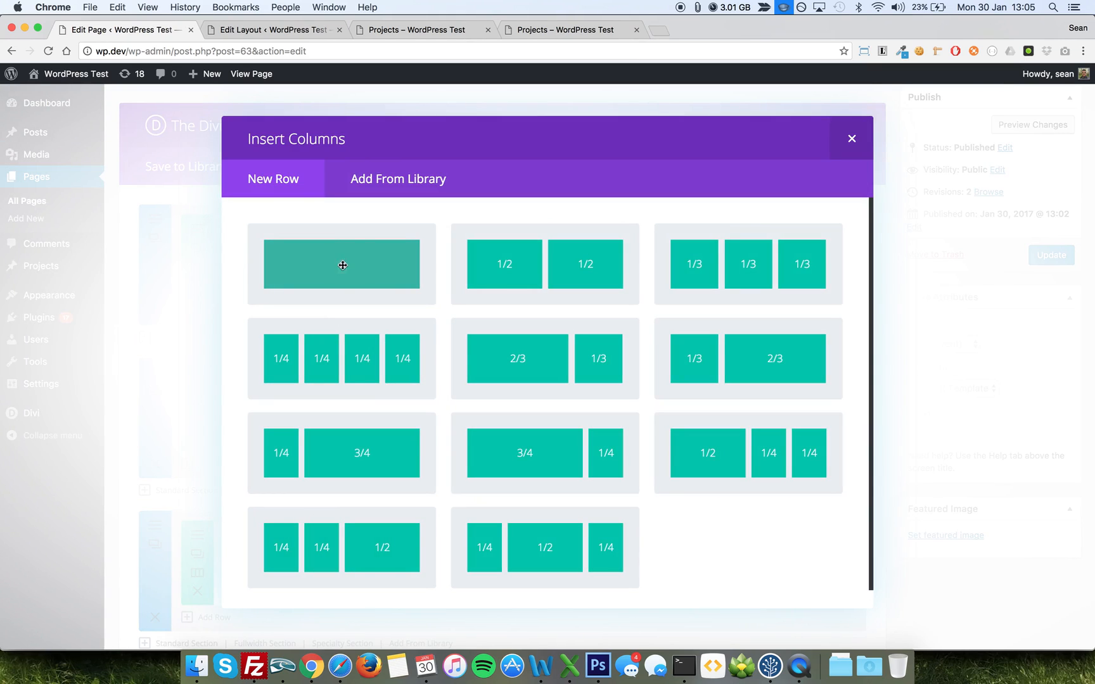
click(341, 264)
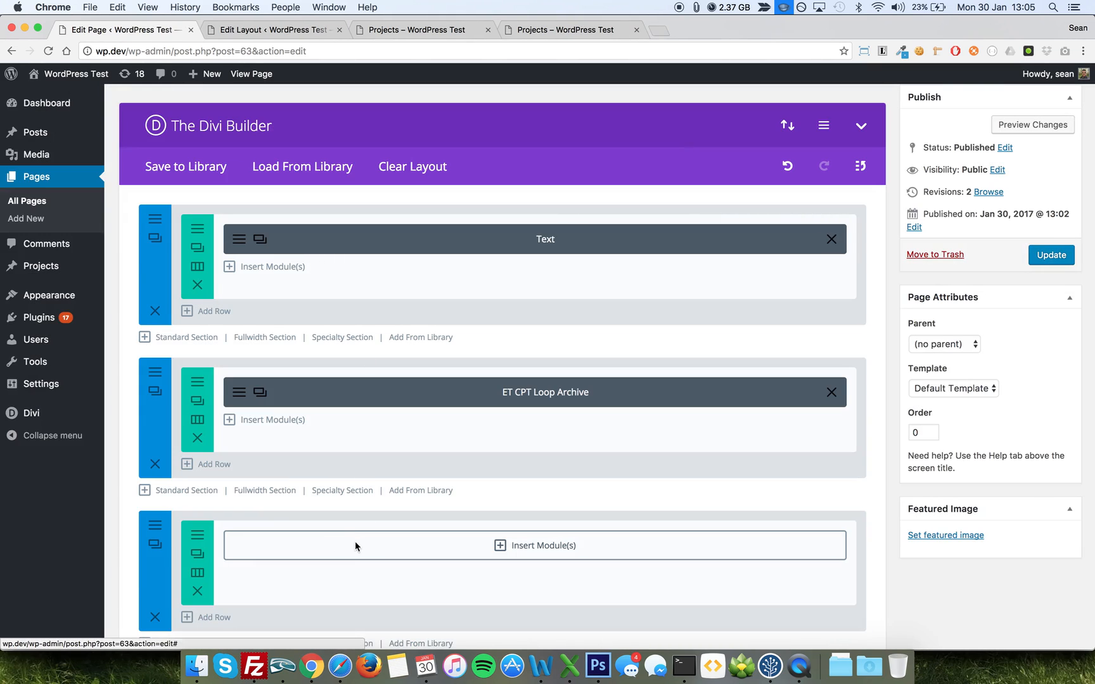
click(545, 546)
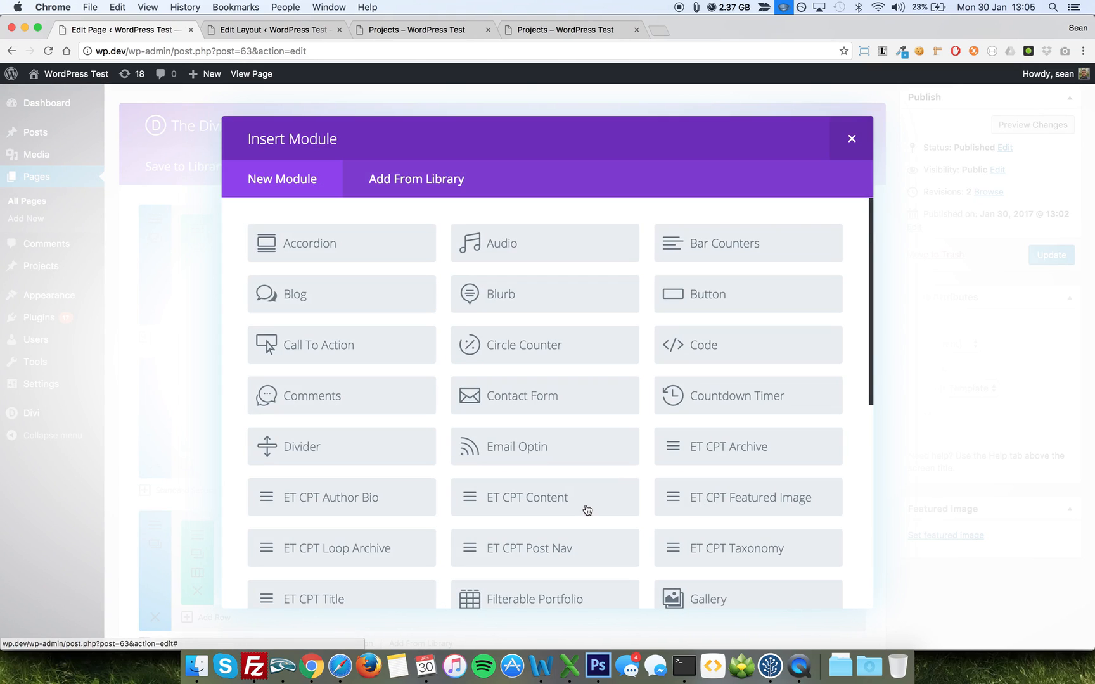
click(851, 138)
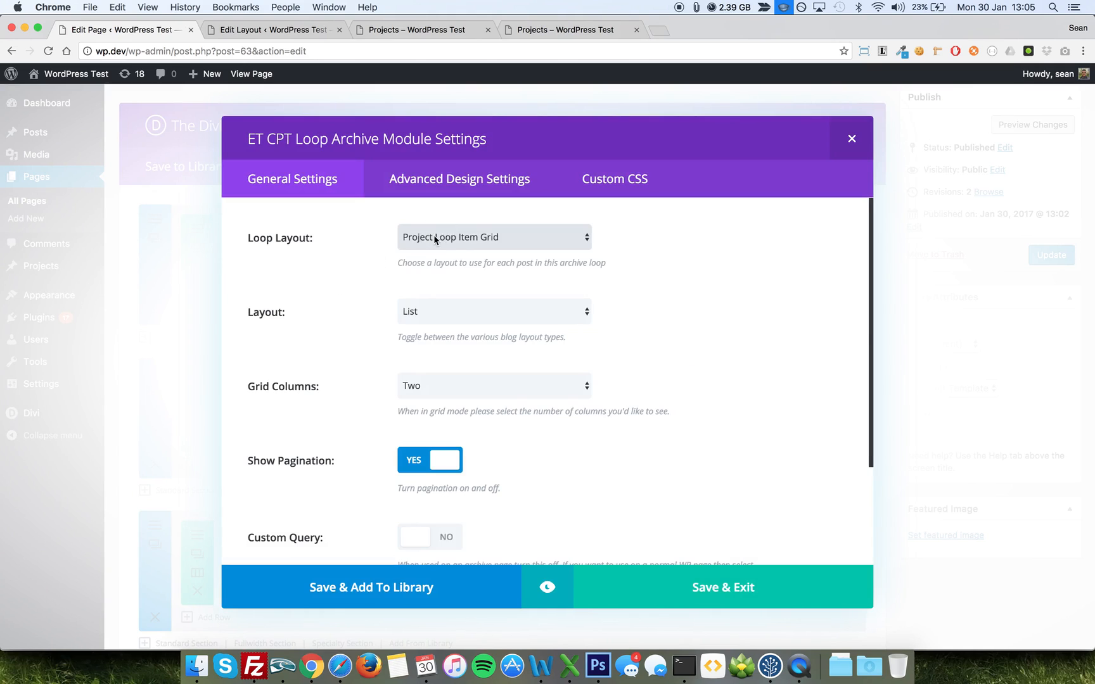
mouse_move(434, 269)
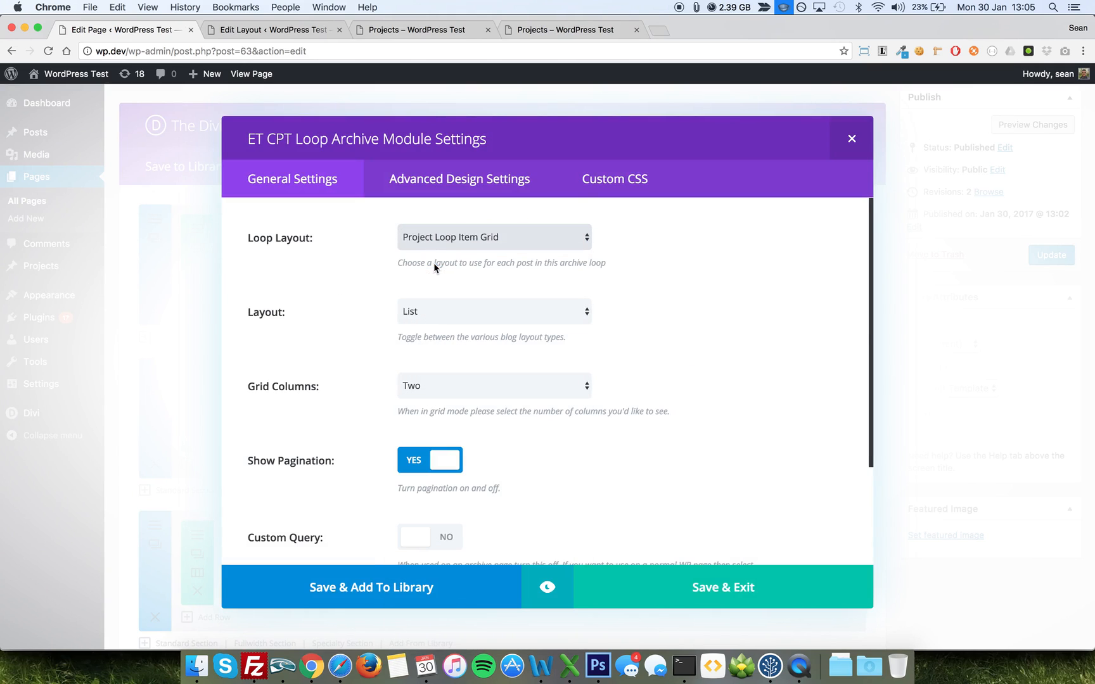
Step: Set the loop to Project Loop Item, no pagination, custom Projects query, 6 posts, offset 3
click(493, 237)
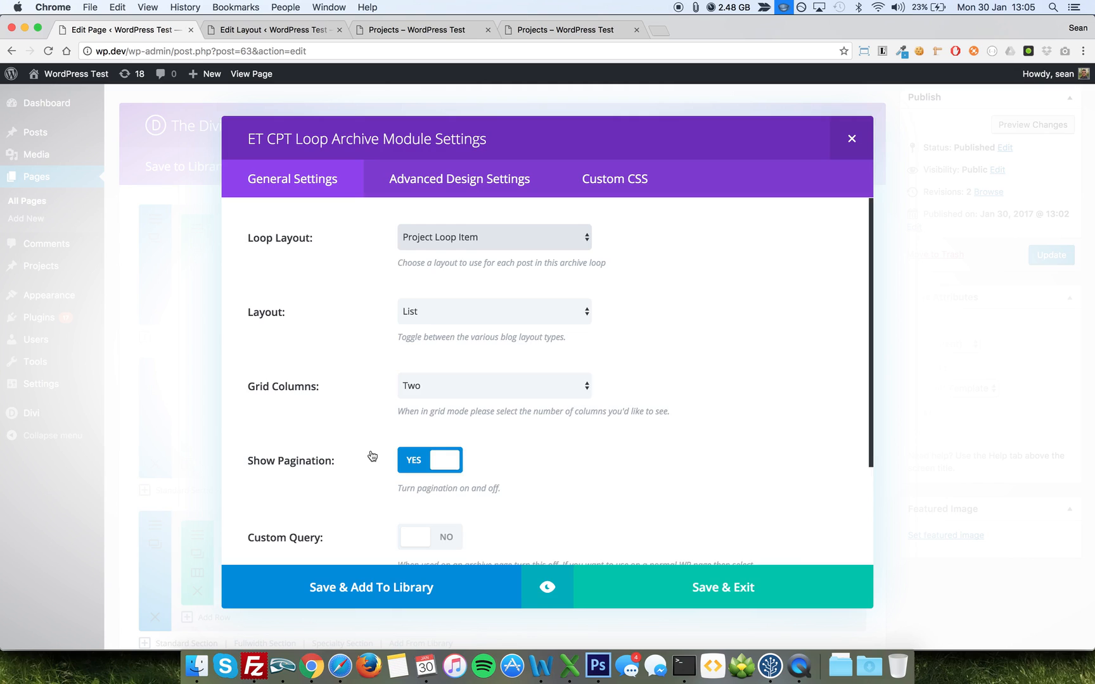
click(430, 460)
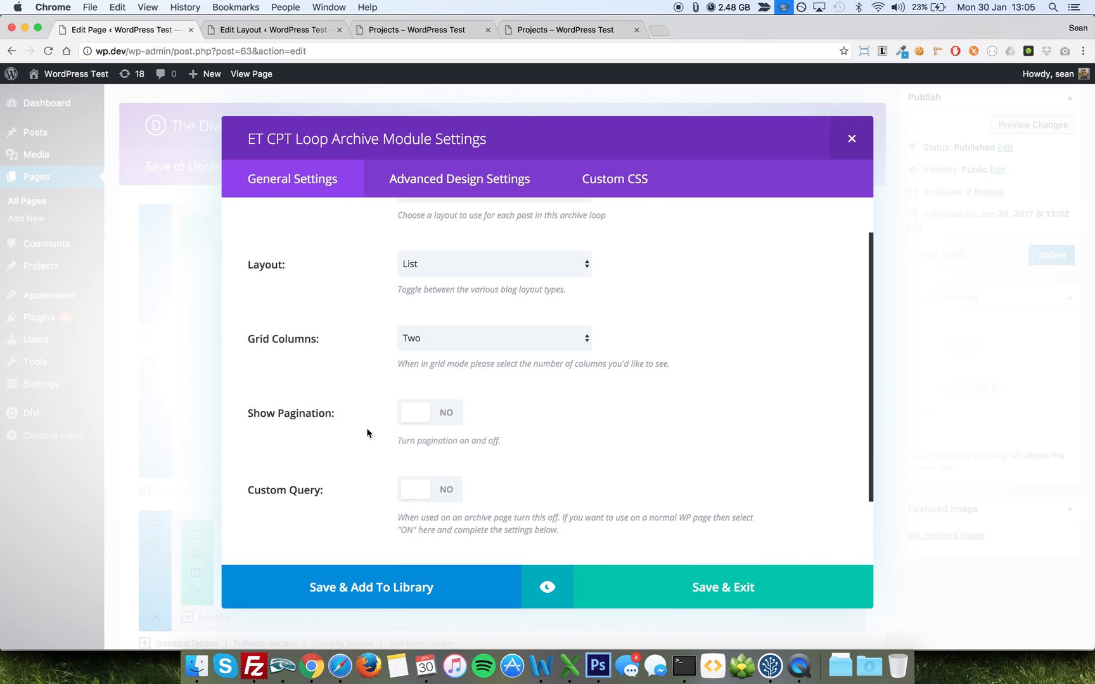
click(430, 488)
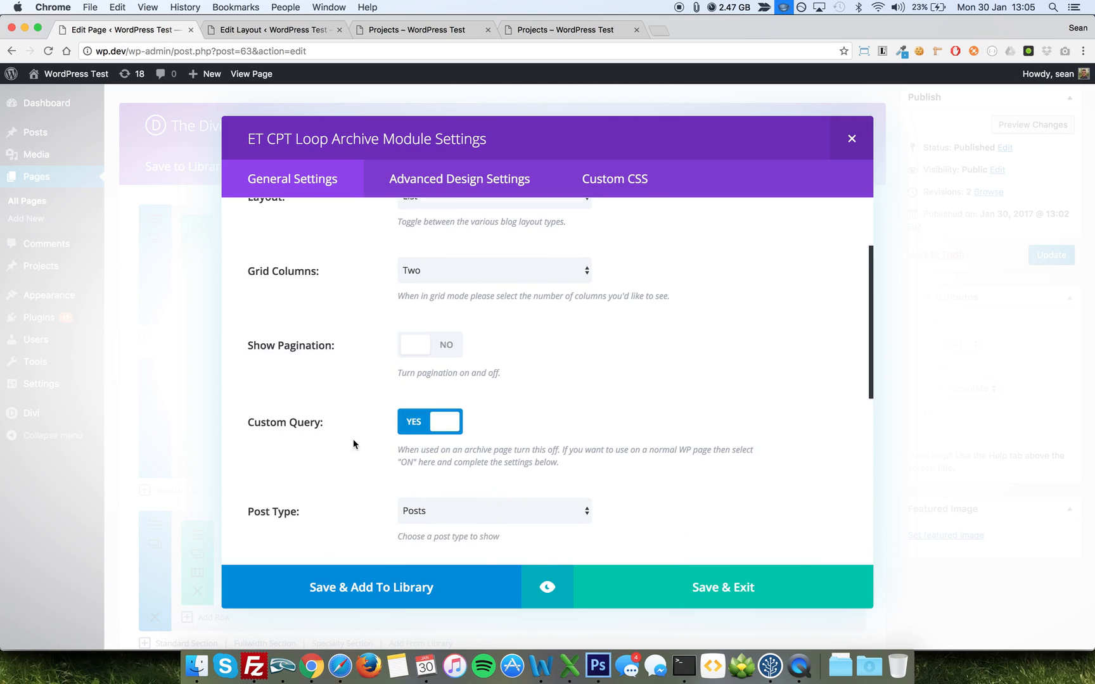
click(493, 511)
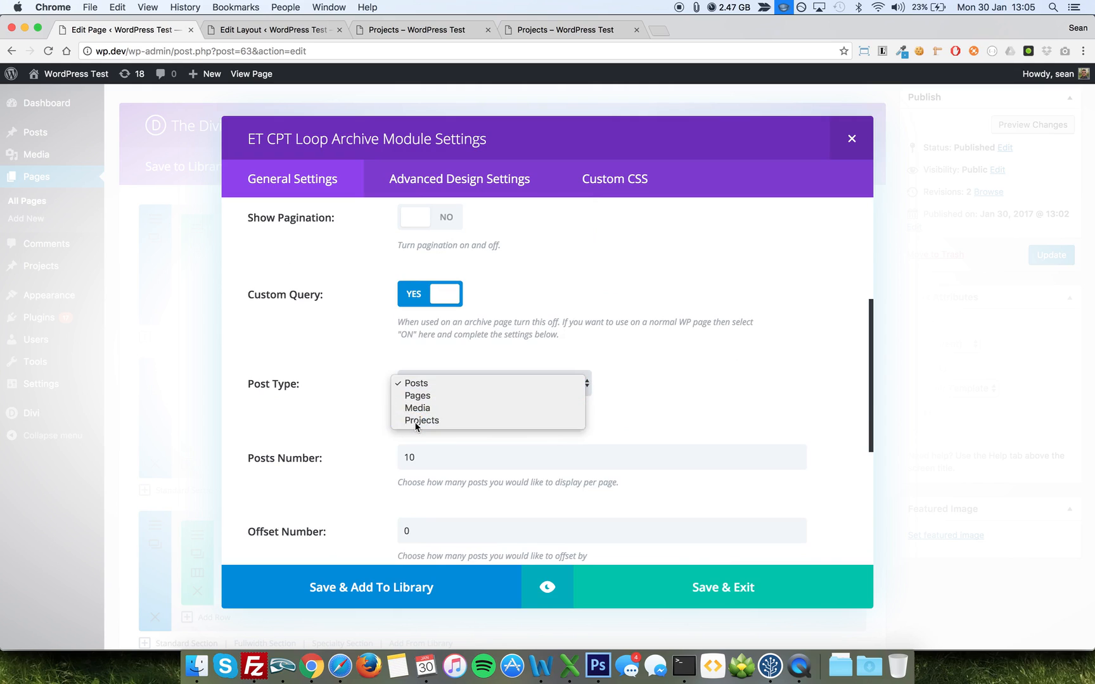
click(421, 420)
text(6)
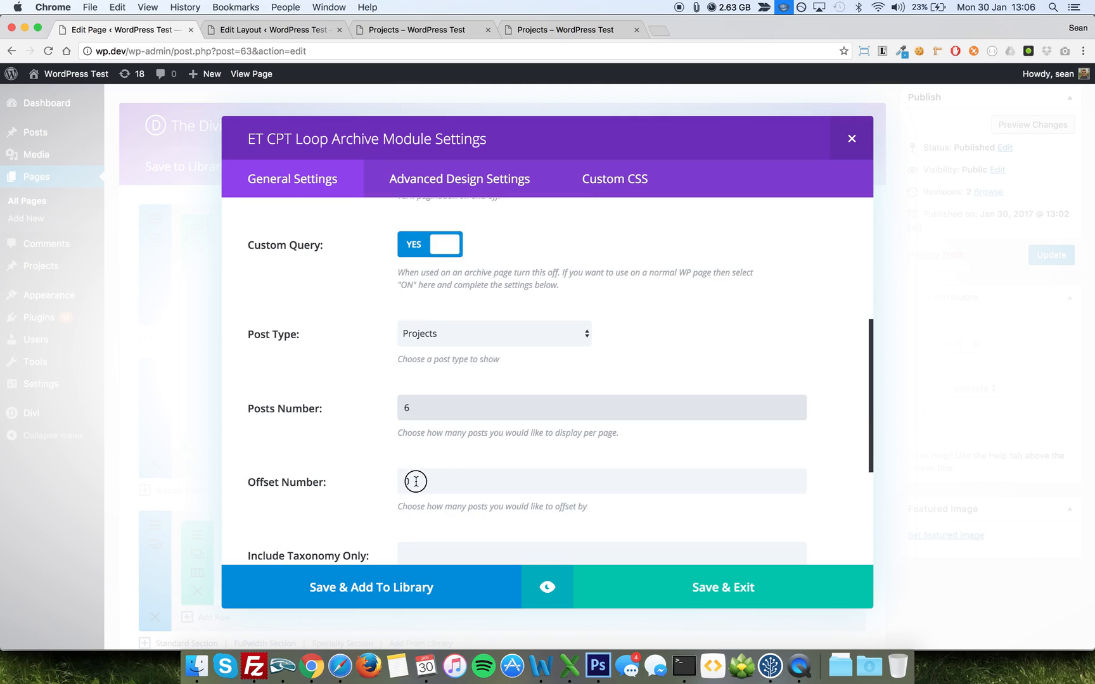
text(3)
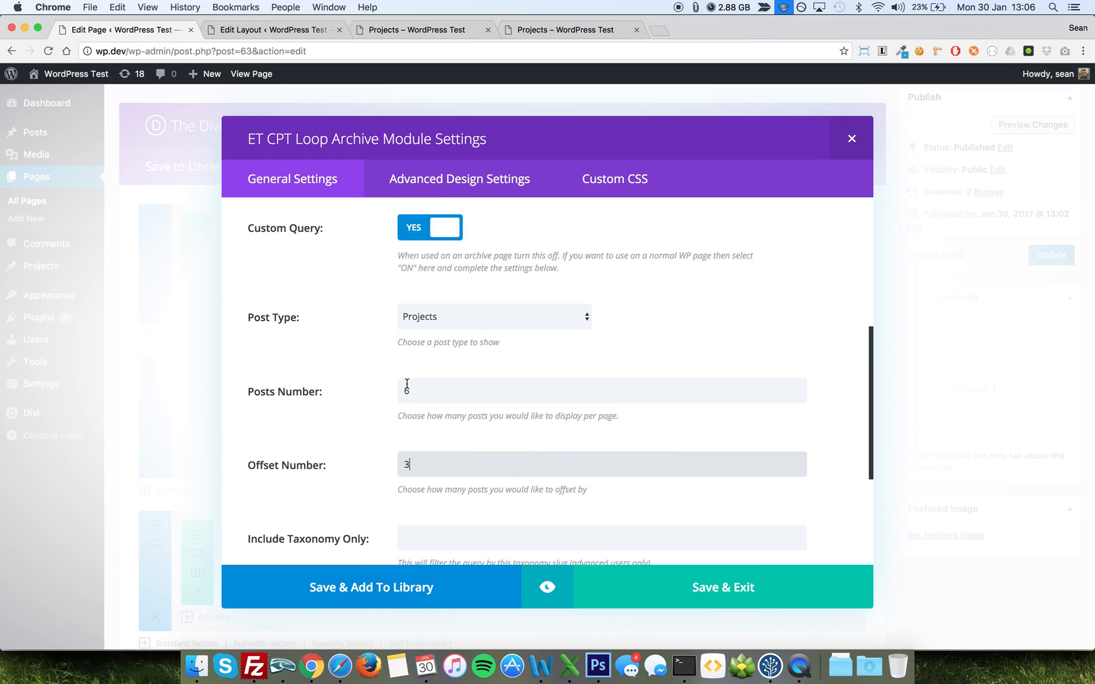
mouse_move(498, 545)
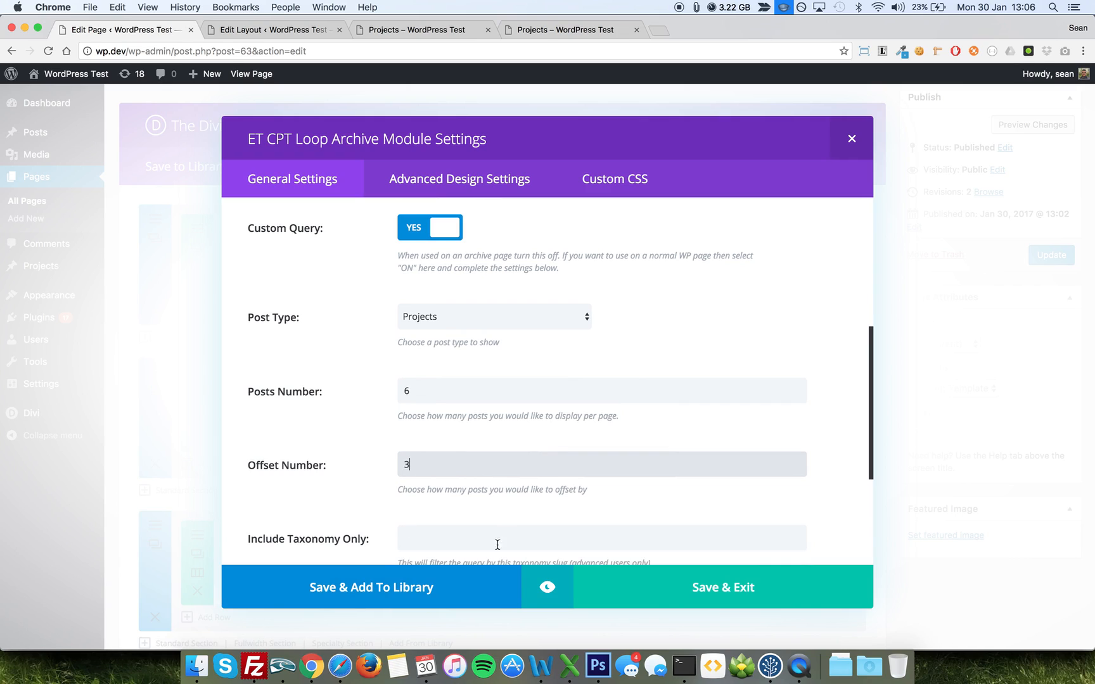
click(723, 588)
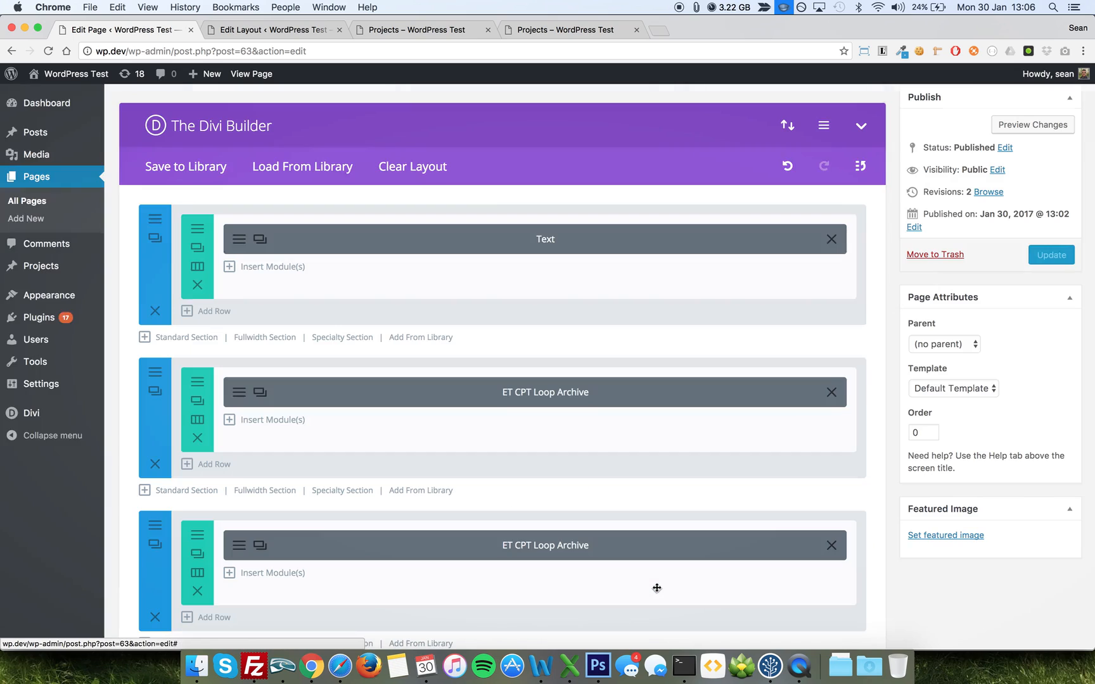
mouse_move(340, 424)
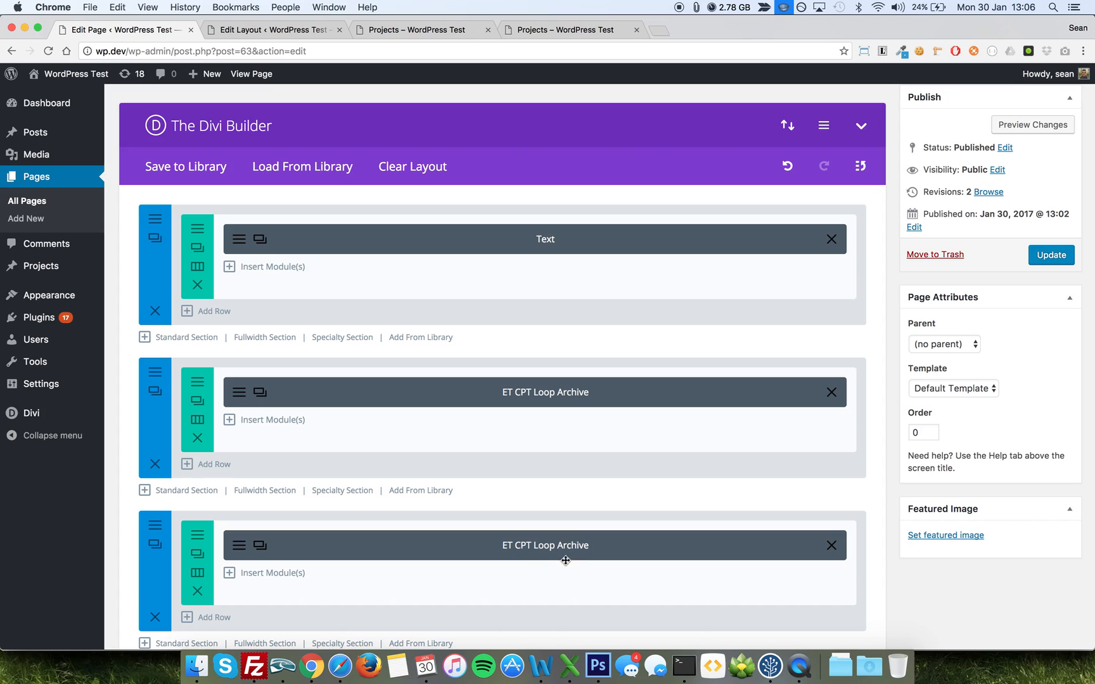
Step: Update the Blog page from the Publish box
click(1052, 255)
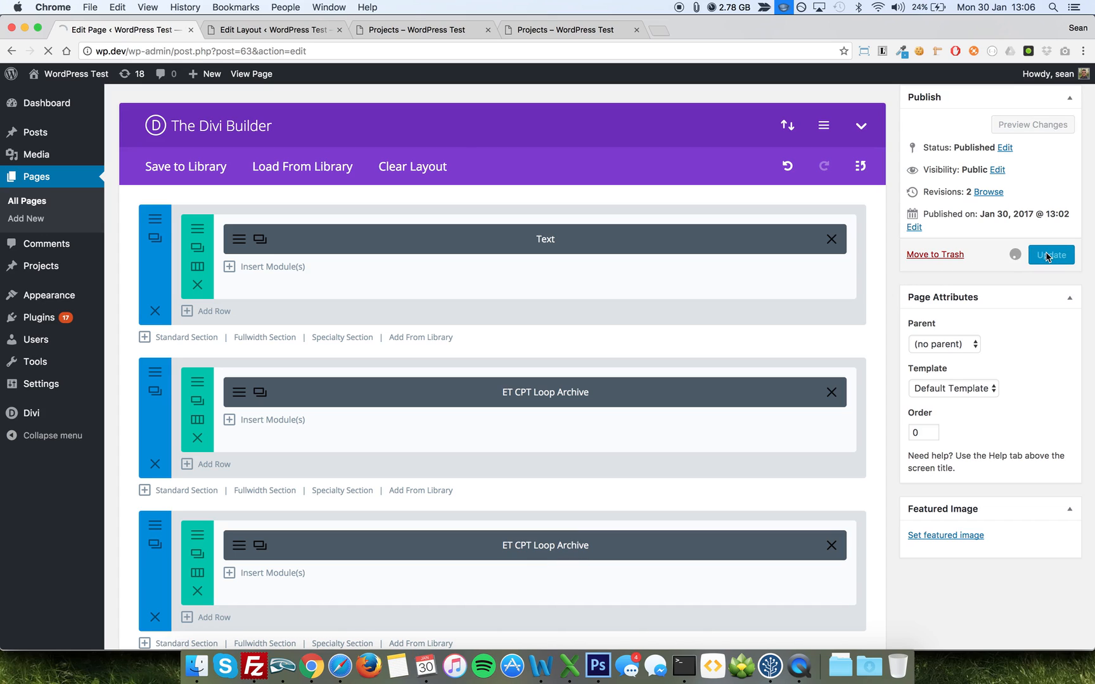
click(1050, 255)
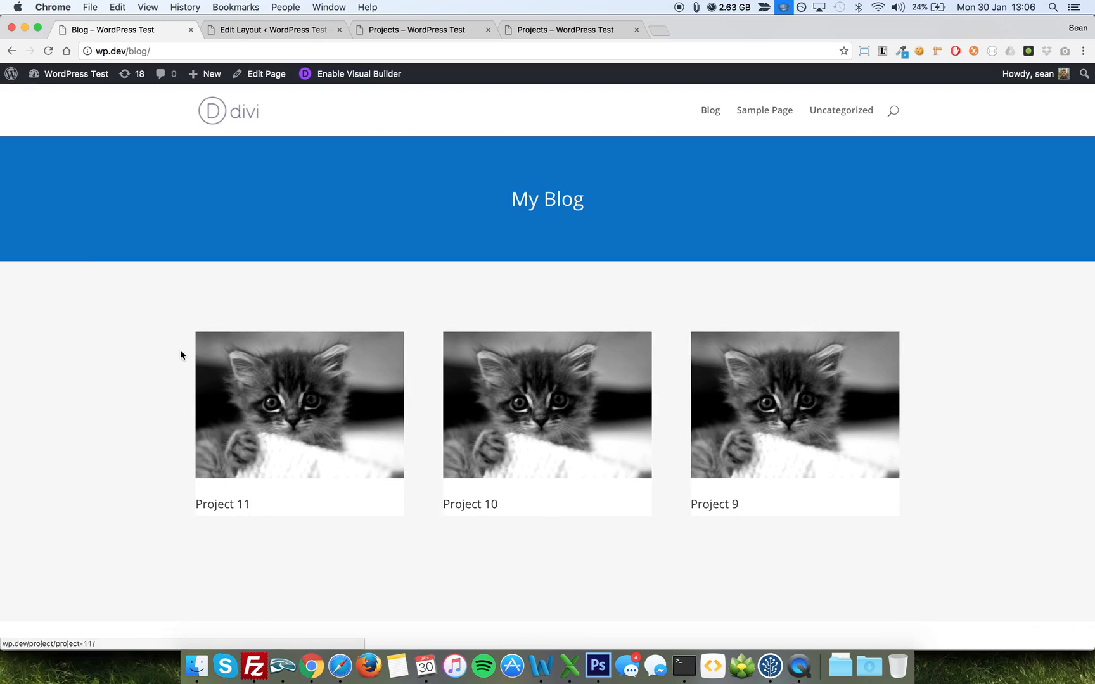
mouse_move(205, 424)
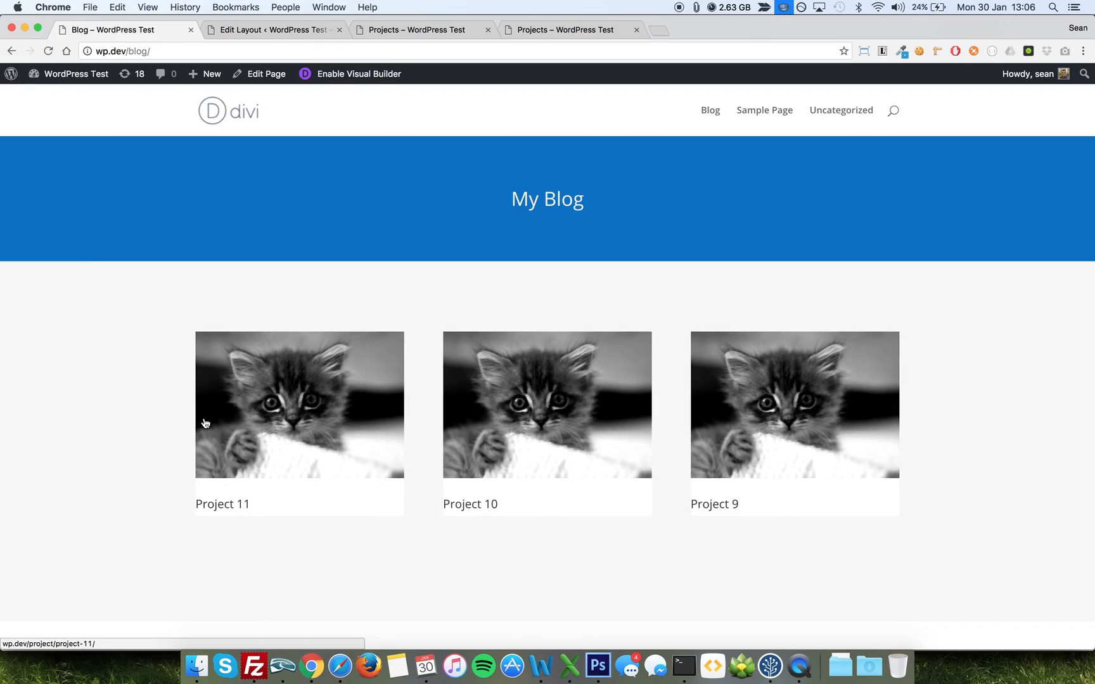
mouse_move(110, 343)
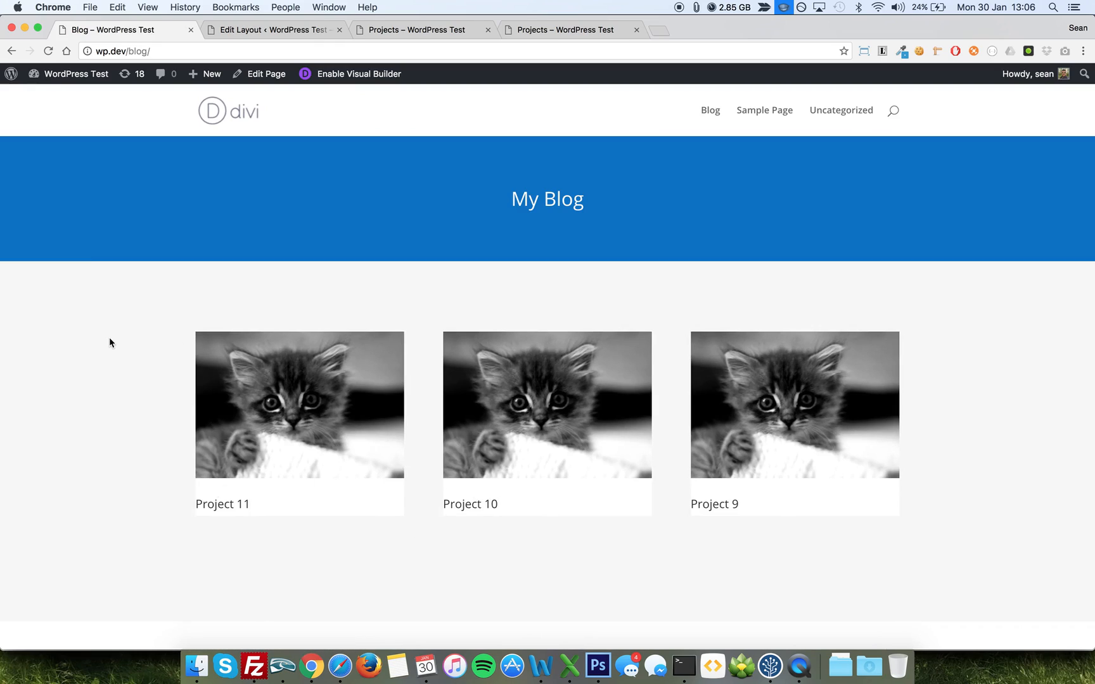
scroll(down, 3)
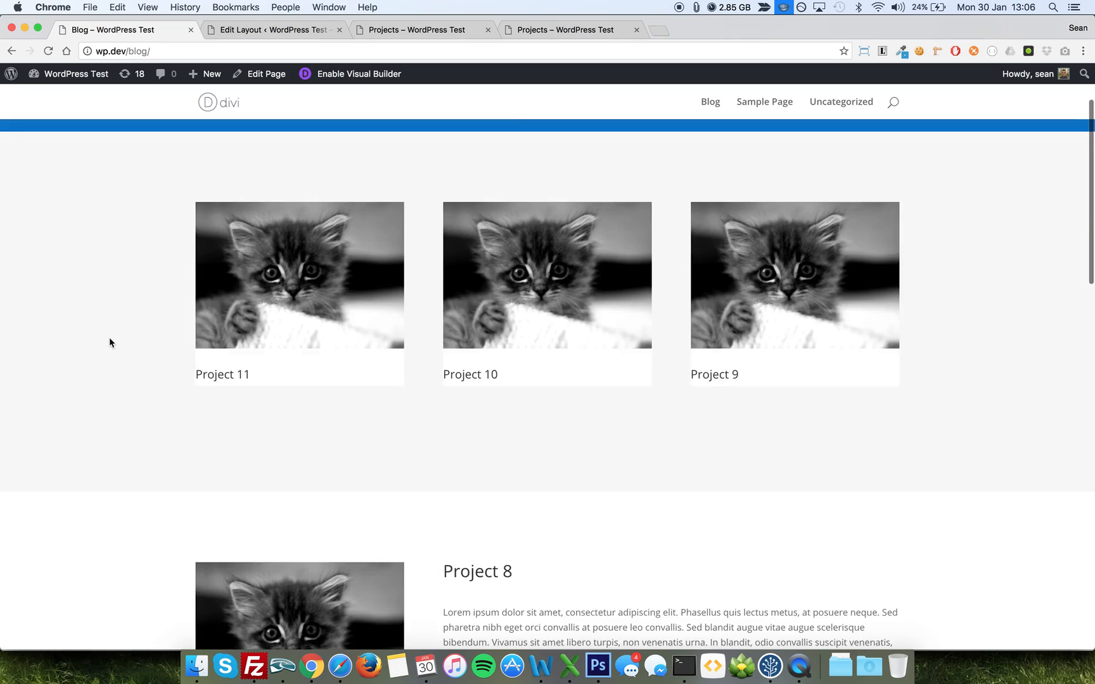
scroll(down, 3)
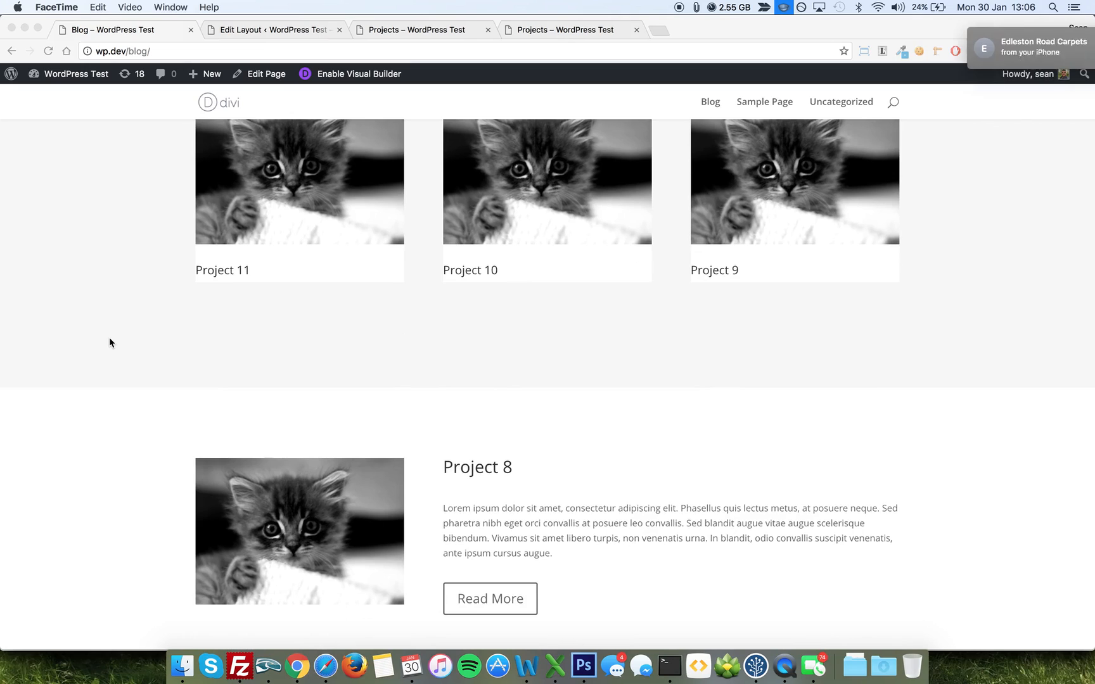
scroll(down, 3)
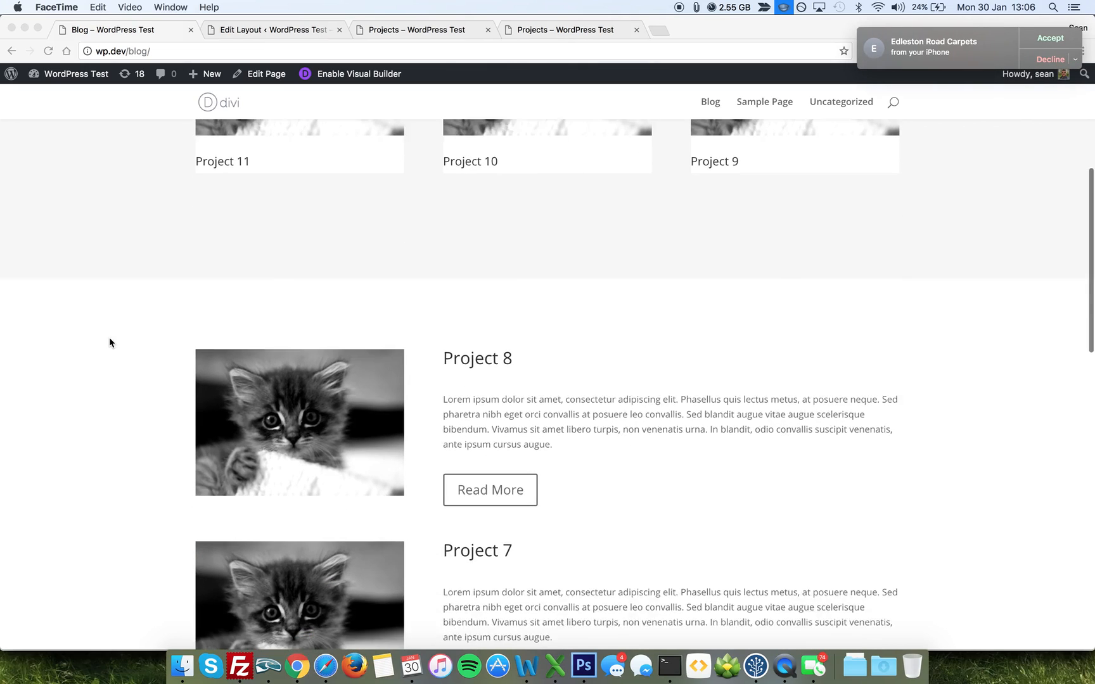
scroll(down, 3)
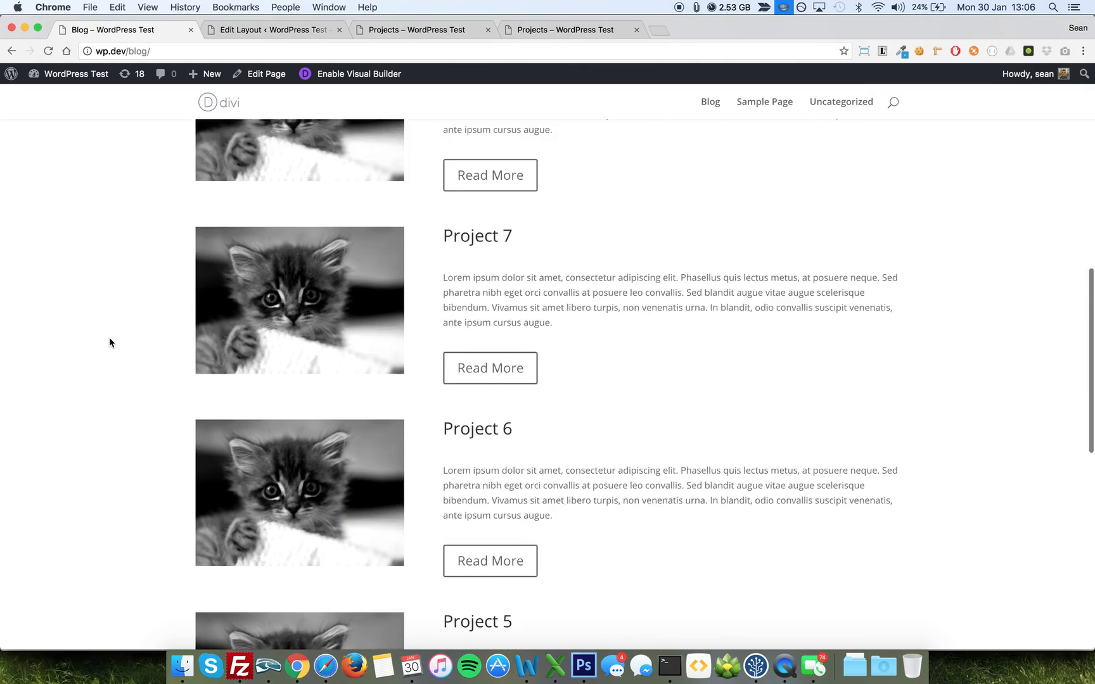
scroll(down, 3)
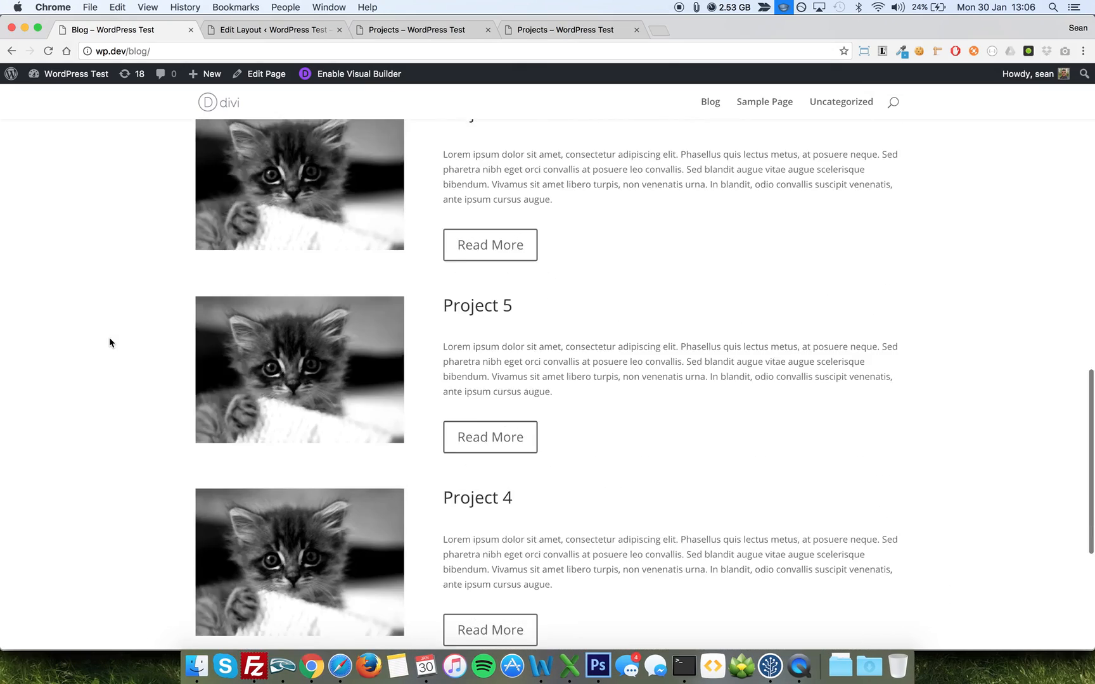
scroll(down, 3)
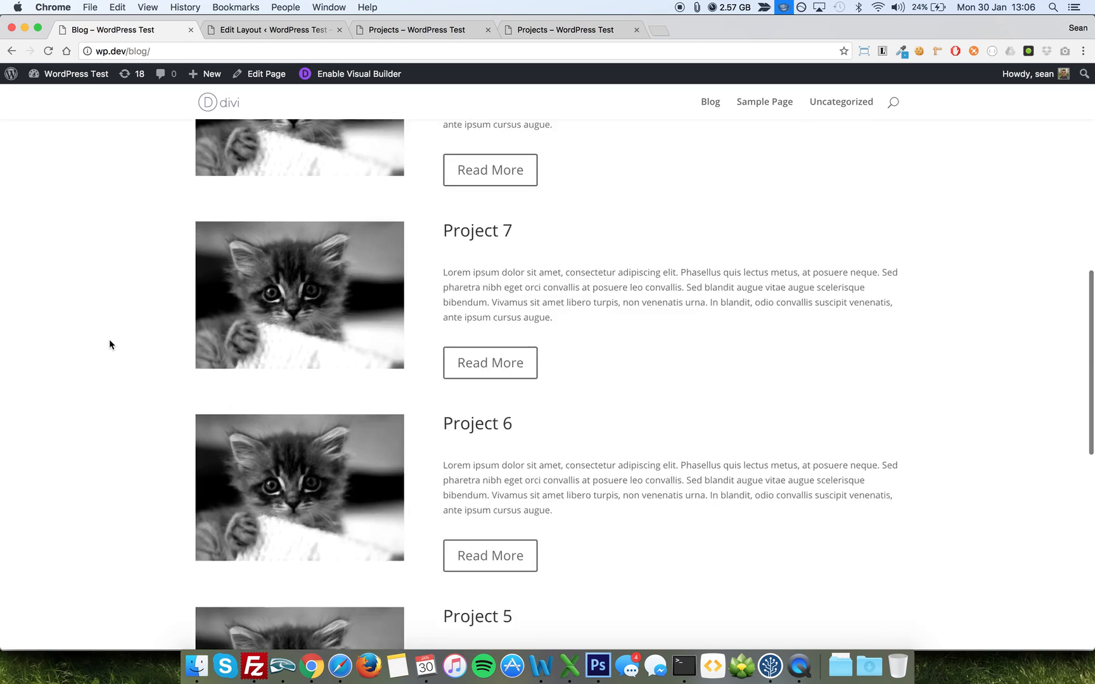
scroll(up, 3)
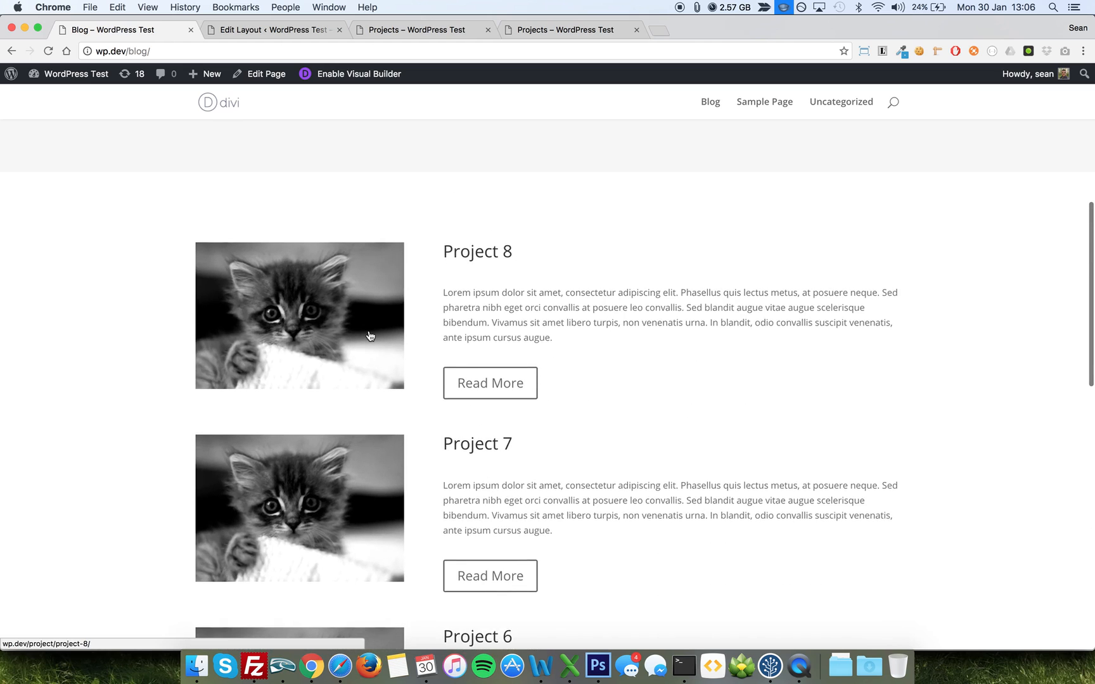
scroll(up, 3)
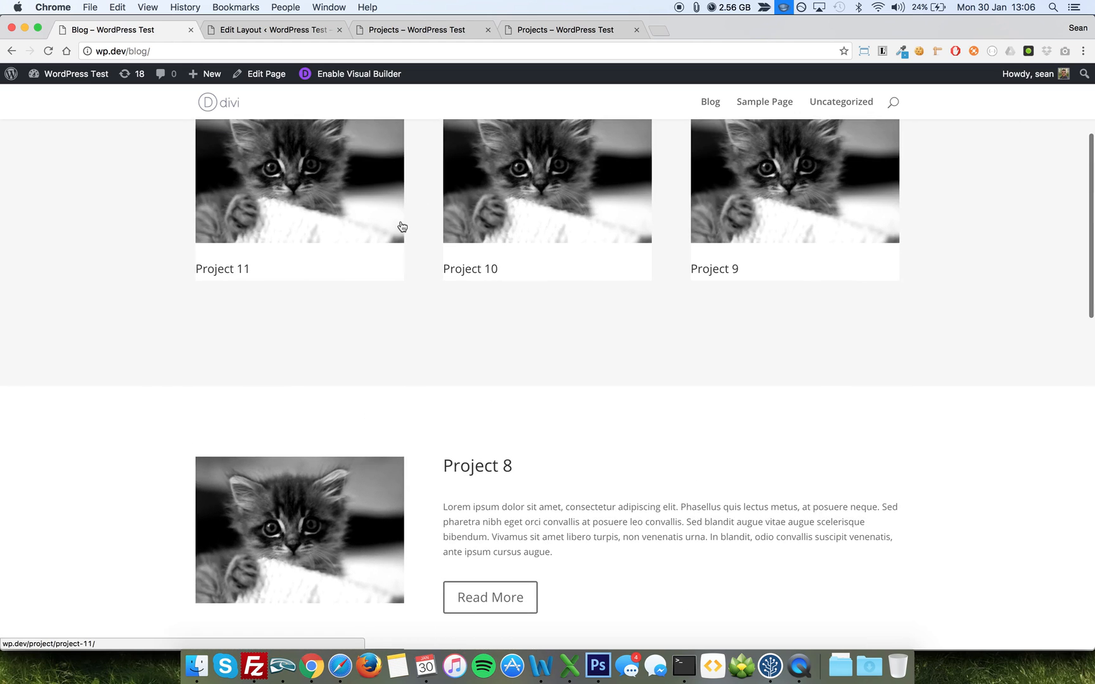
scroll(up, 3)
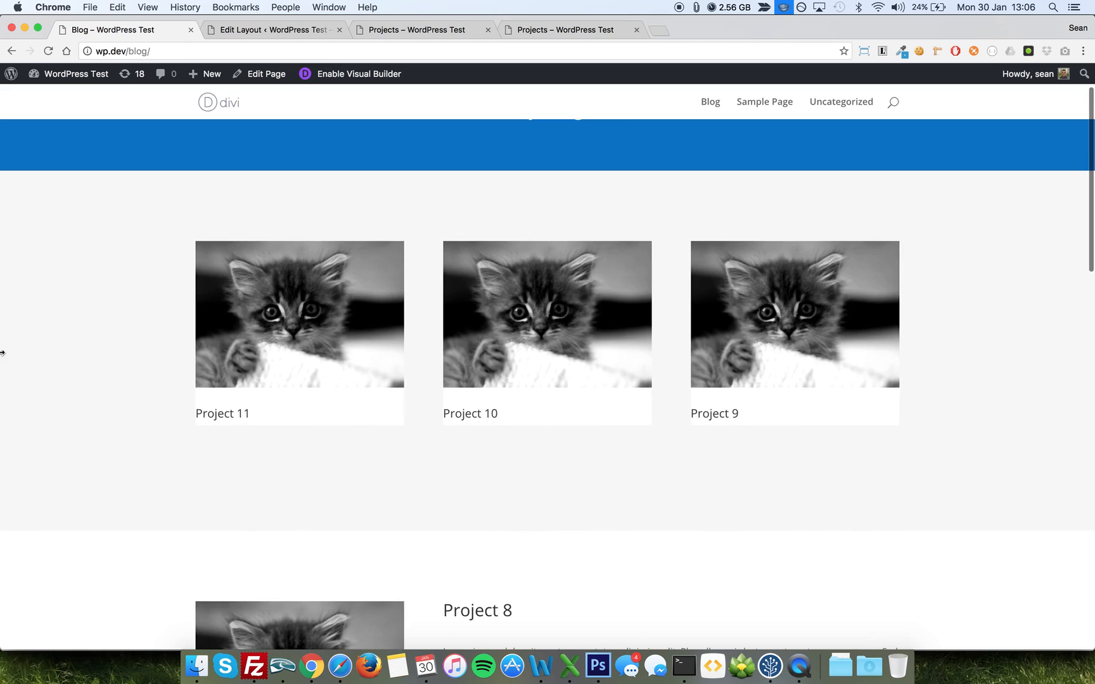
mouse_move(697, 378)
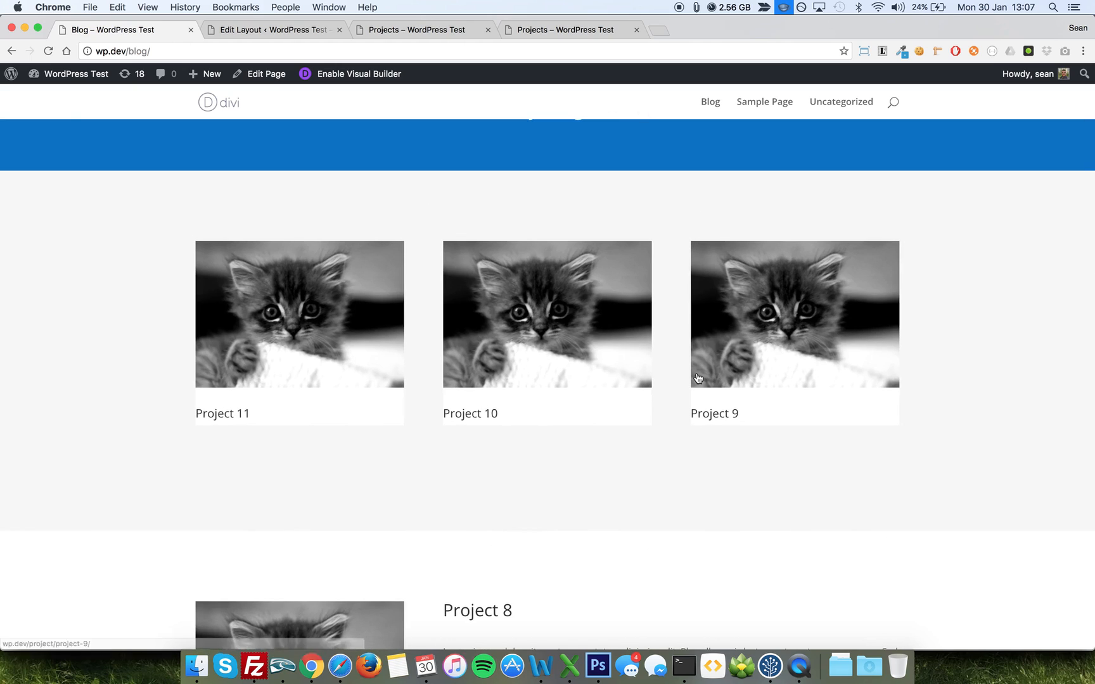
mouse_move(409, 364)
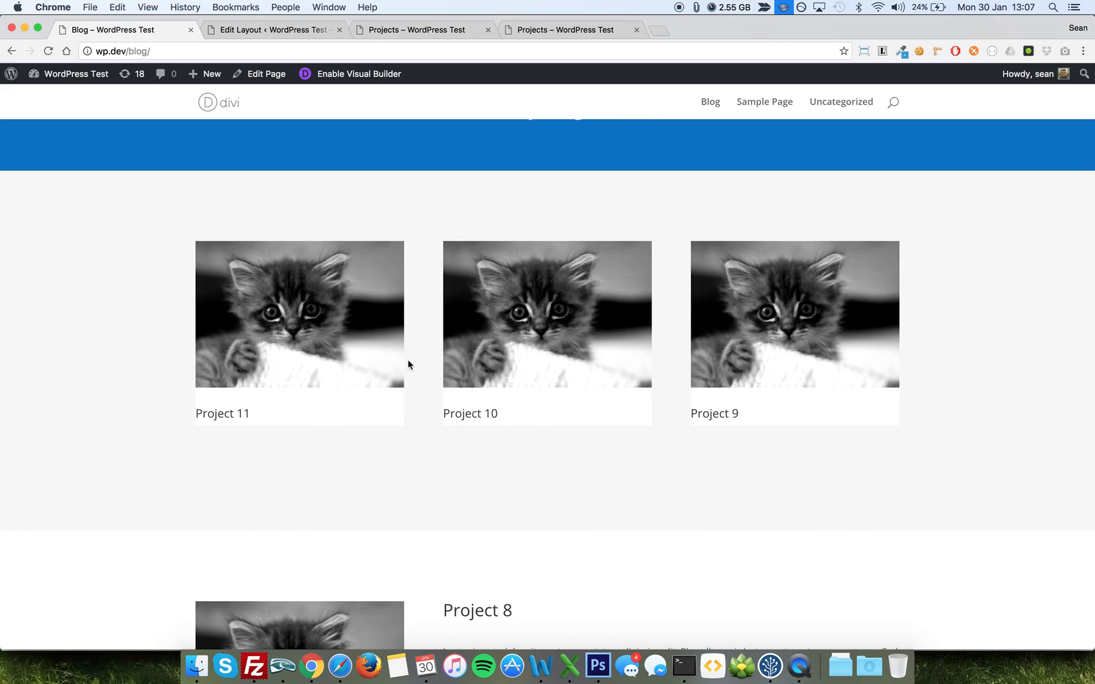
scroll(down, 3)
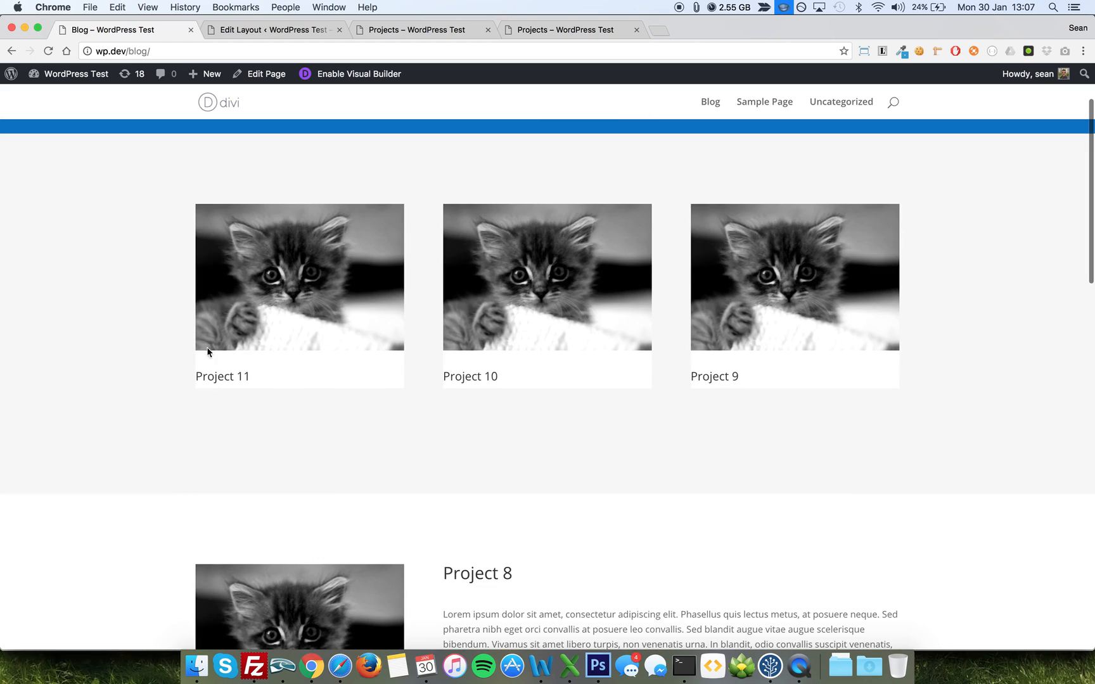
scroll(down, 3)
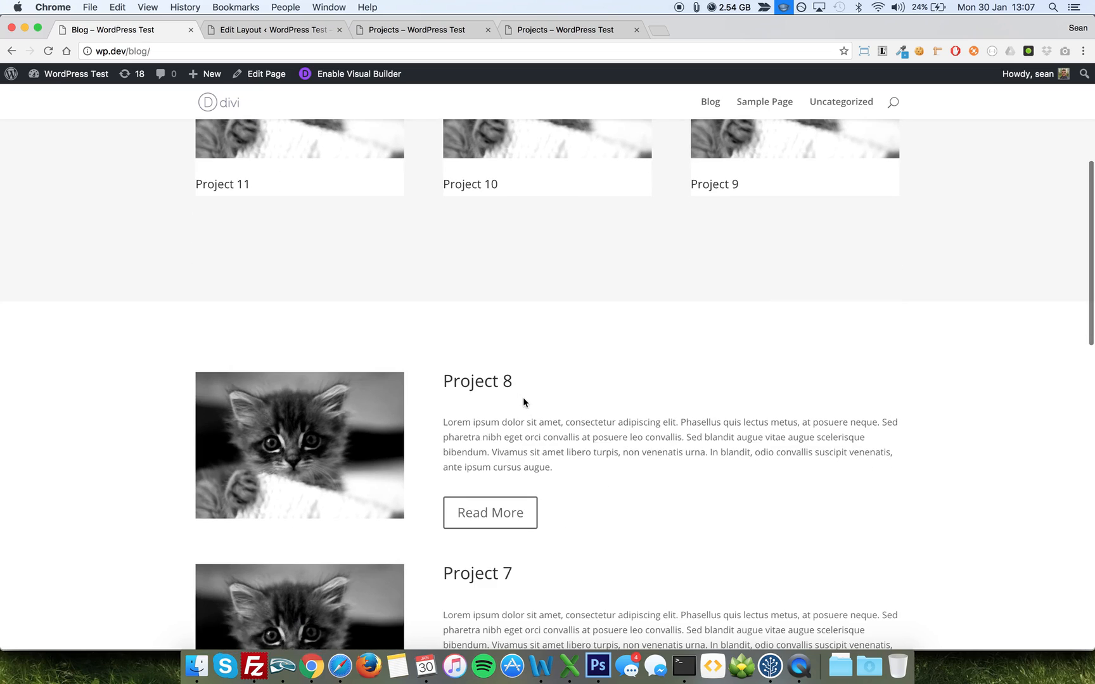
scroll(down, 3)
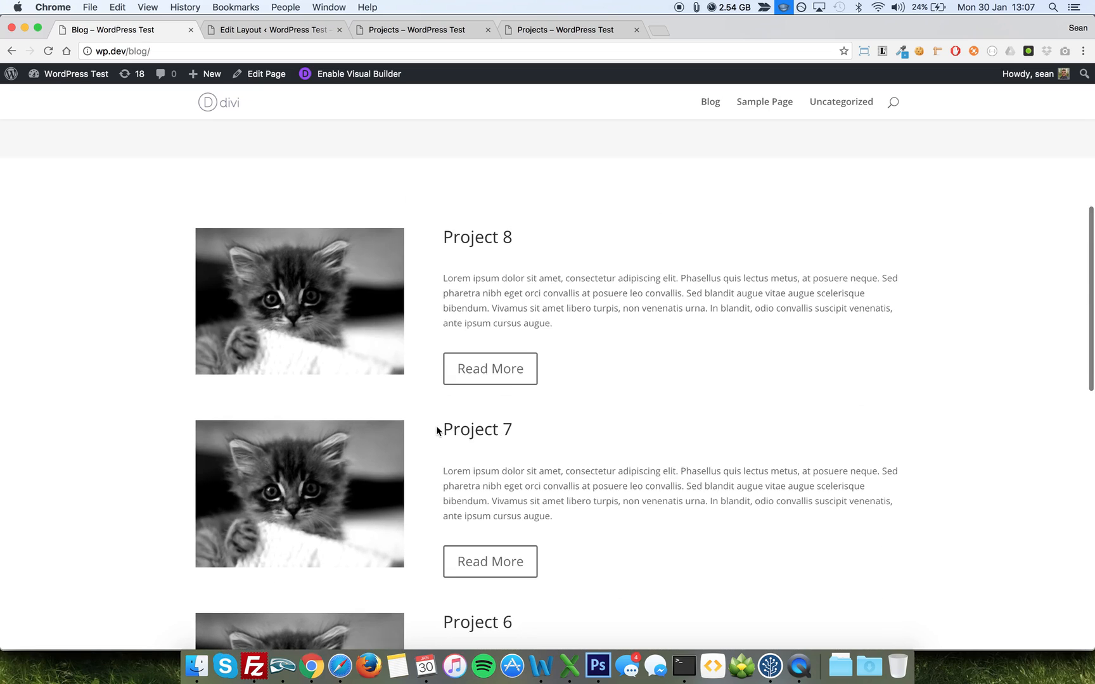
Step: Load elegantmarketplace.com/blog and scroll down through its posts and back up
text(elegantmarketplace.com)
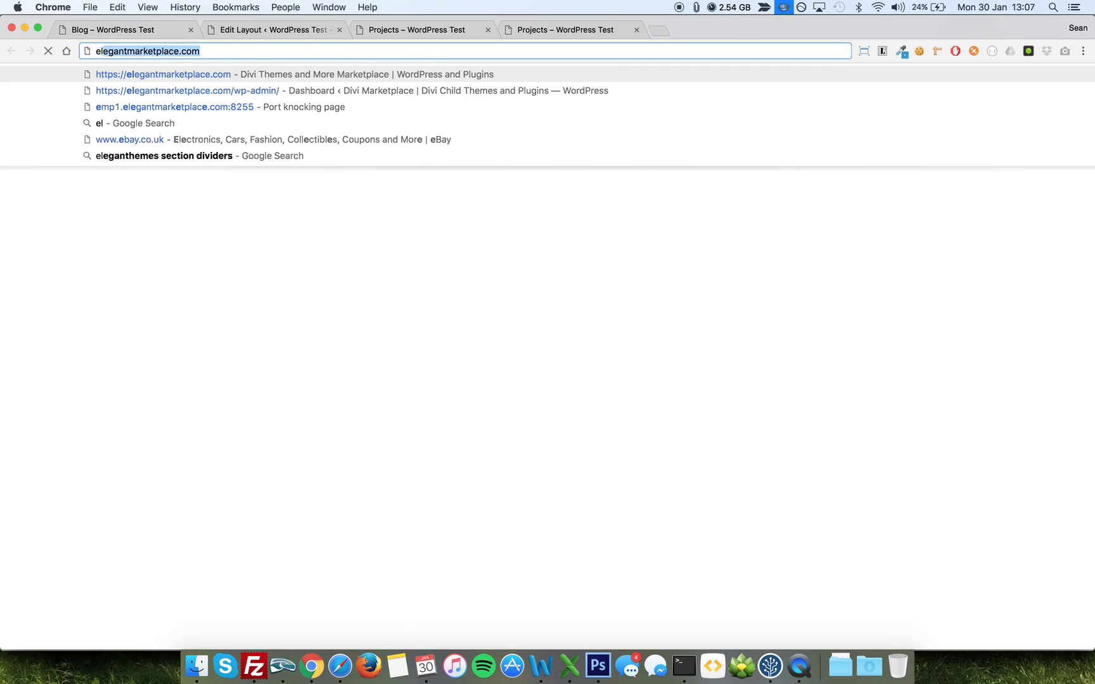
text(/blog/)
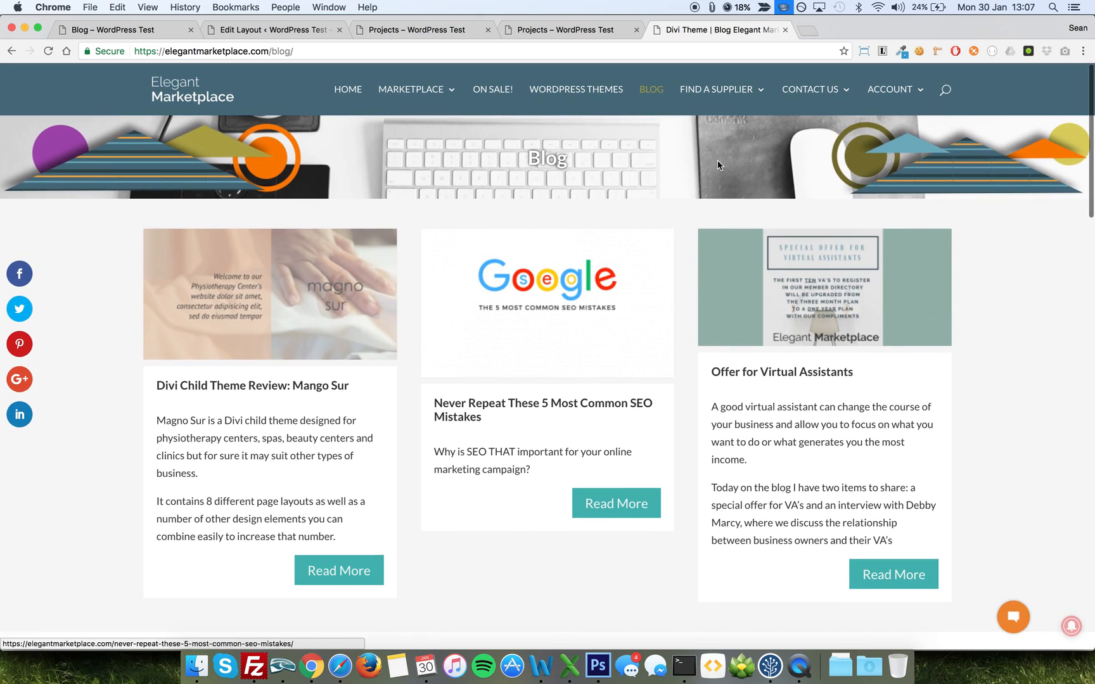
mouse_move(835, 446)
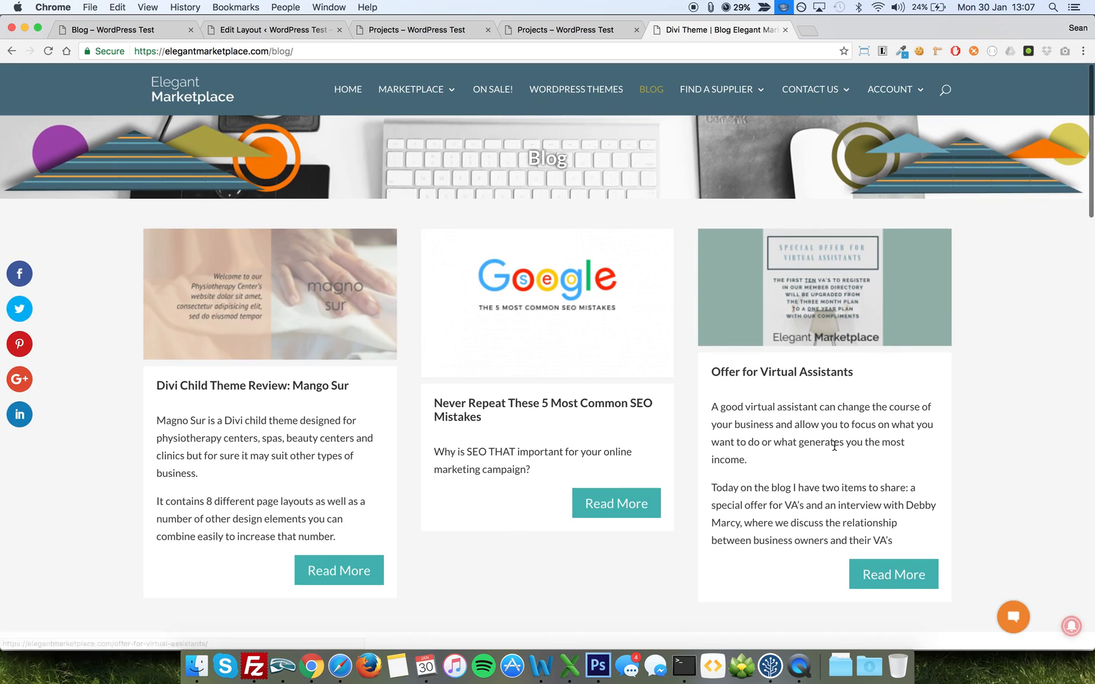
scroll(down, 3)
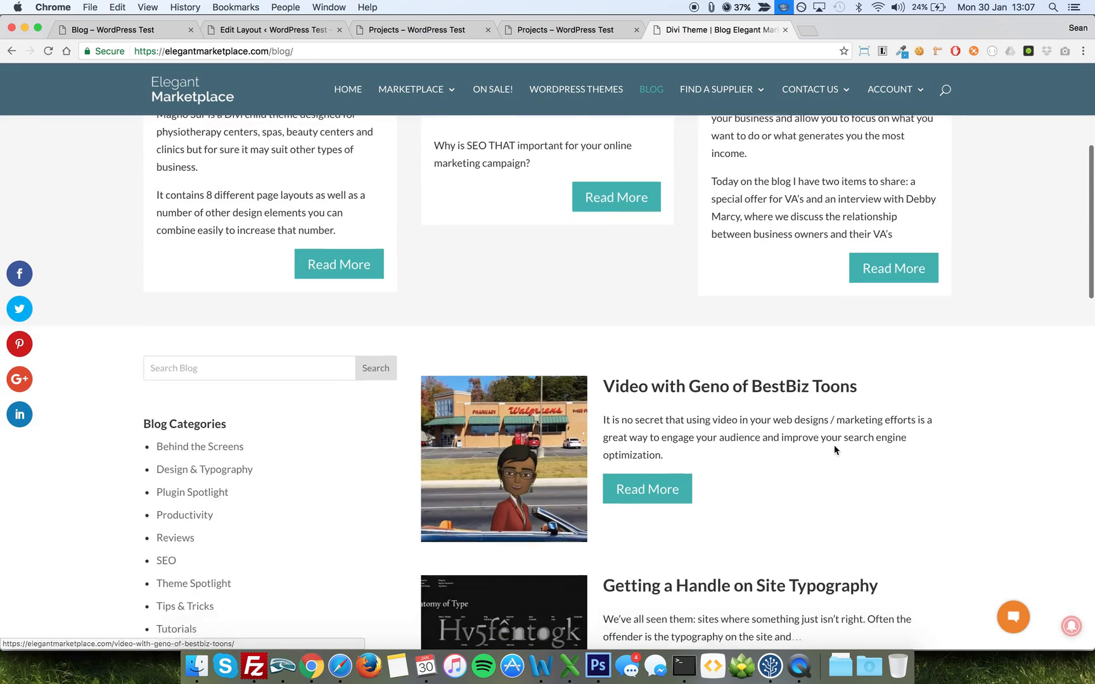
scroll(down, 3)
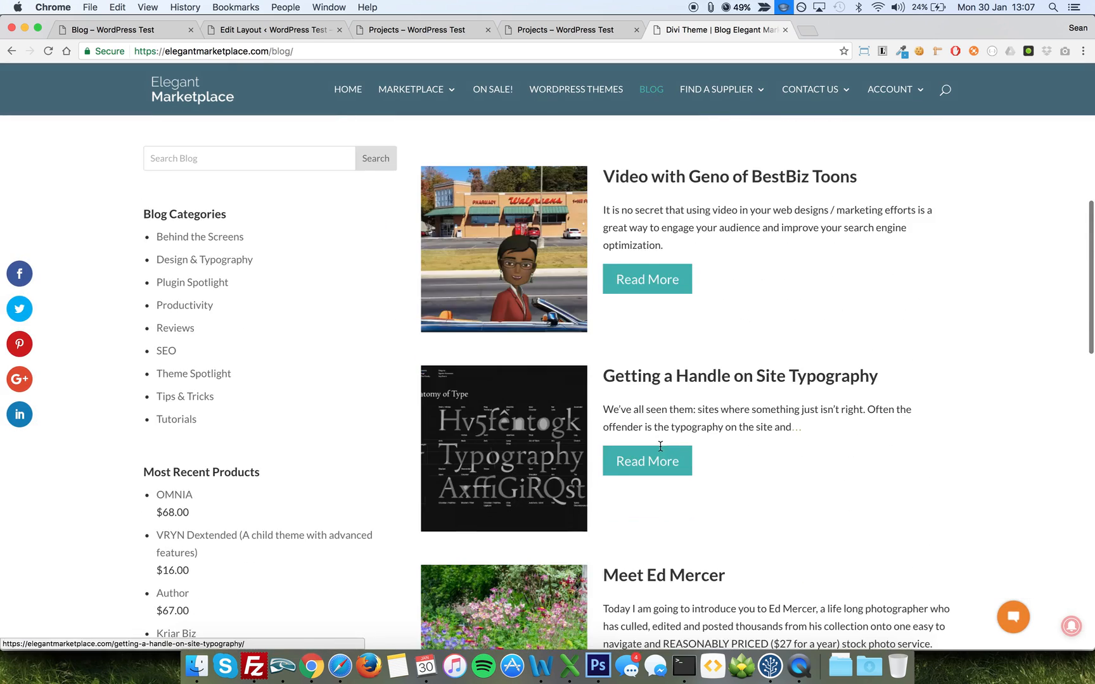
scroll(down, 3)
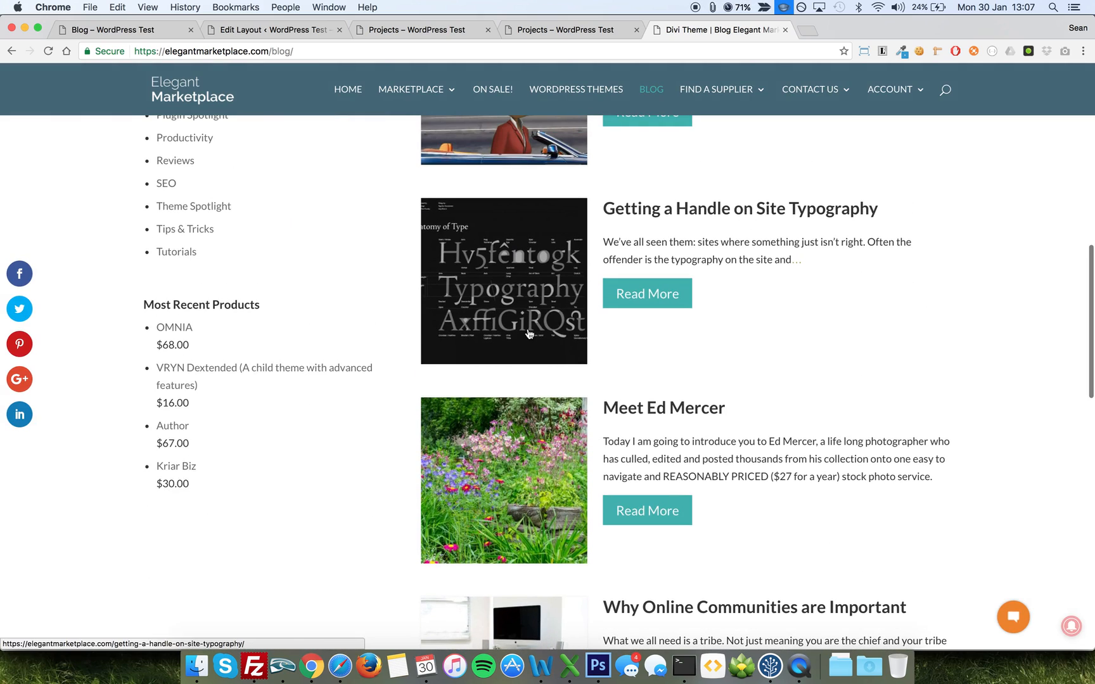
mouse_move(664, 255)
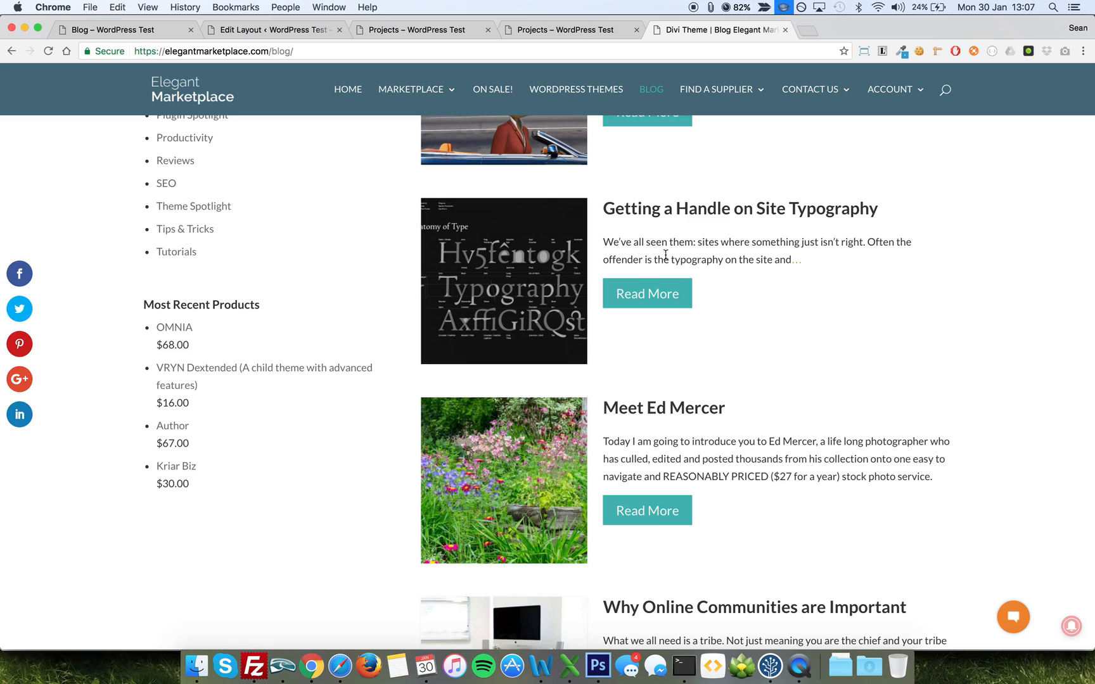
scroll(up, 3)
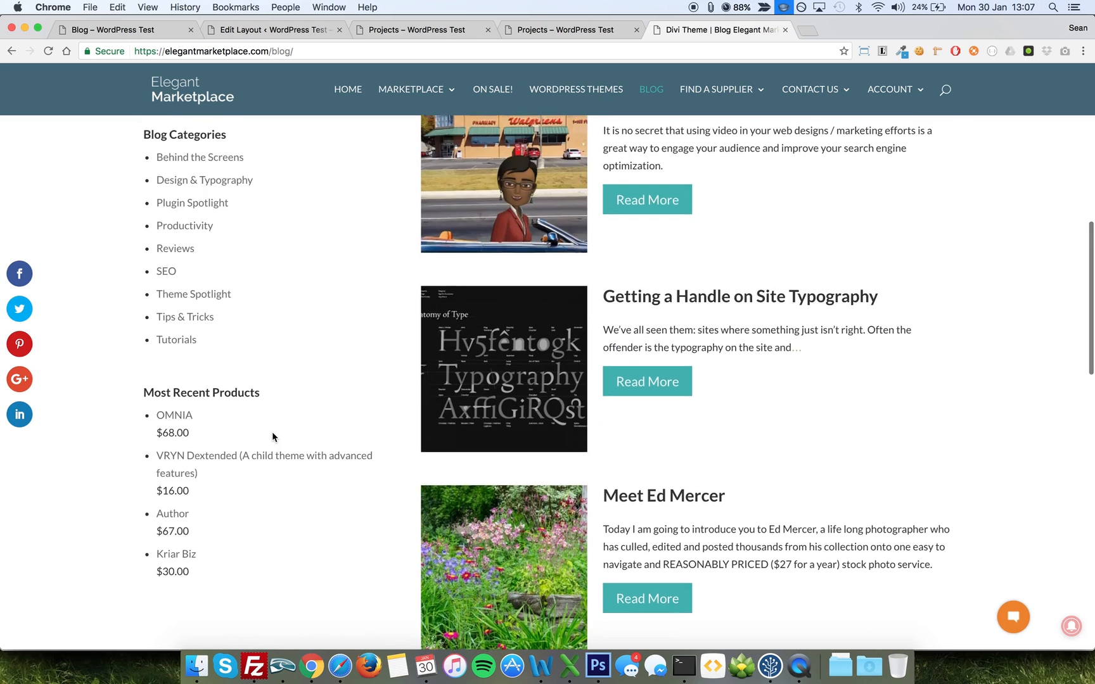
scroll(up, 3)
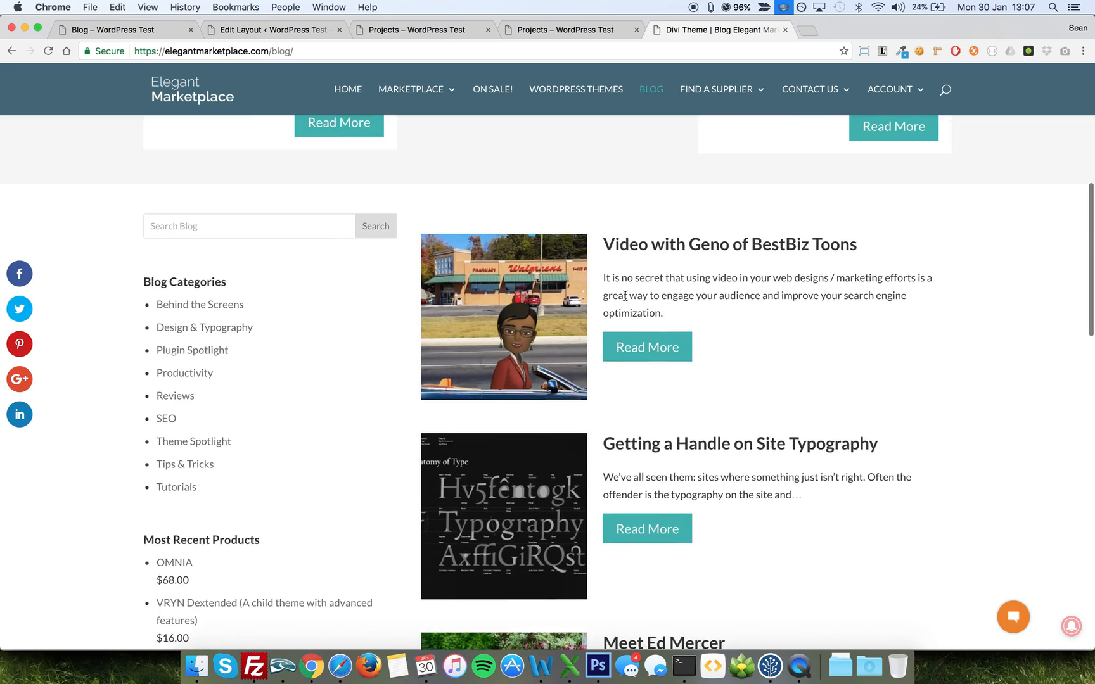
scroll(up, 3)
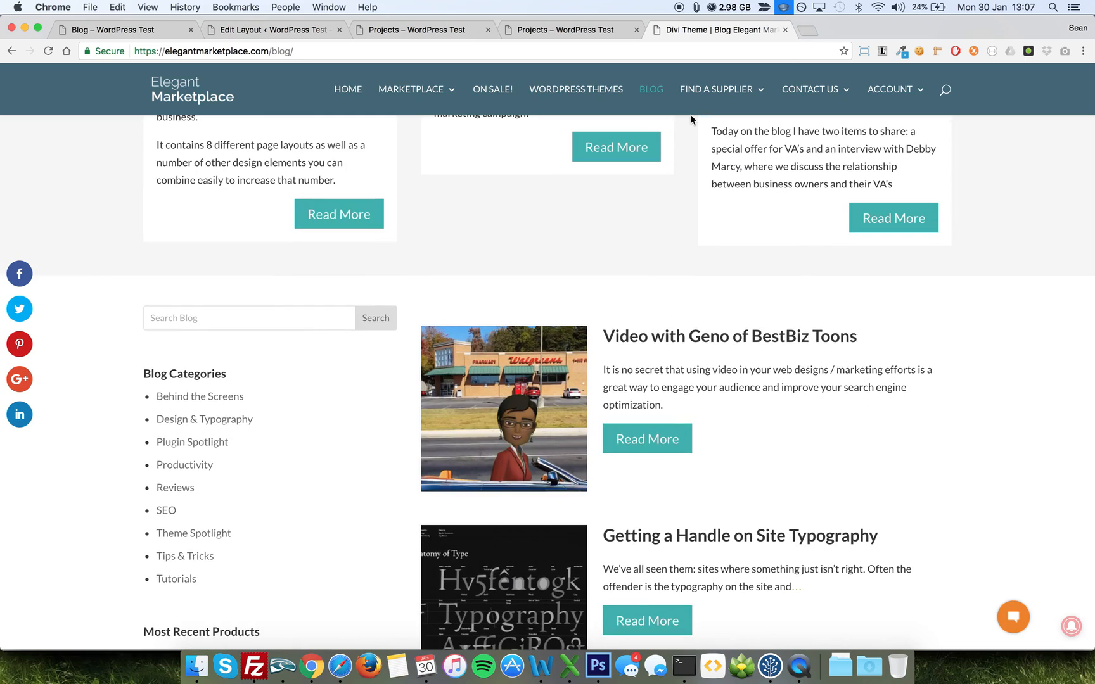